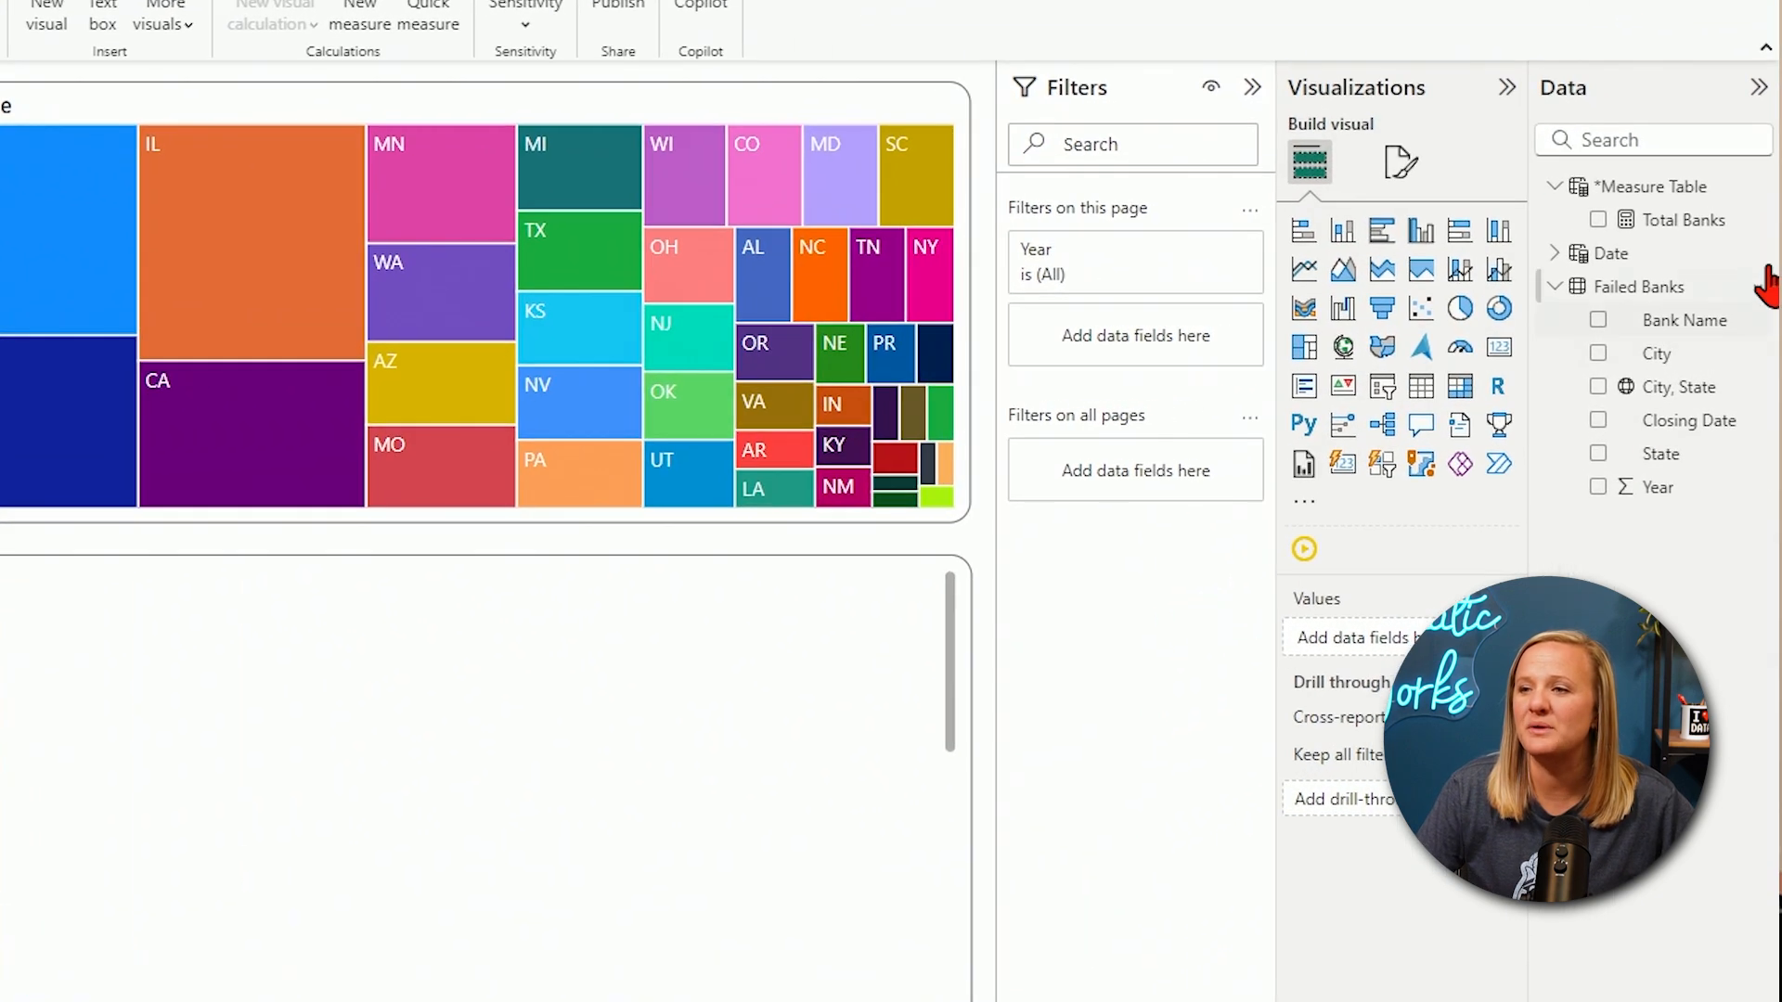
- Create a State Hierarchy from the State field in the Failed Banks table
click(1758, 87)
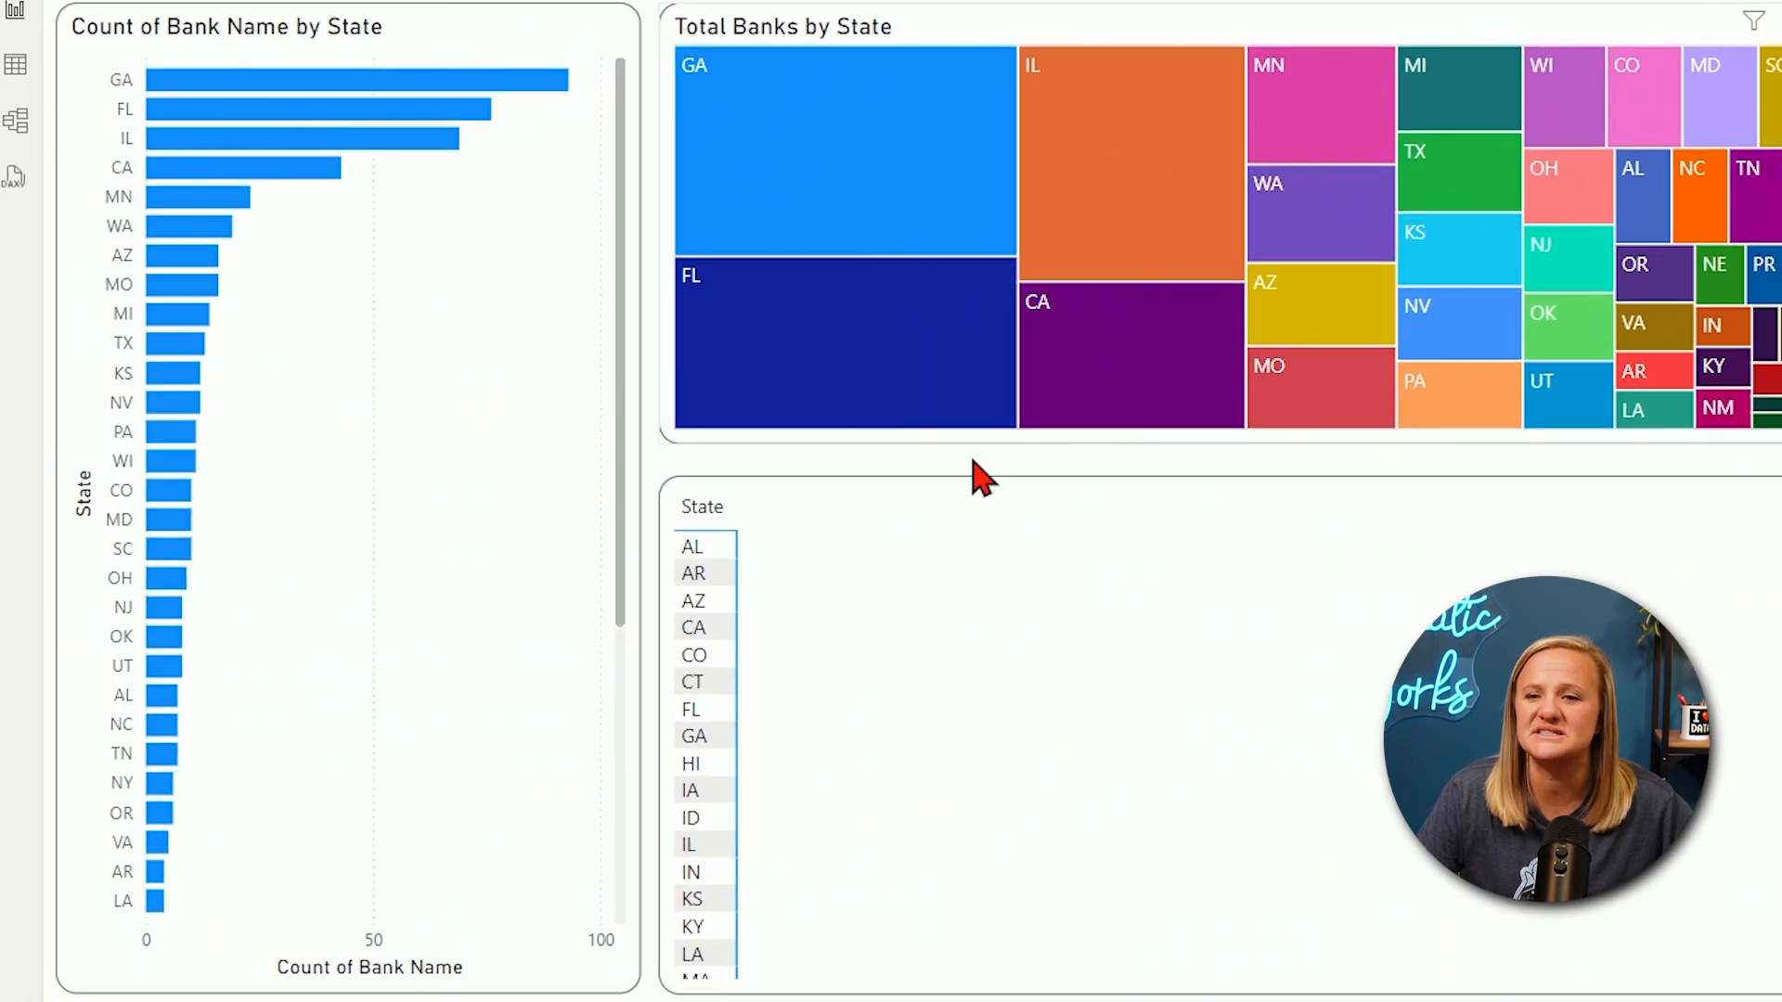
mouse_move(887, 578)
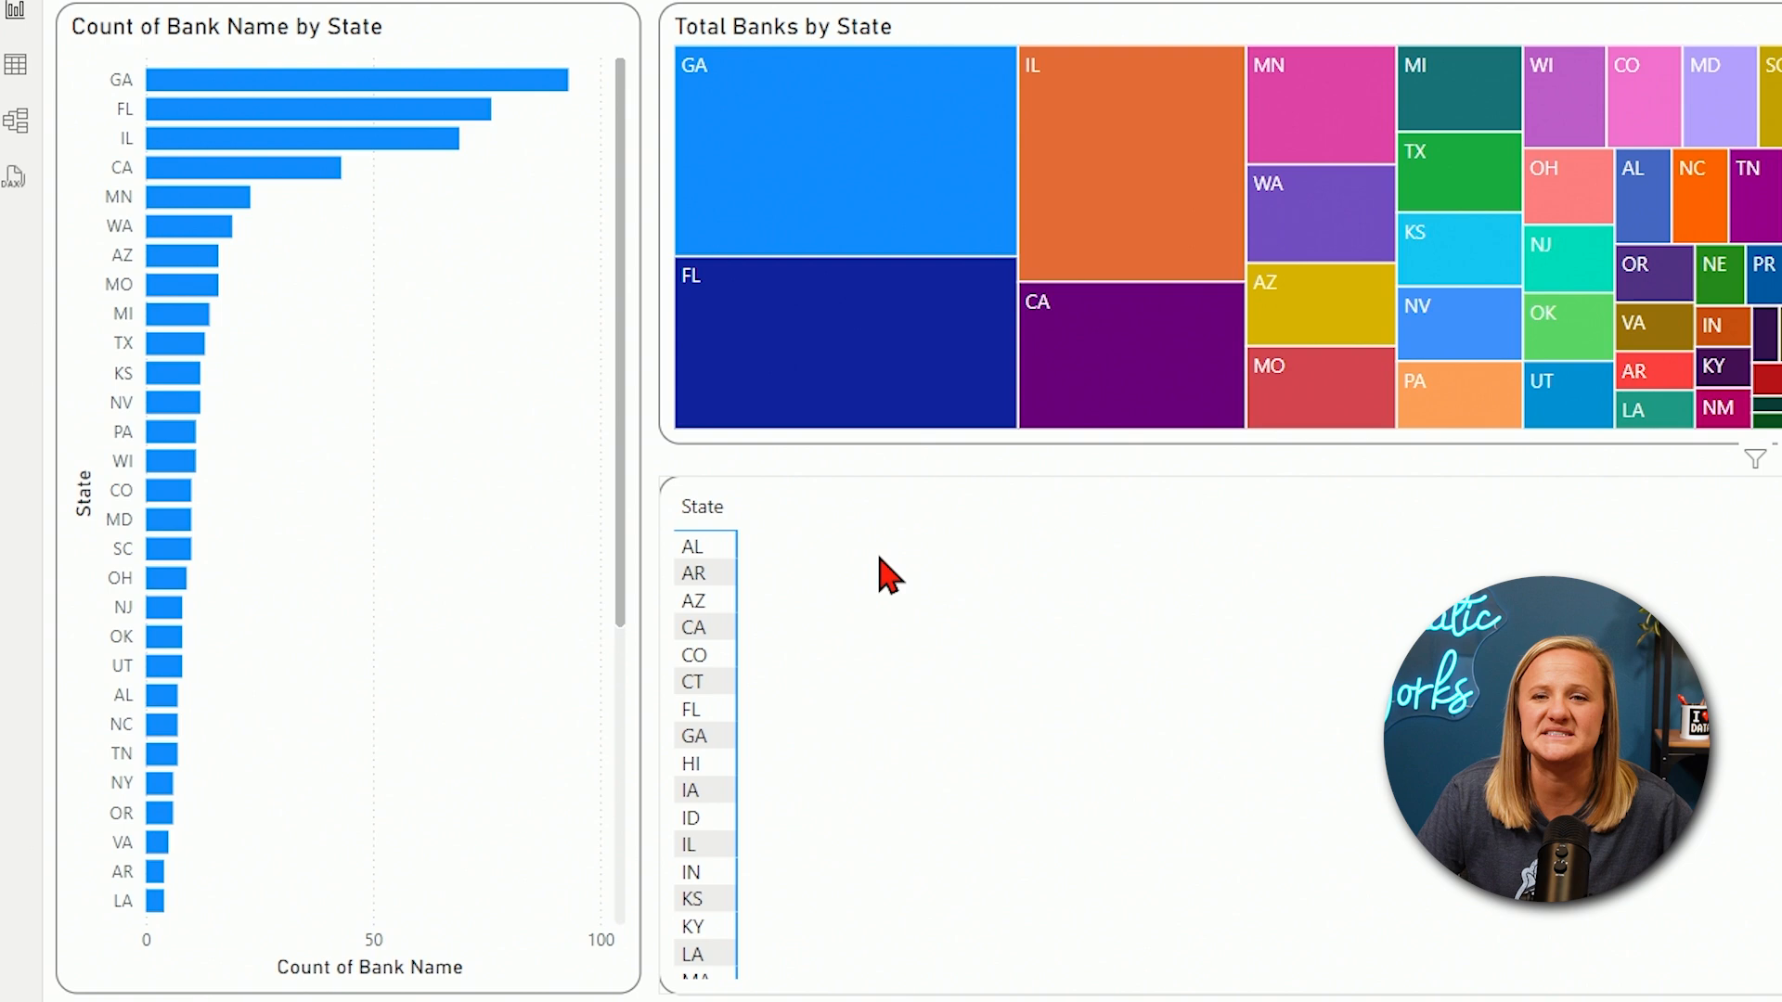
click(341, 513)
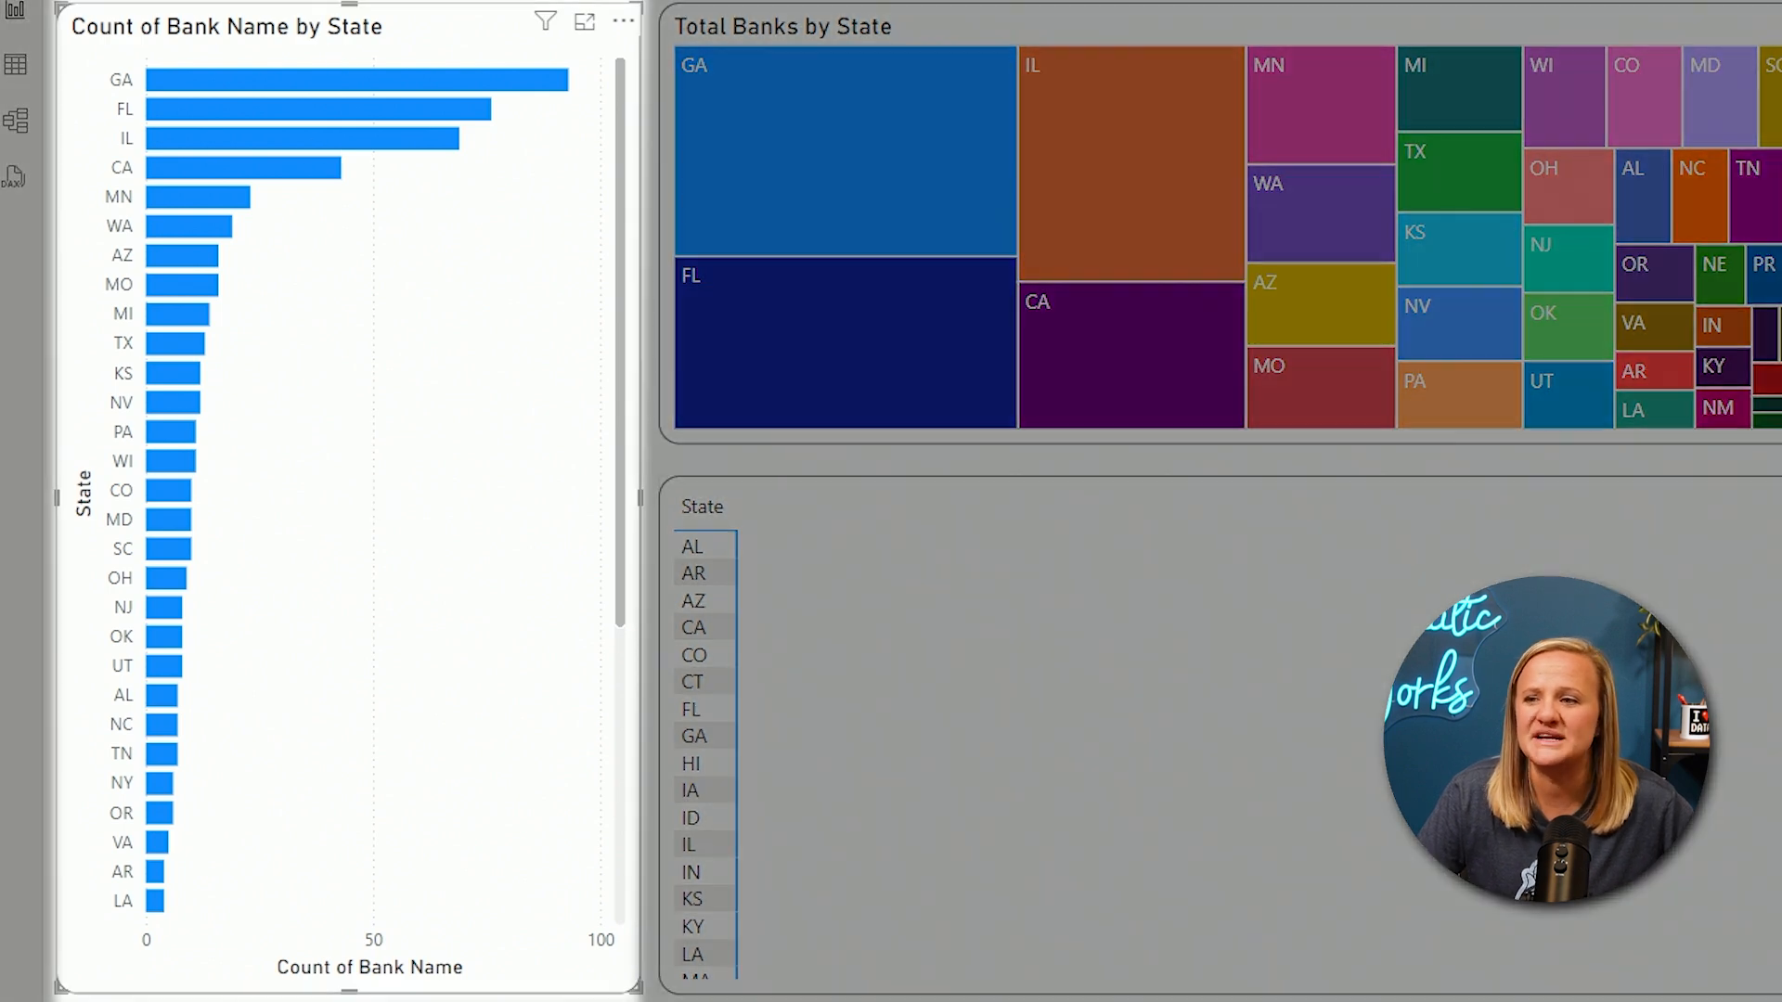
mouse_move(204, 85)
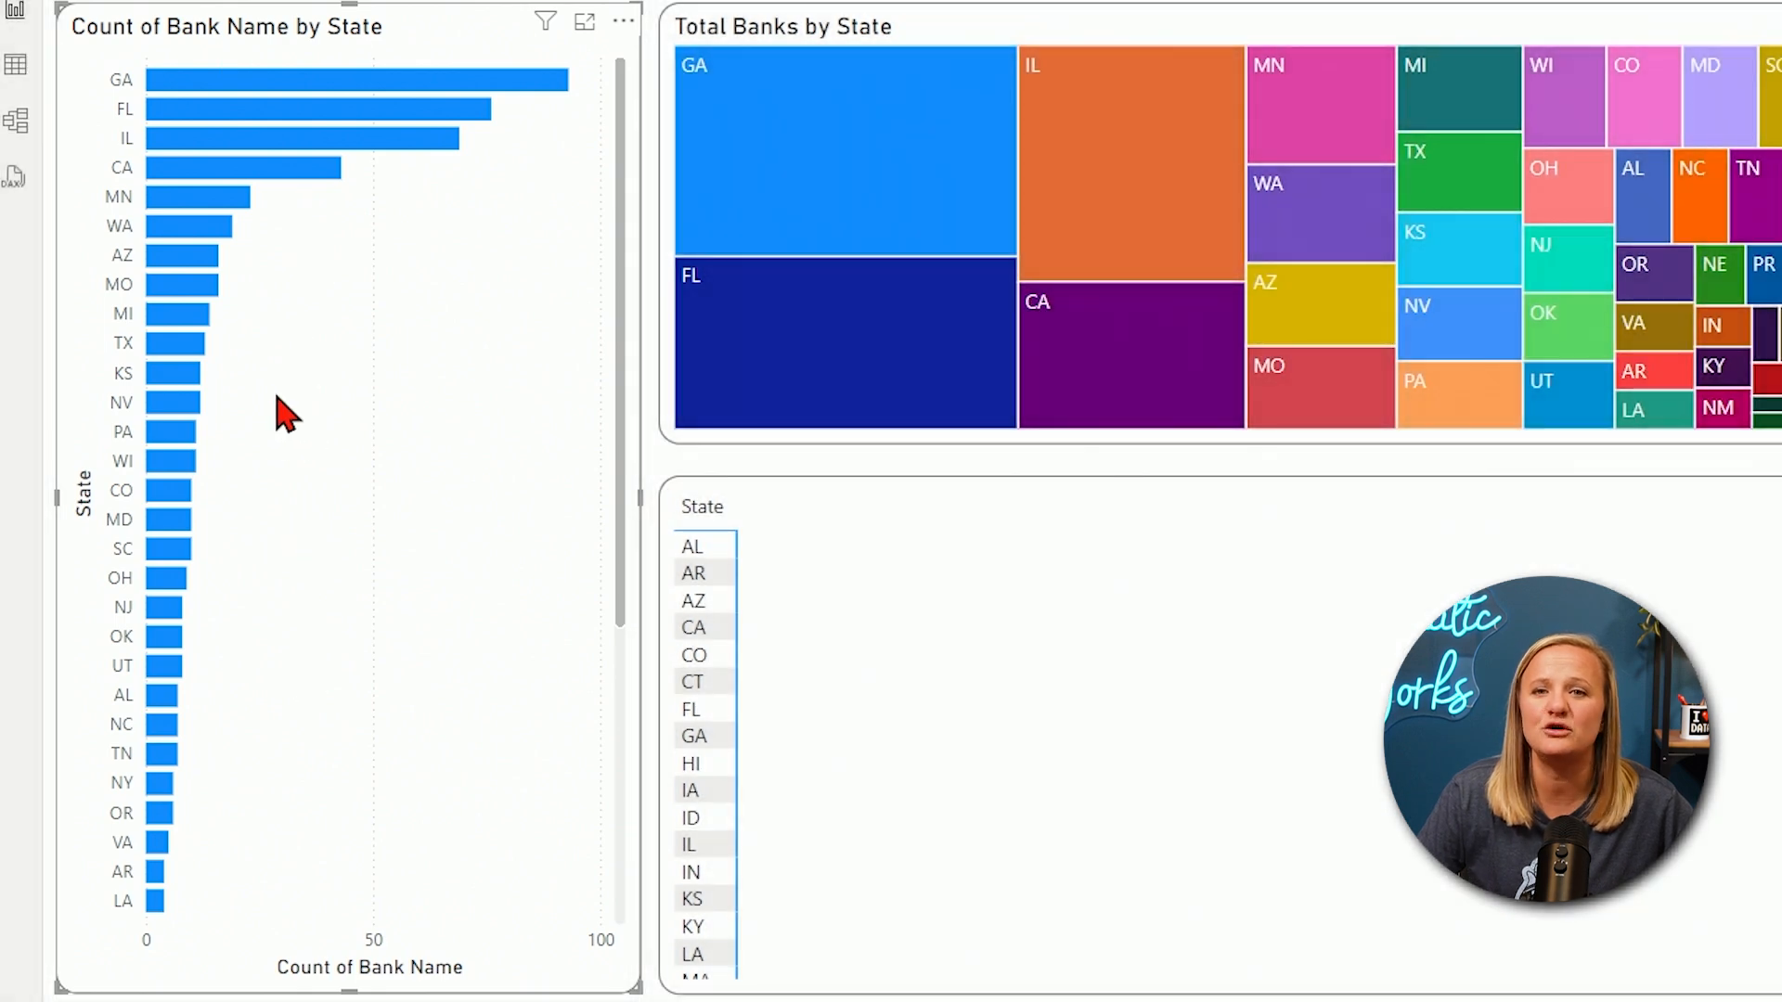
mouse_move(1136, 80)
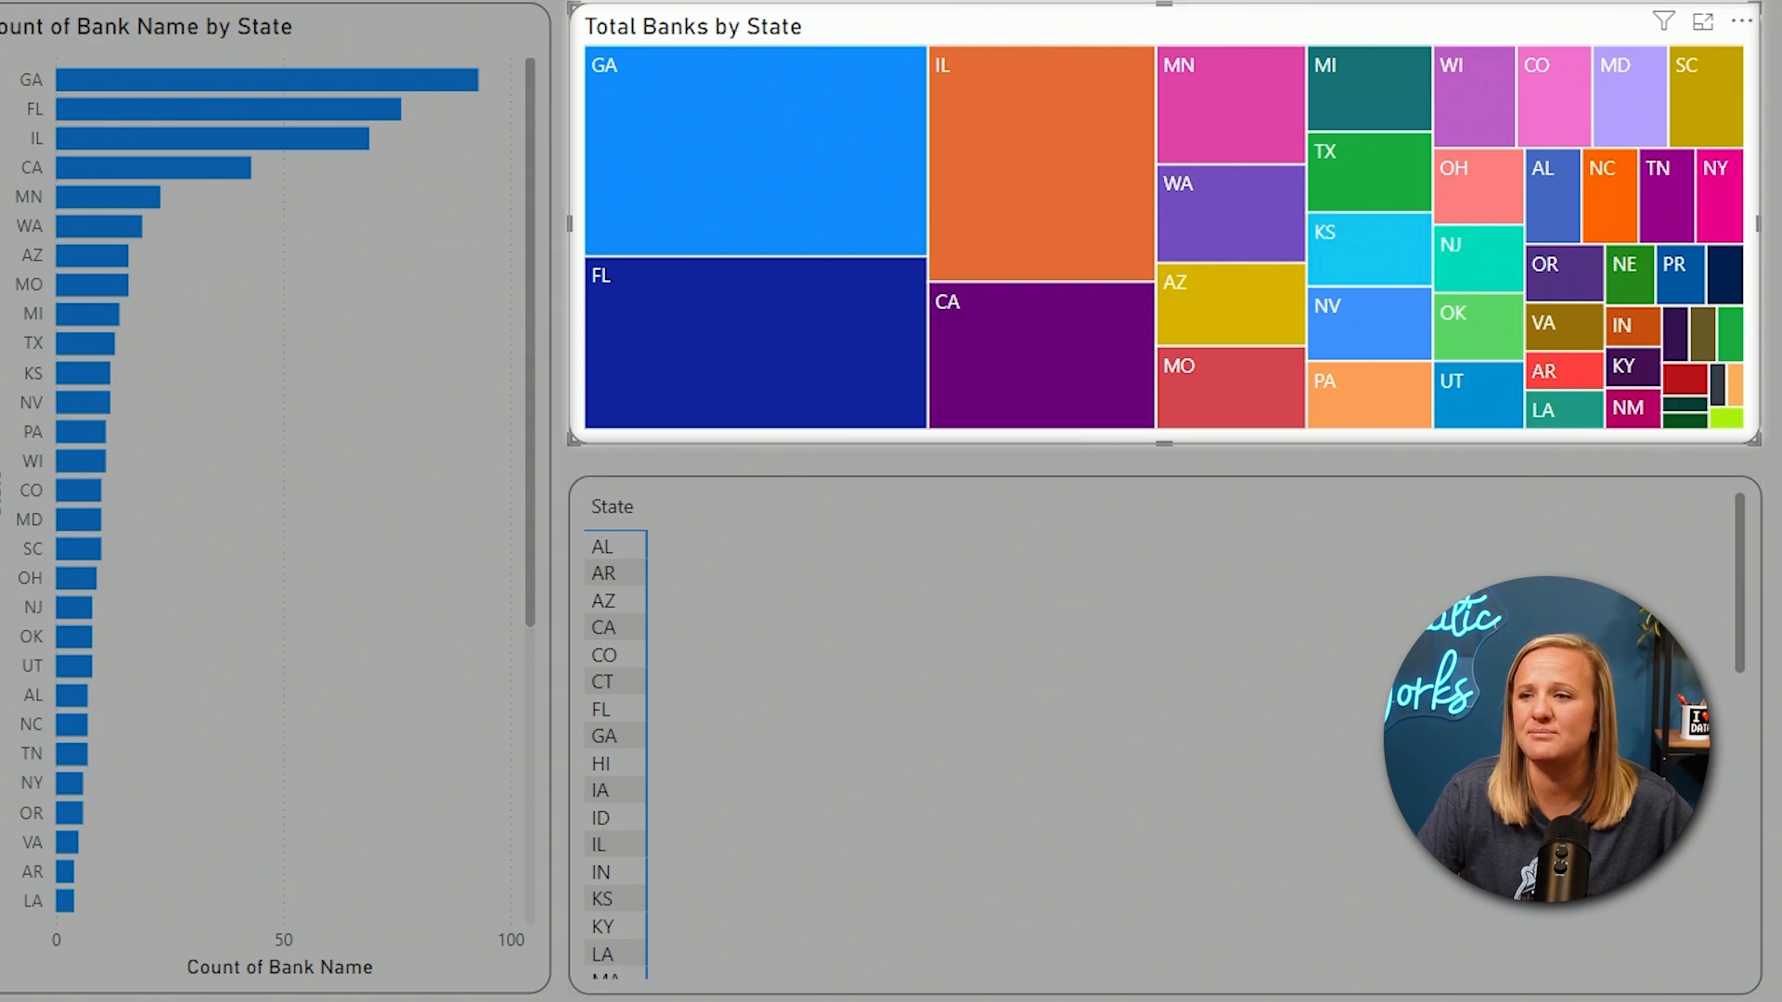
mouse_move(997, 347)
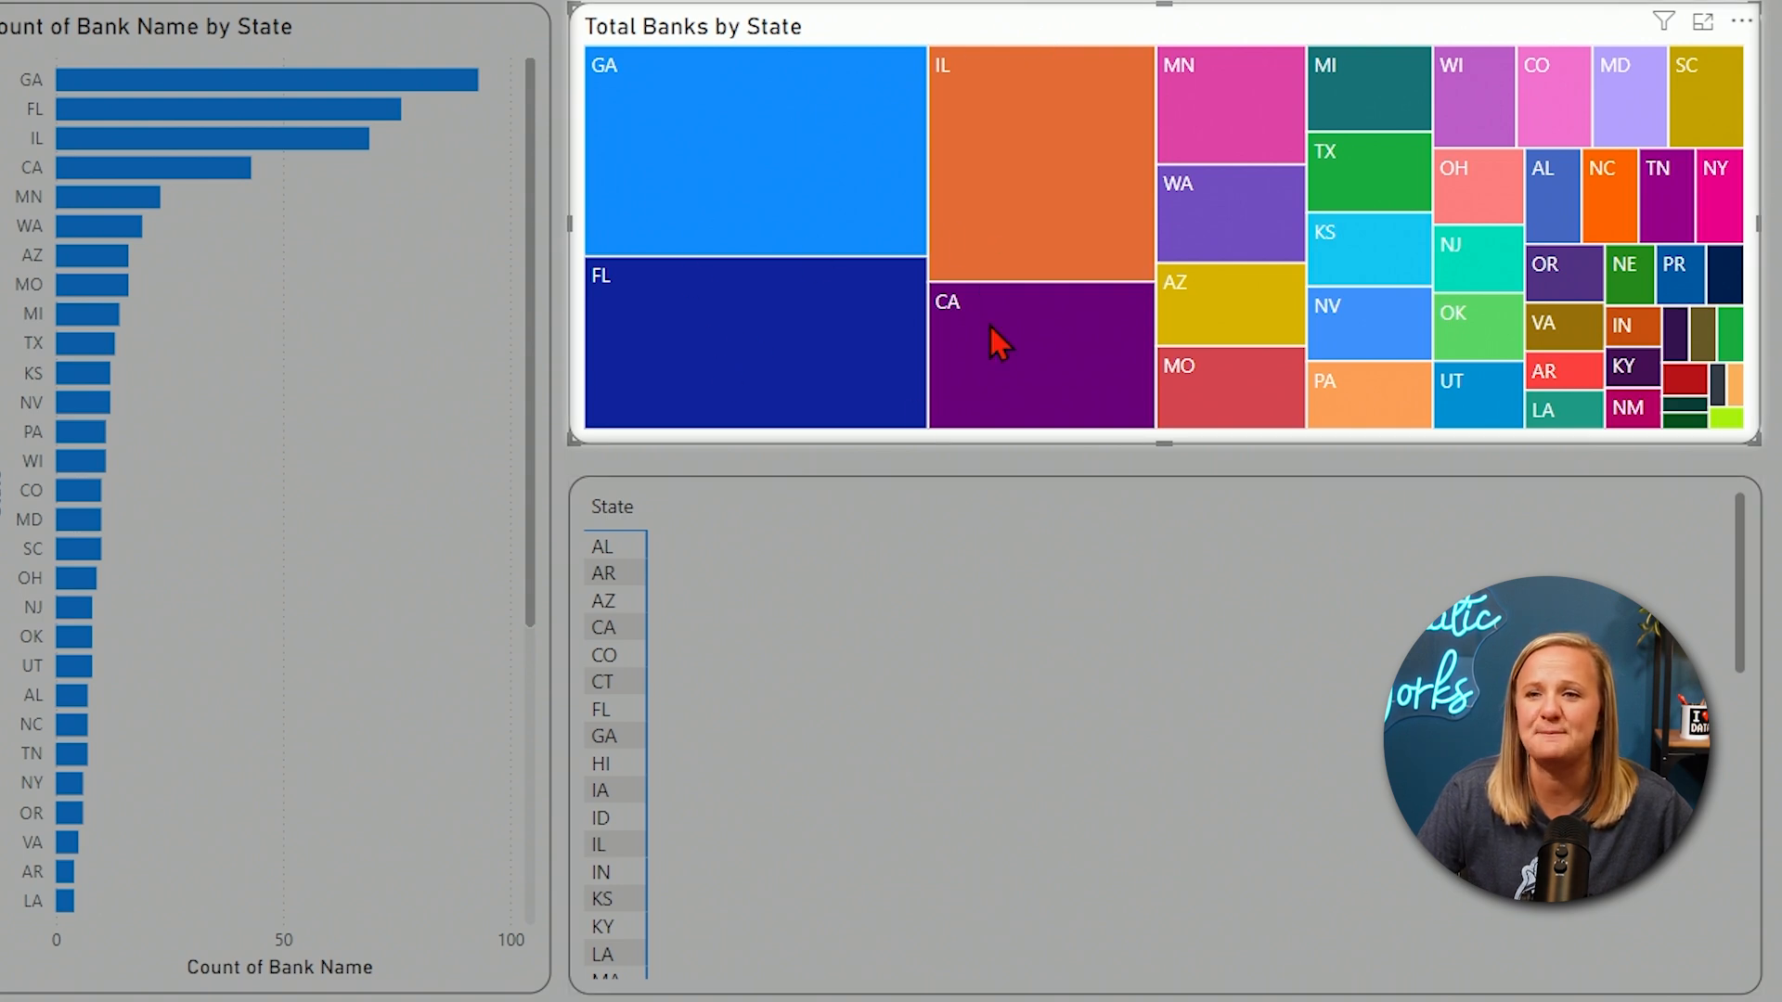
mouse_move(1536, 392)
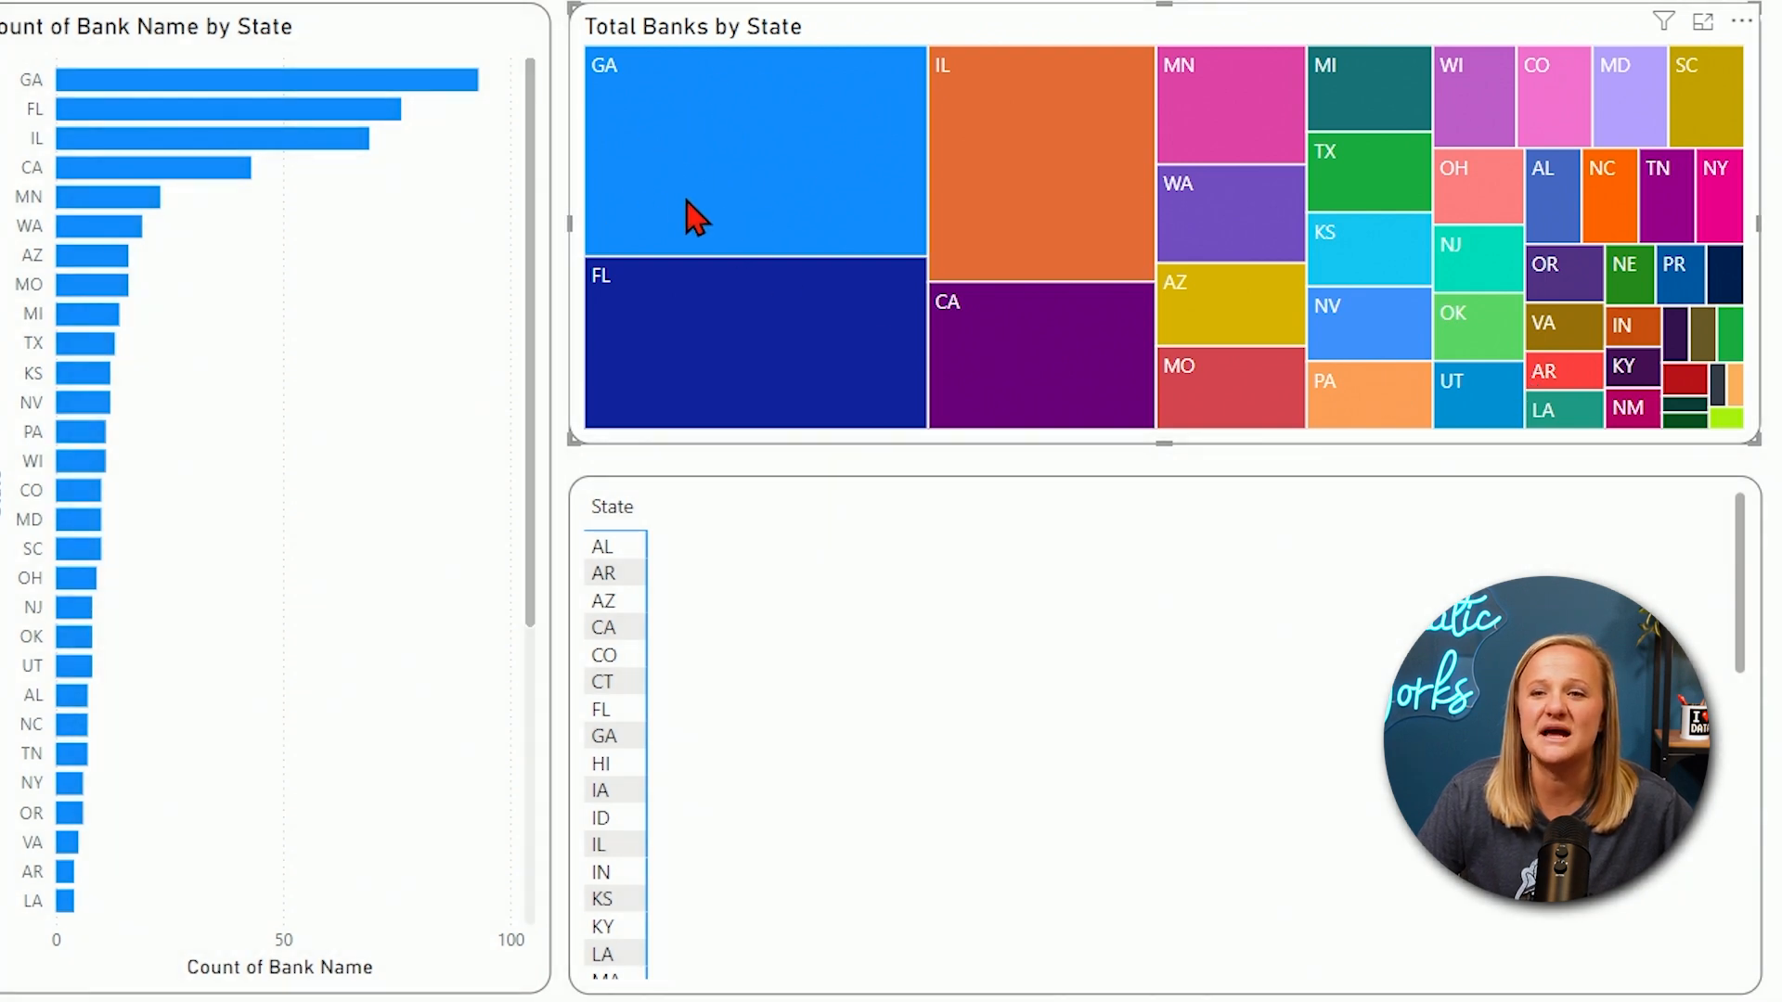
mouse_move(773, 182)
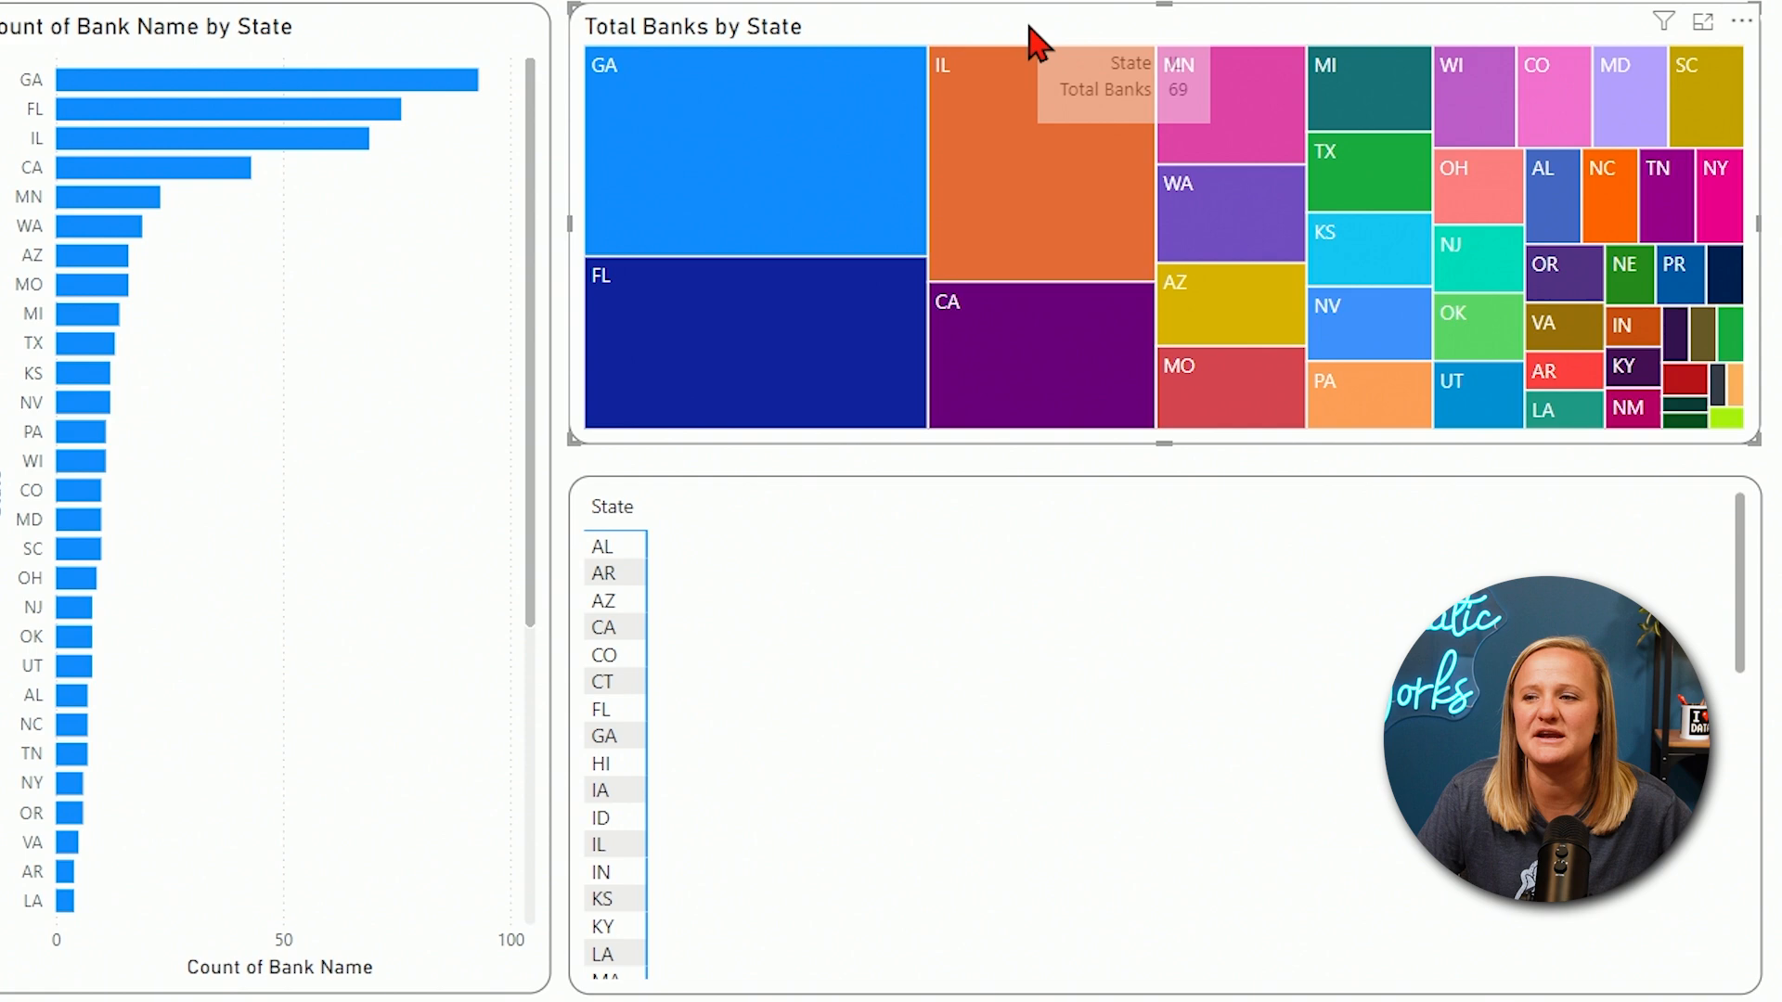
mouse_move(1248, 748)
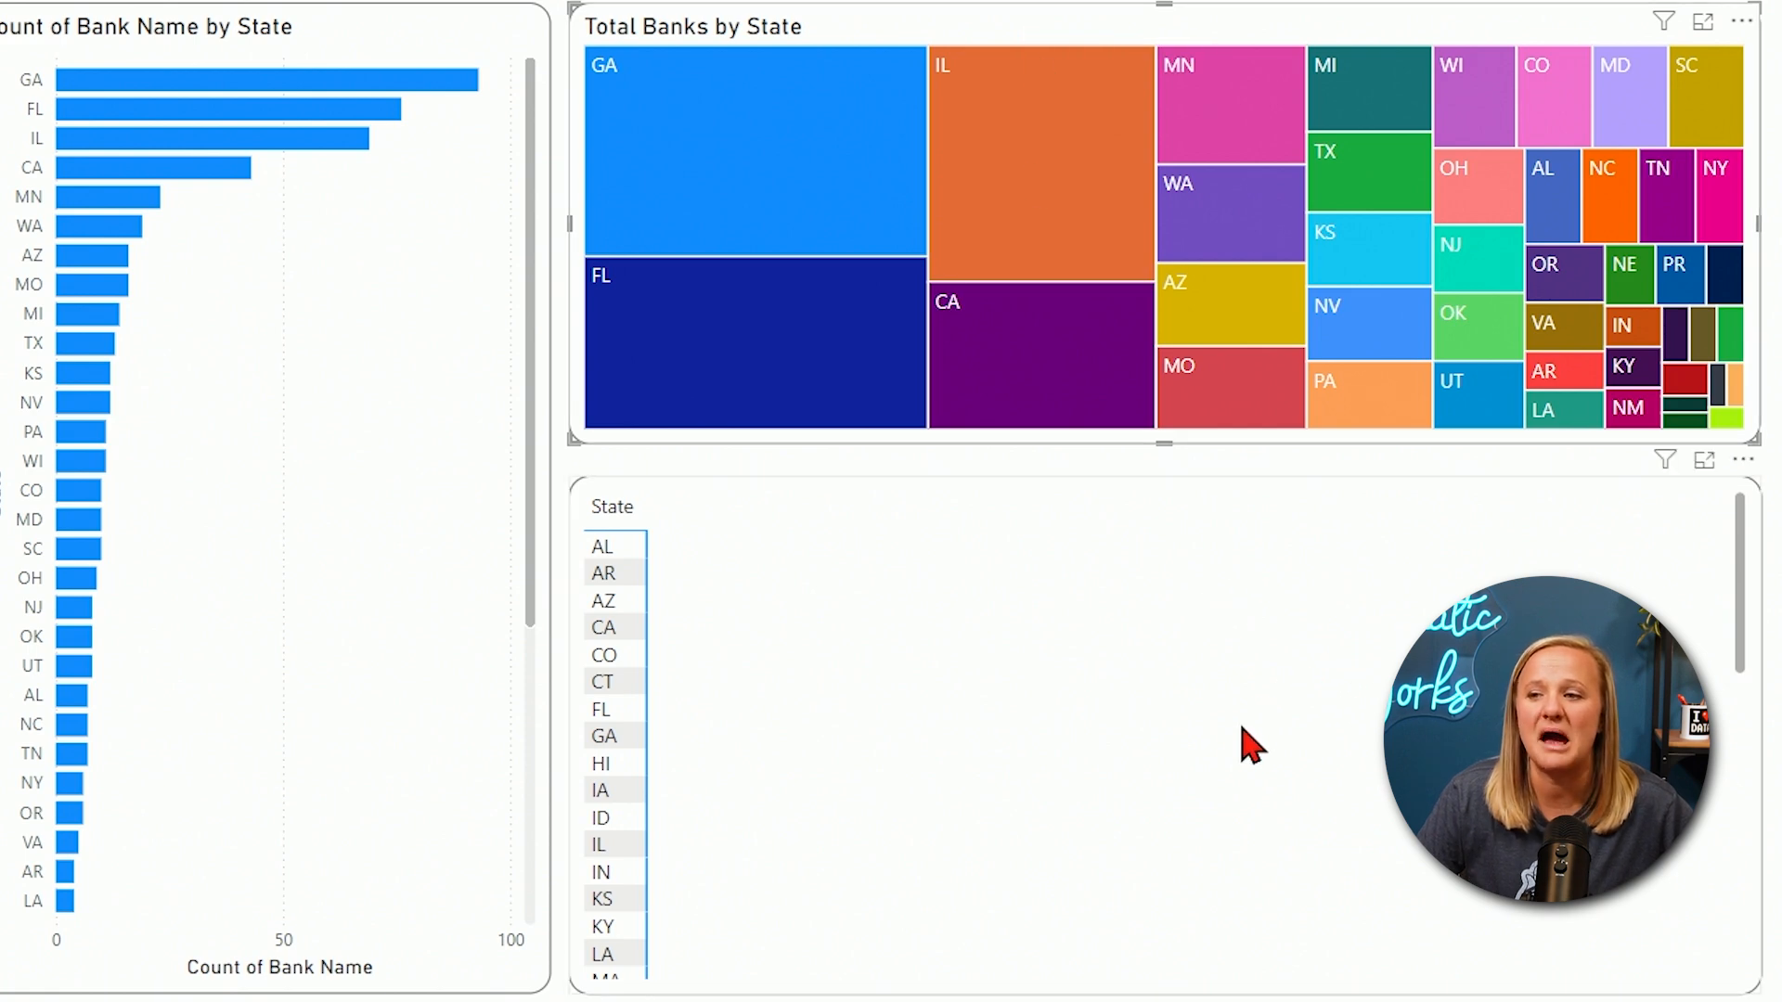
mouse_move(830, 750)
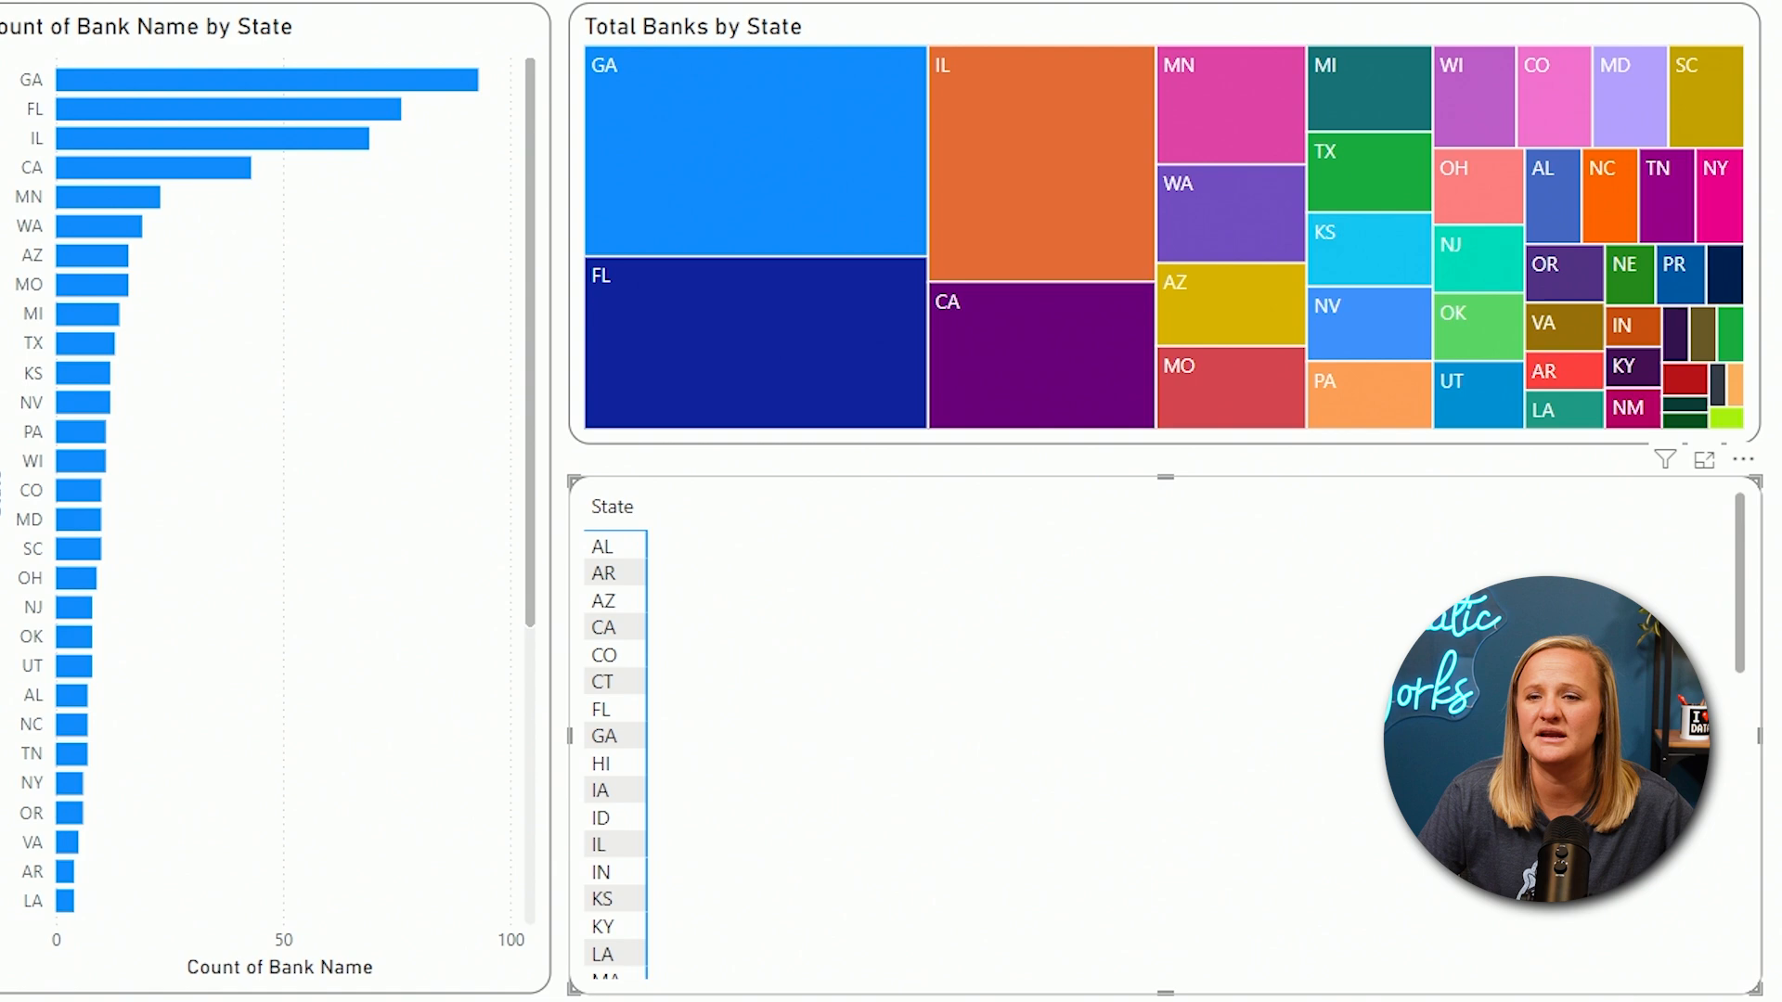
mouse_move(1072, 828)
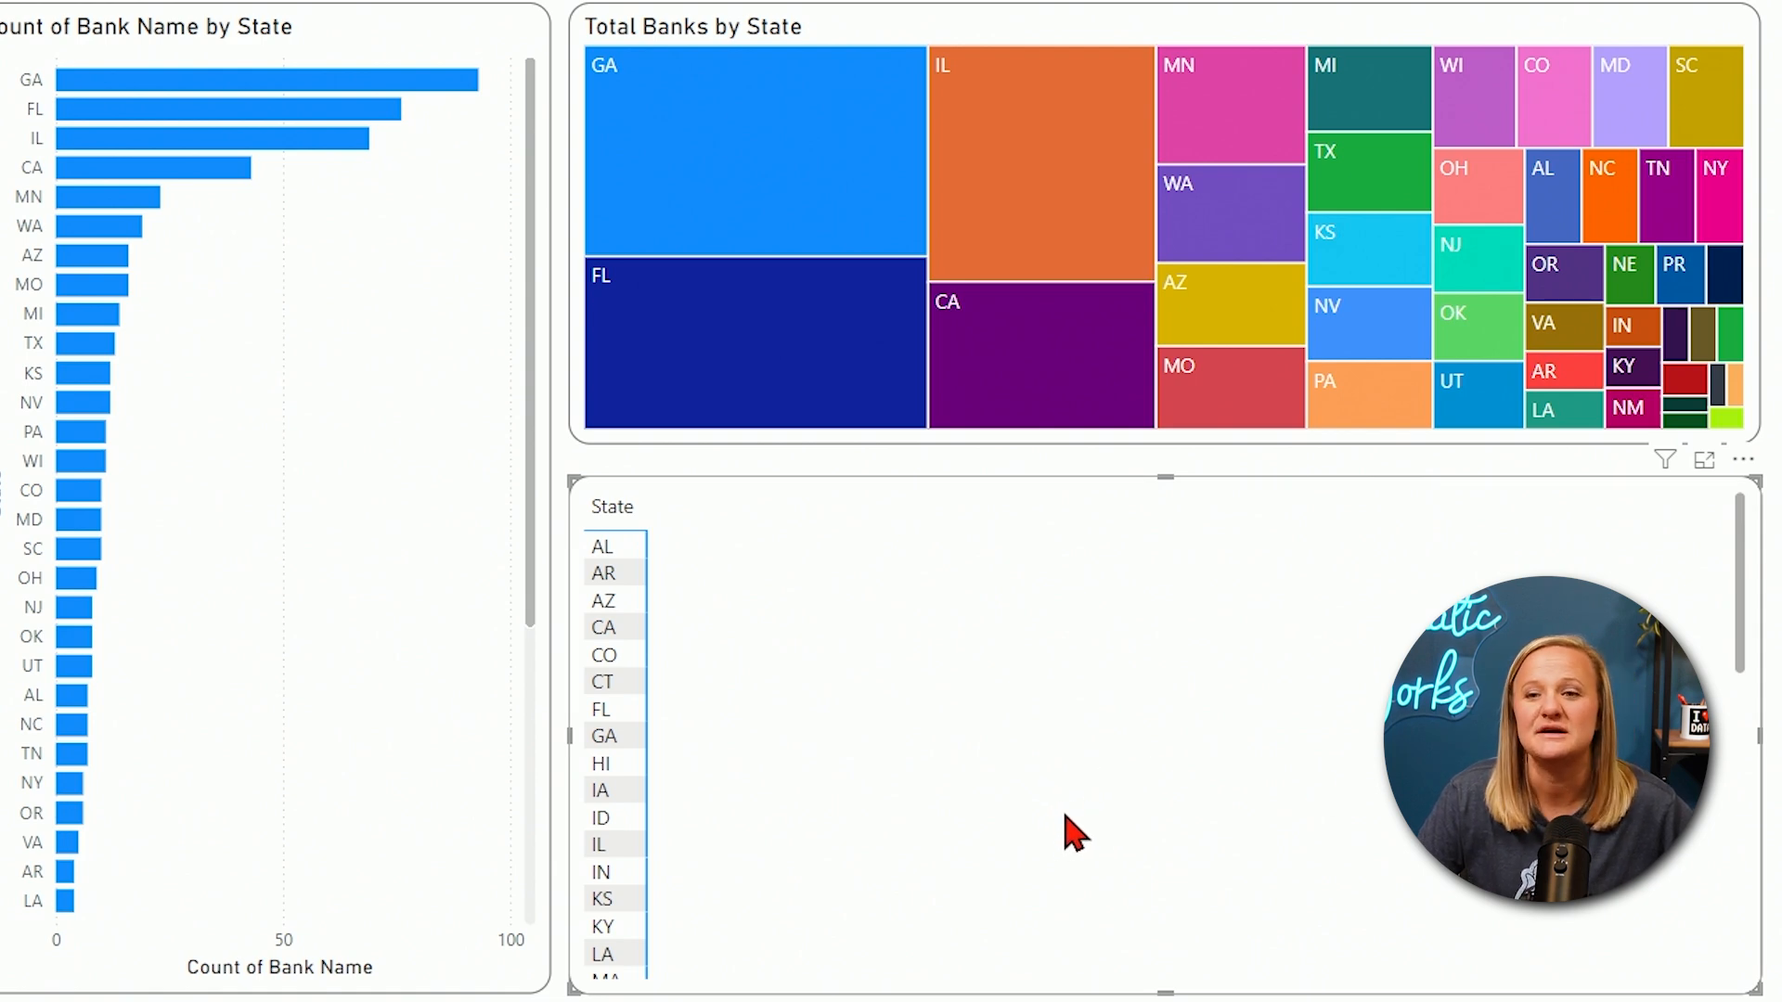
mouse_move(1051, 830)
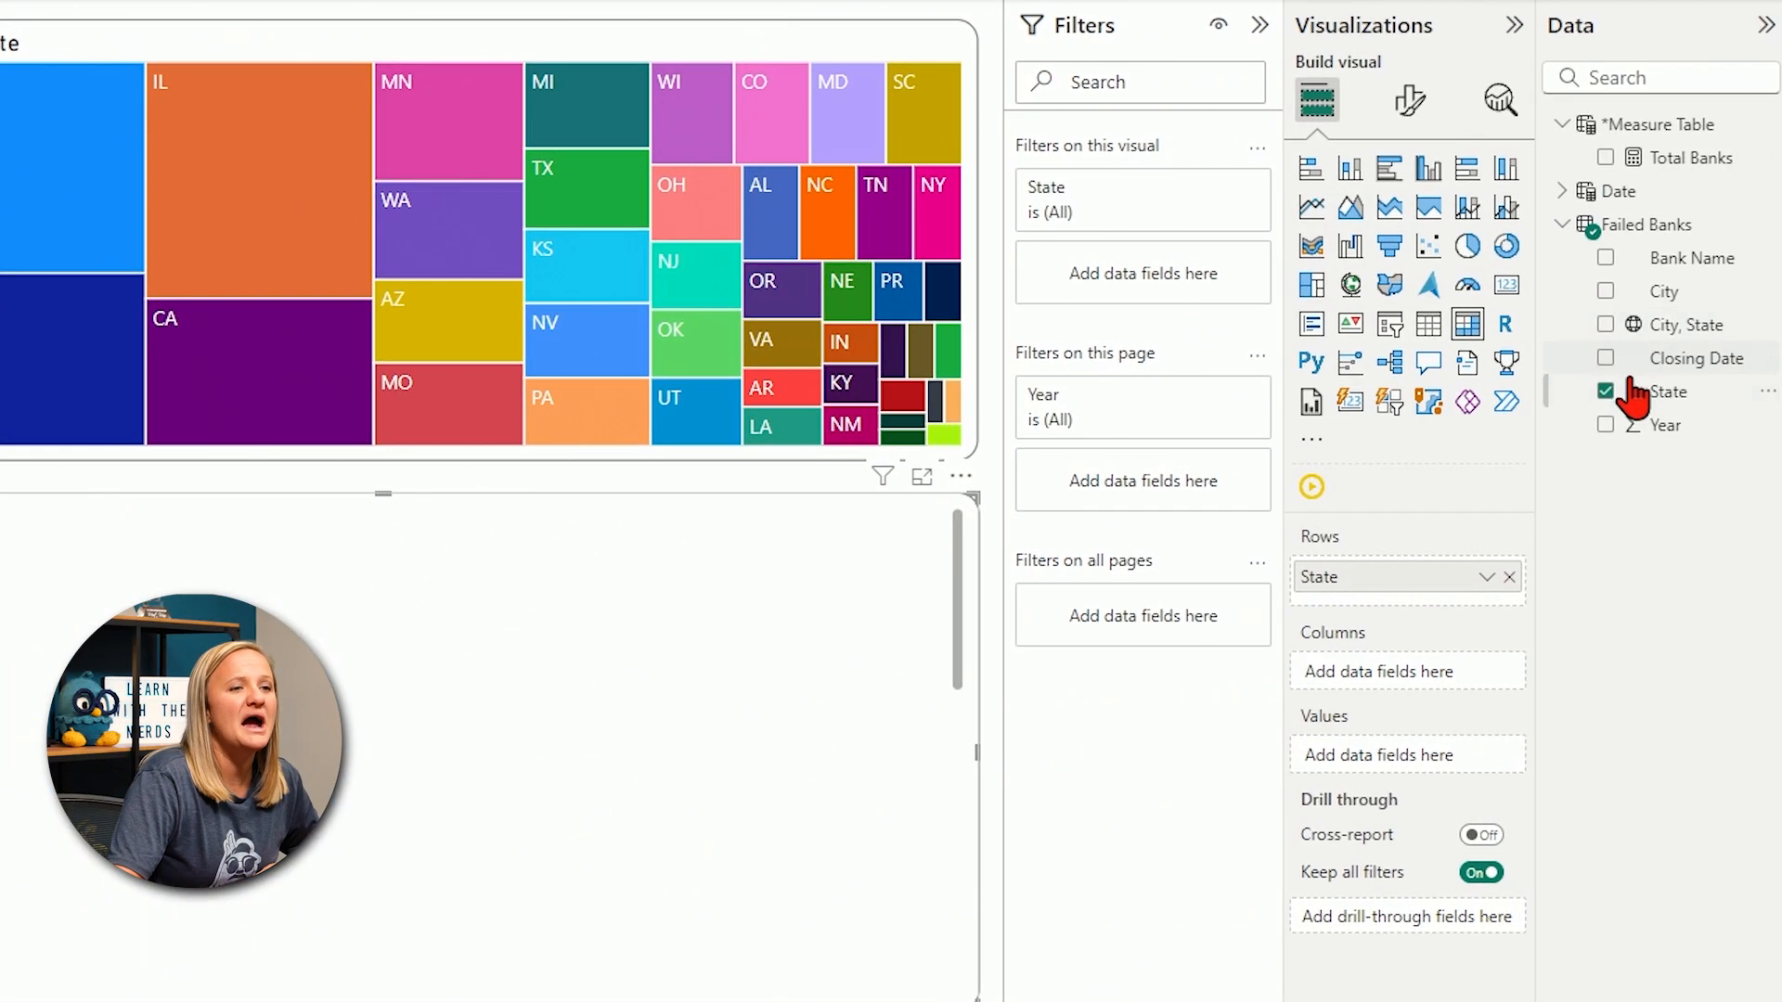
mouse_move(1667, 391)
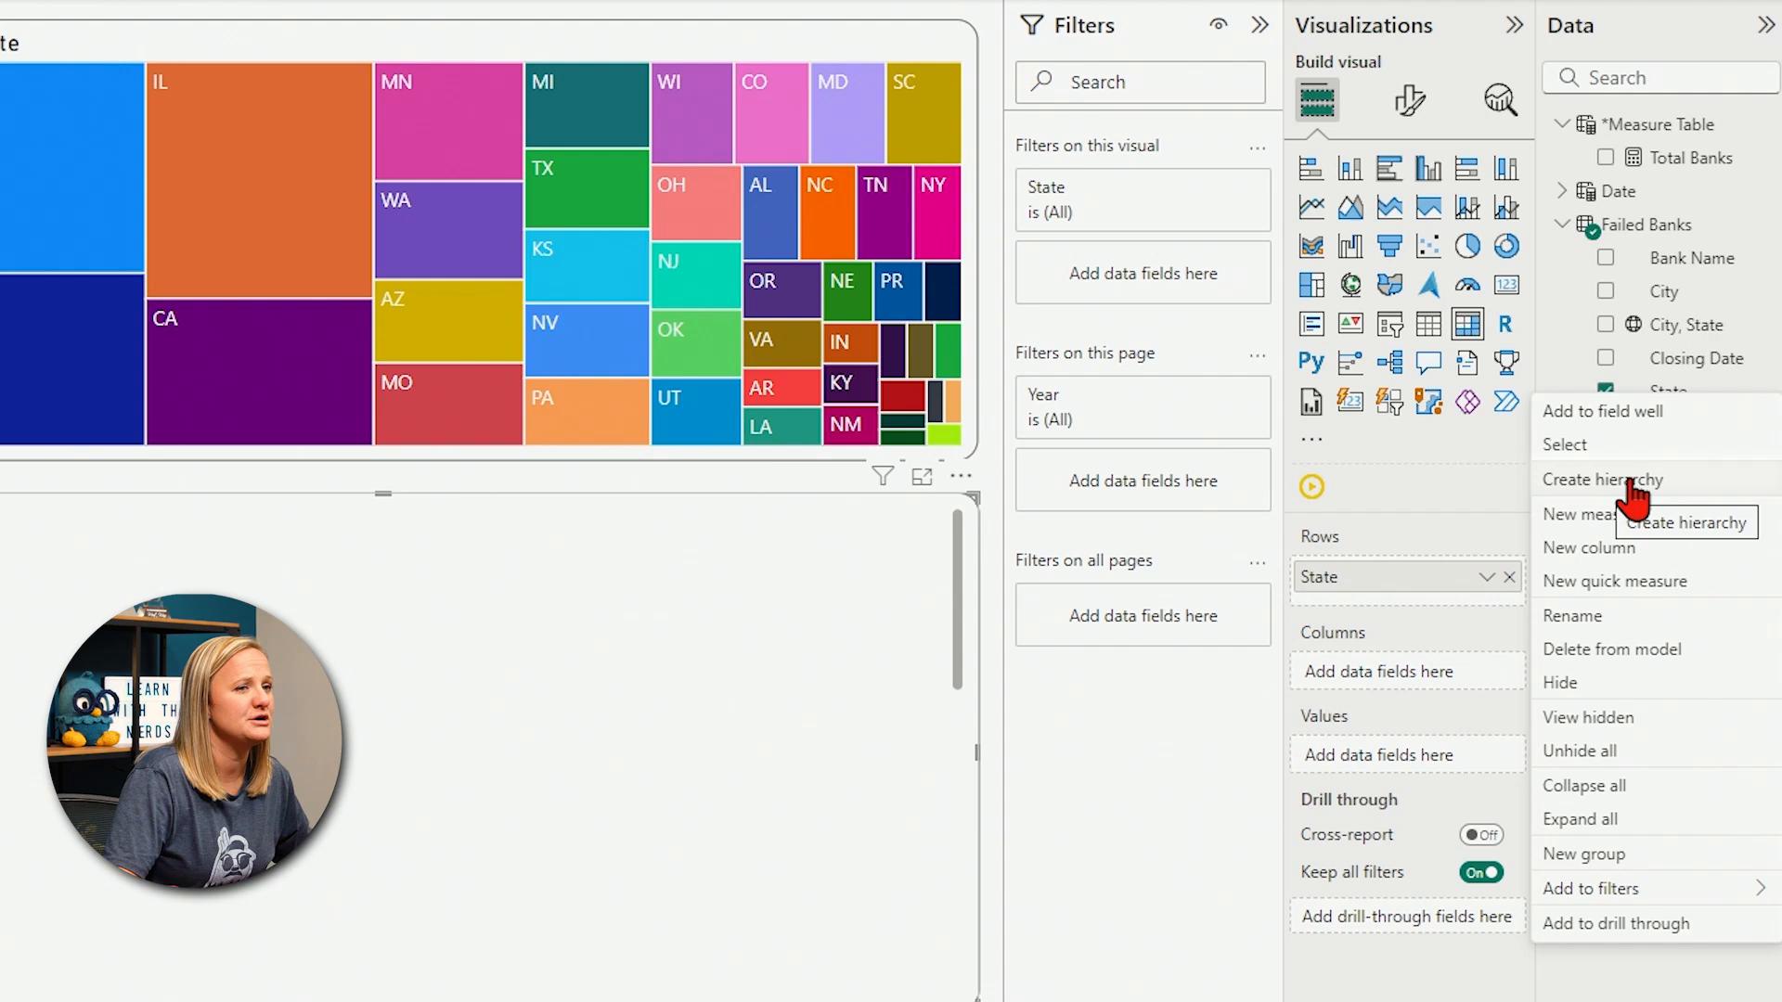
click(1602, 478)
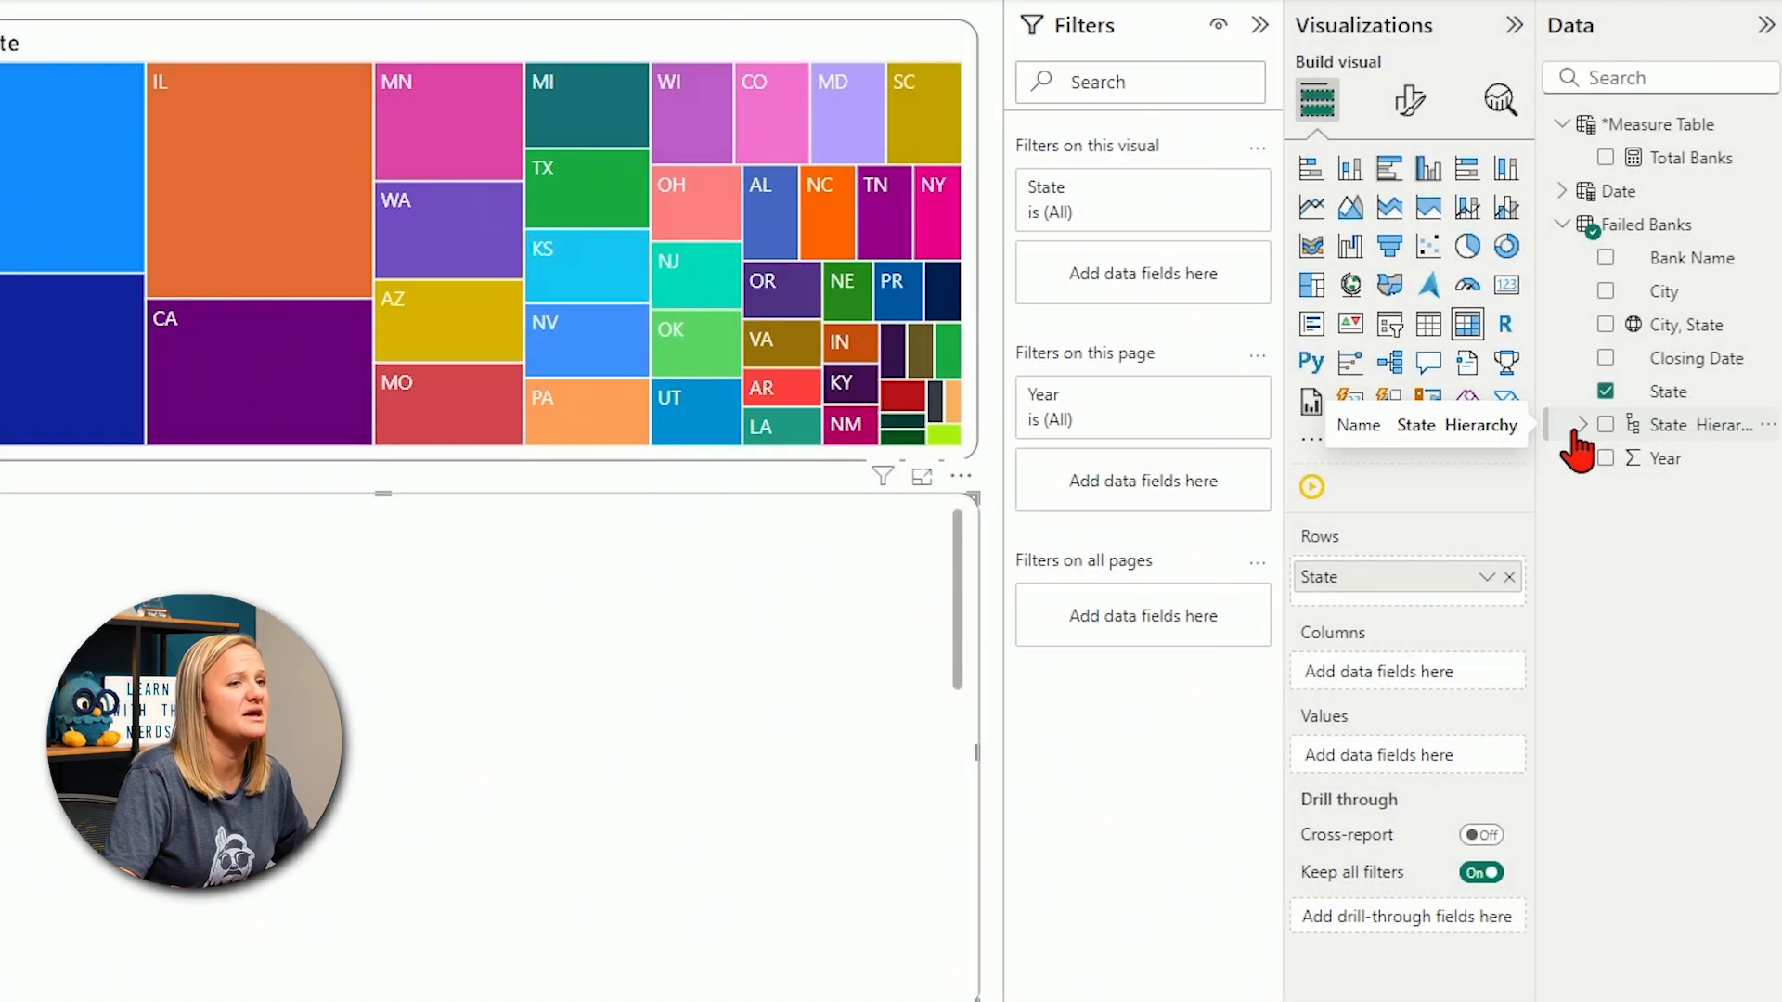
- Add City beneath State as the second level of the State Hierarchy
click(1578, 423)
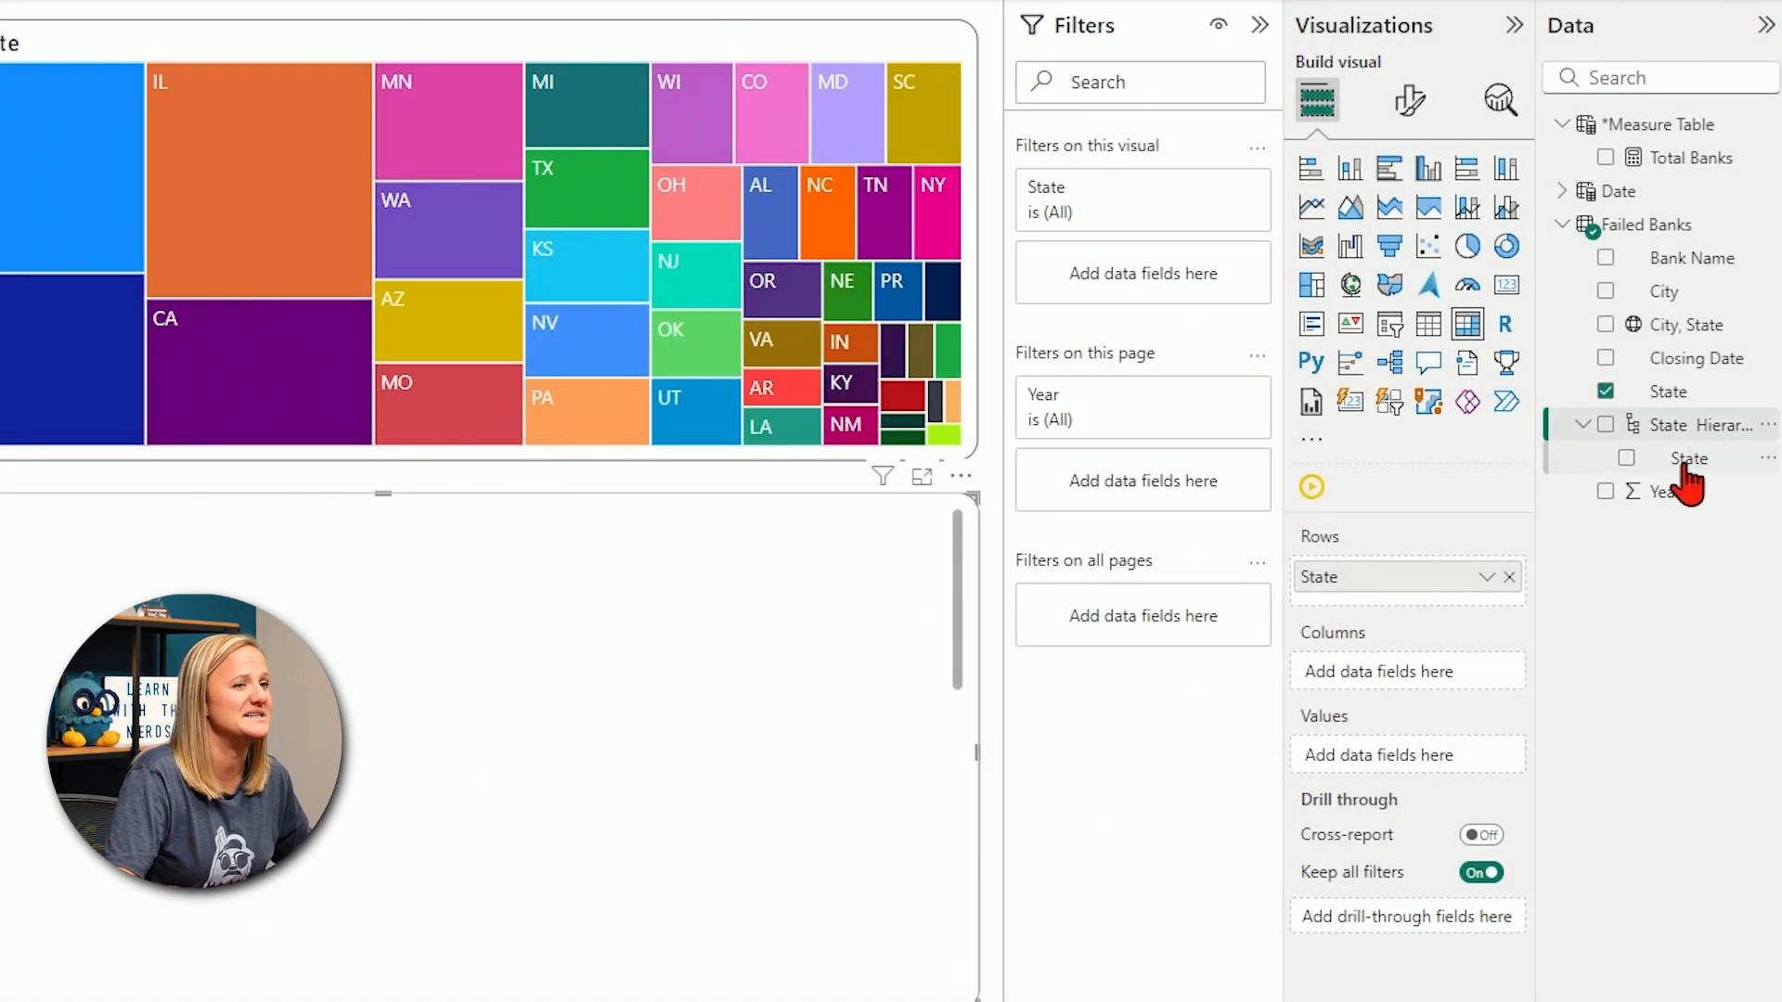
mouse_move(1689, 457)
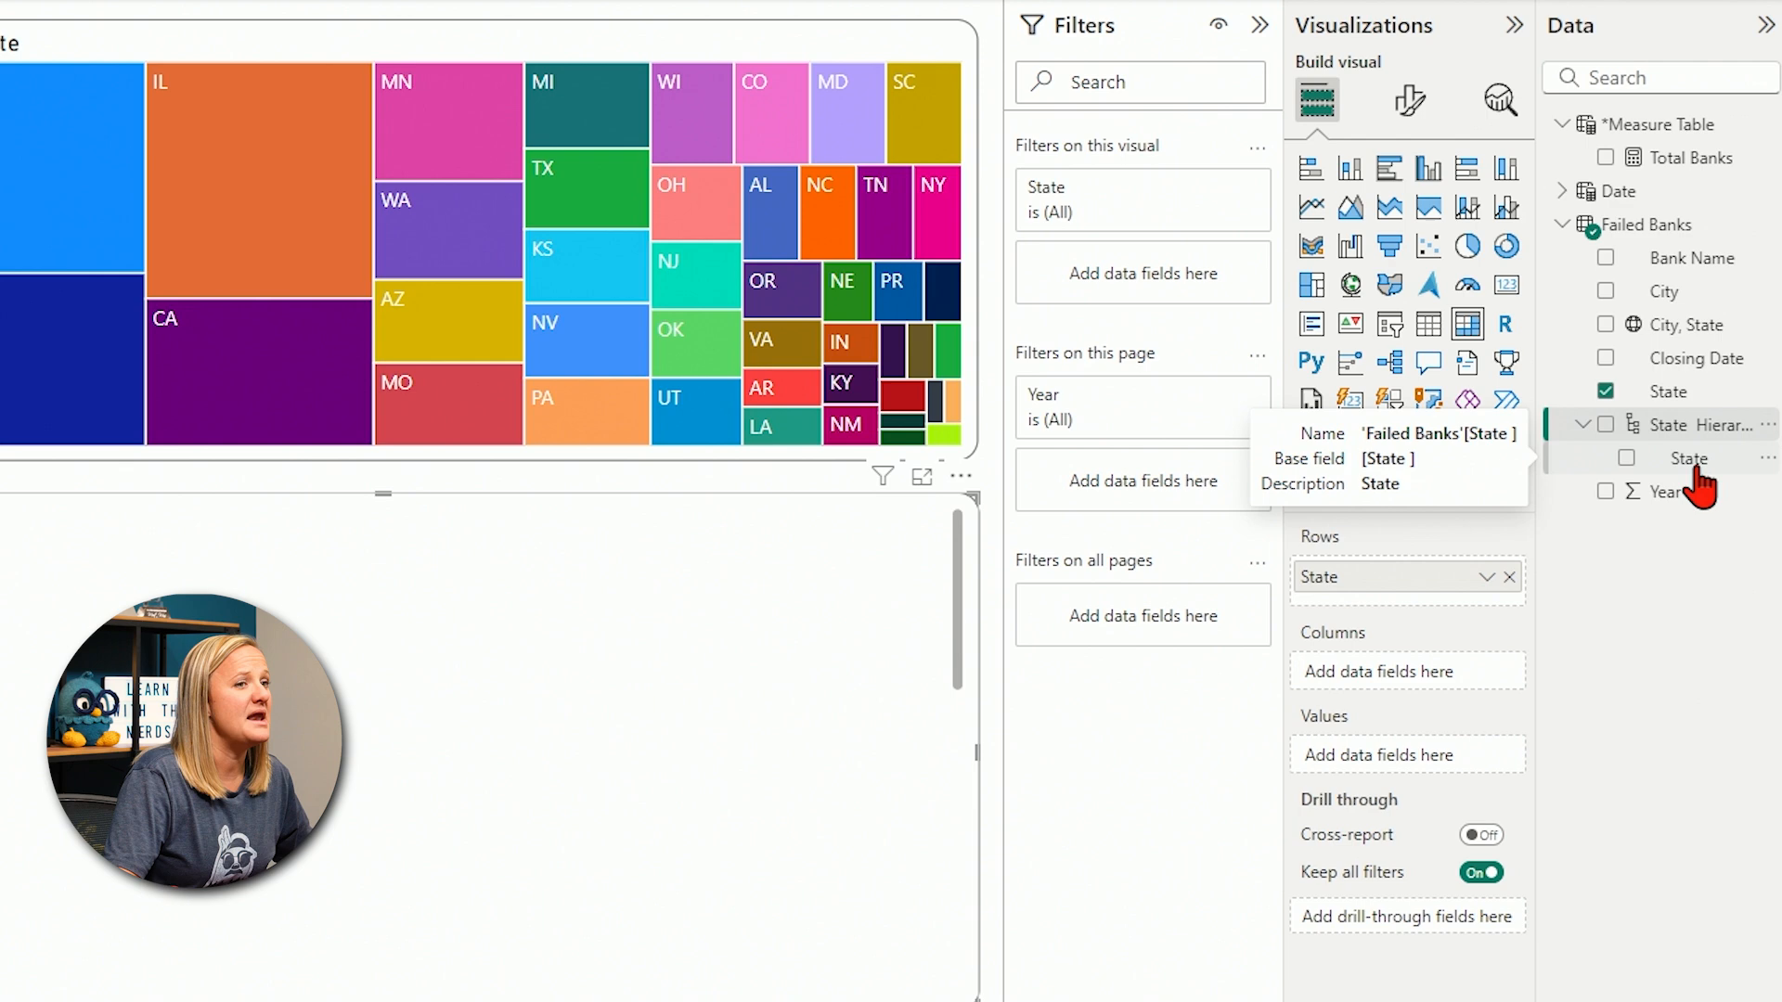
mouse_move(1693, 490)
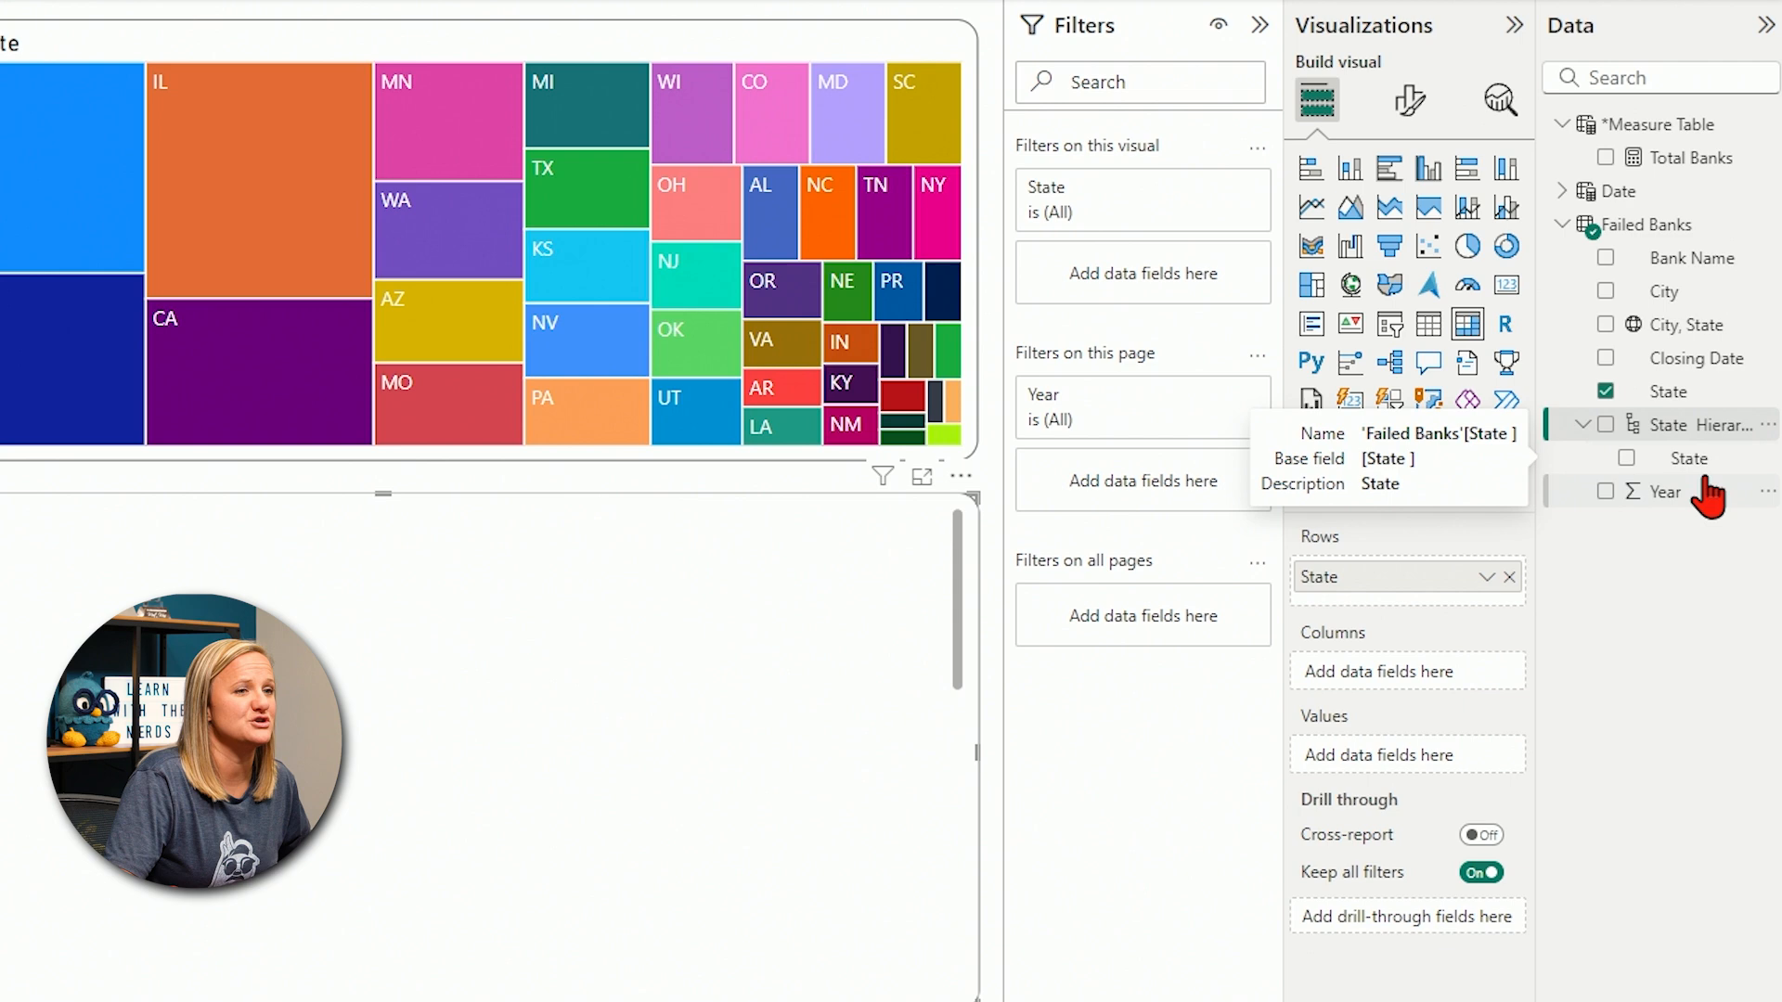
mouse_move(1693, 490)
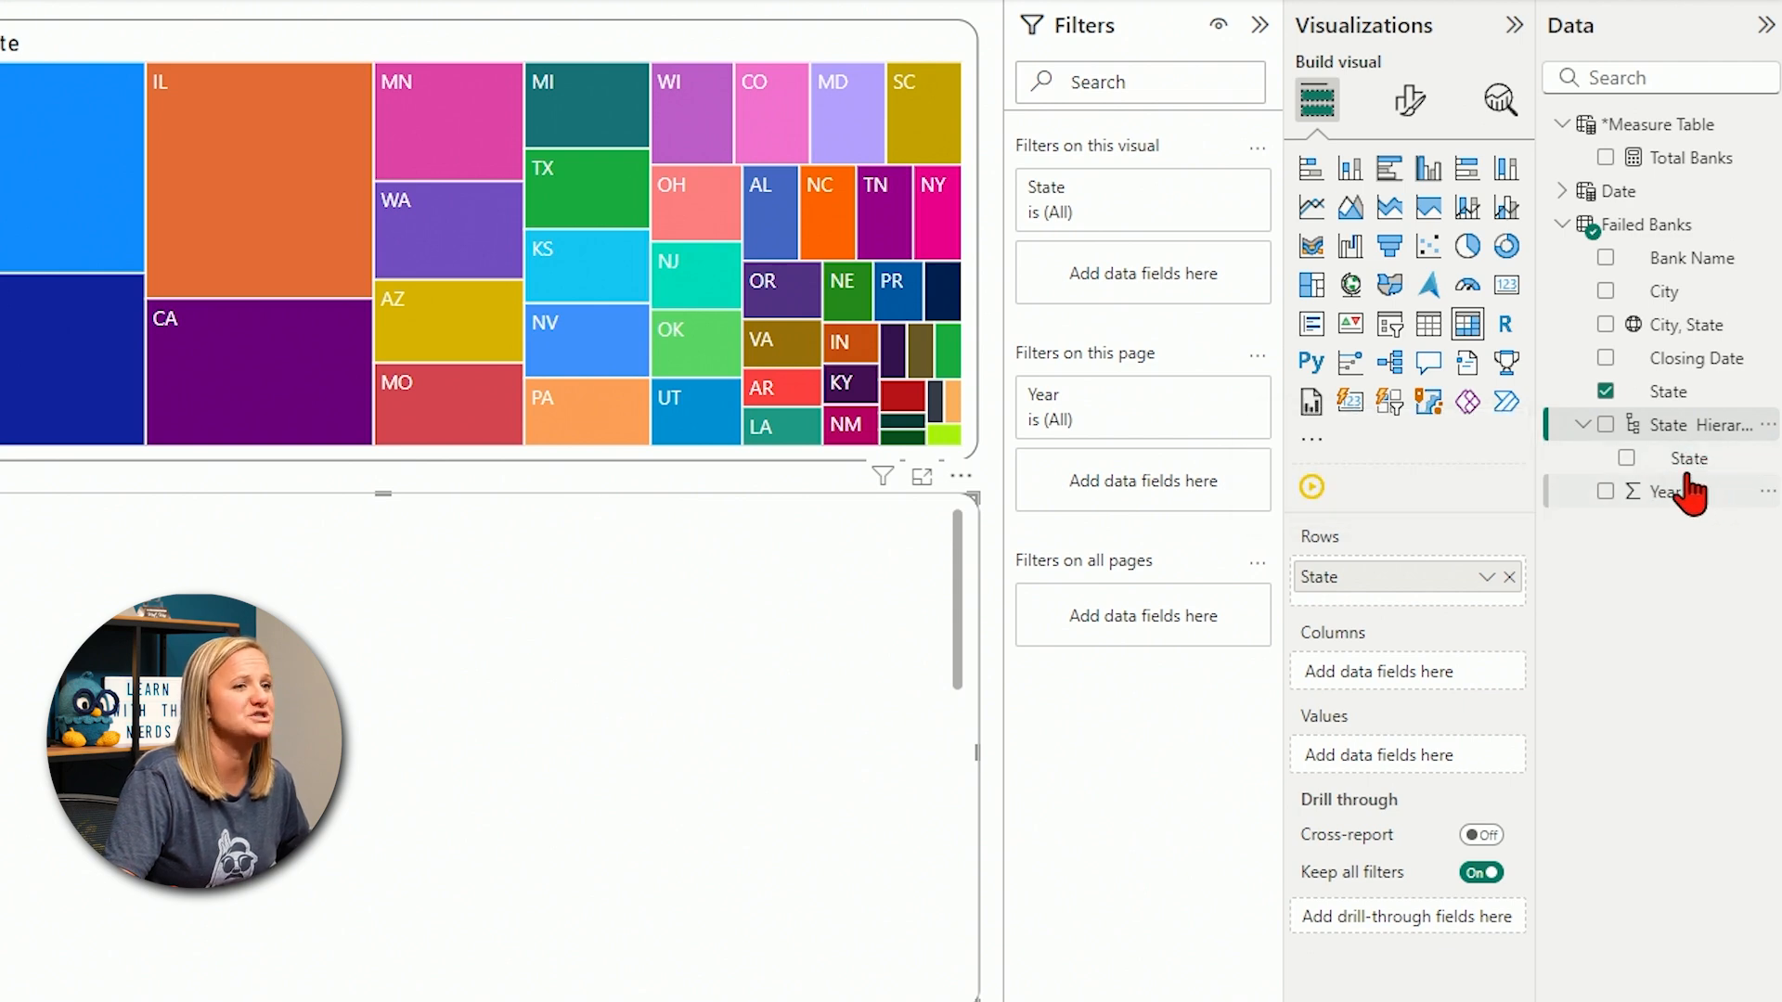
mouse_move(1687, 297)
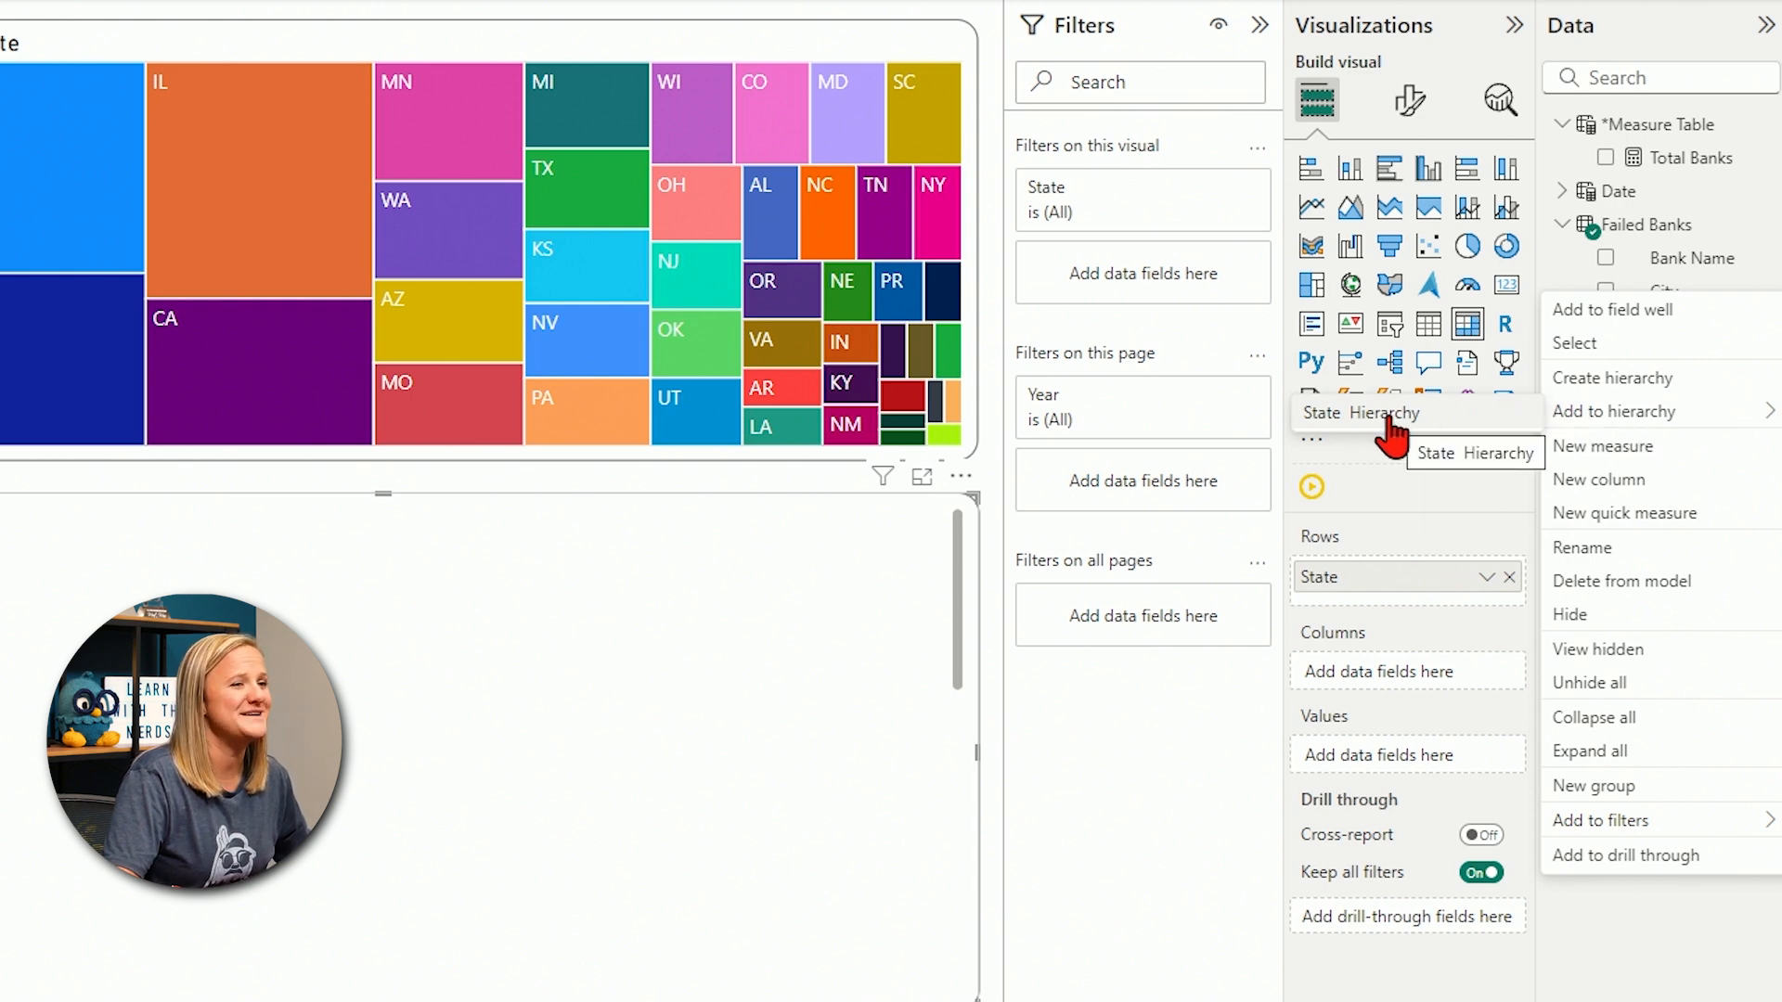
click(1580, 423)
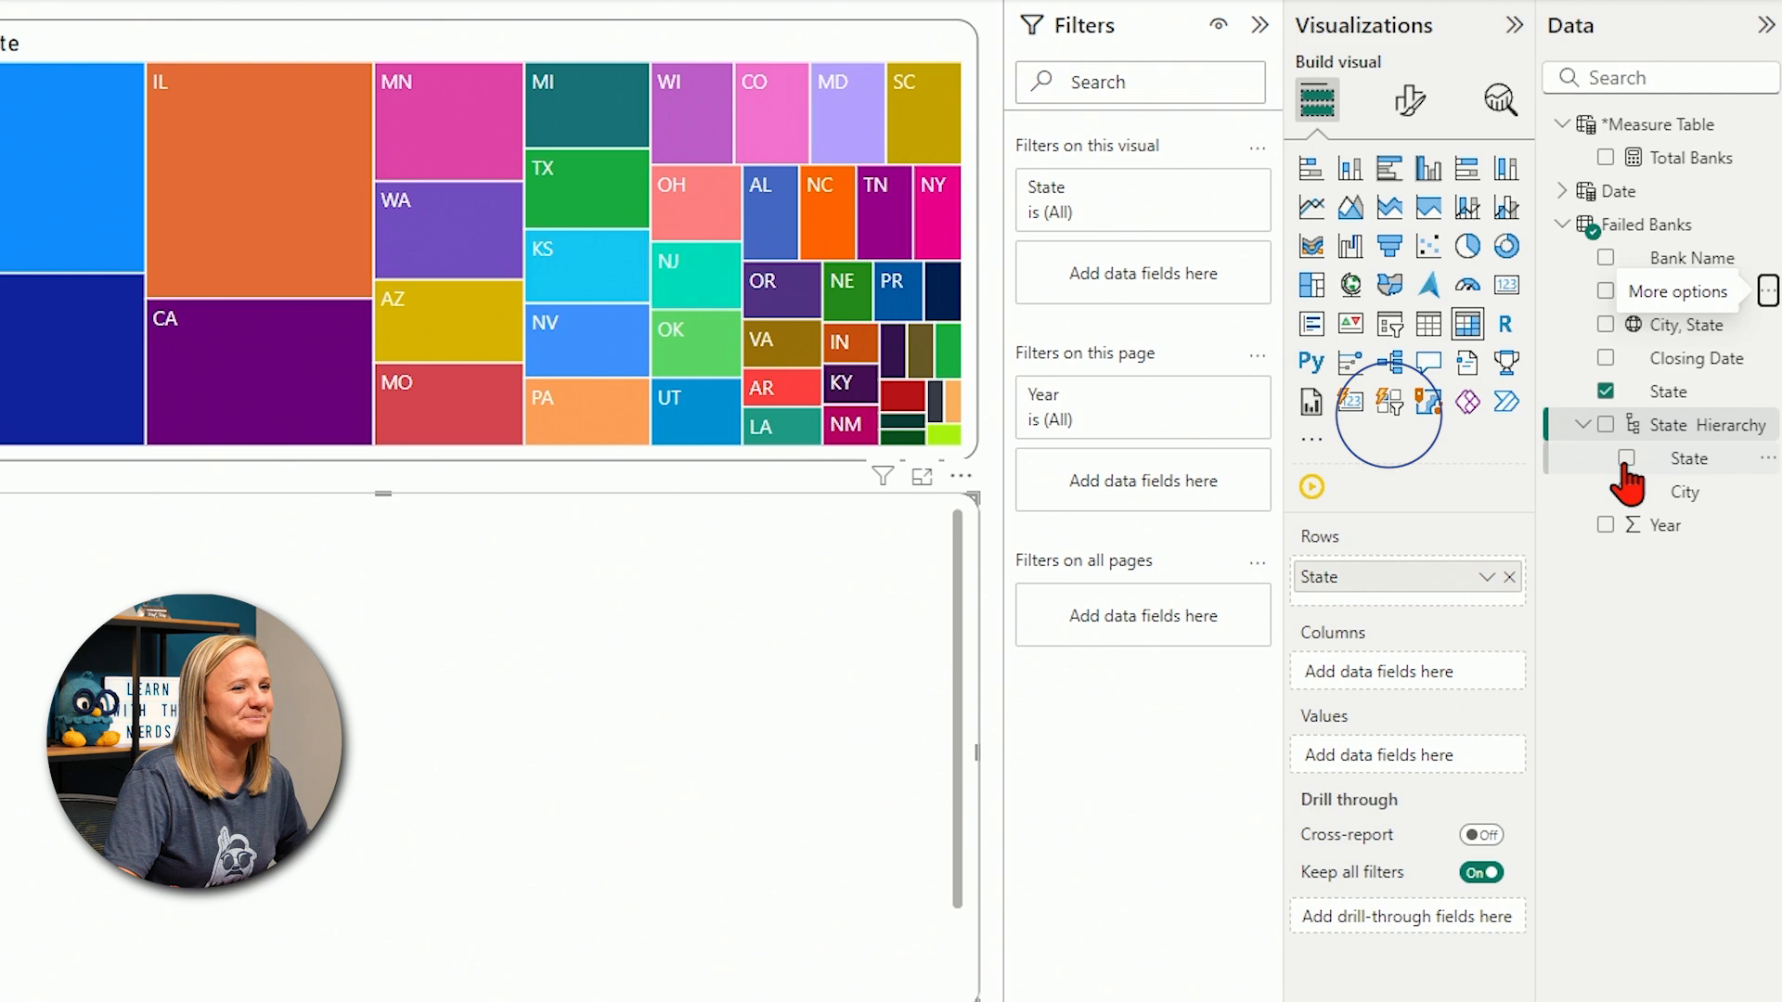
mouse_move(1667, 524)
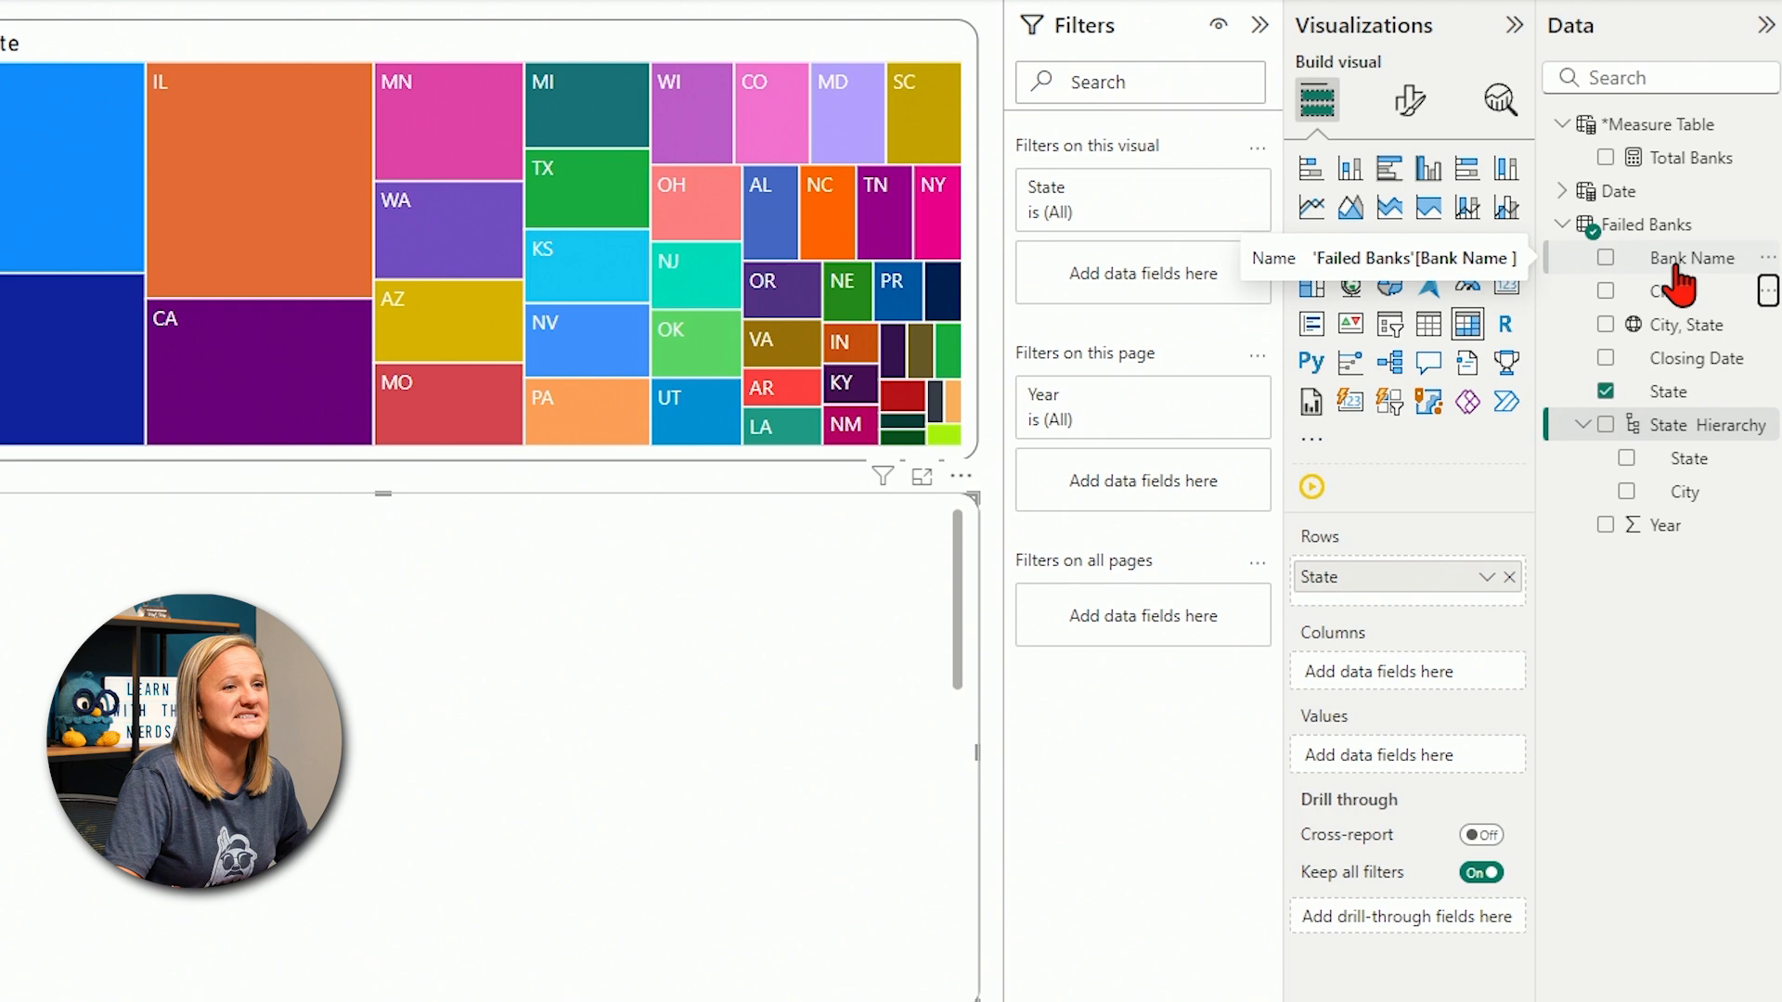
mouse_move(1687, 278)
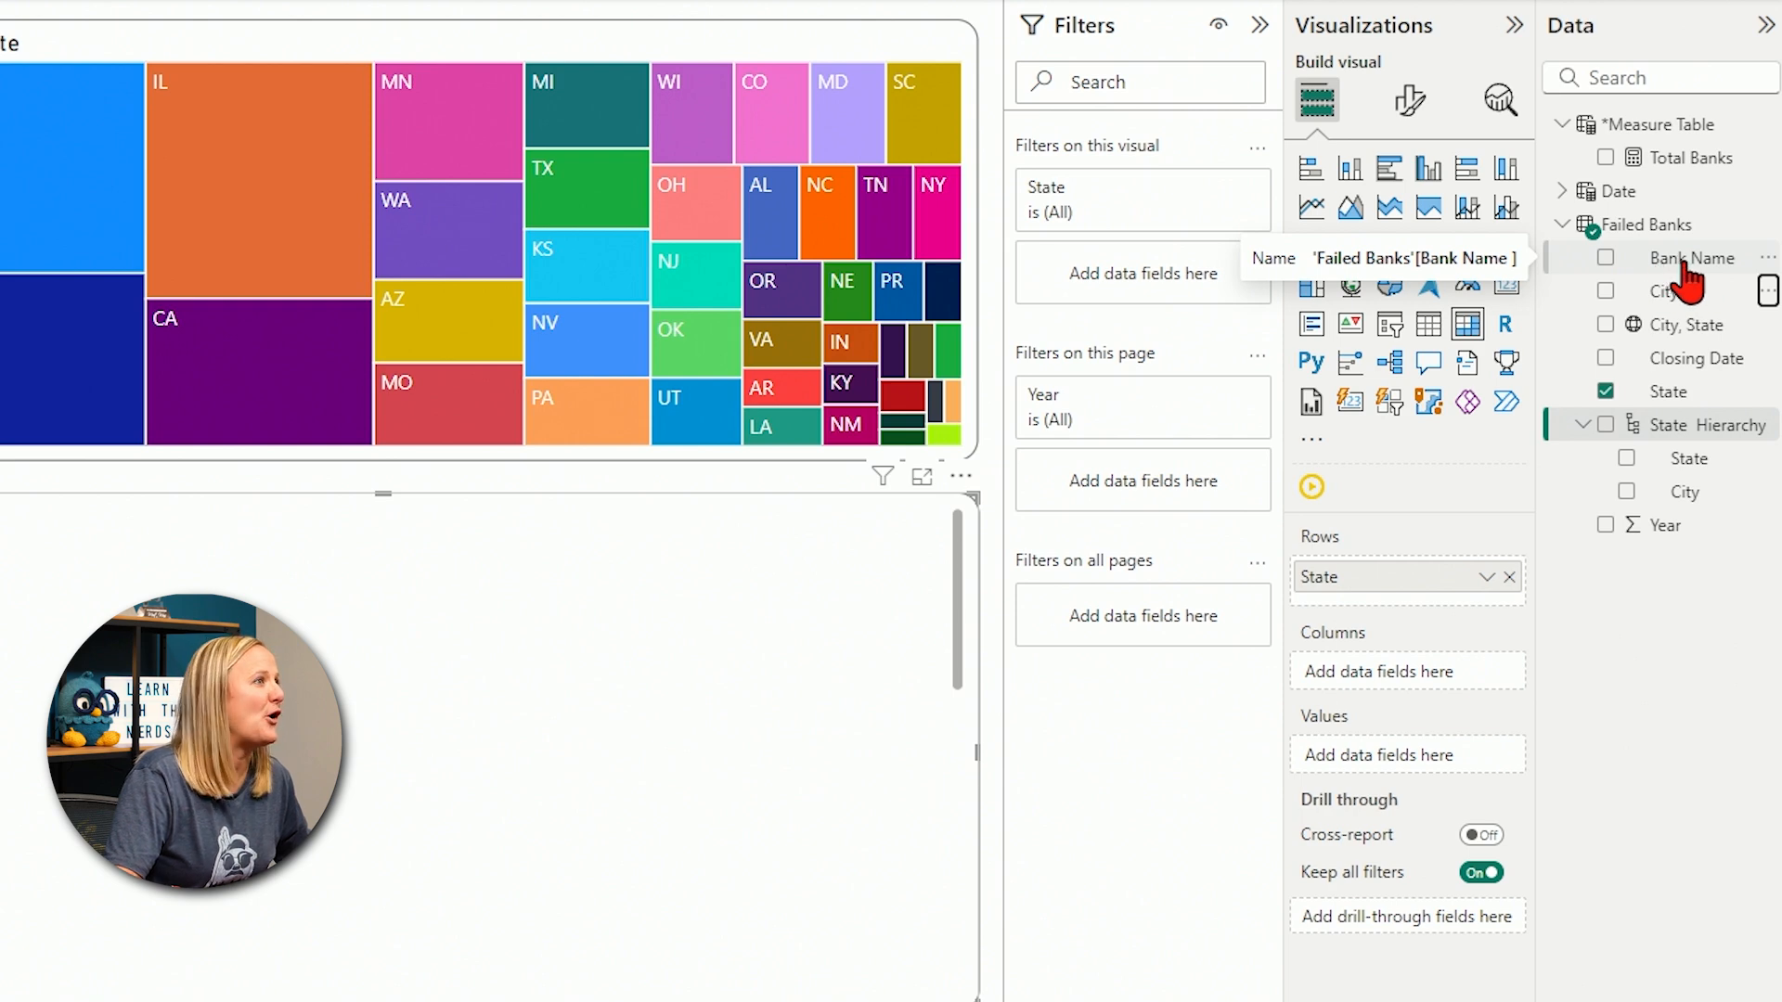
mouse_move(1682, 273)
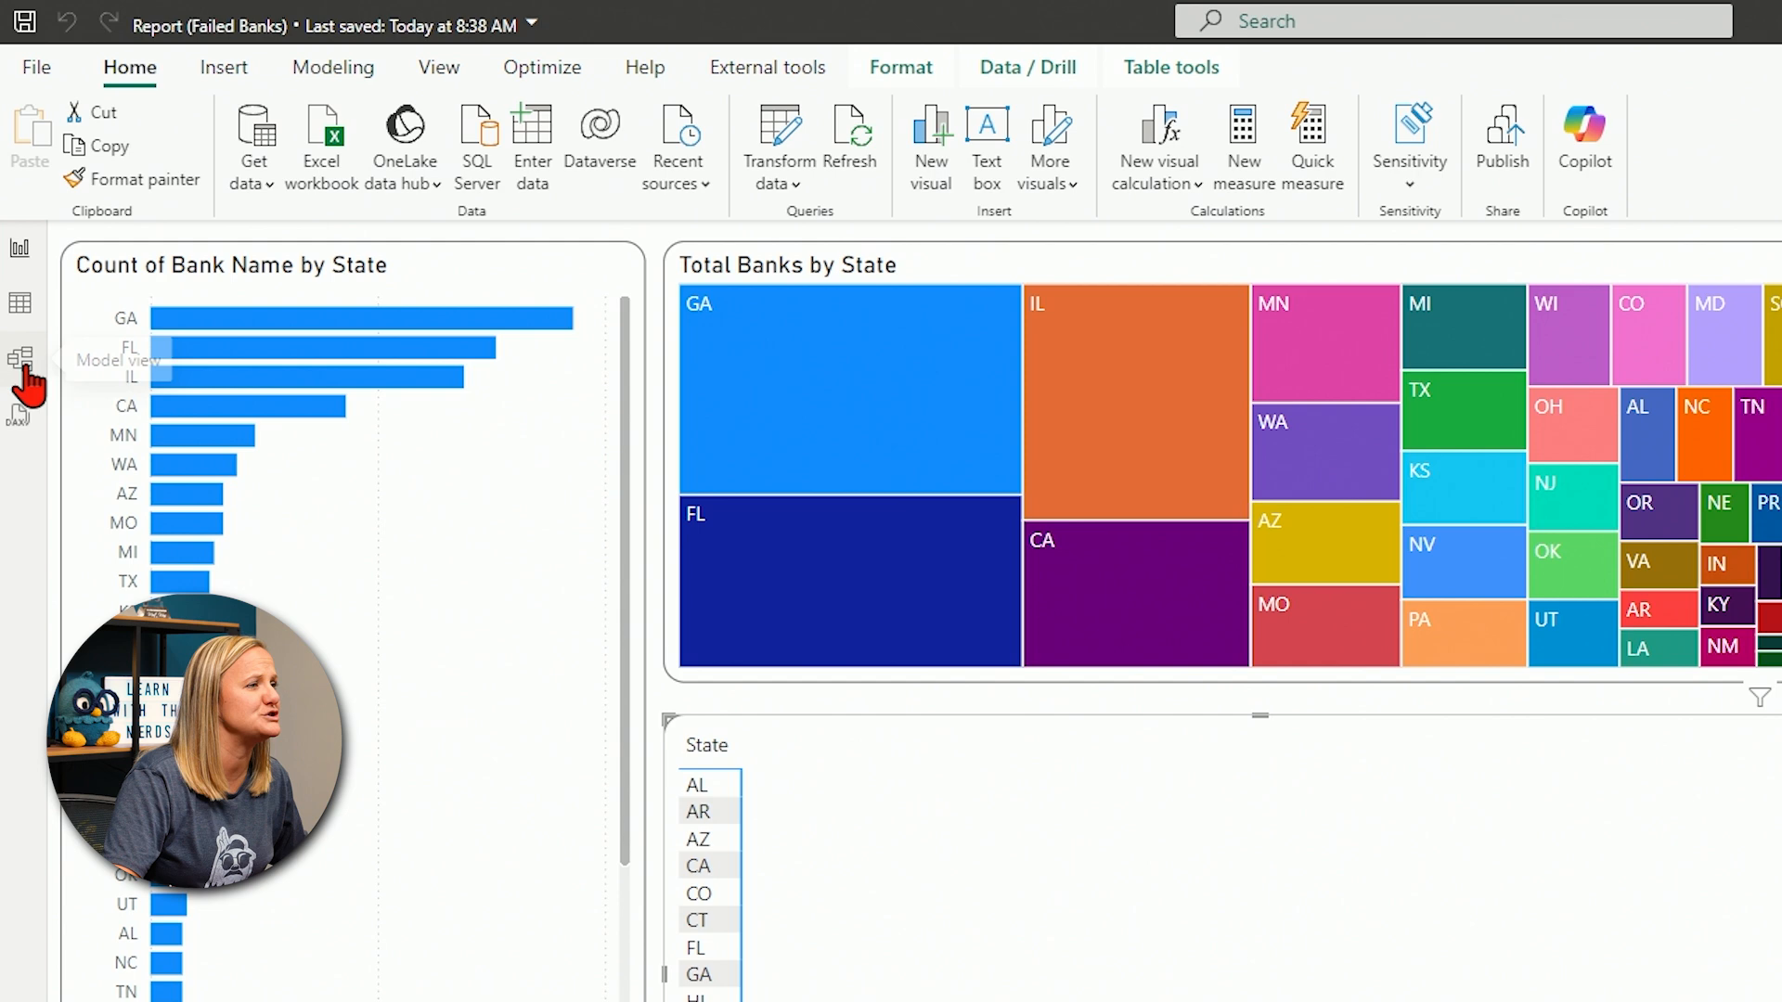
click(20, 371)
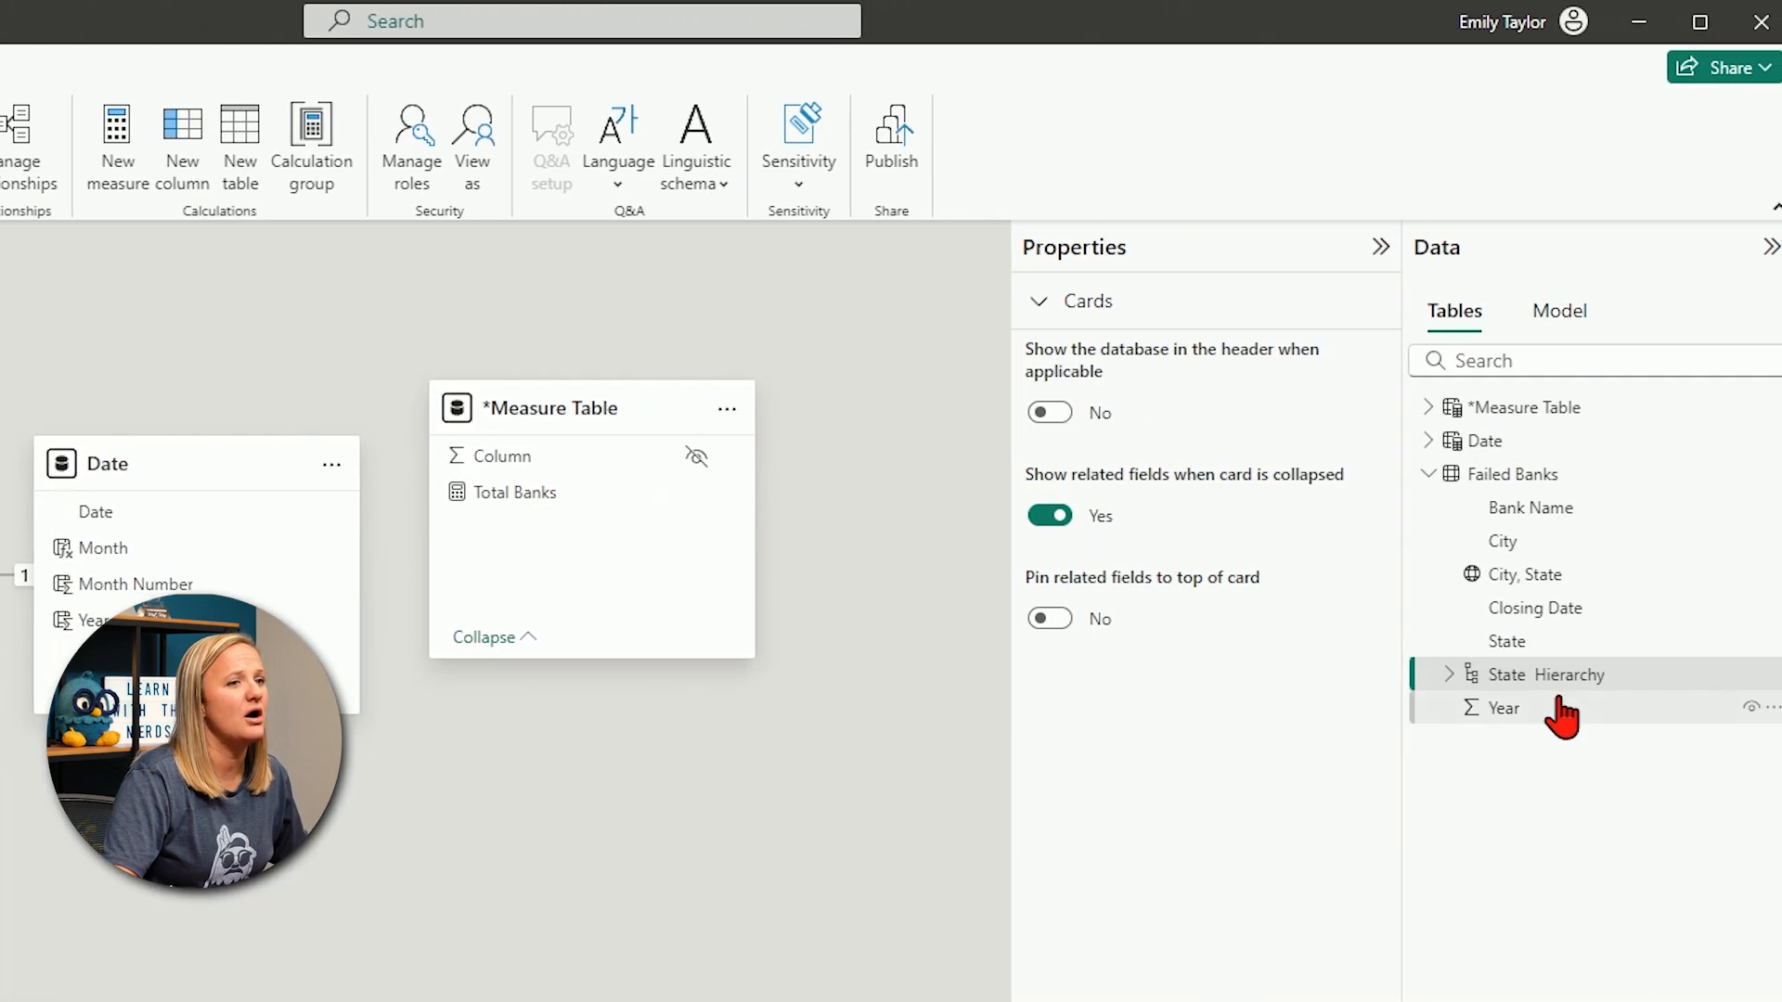
click(1542, 674)
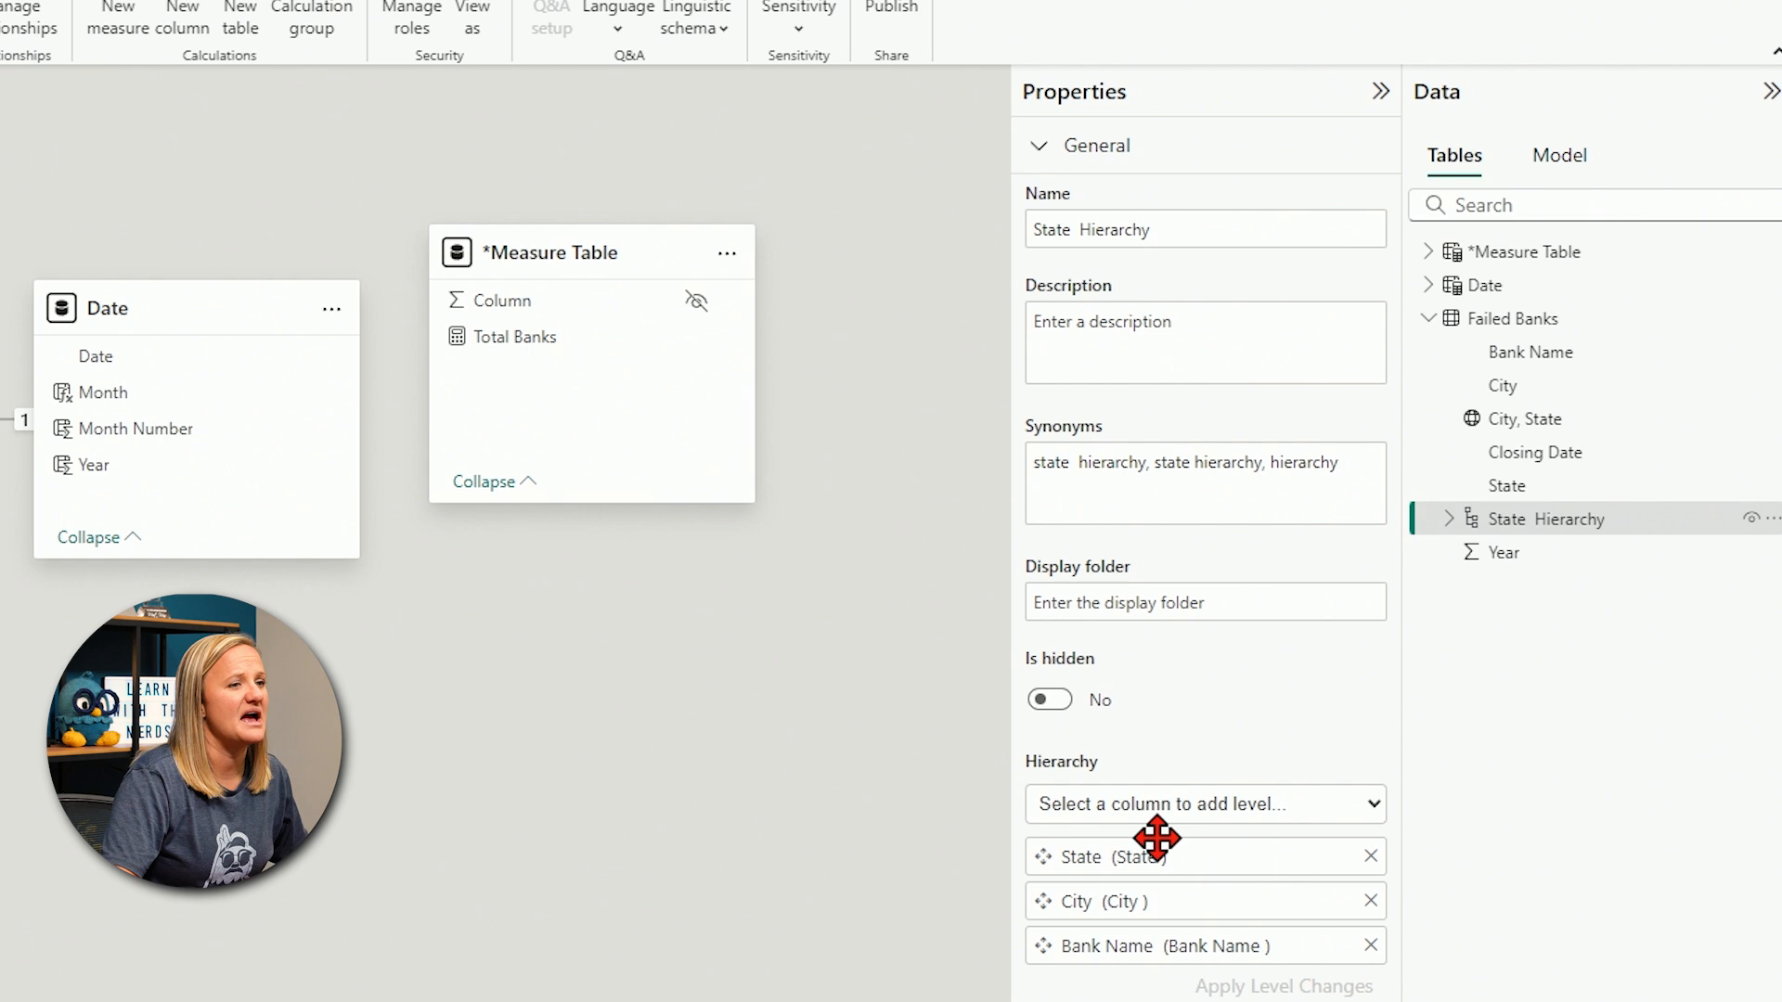
scroll(up, 3)
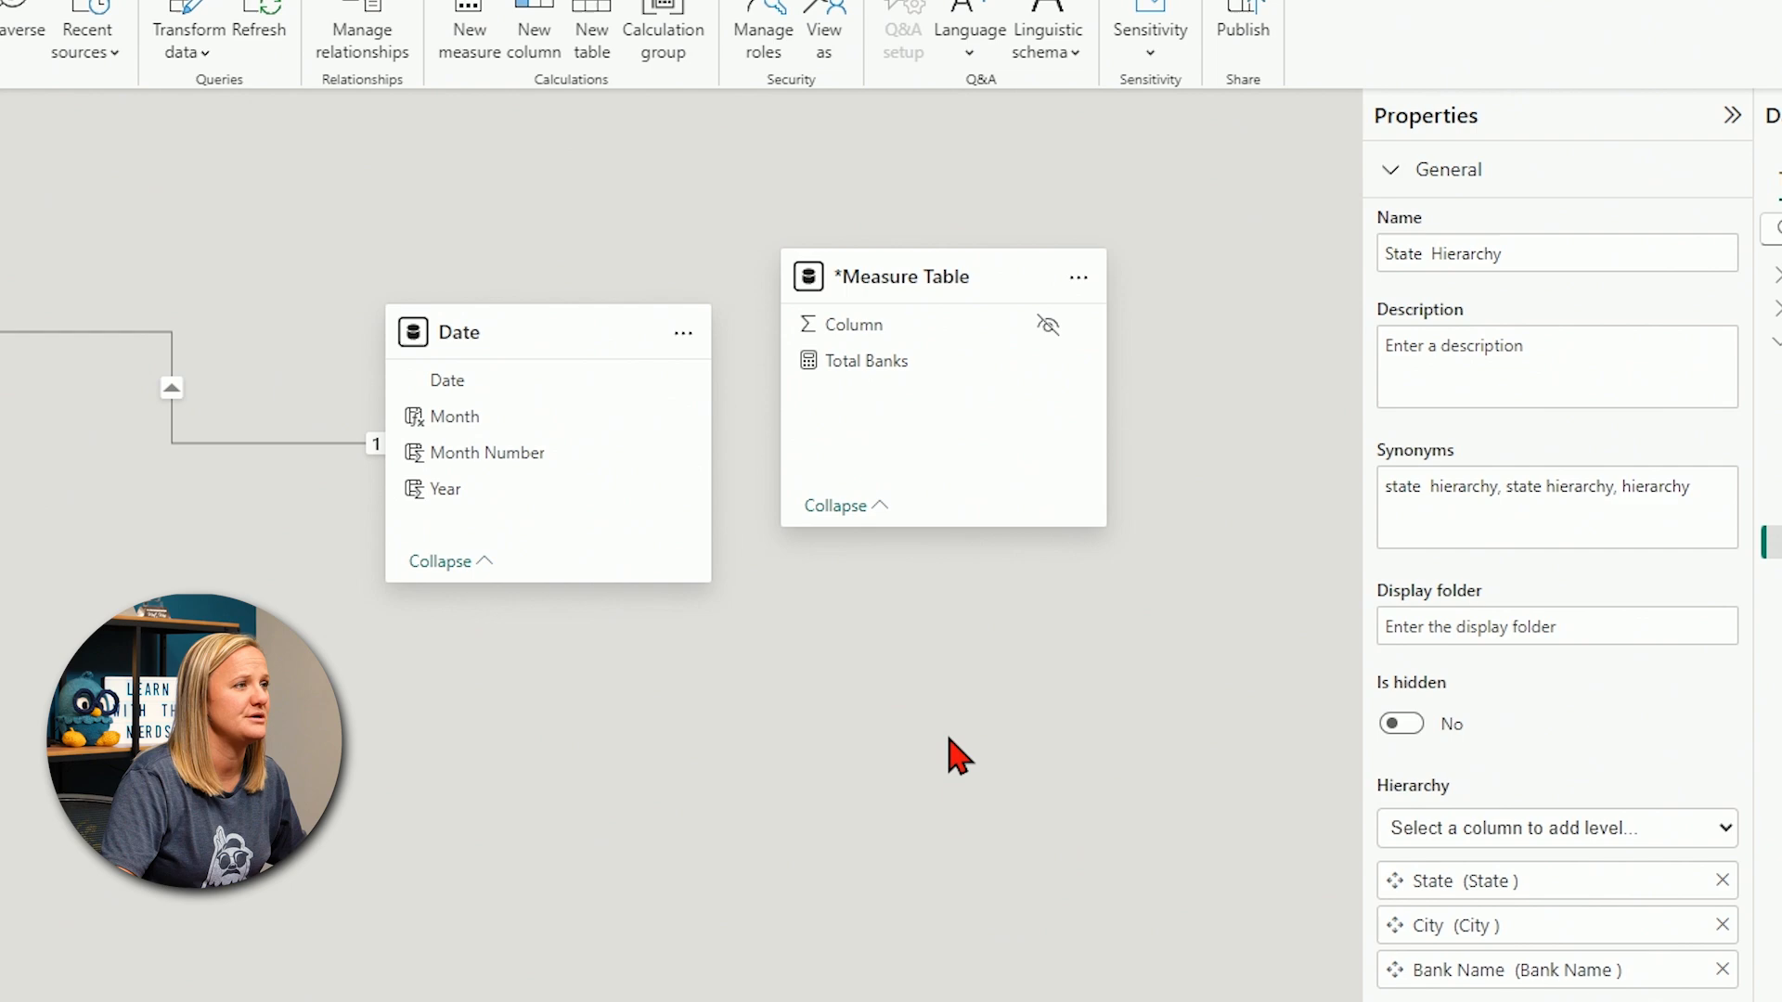
click(28, 260)
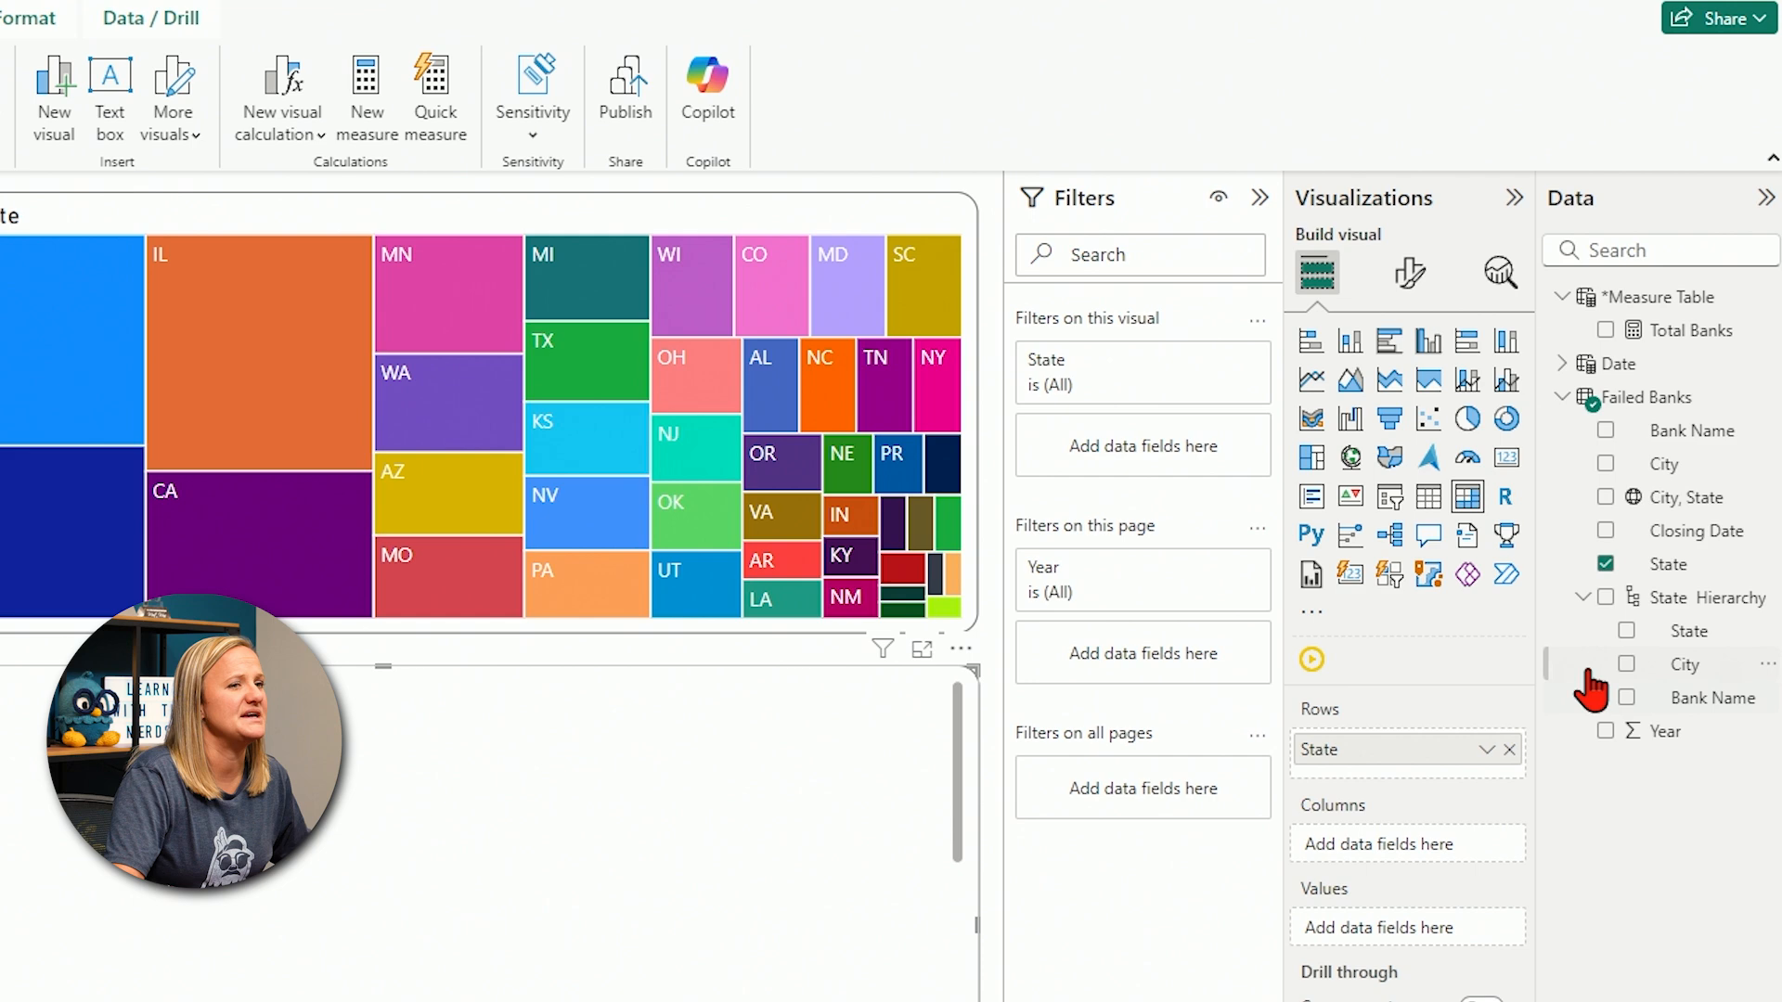
mouse_move(1740, 691)
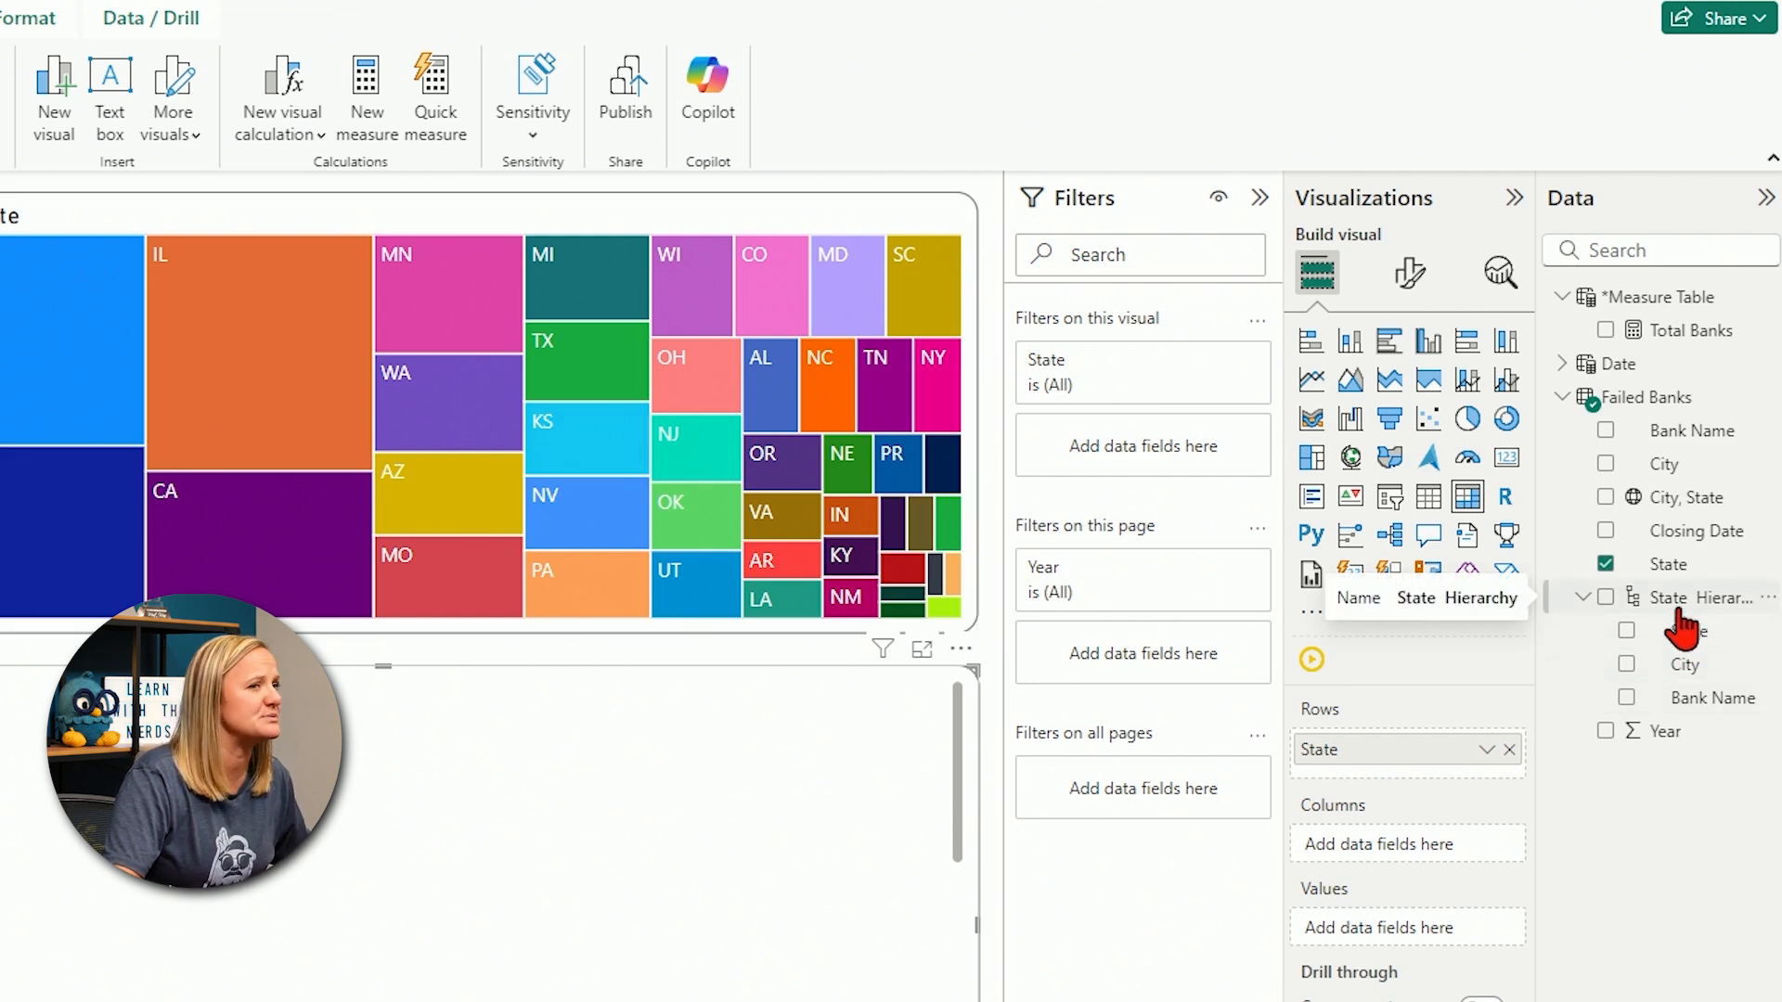
mouse_move(1671, 615)
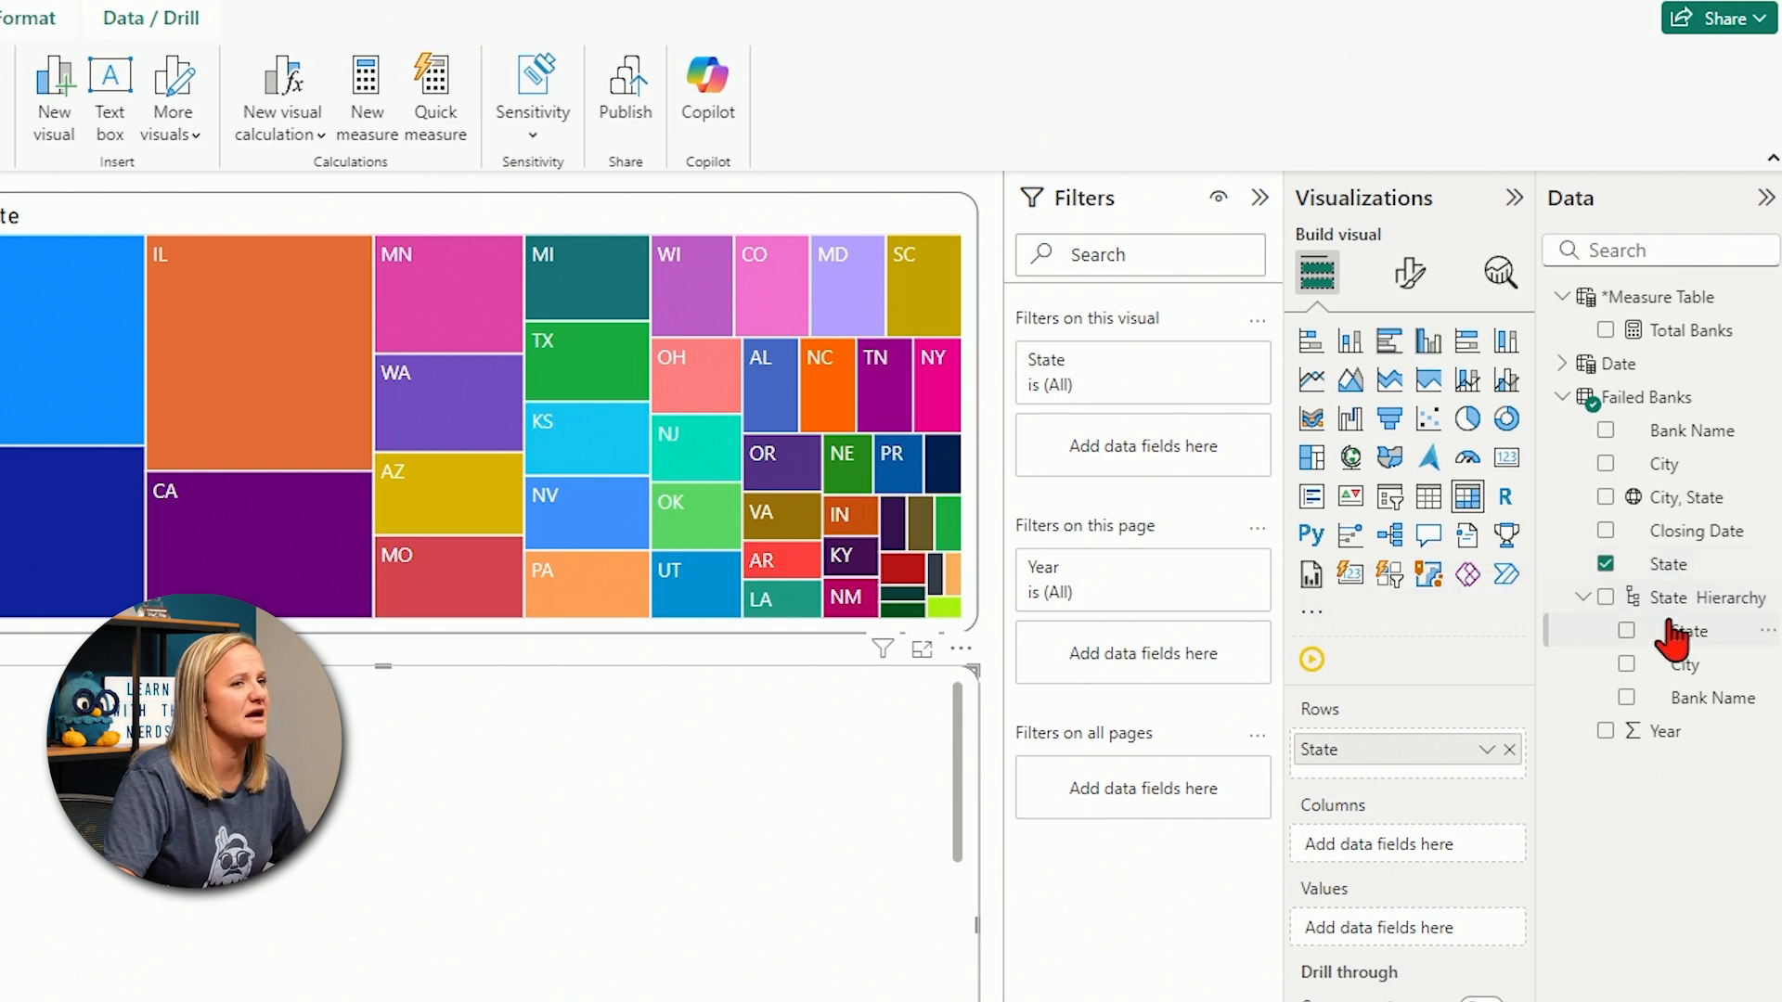
mouse_move(1693, 665)
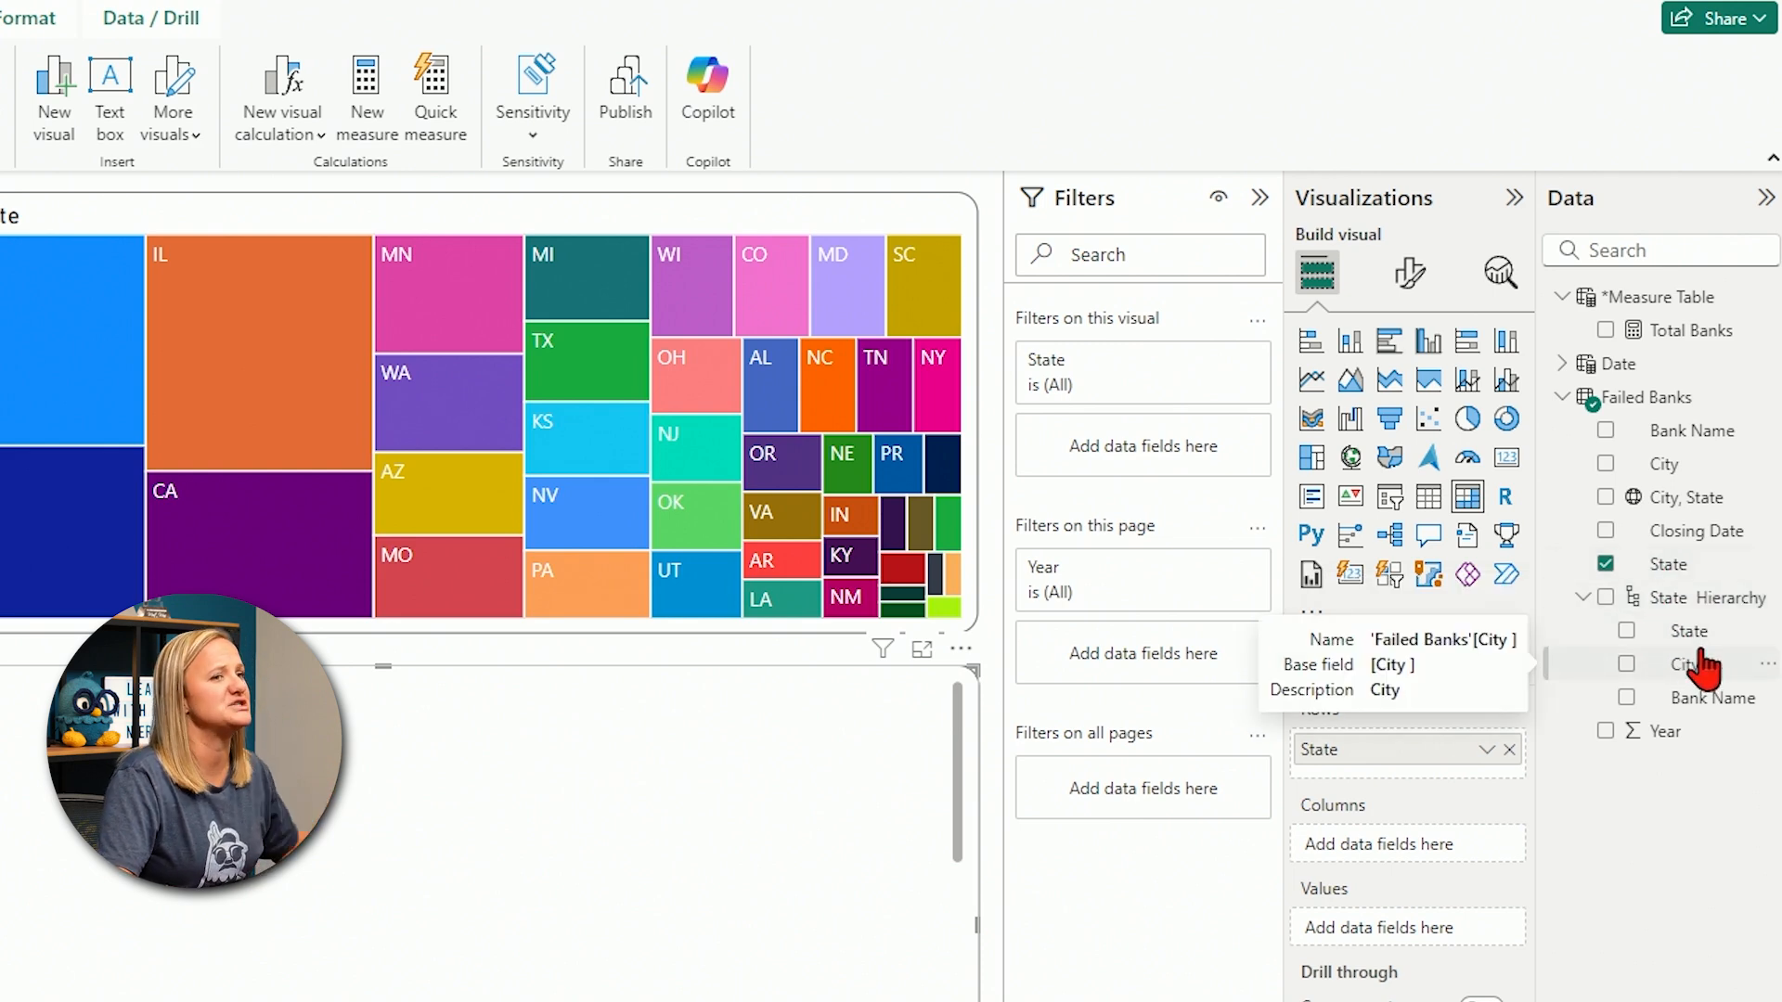
mouse_move(1690, 565)
text(Geography)
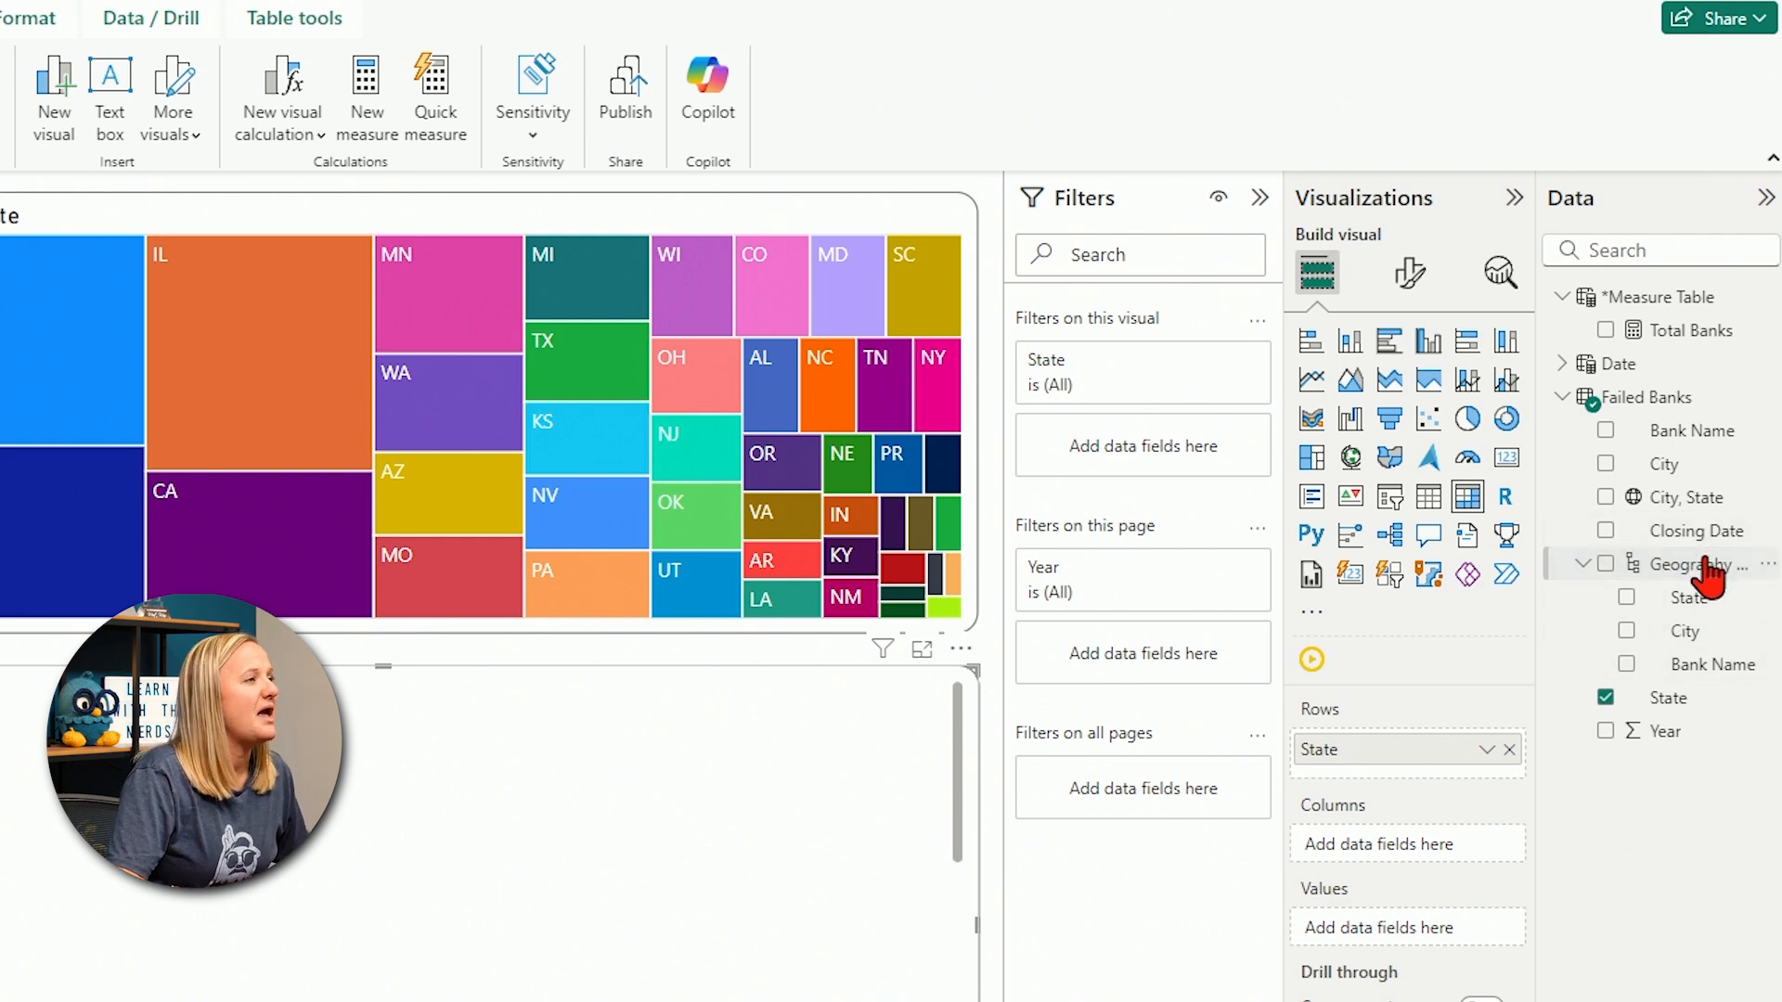
mouse_move(1698, 564)
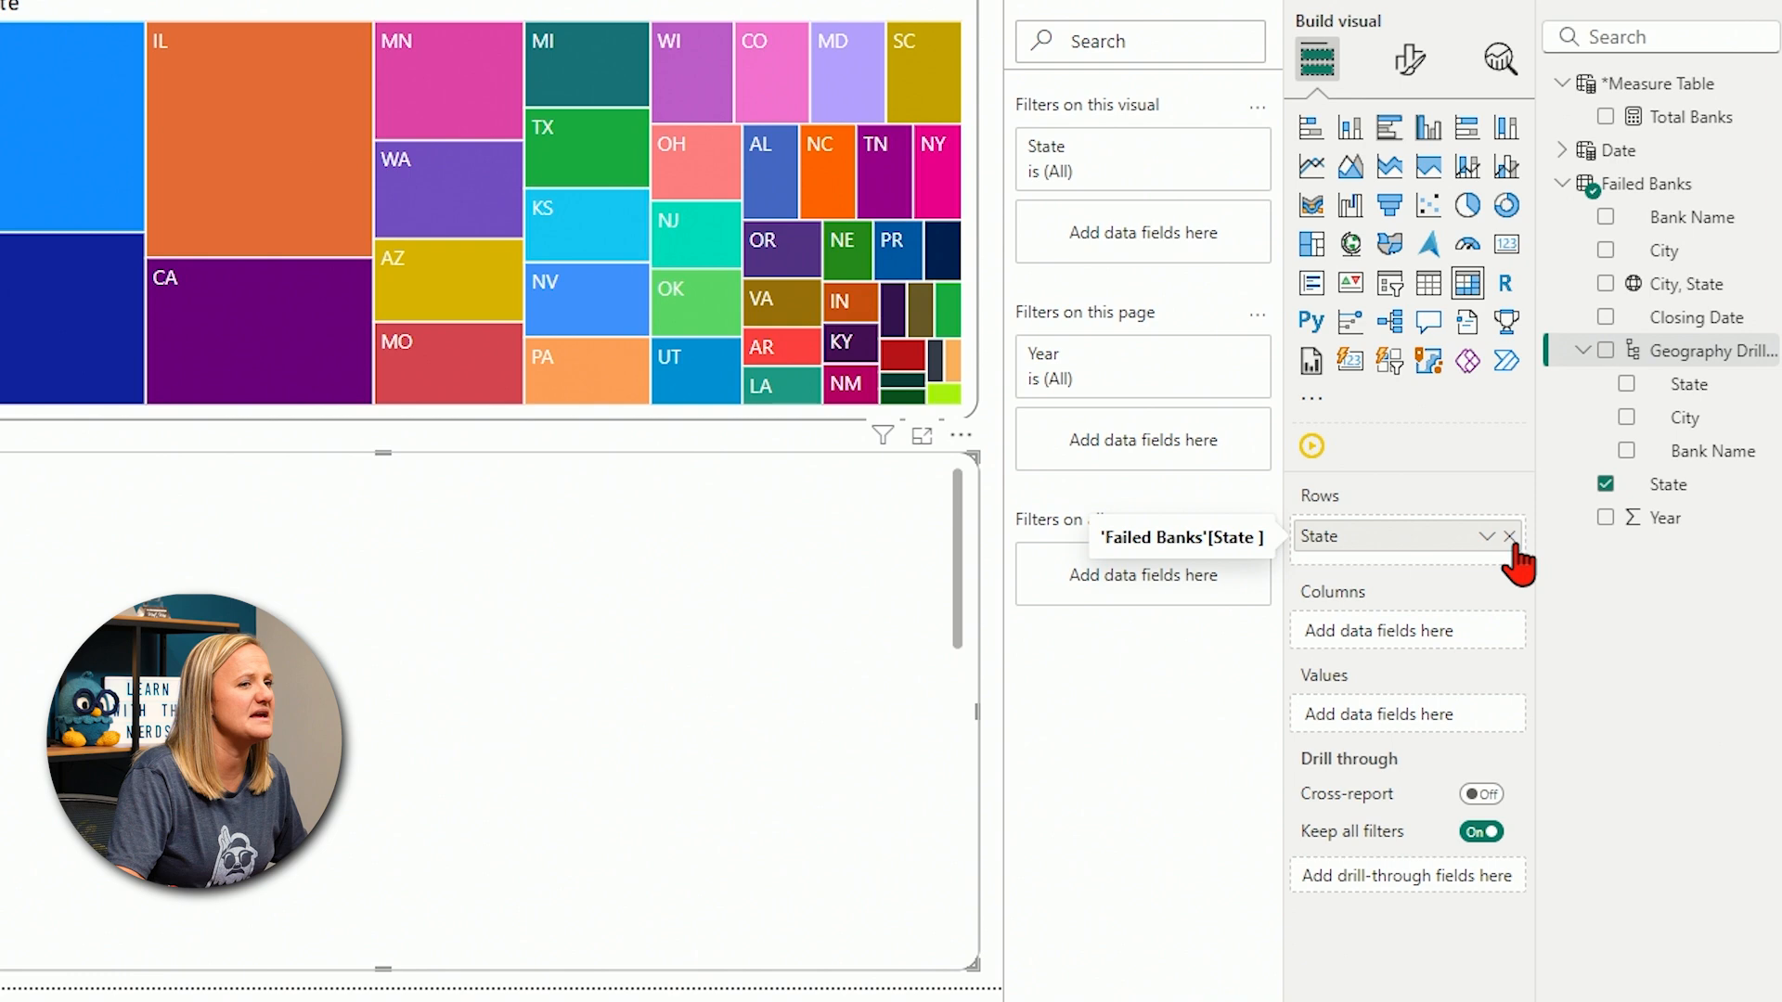
- Swap the matrix's State rows for the Geography hierarchy
click(1511, 535)
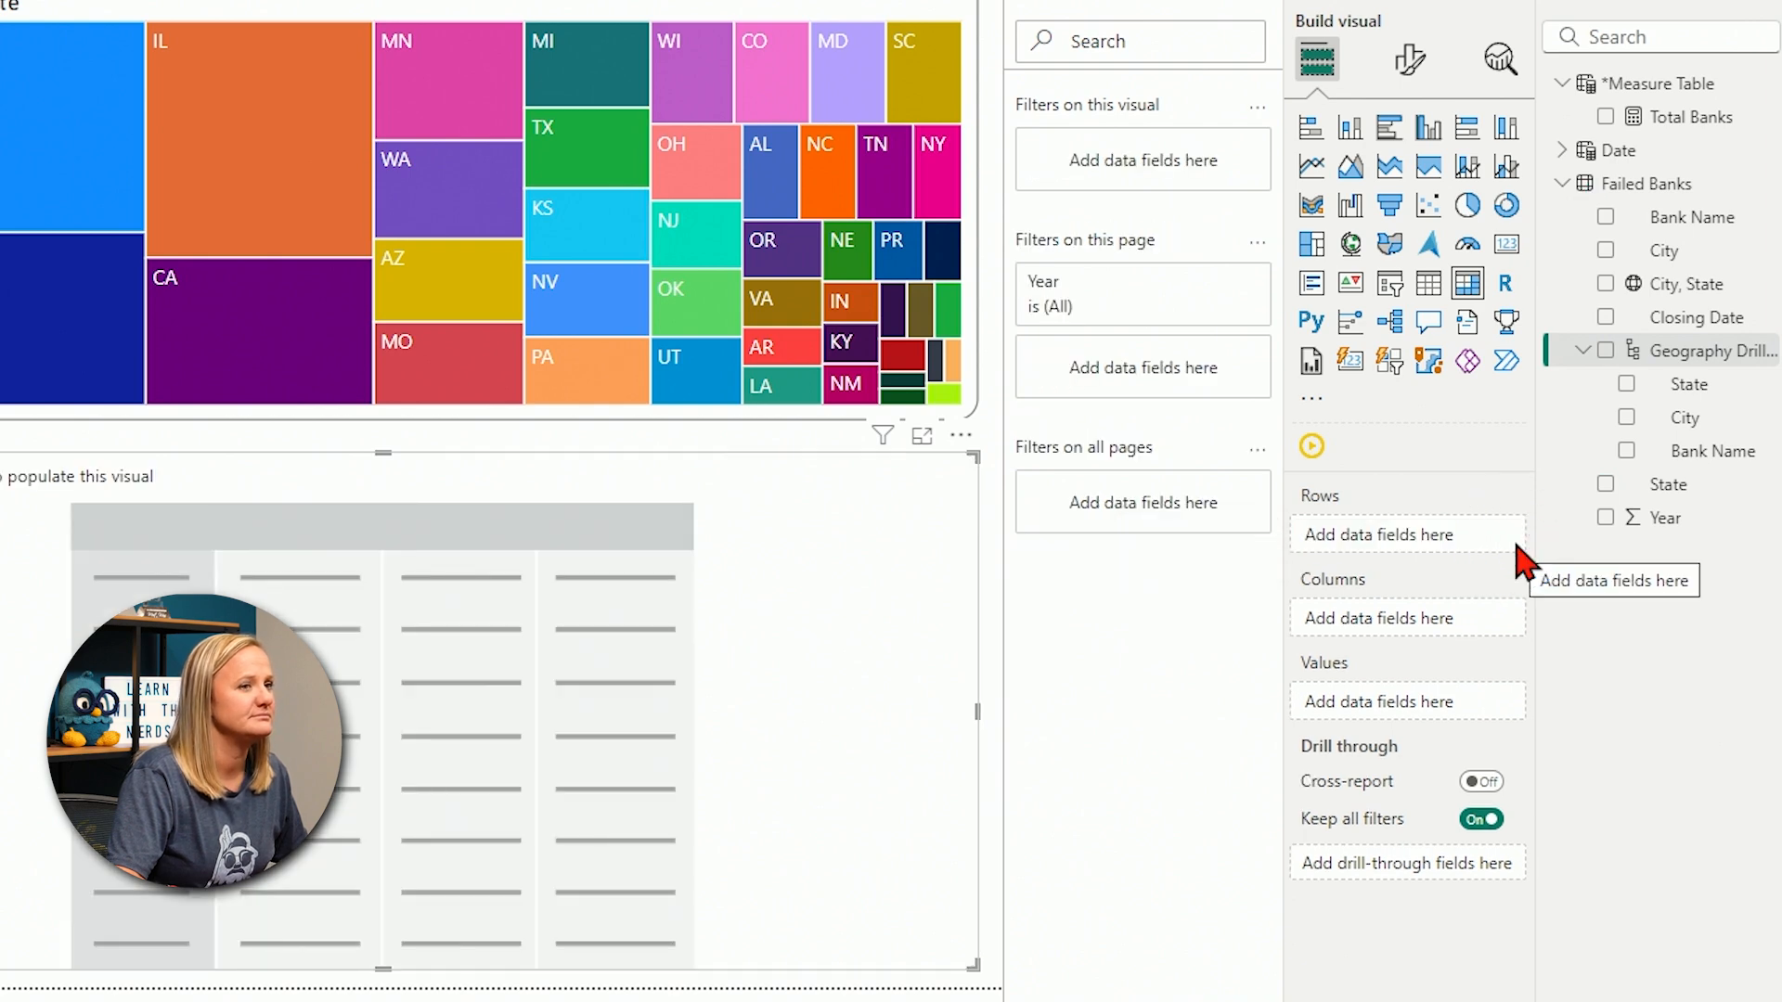
mouse_move(1704, 358)
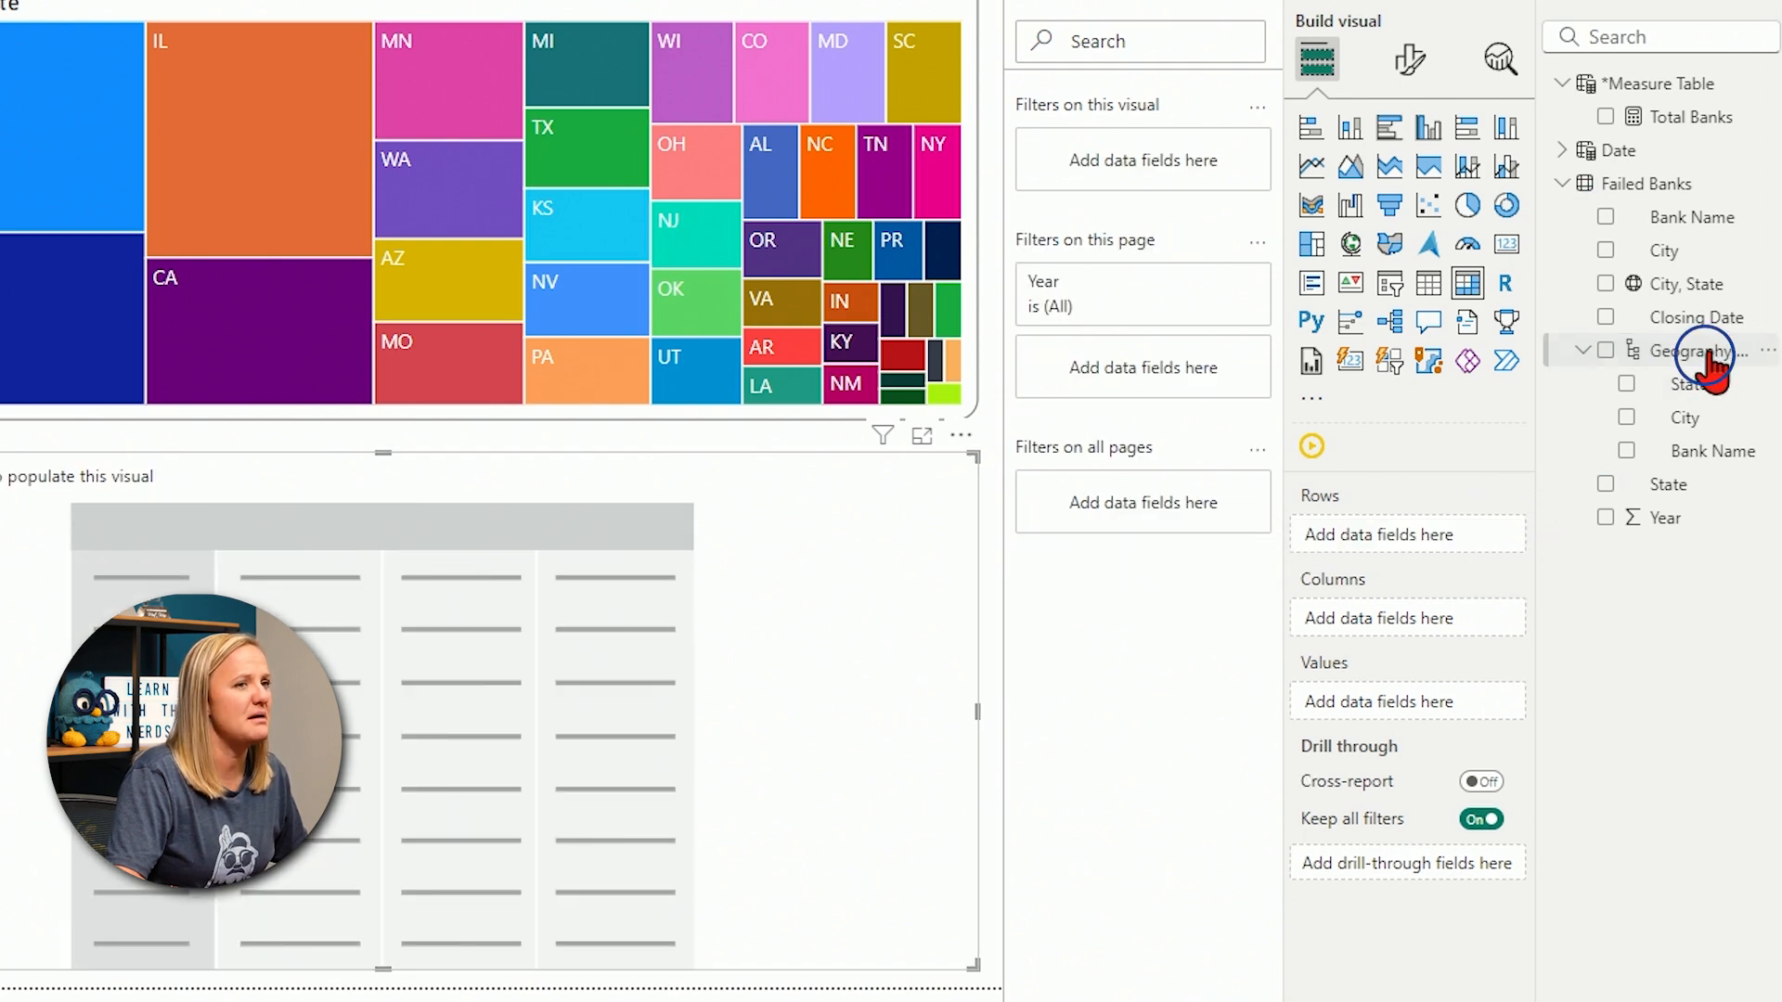
click(1604, 350)
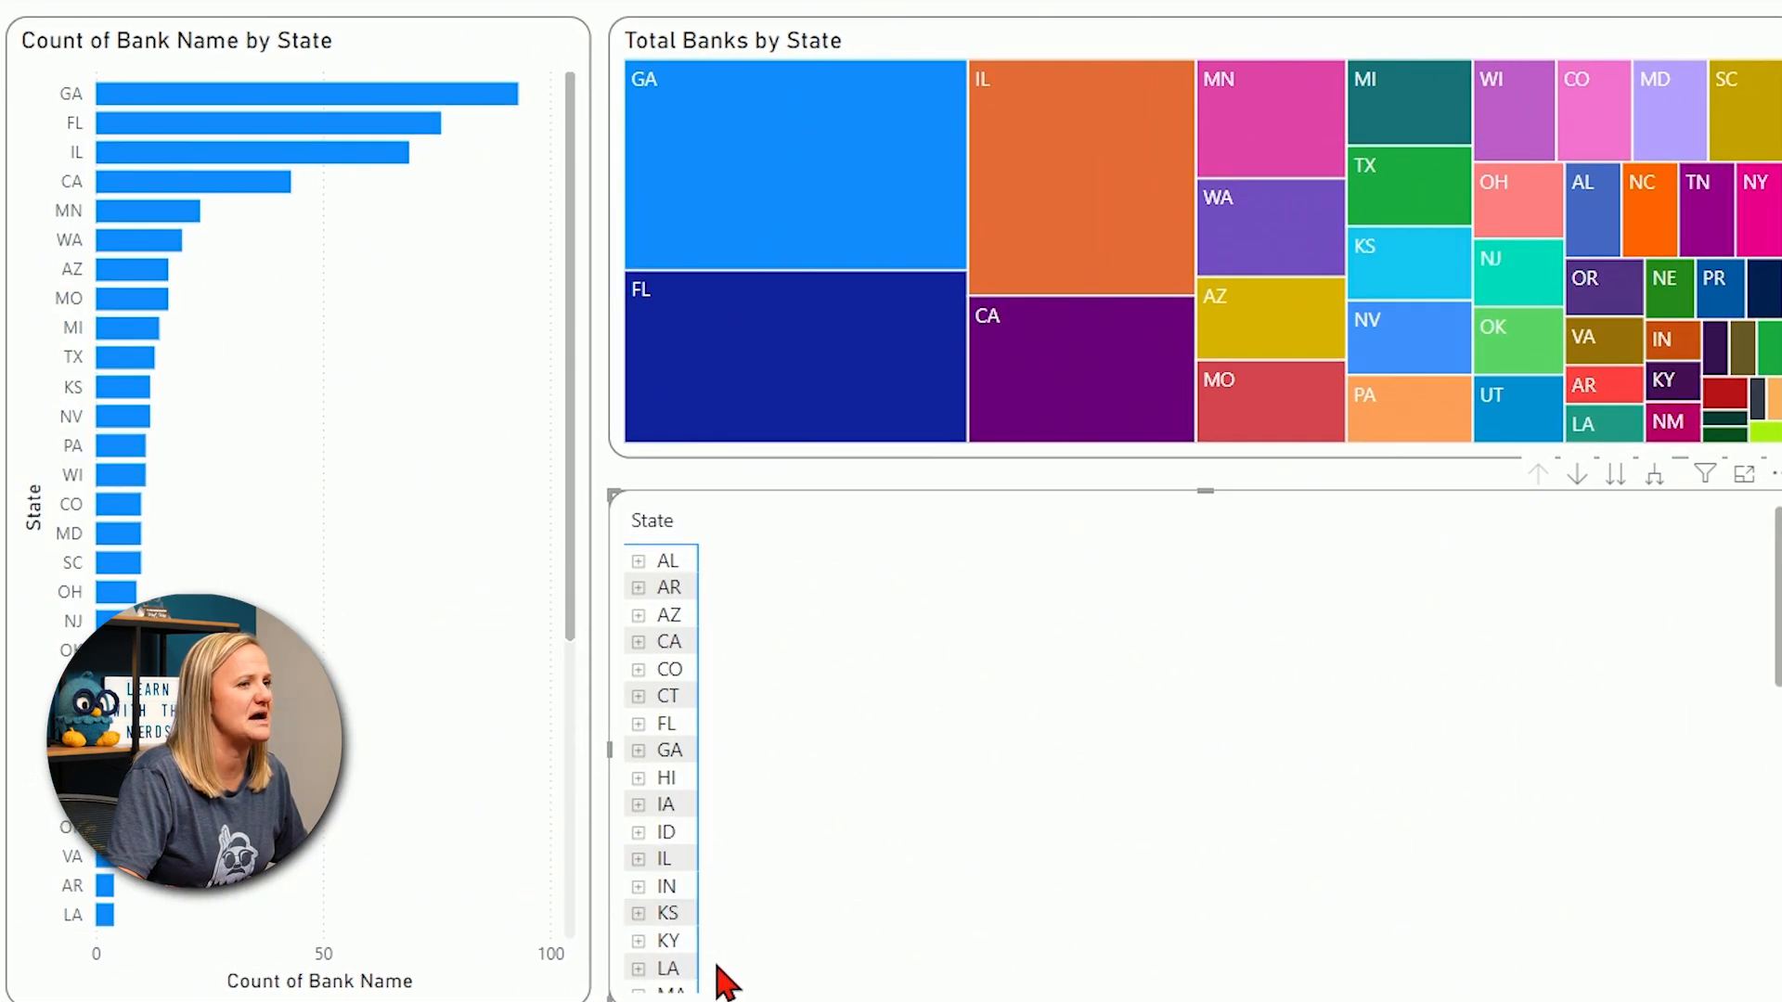
mouse_move(736, 830)
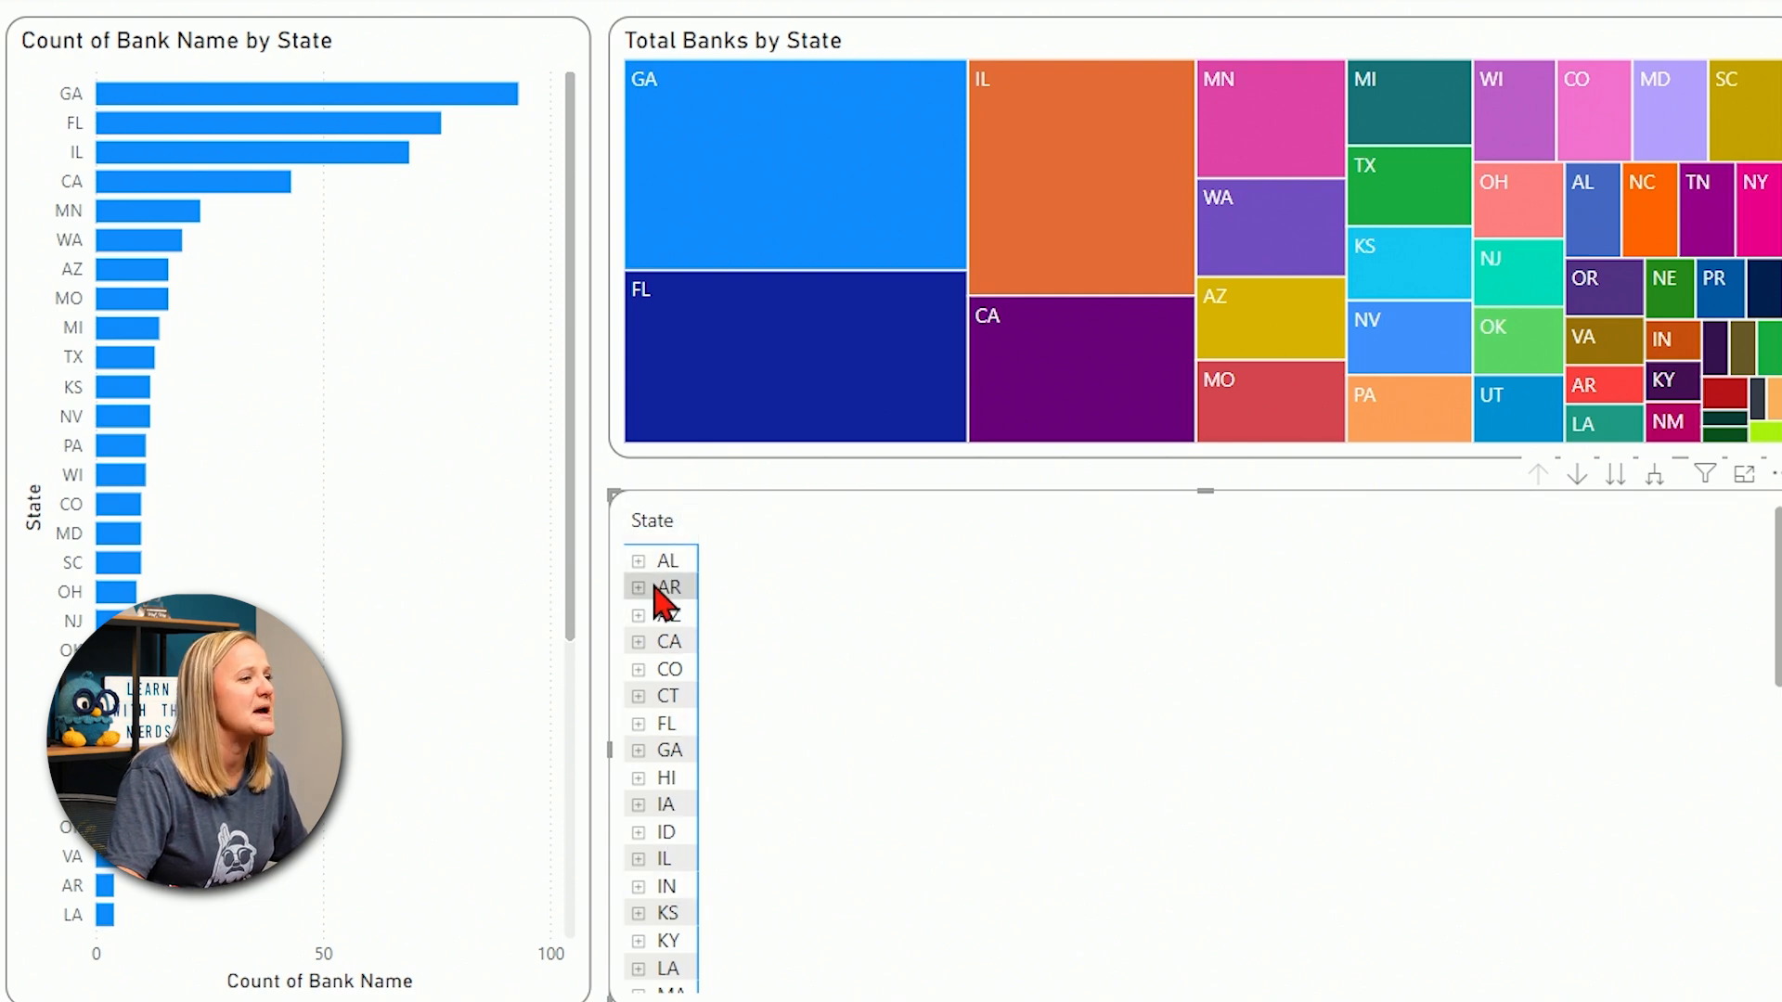
mouse_move(1091, 681)
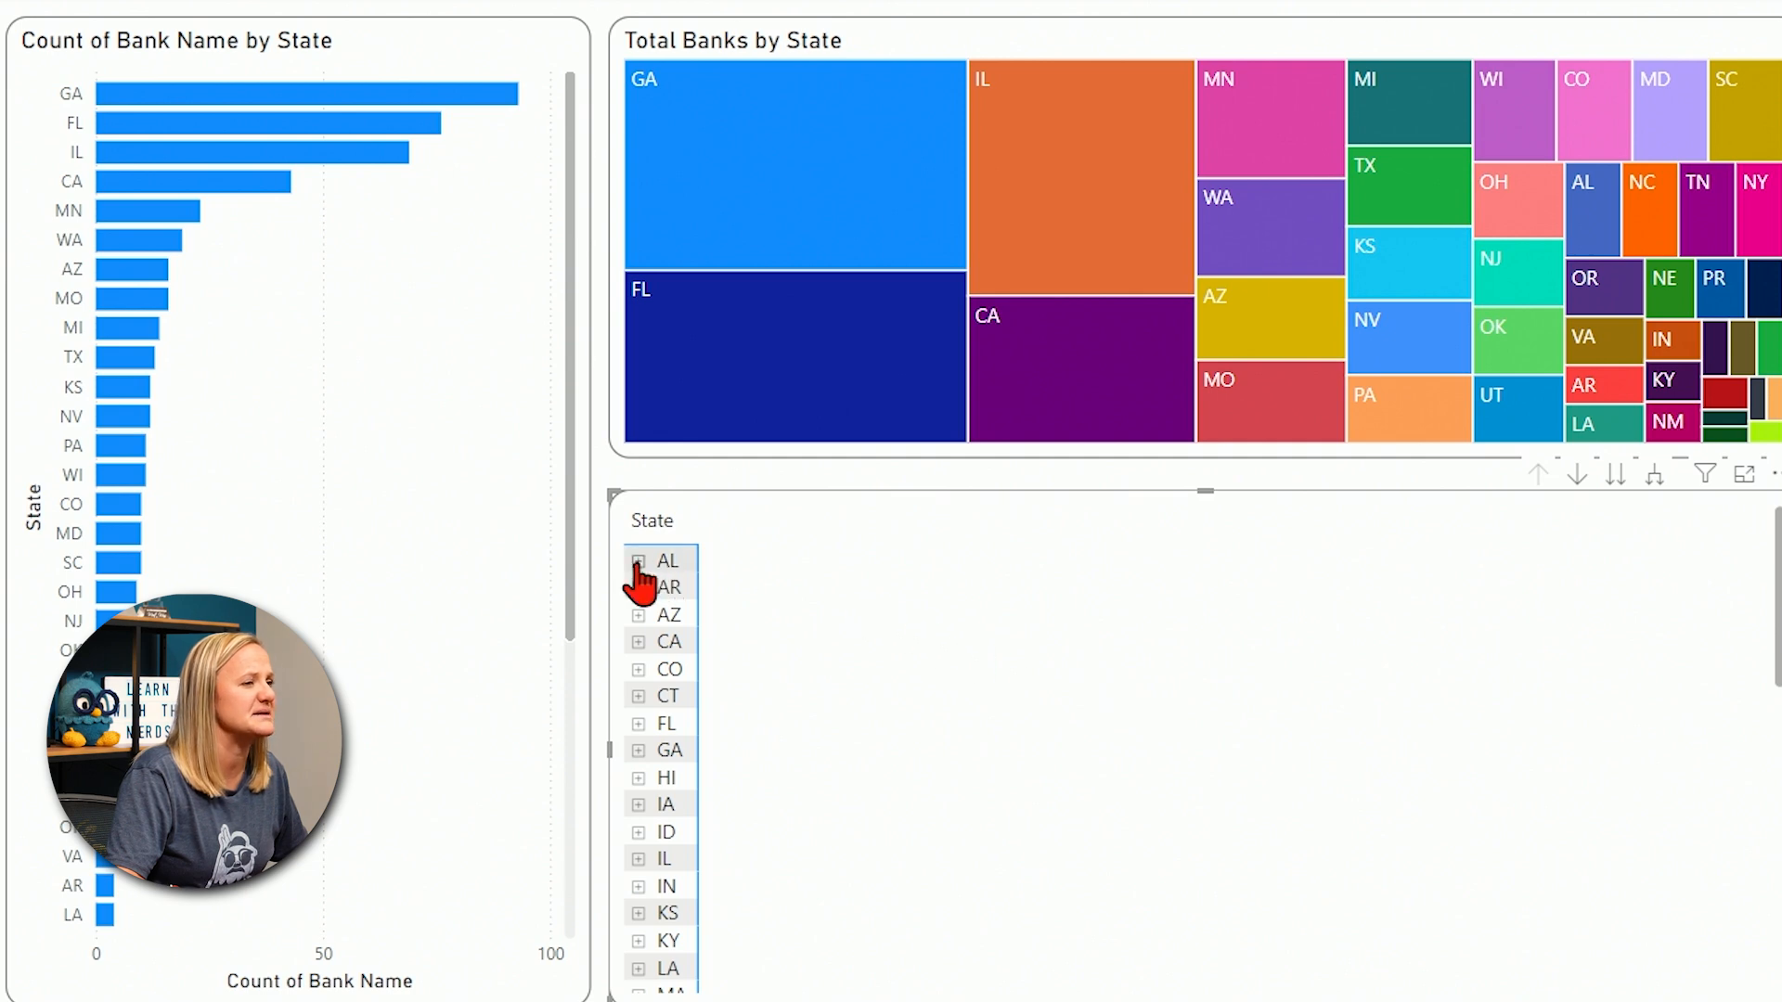
- Expand AL into Birmingham, Fort Deposit, Irondale and Montgomery, each showing its banks
click(637, 560)
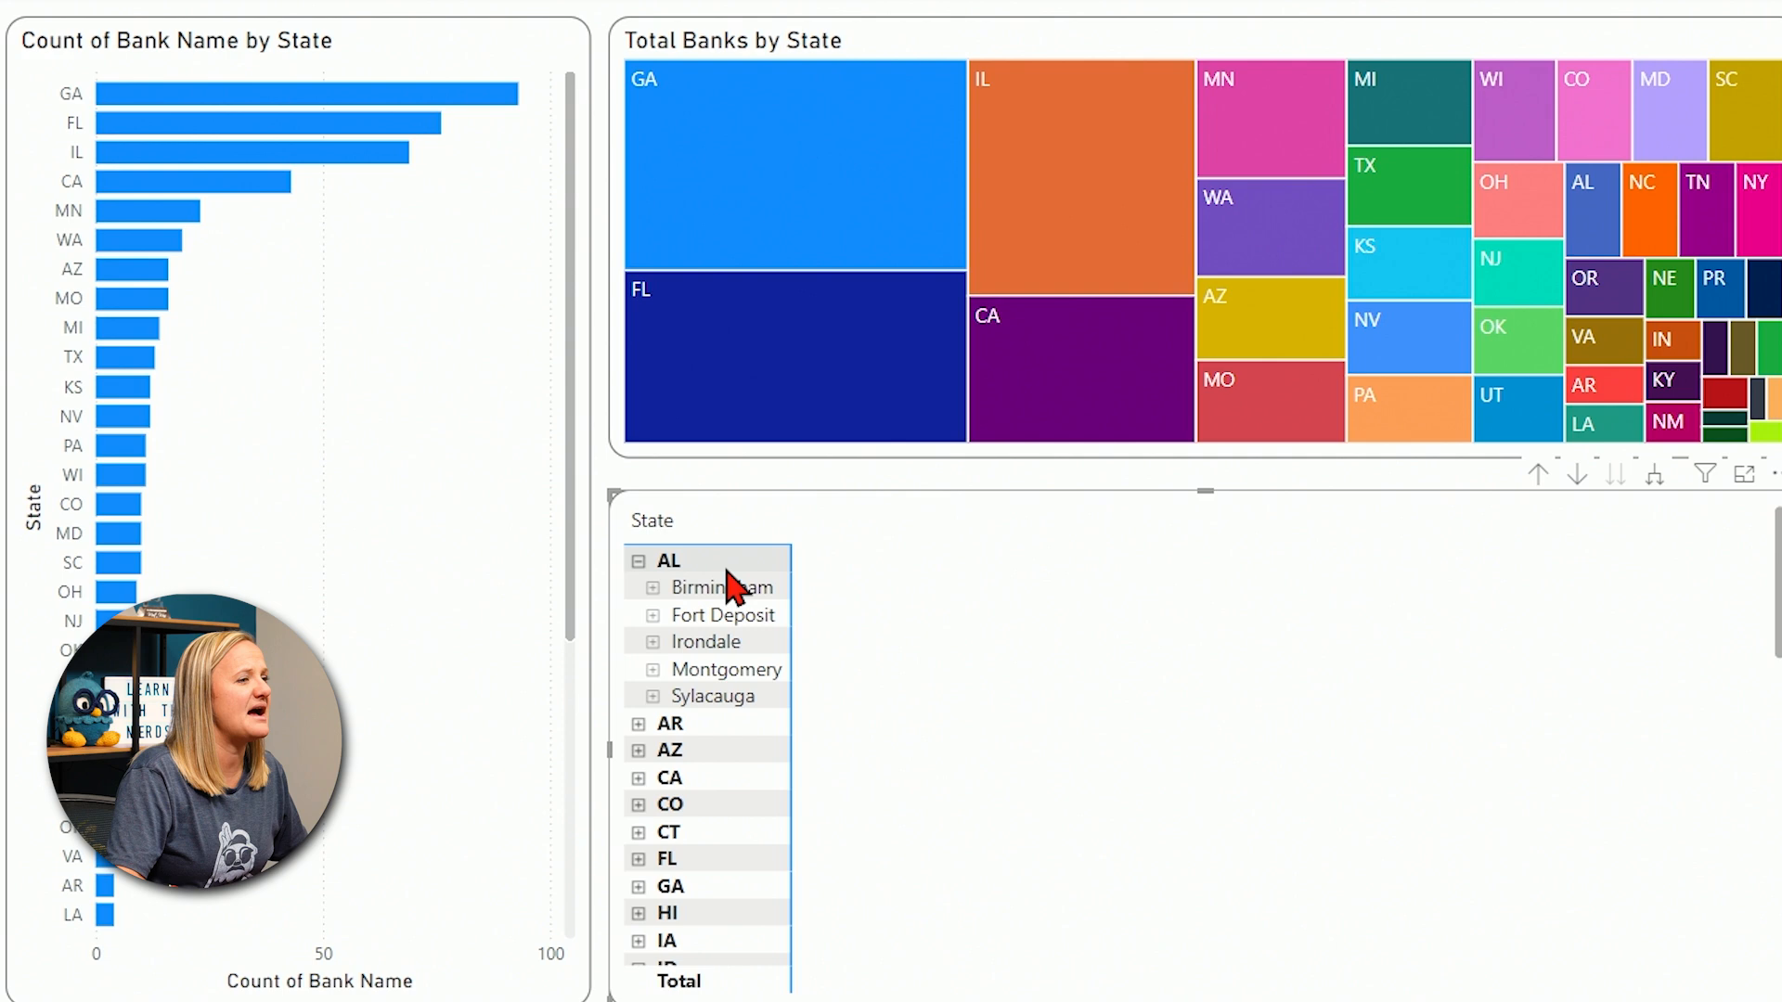
mouse_move(772, 628)
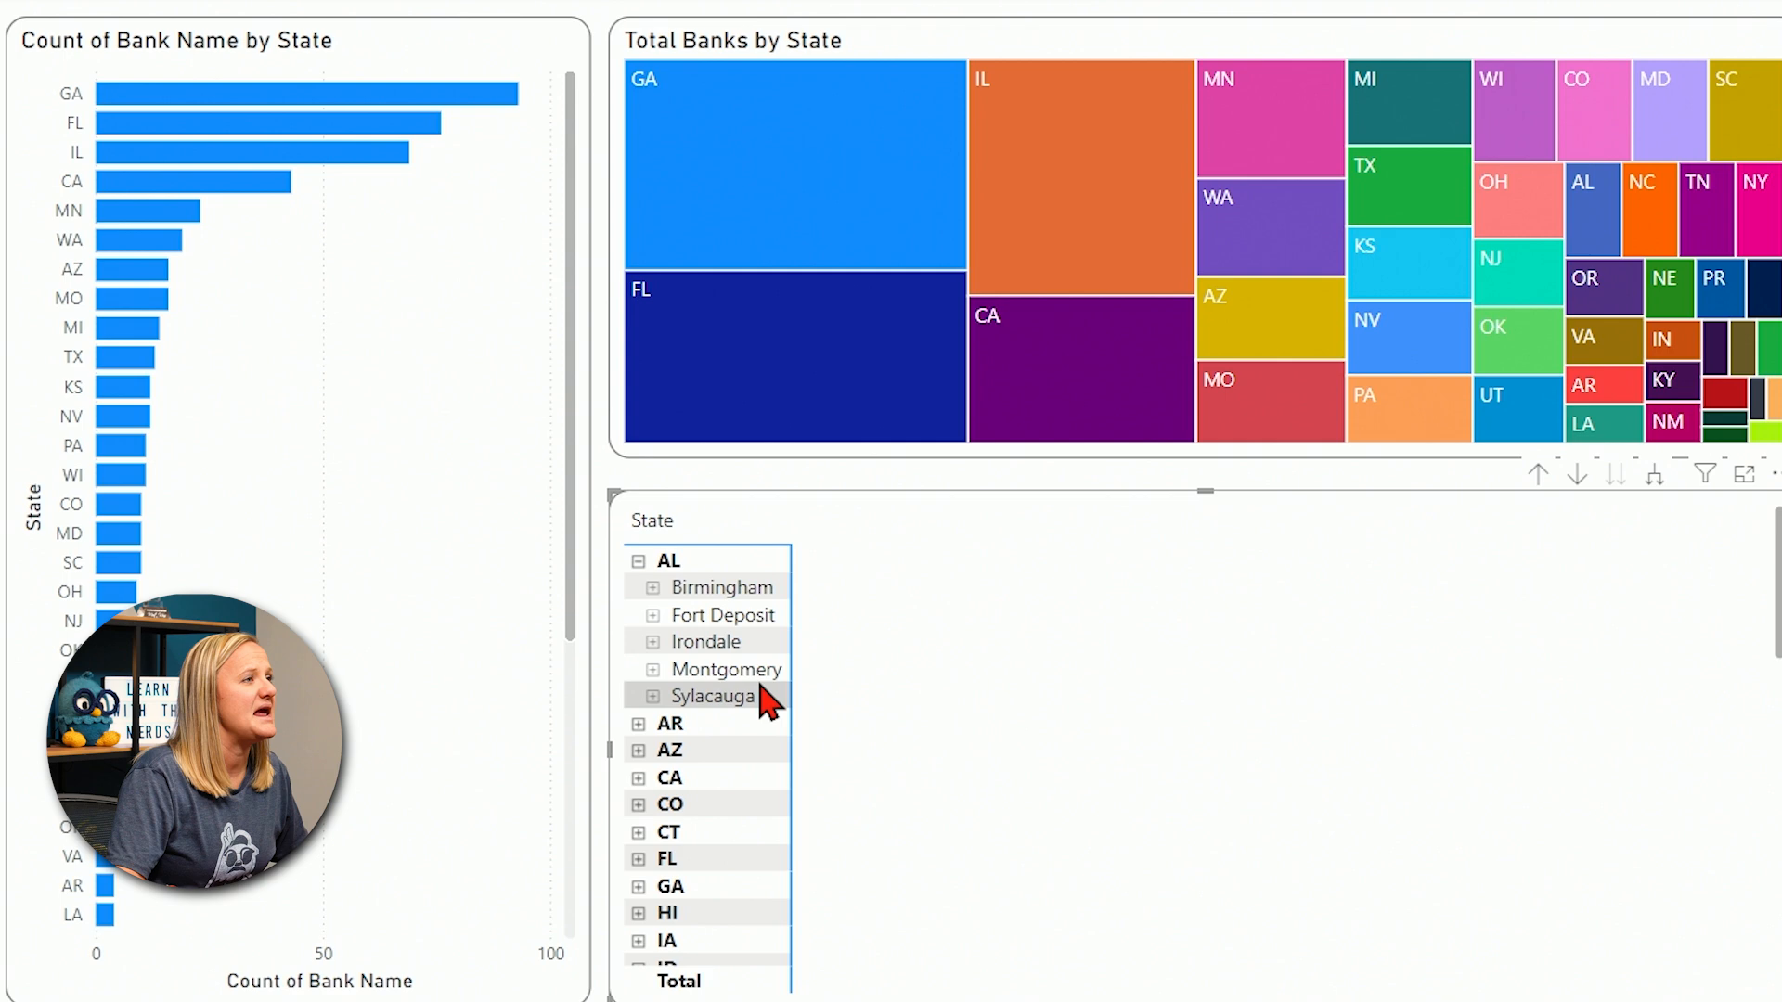
mouse_move(772, 655)
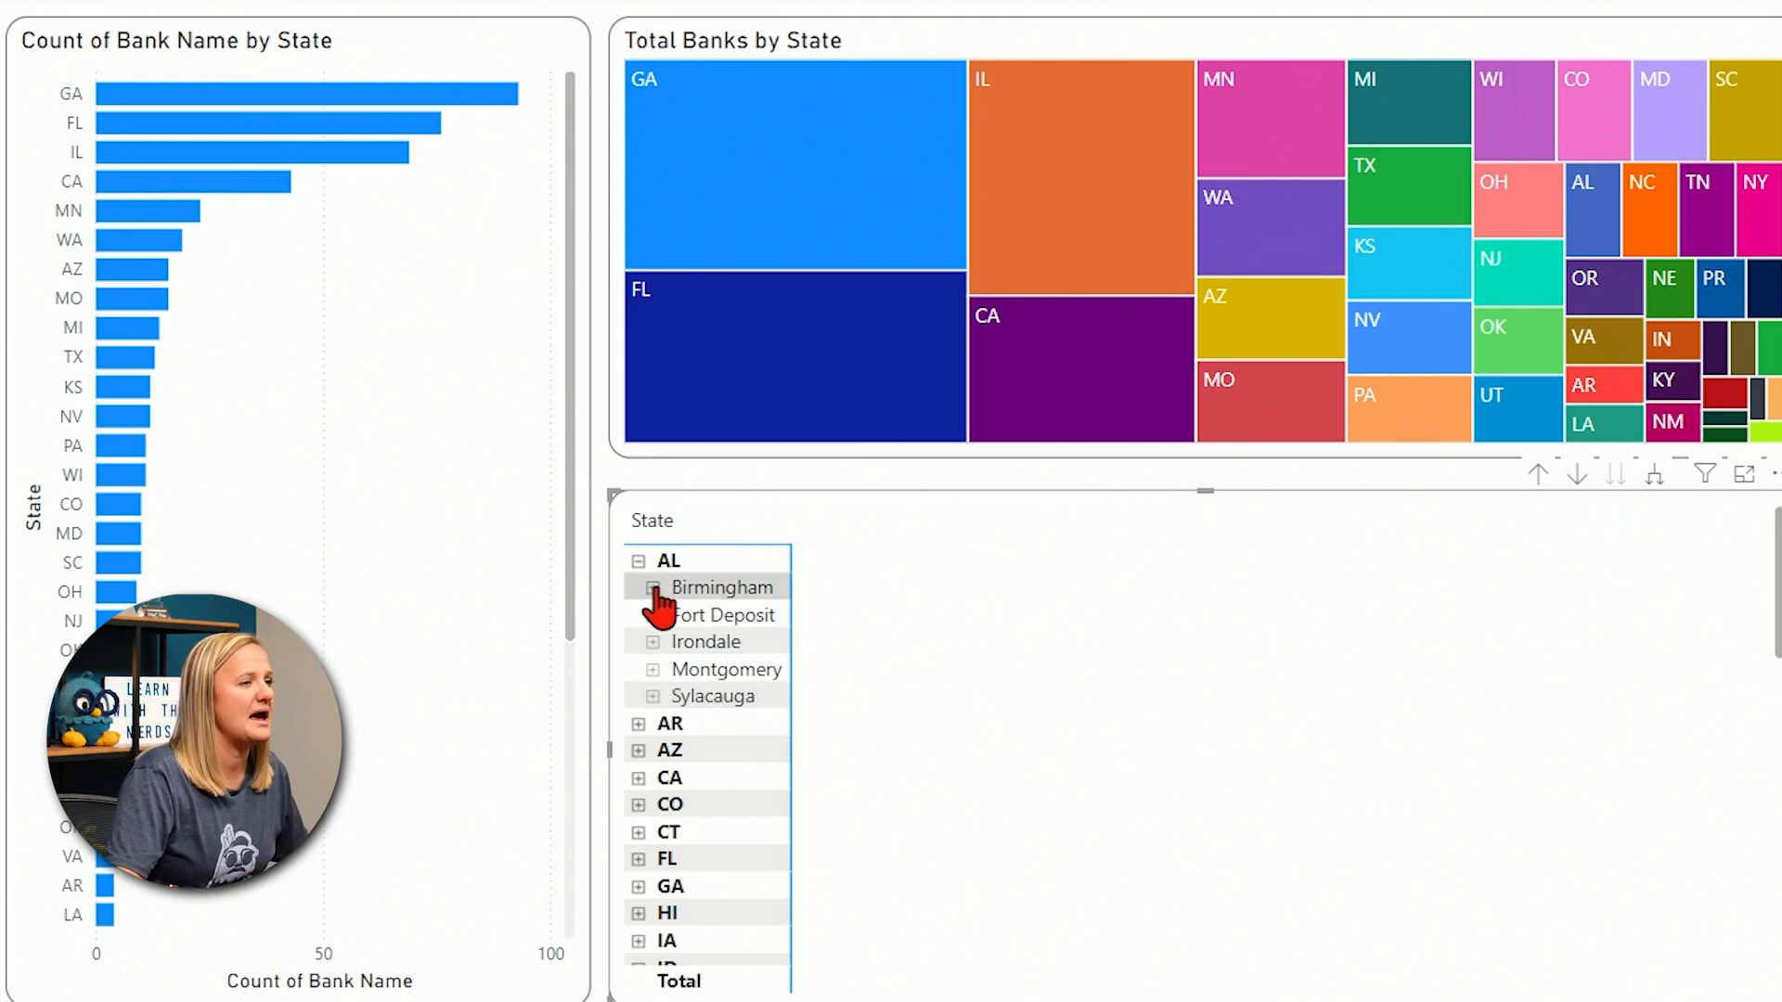
click(651, 586)
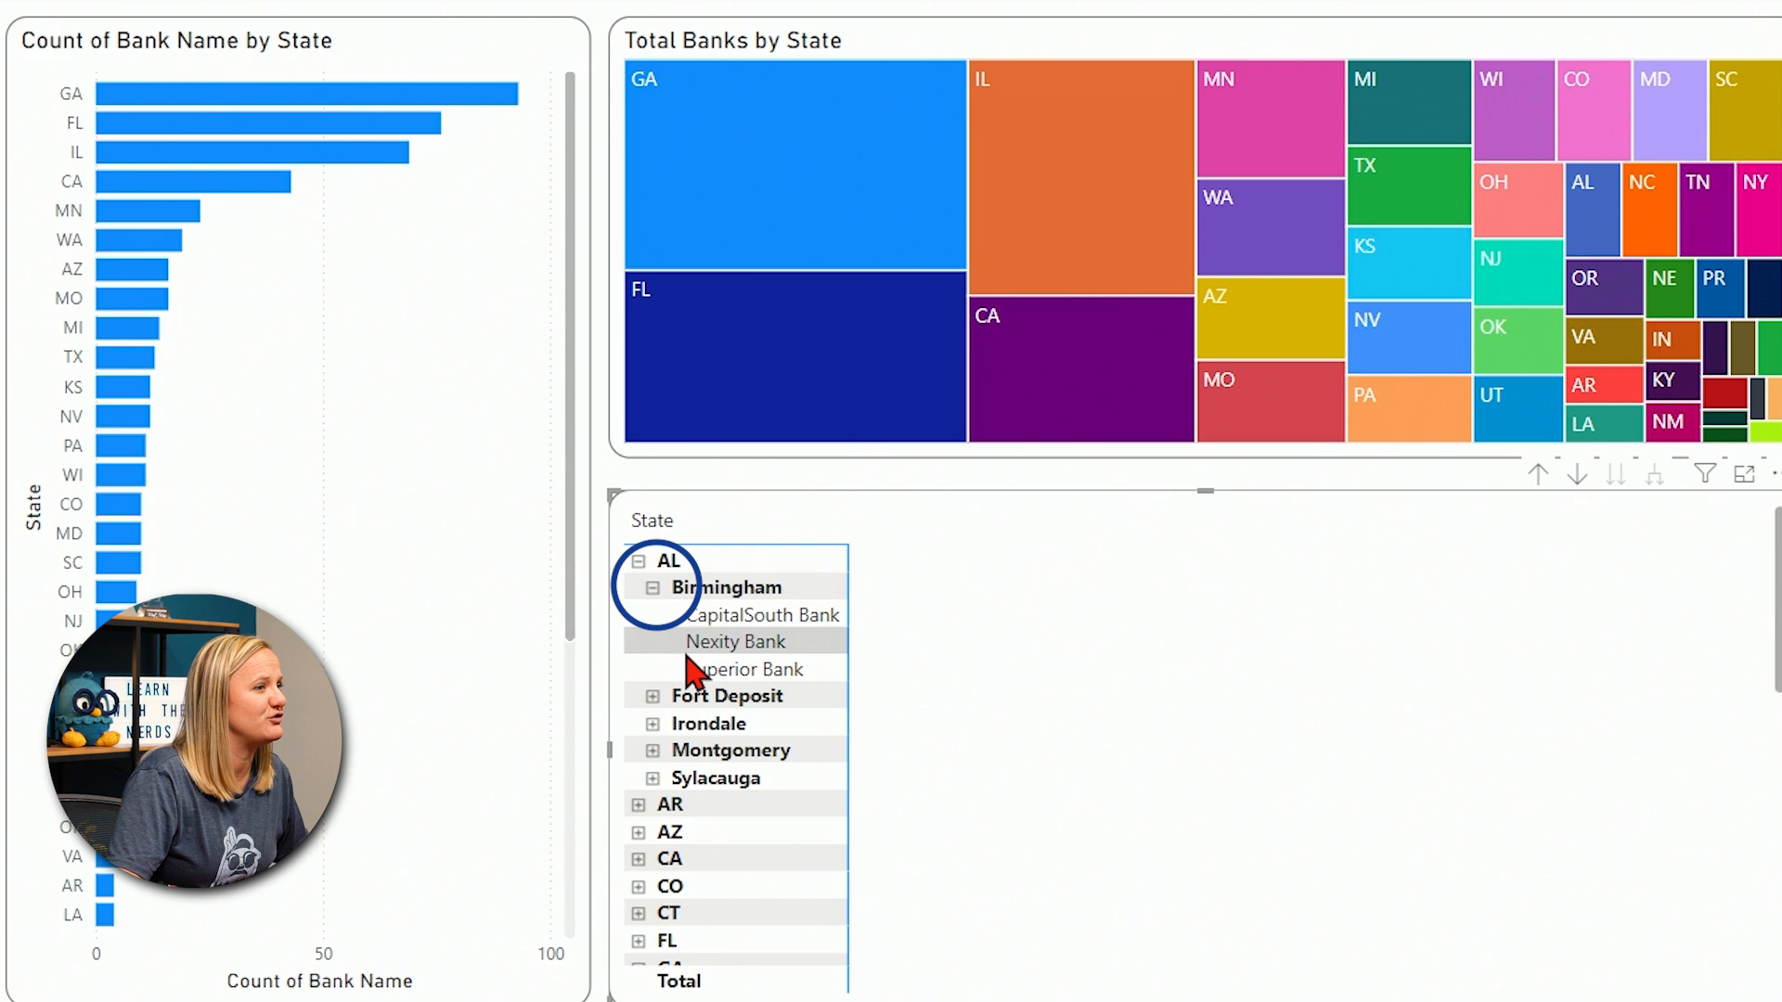
click(656, 696)
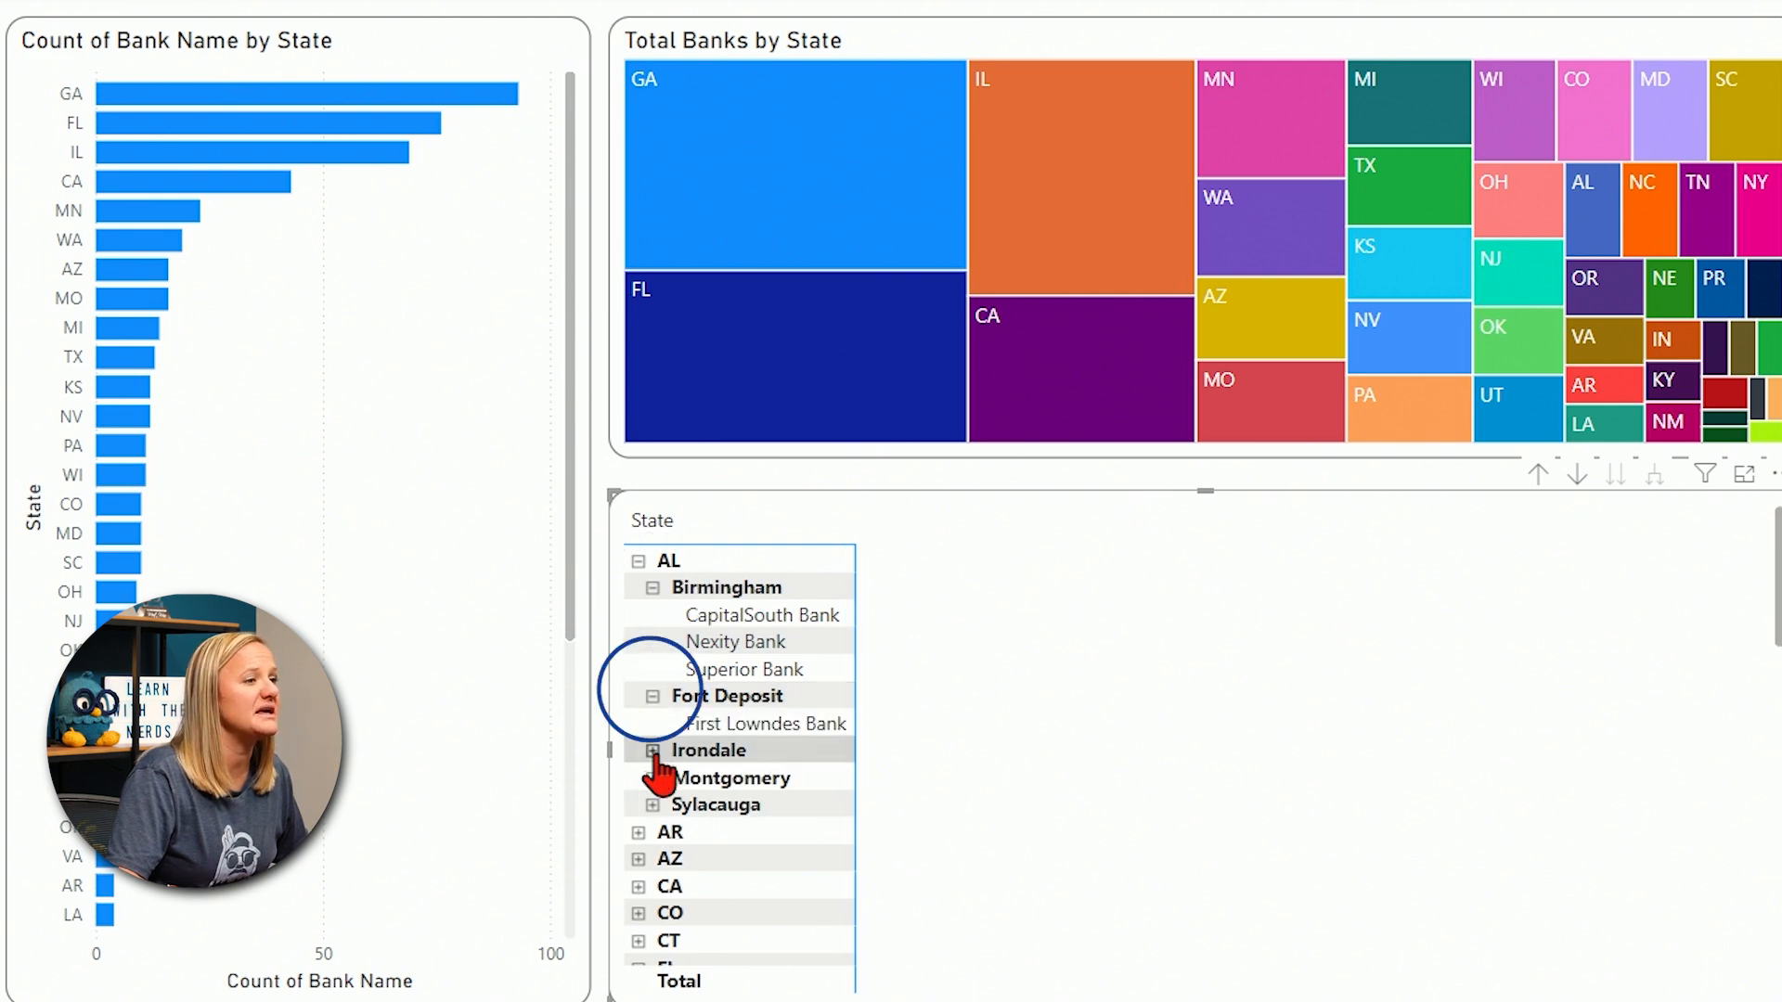
click(651, 750)
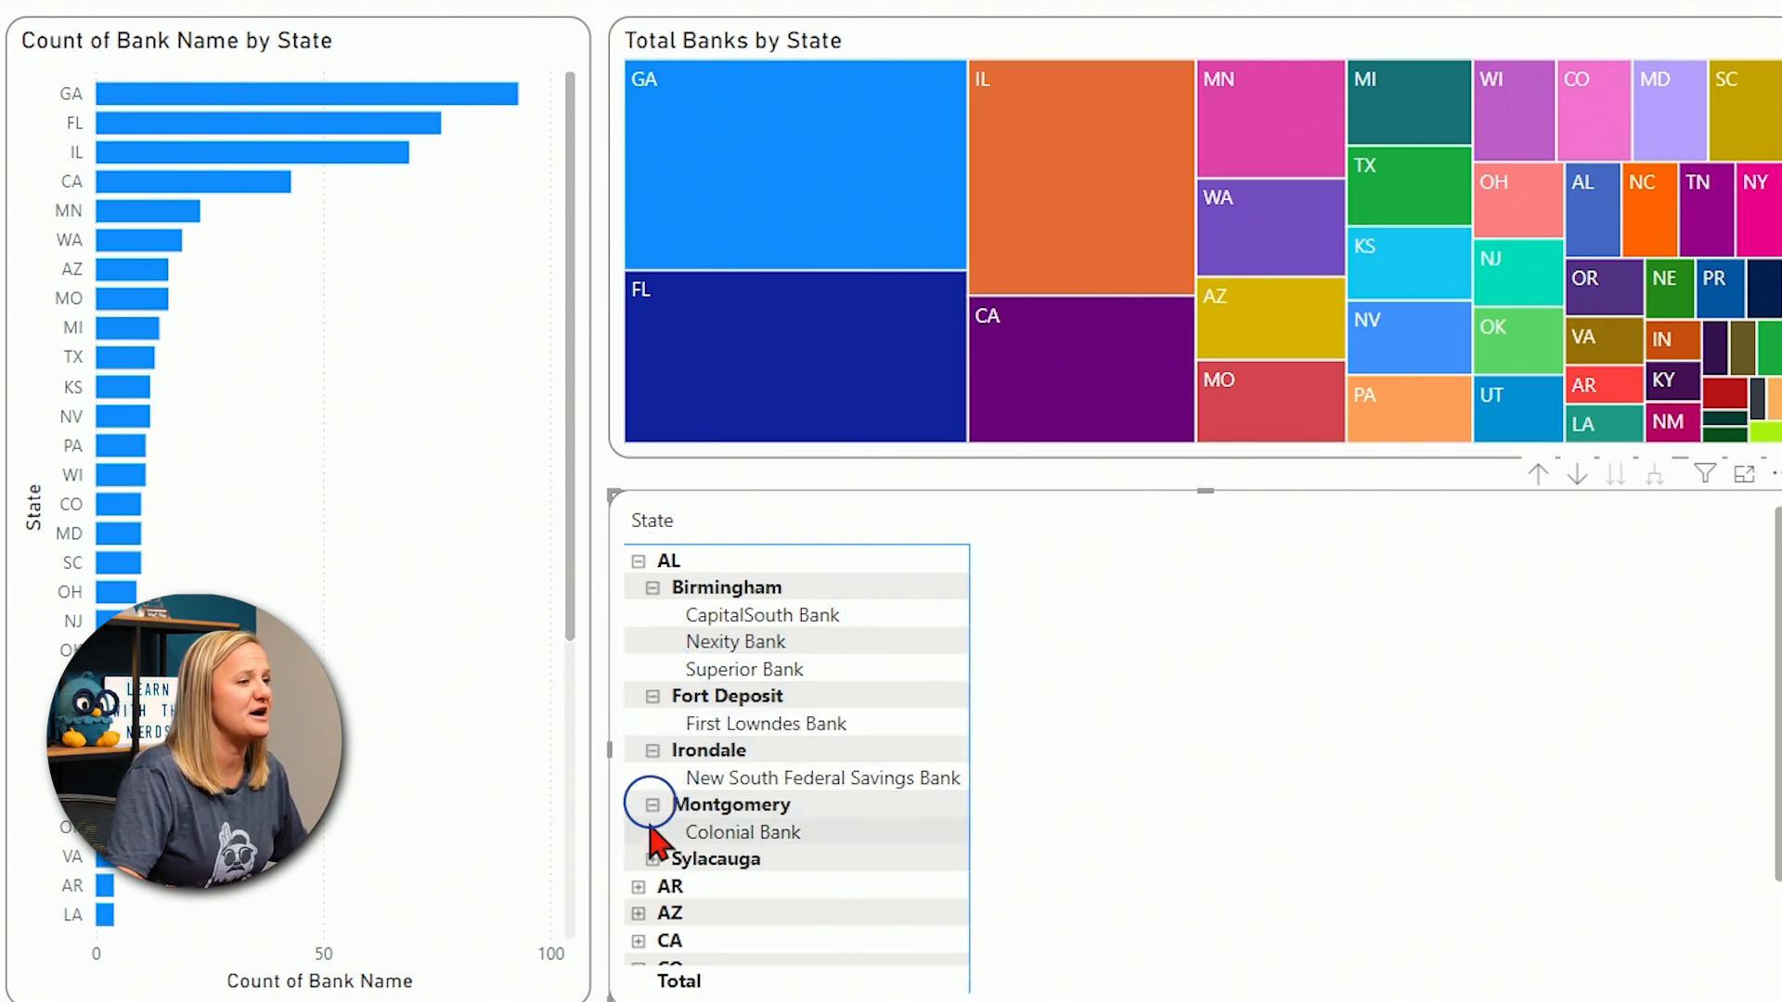
click(653, 858)
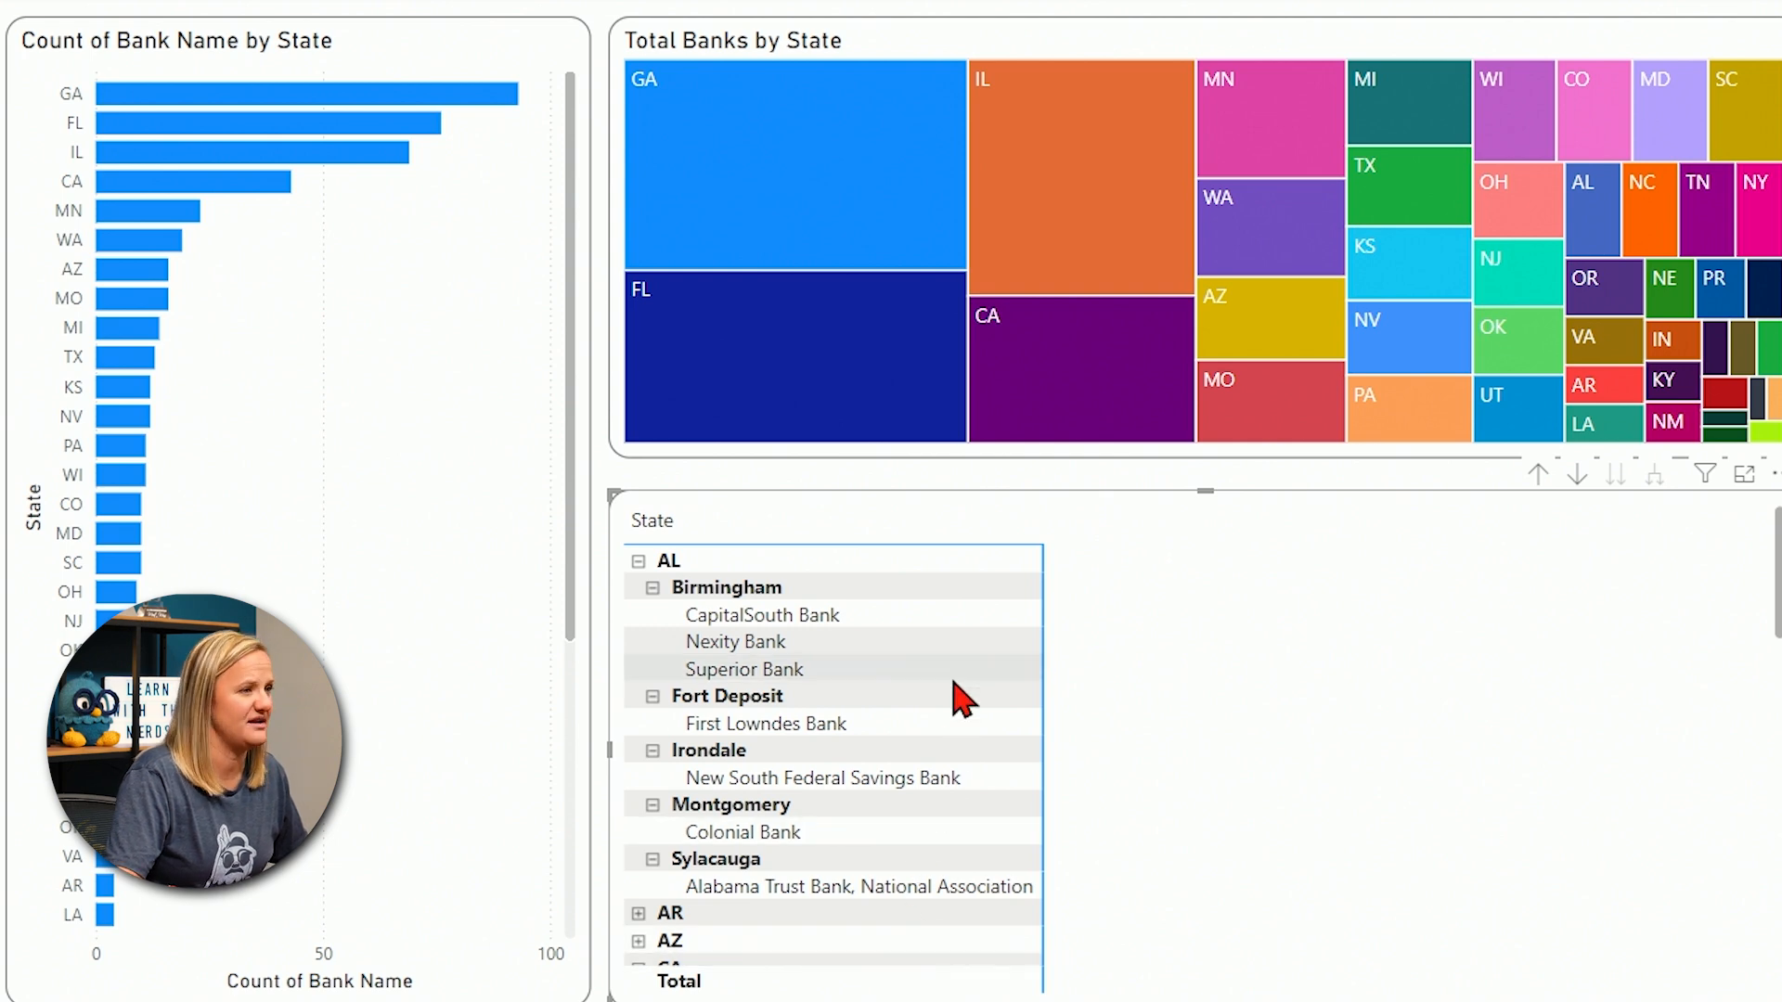
mouse_move(965, 733)
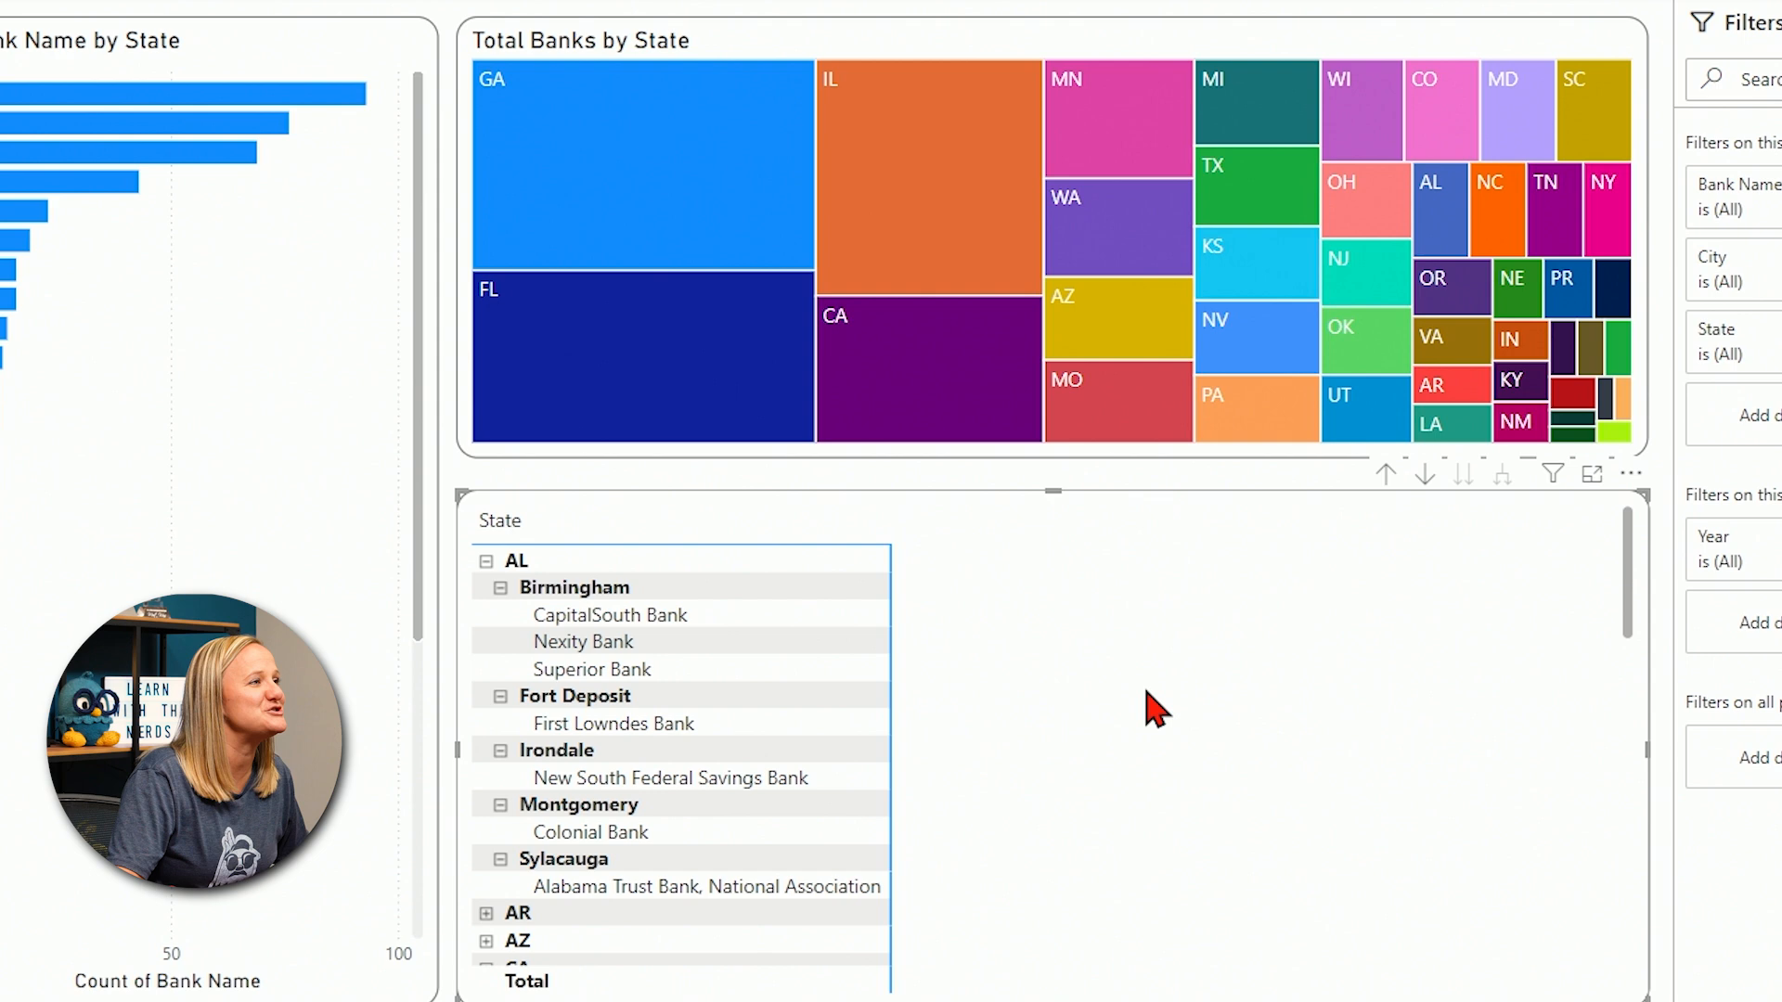
mouse_move(1227, 733)
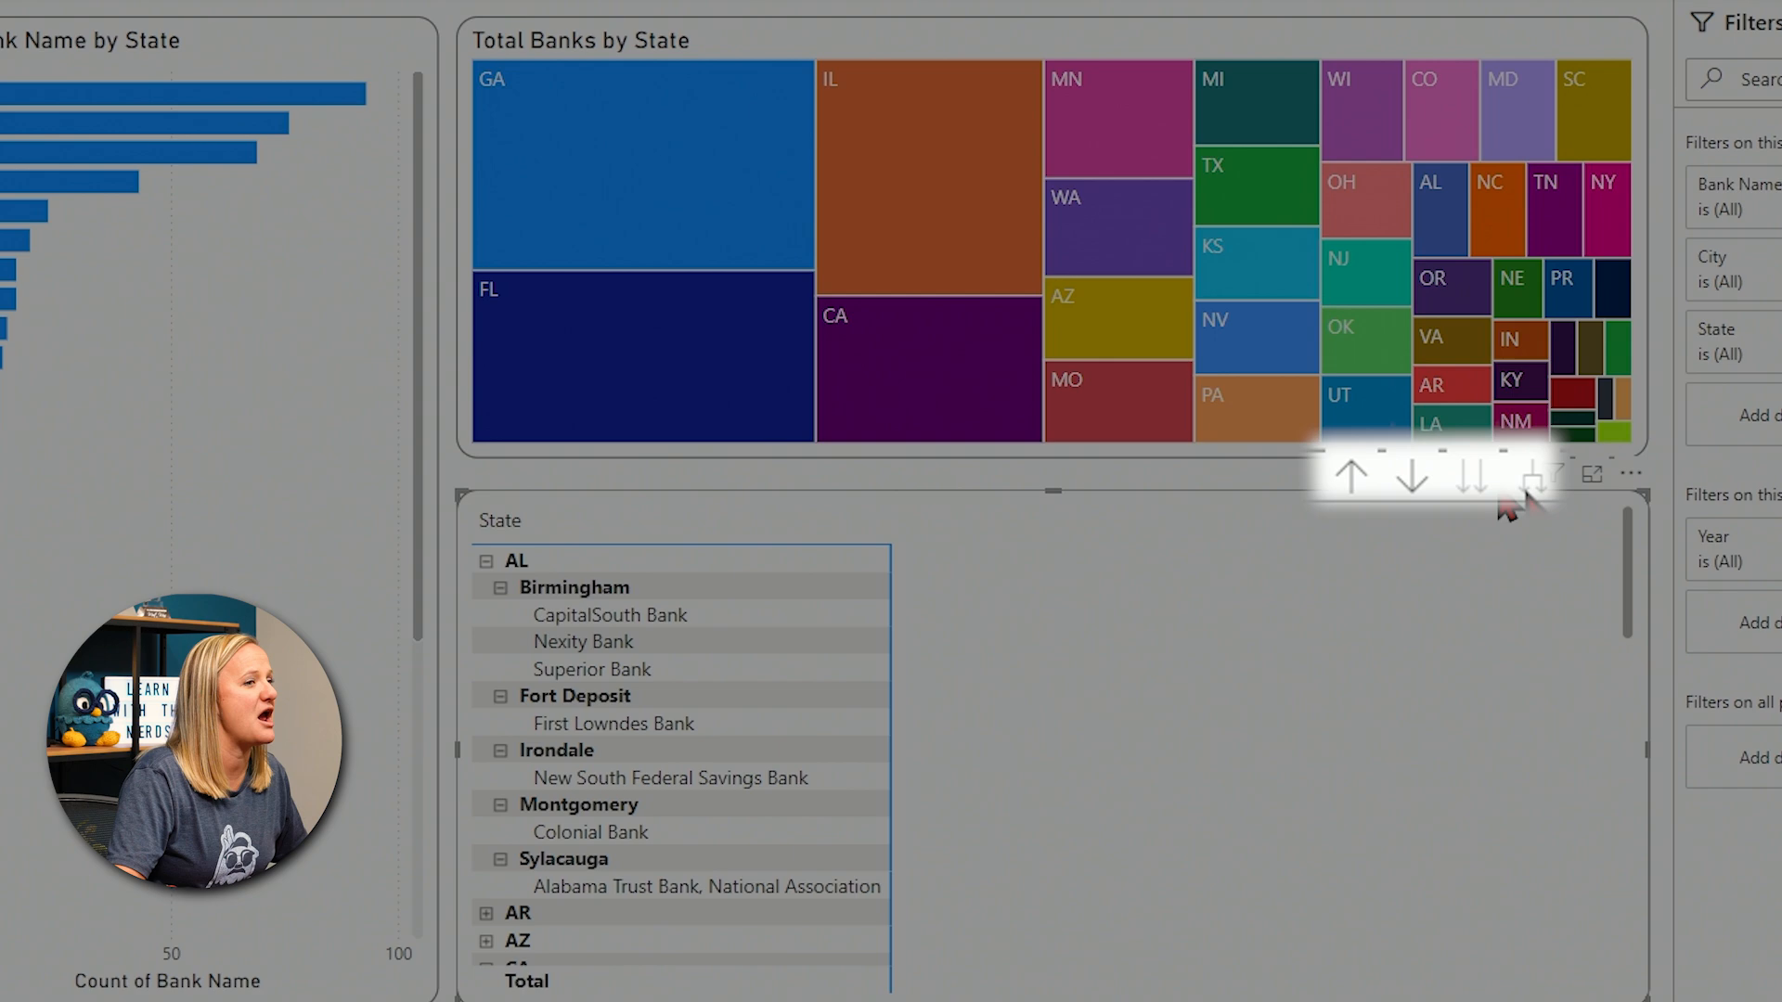
mouse_move(1353, 614)
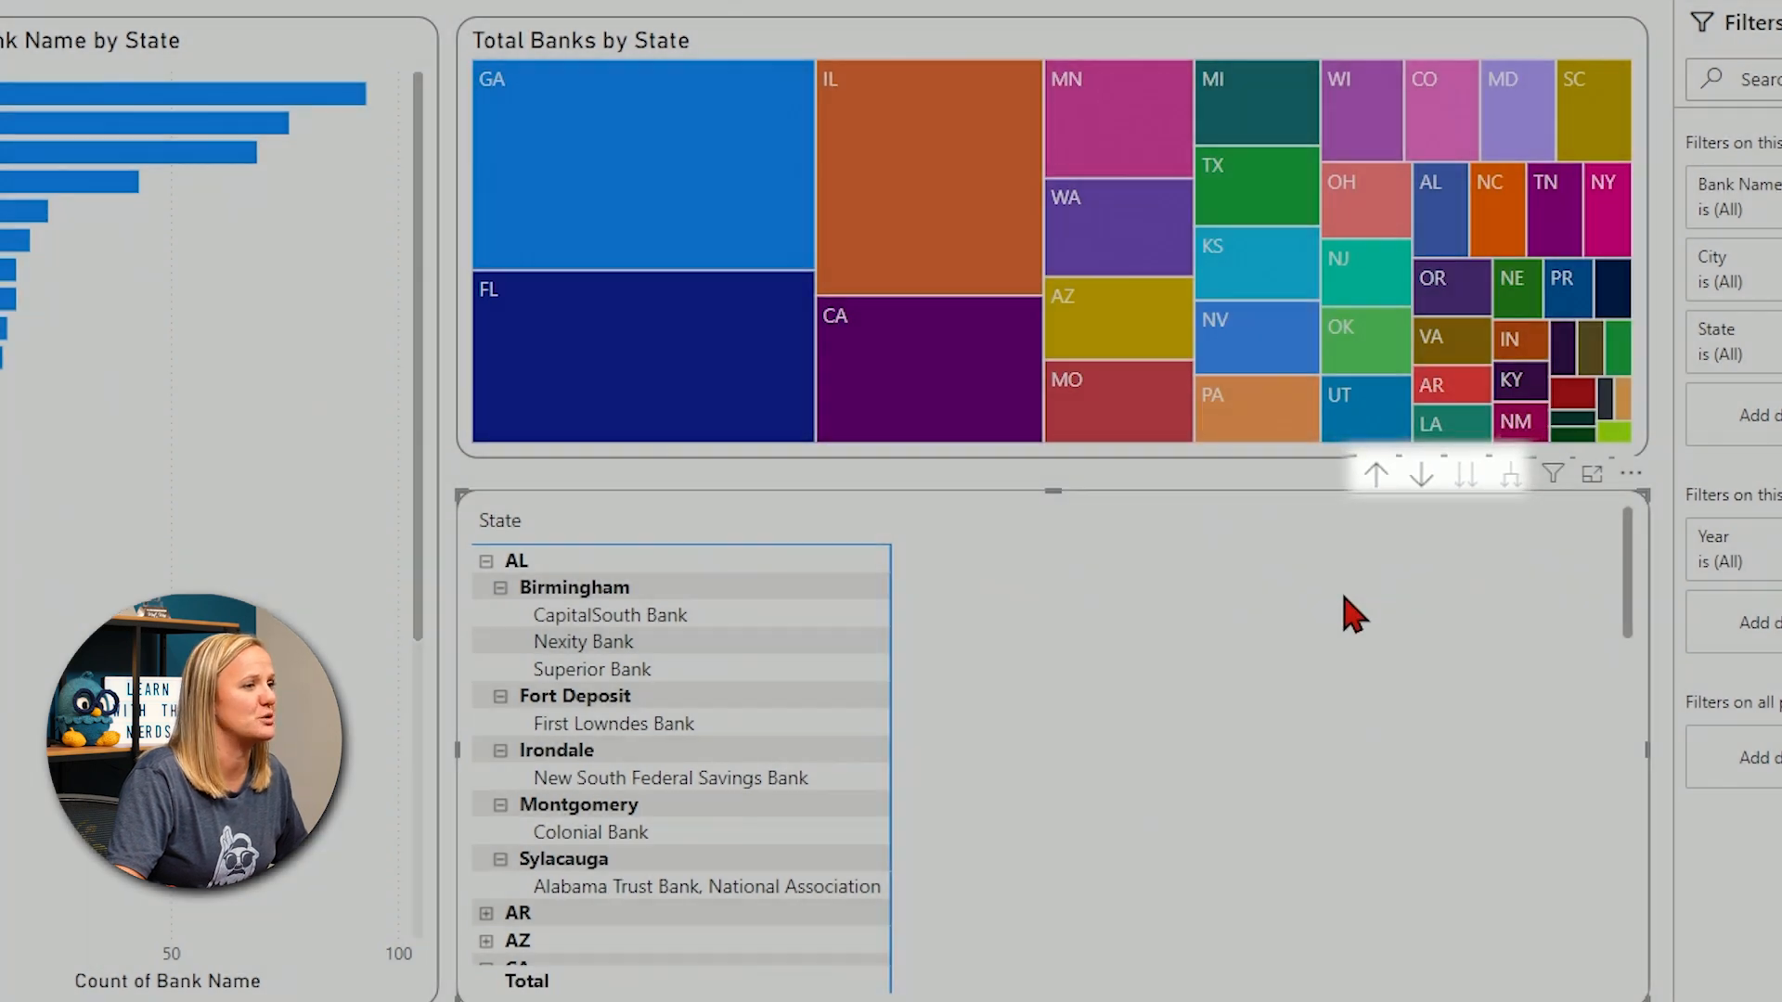
mouse_move(1284, 716)
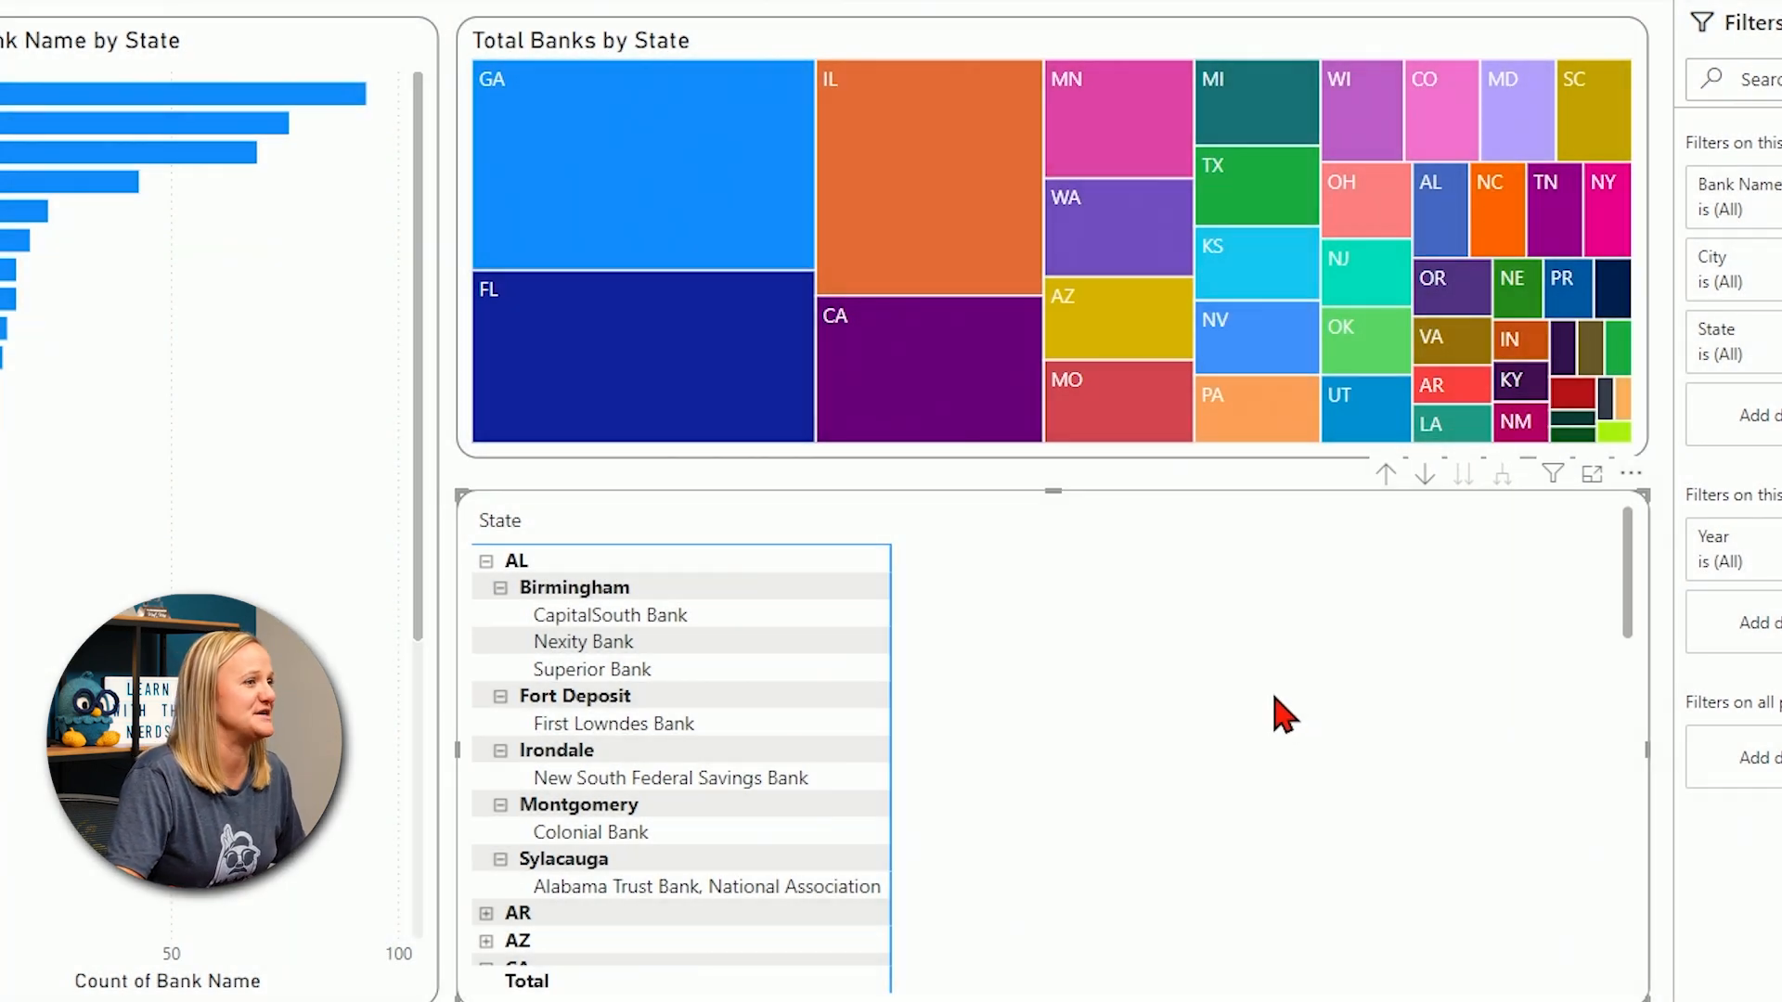
mouse_move(535, 566)
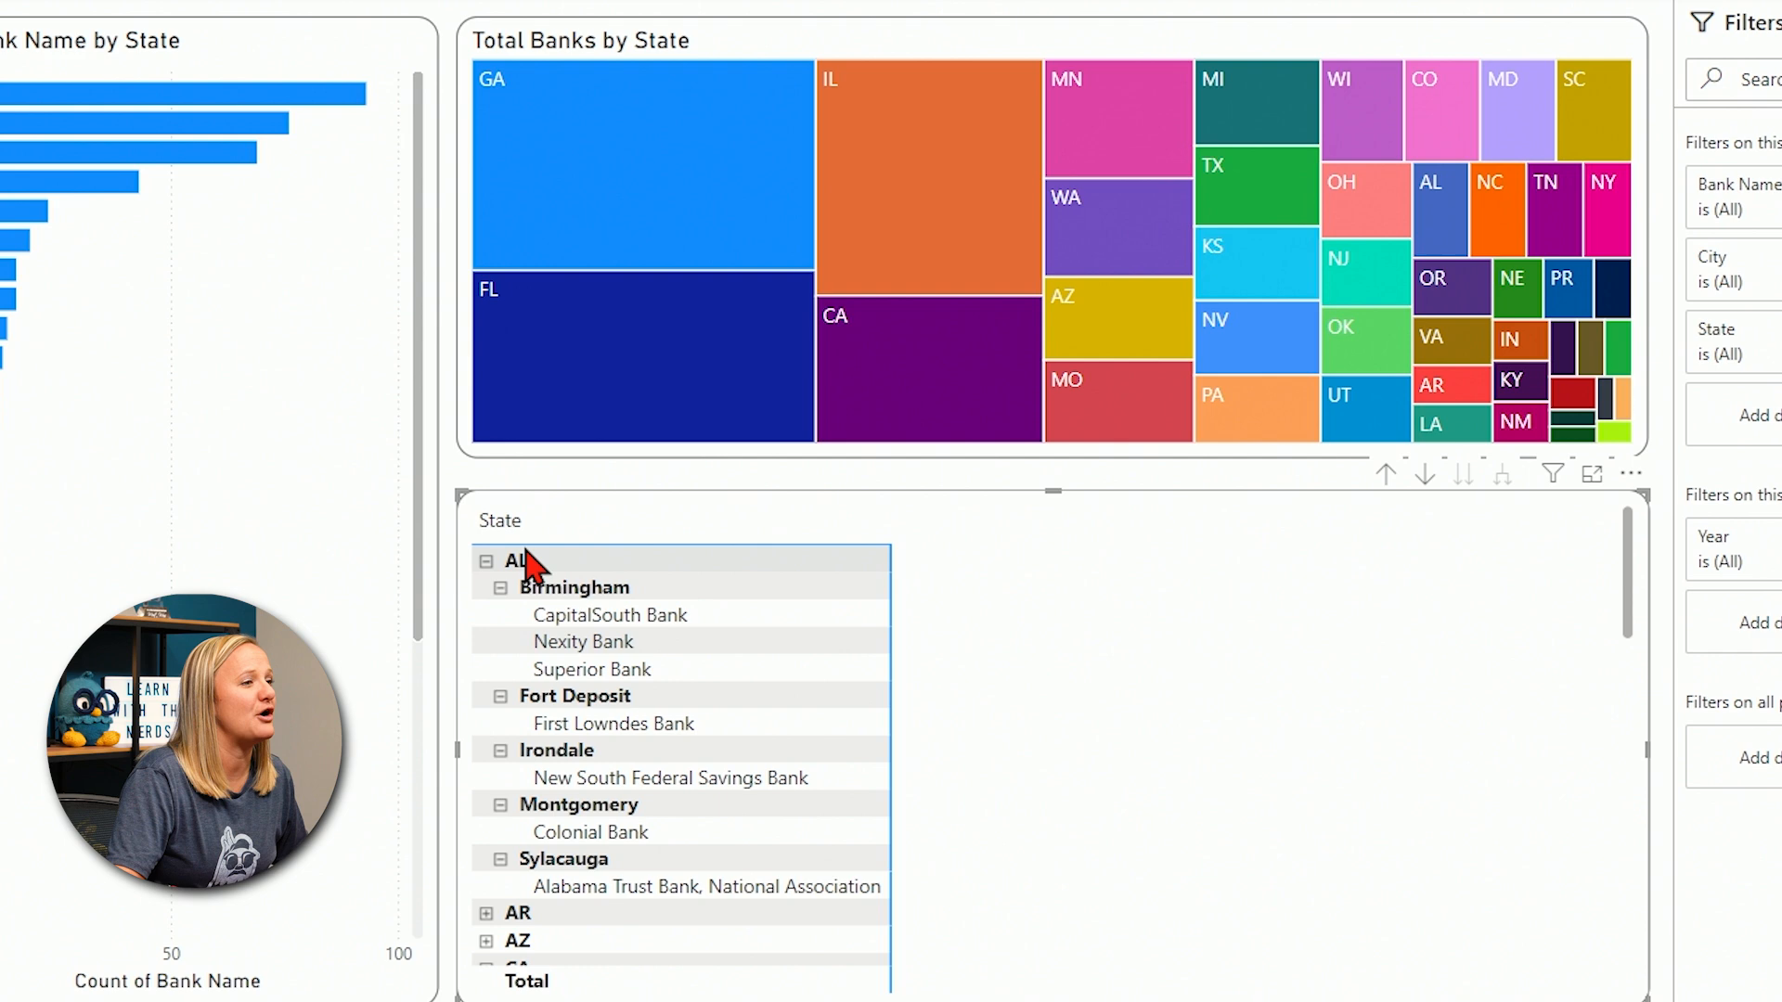
mouse_move(722, 756)
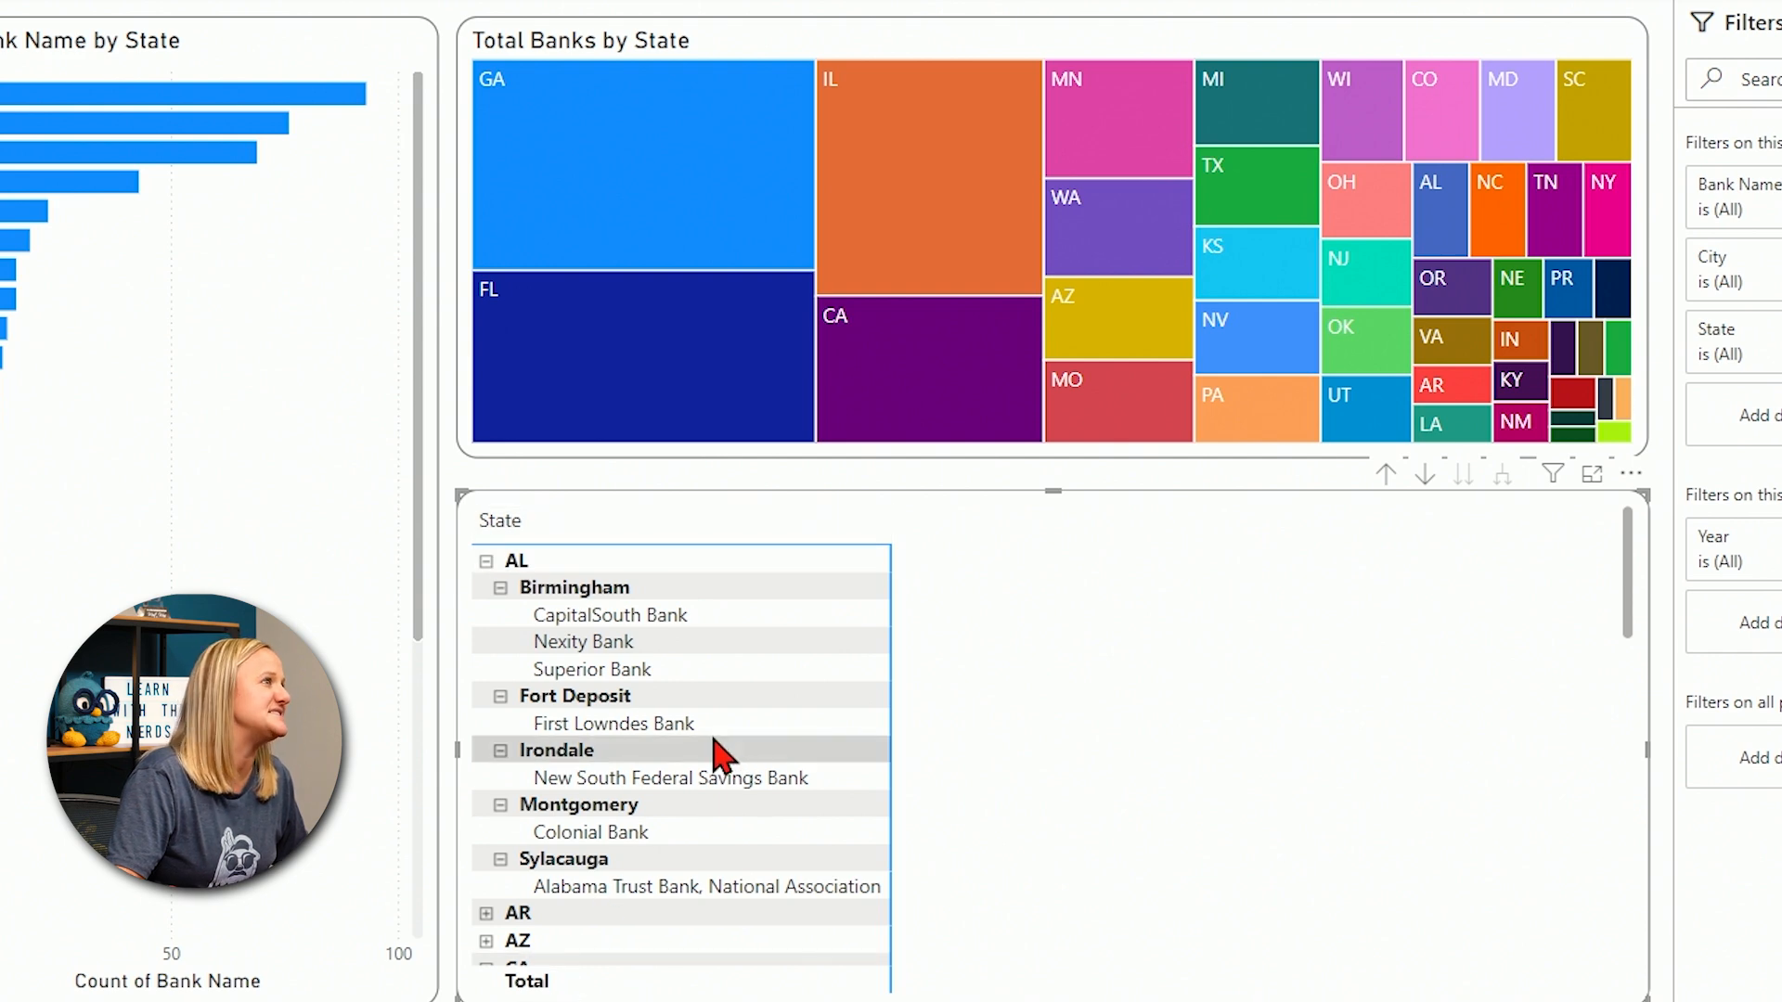
mouse_move(1393, 585)
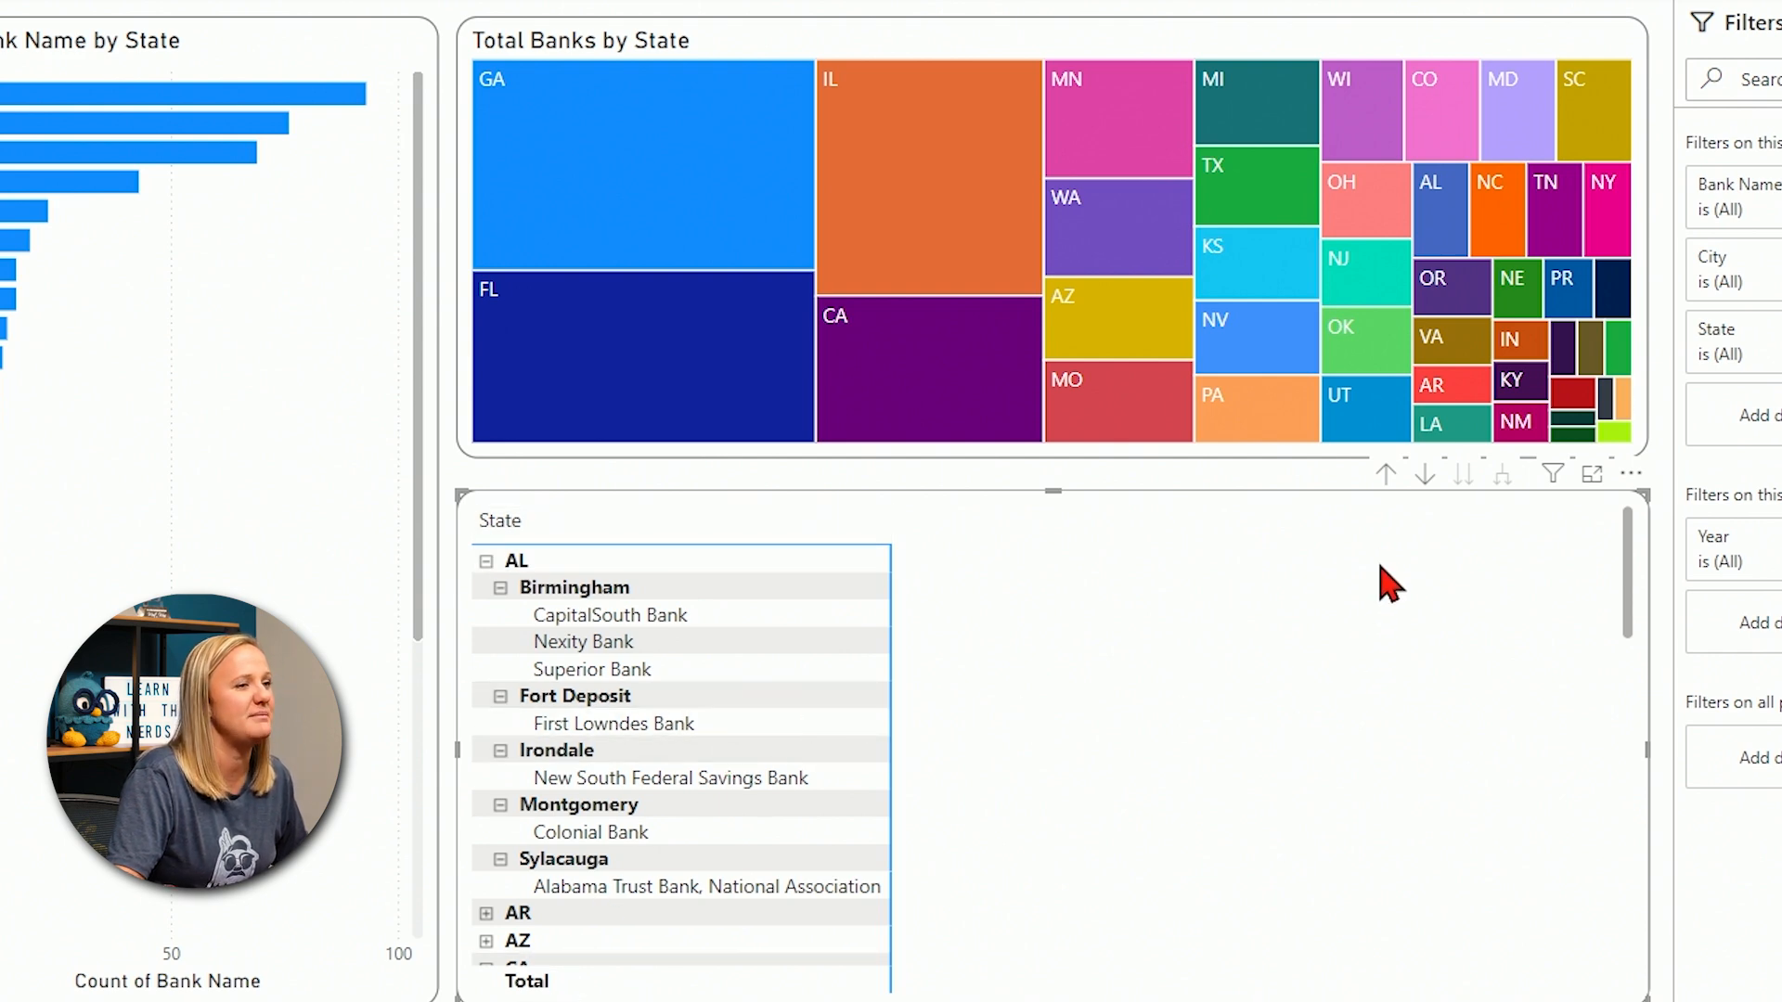
mouse_move(1385, 473)
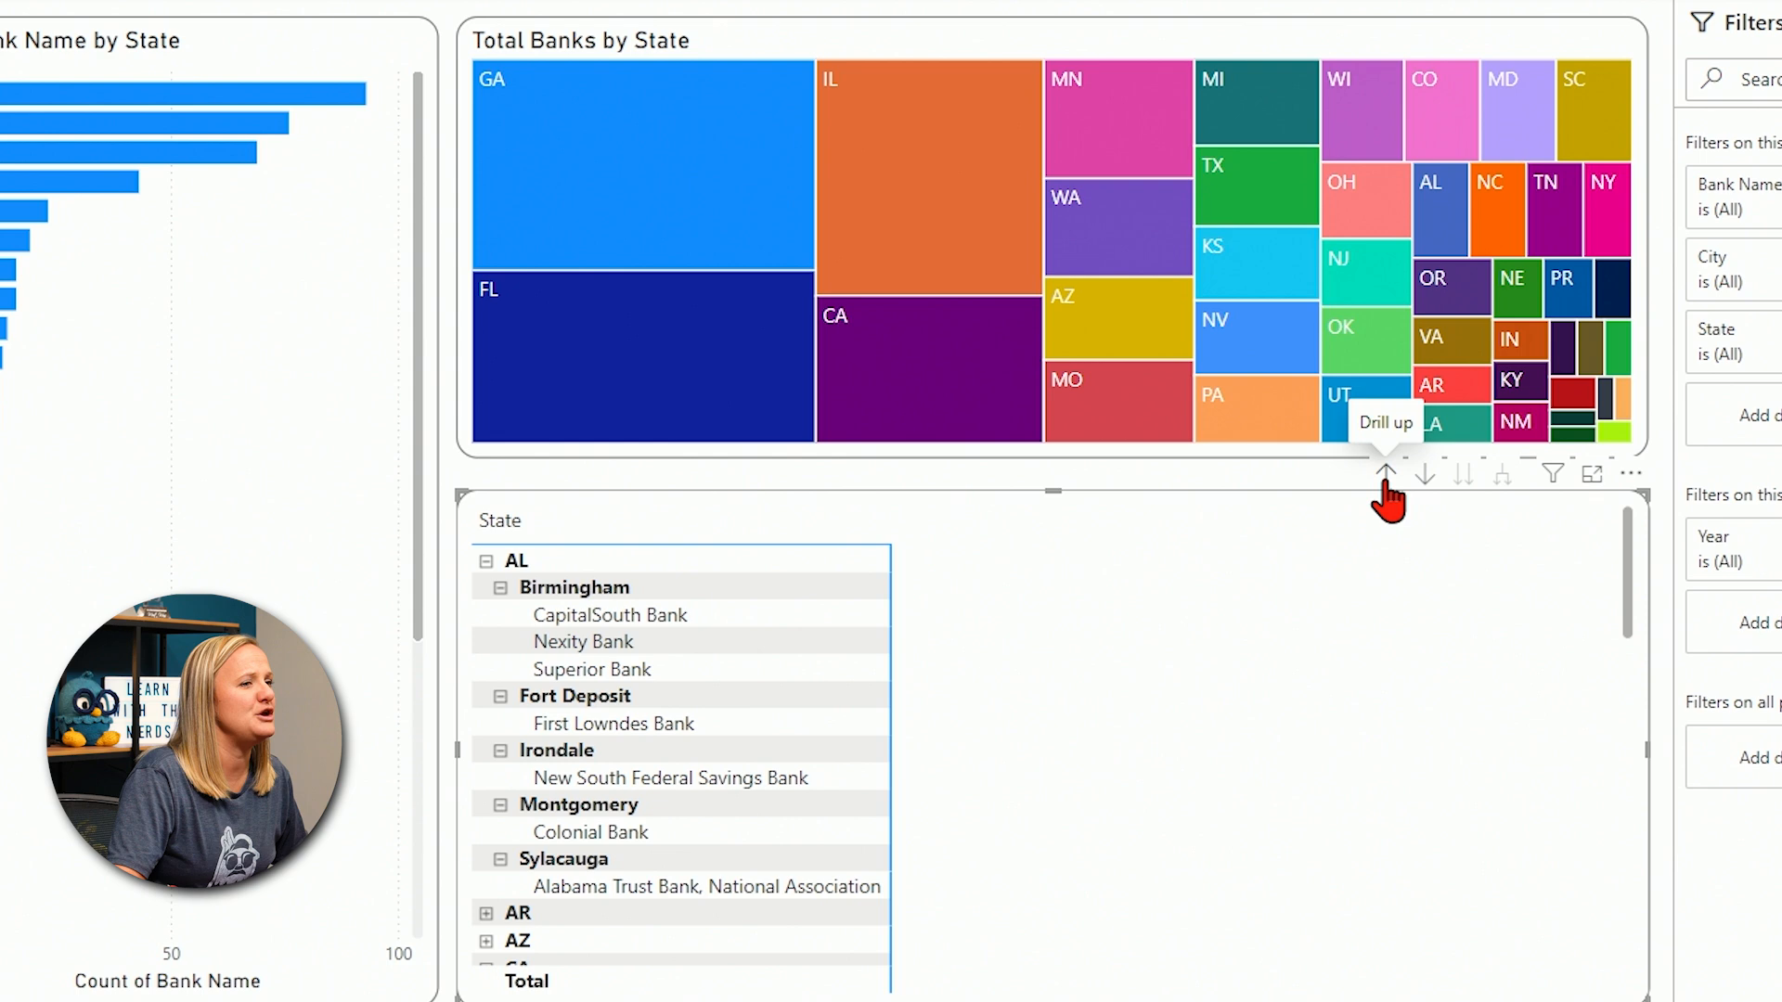
- Drill the matrix back up so it lists only states
click(1385, 474)
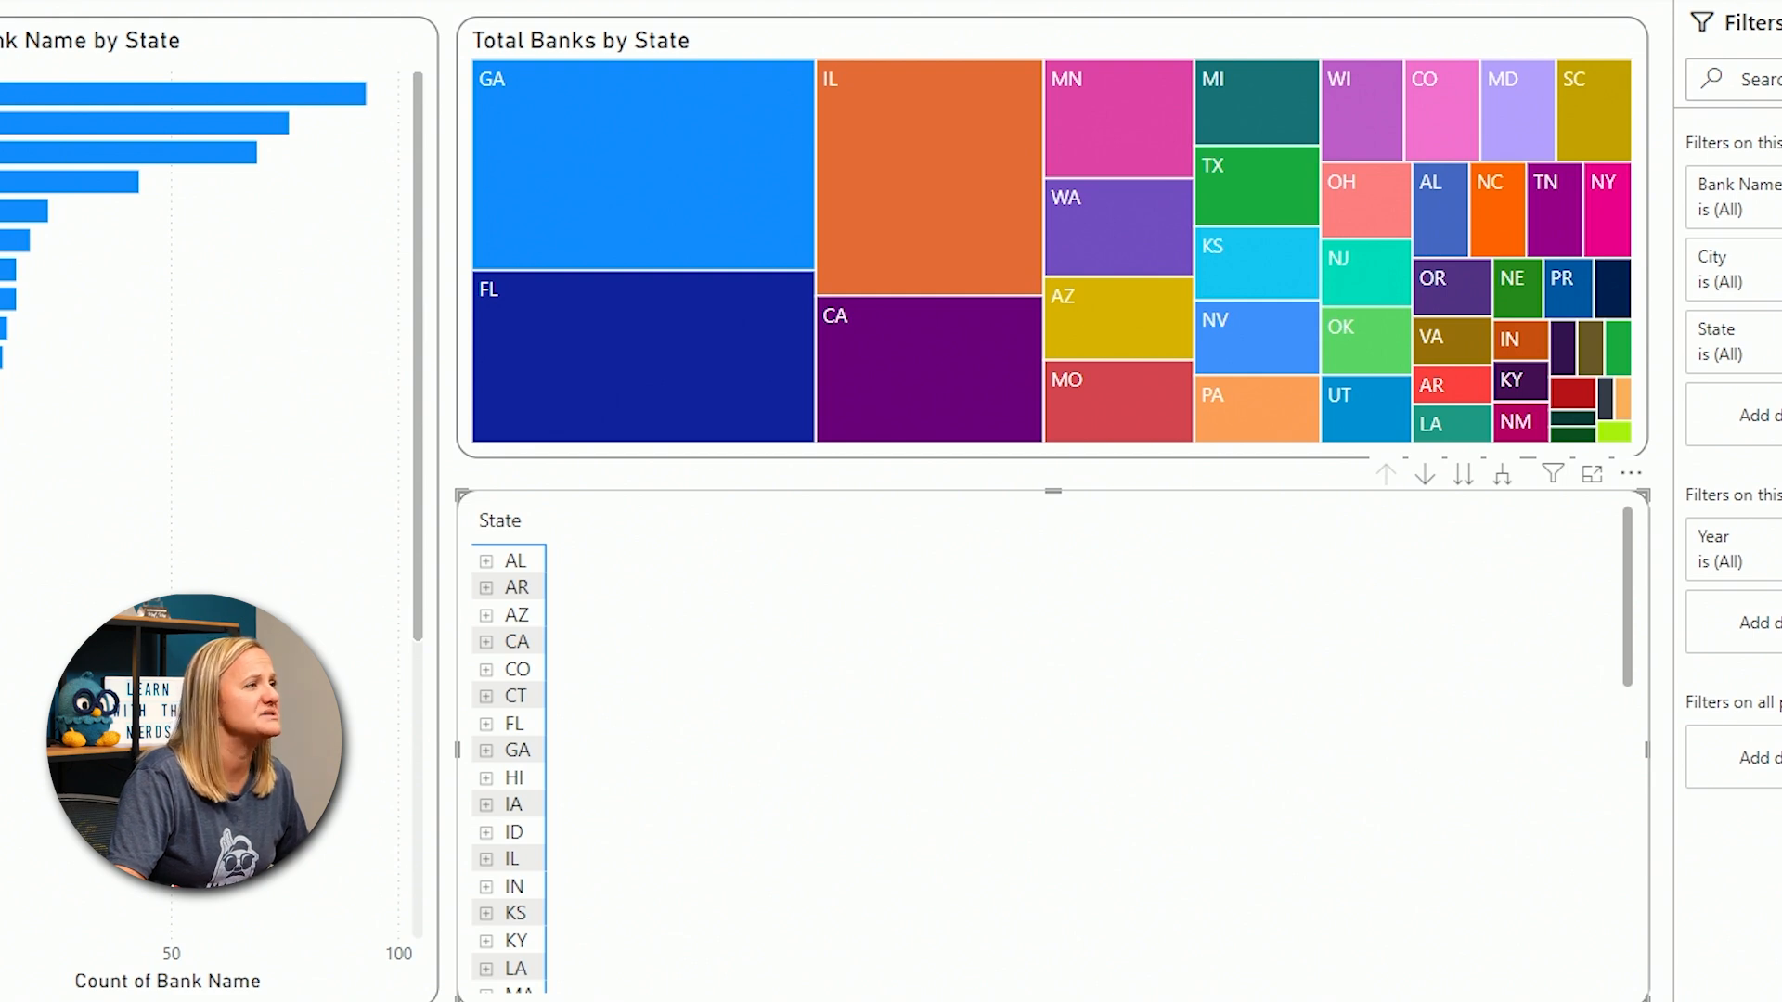
mouse_move(1499, 504)
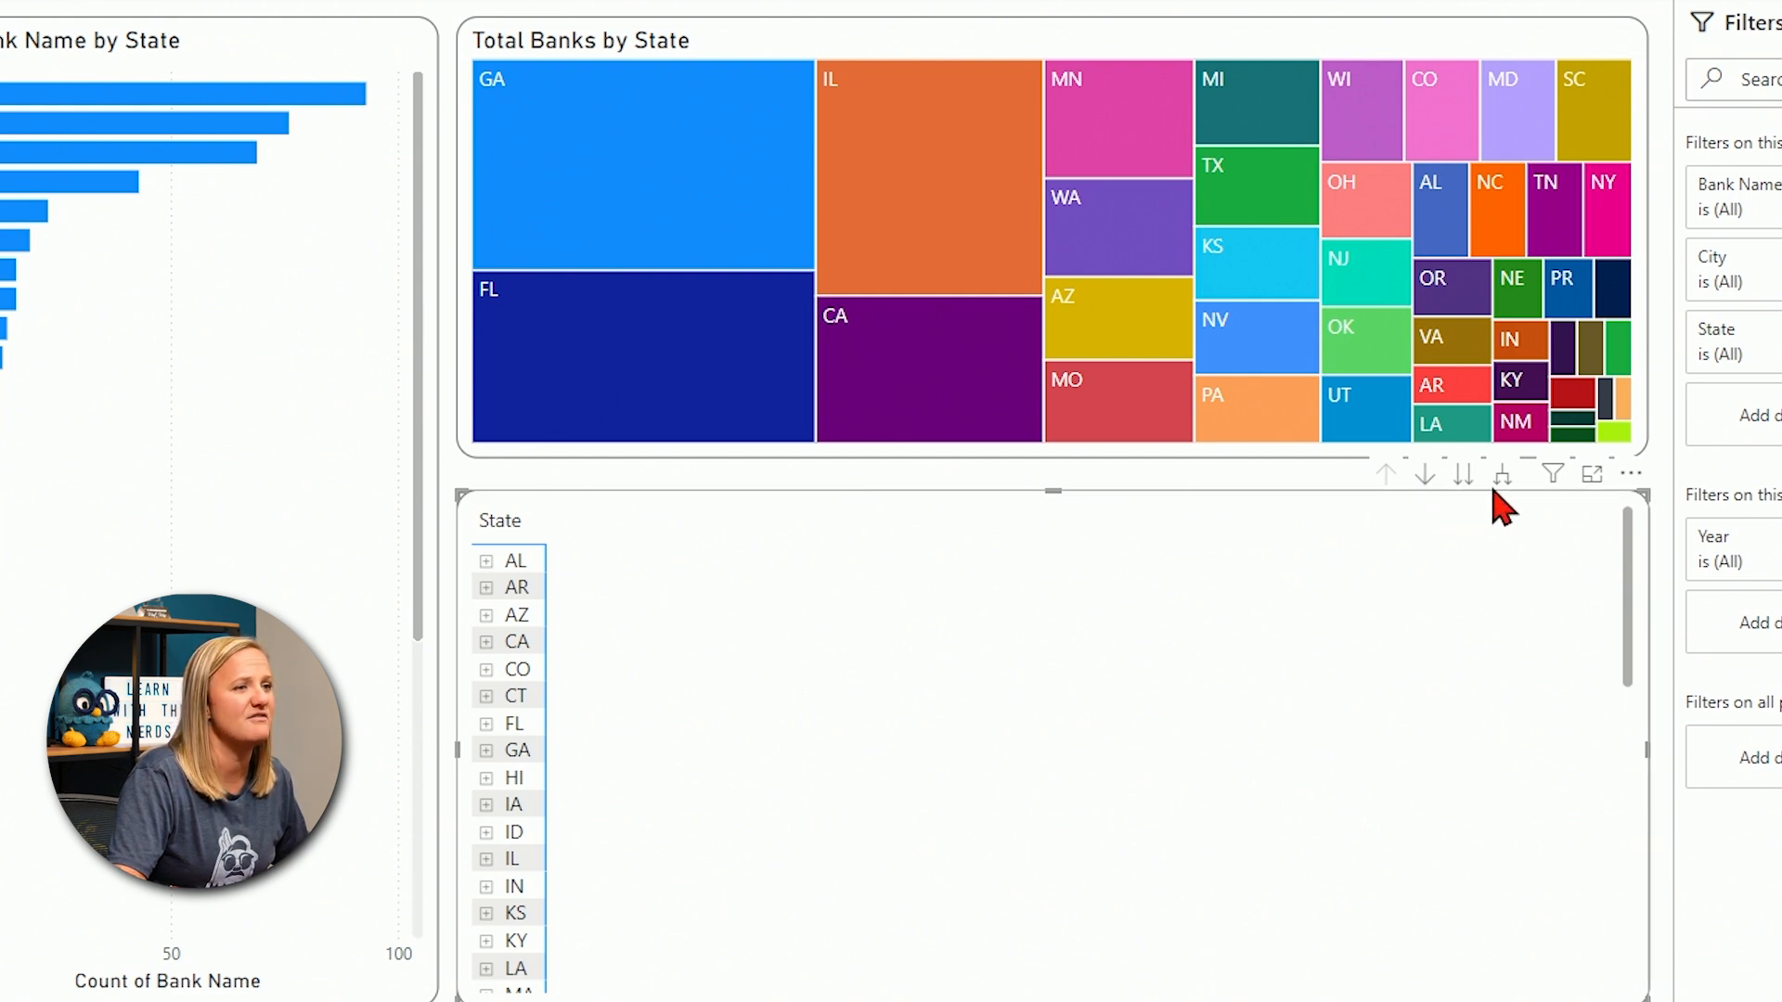
mouse_move(1385, 473)
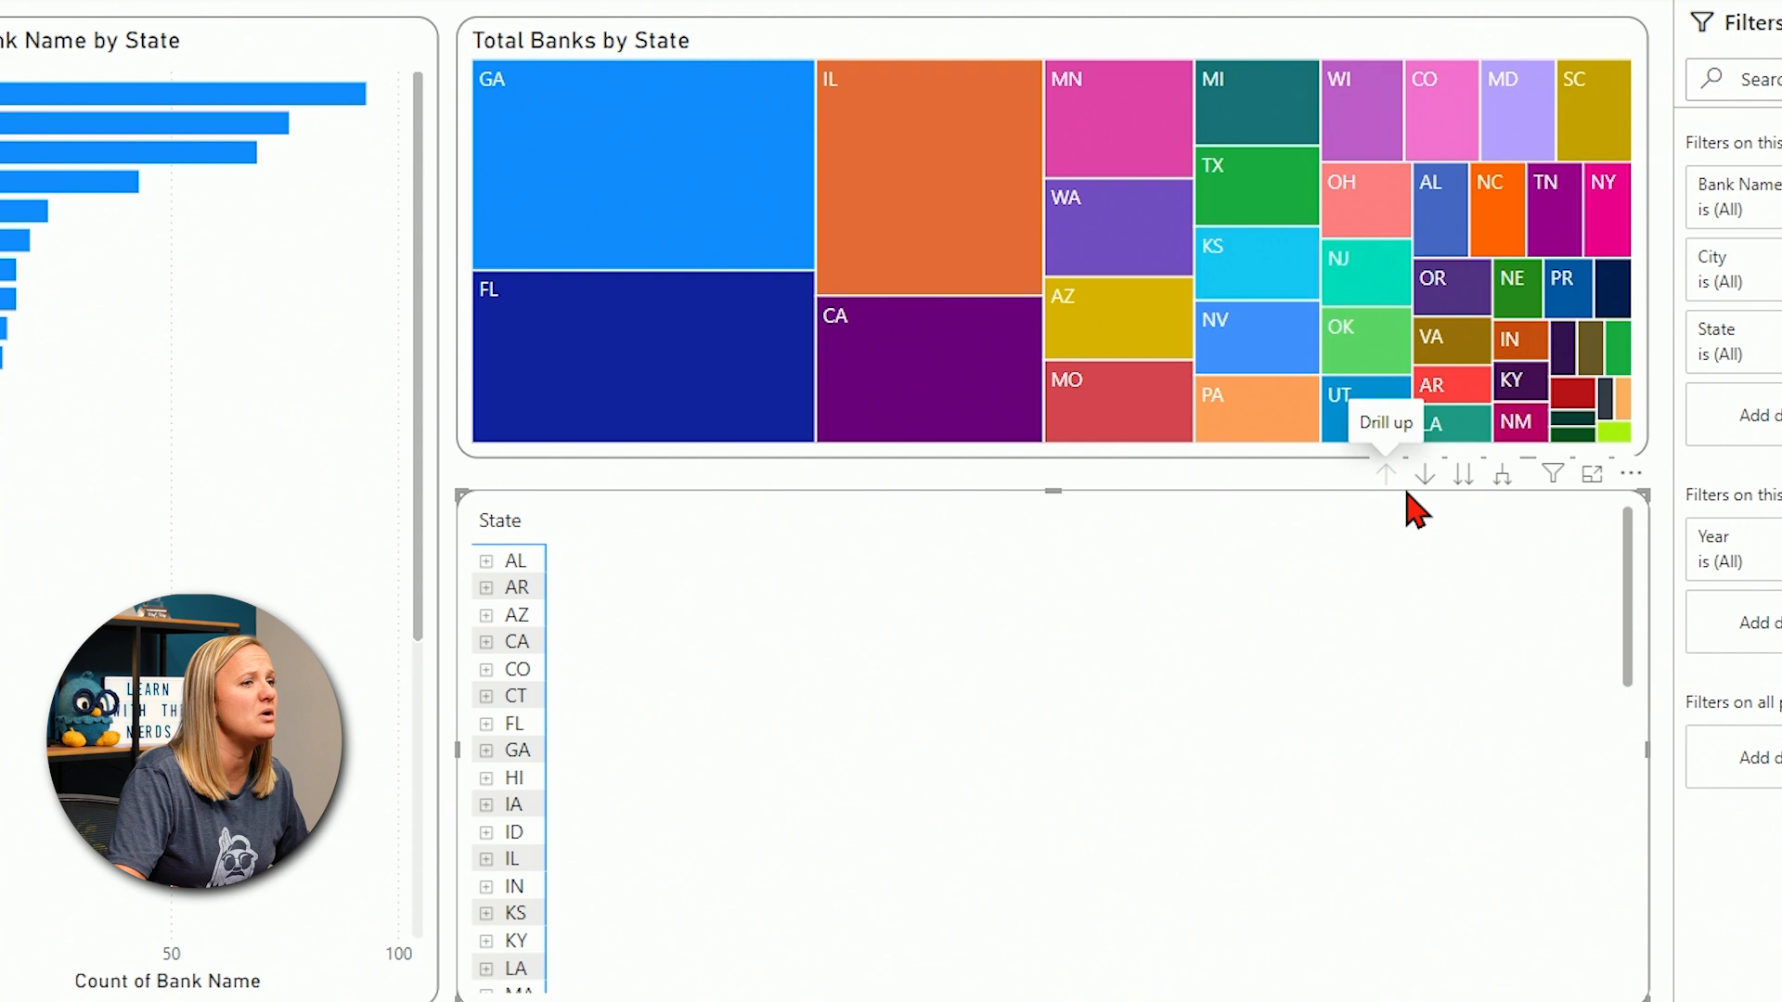
mouse_move(1417, 537)
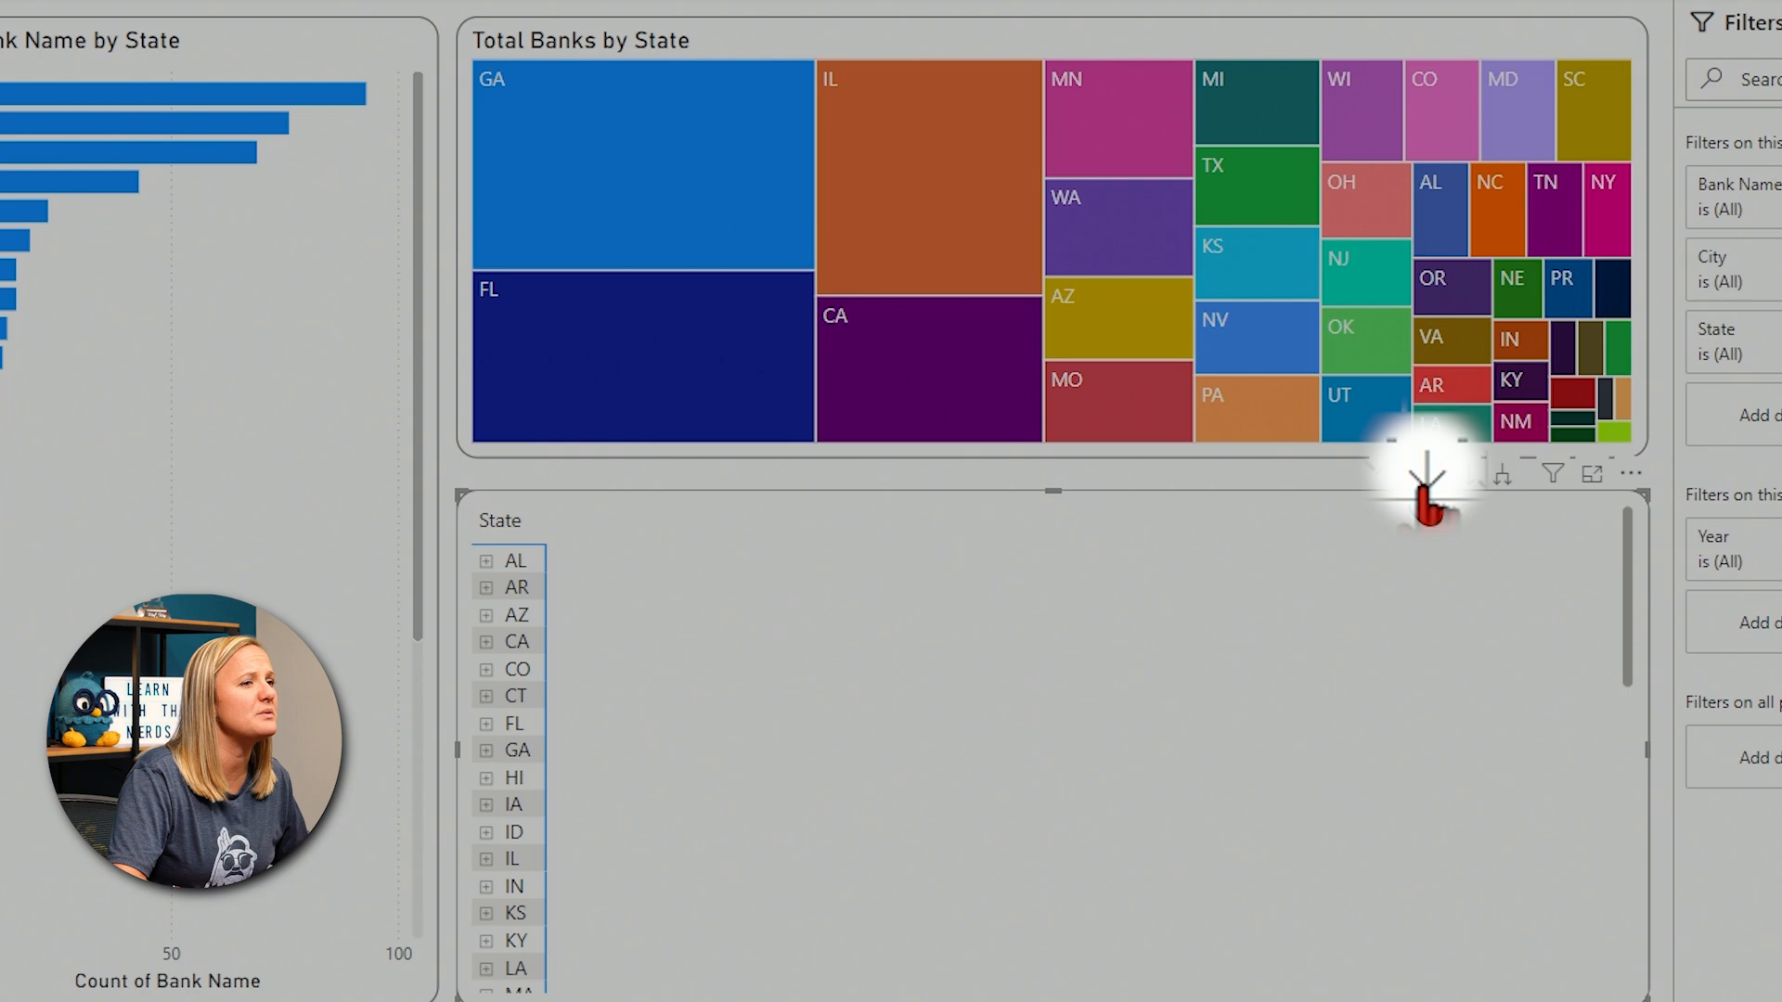
mouse_move(1429, 473)
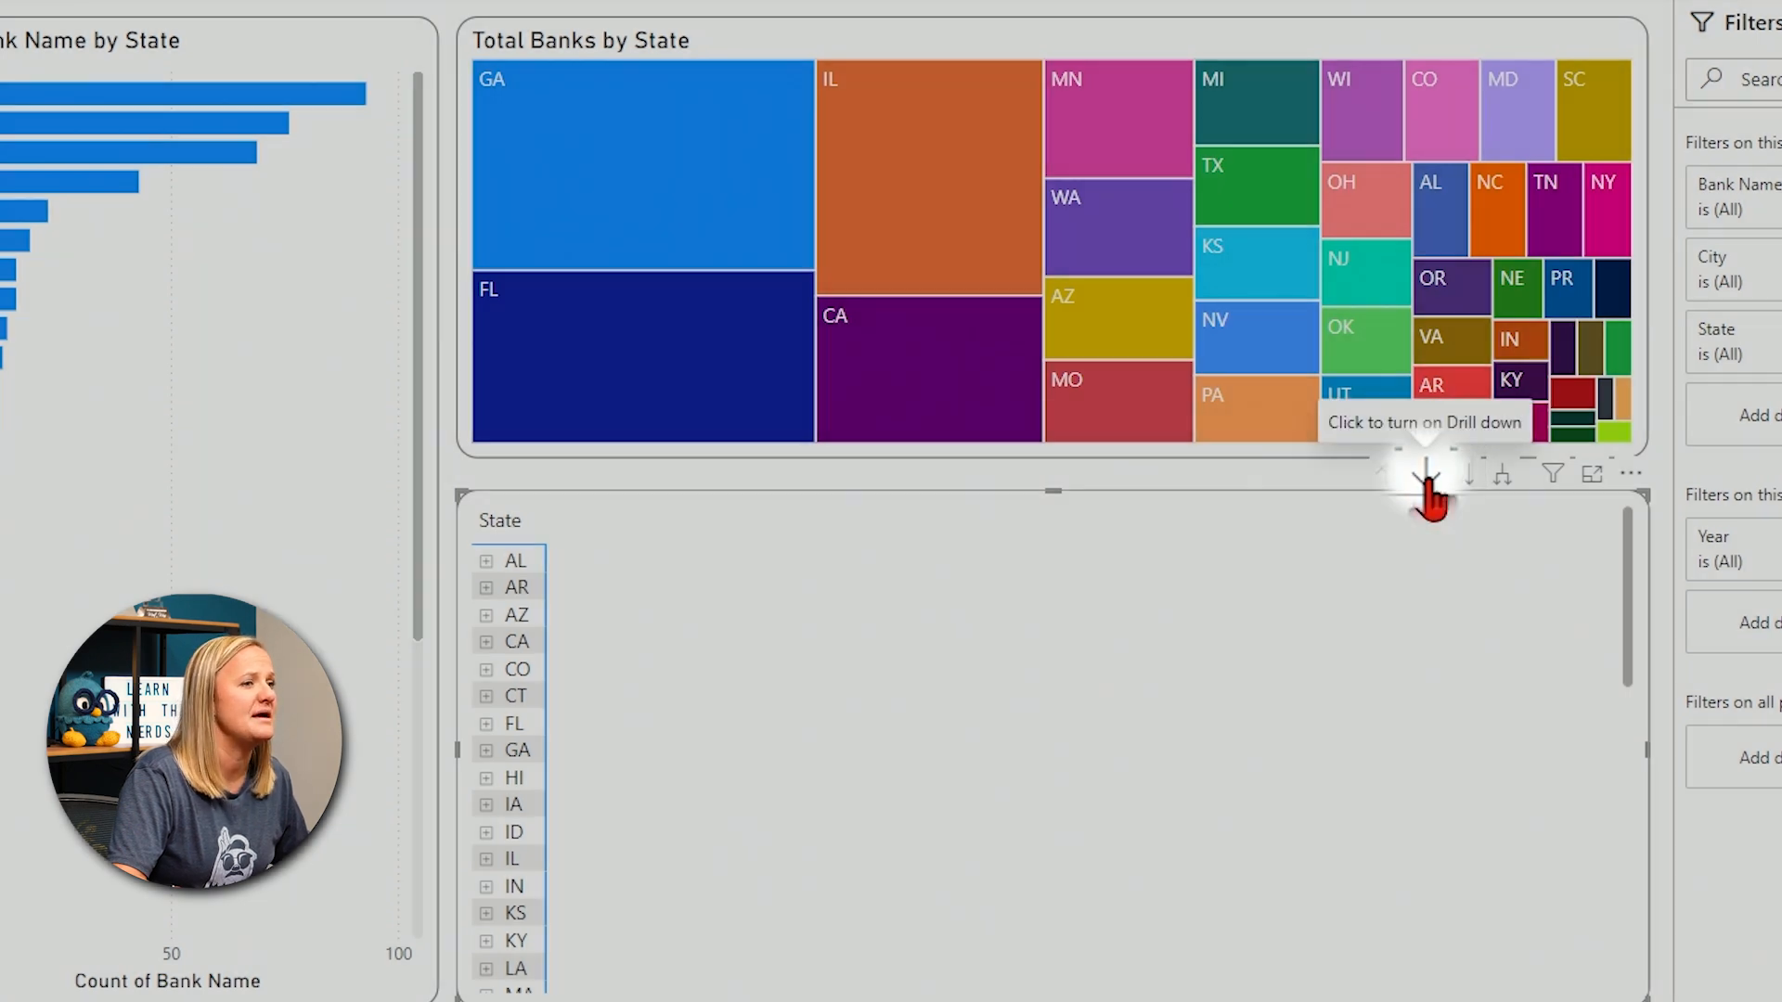
- Switch on drill-down mode for the state matrix
click(1424, 473)
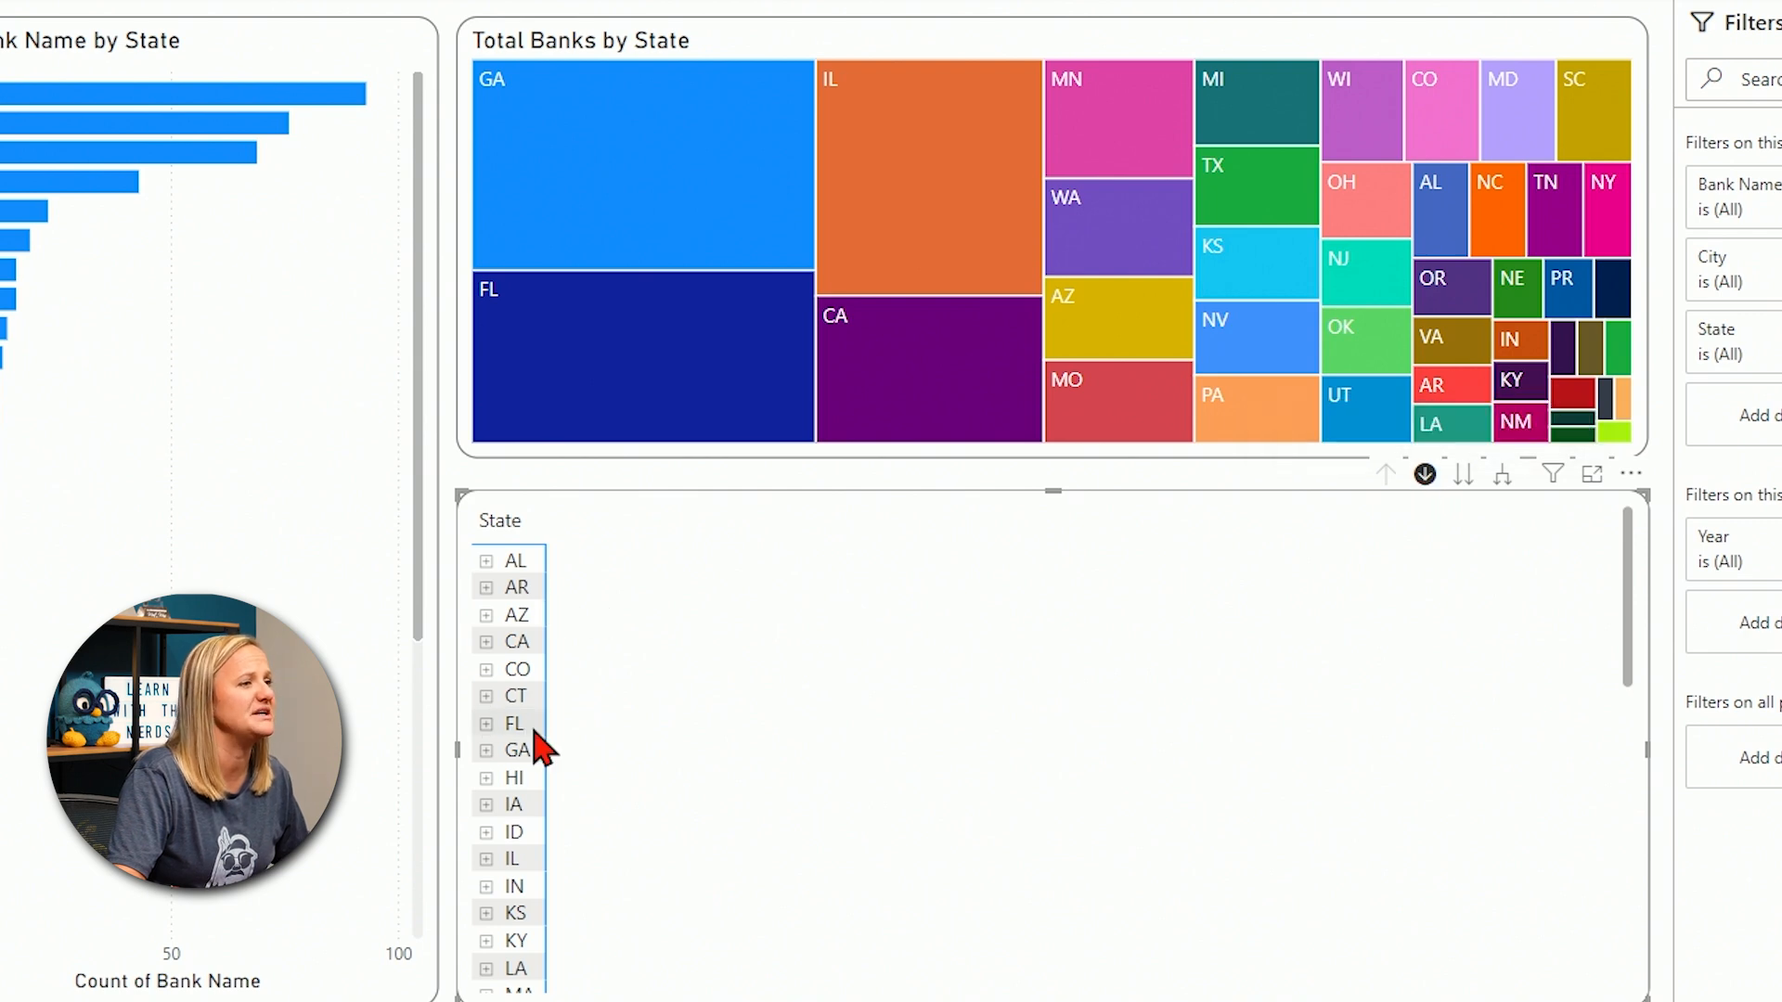
mouse_move(900, 817)
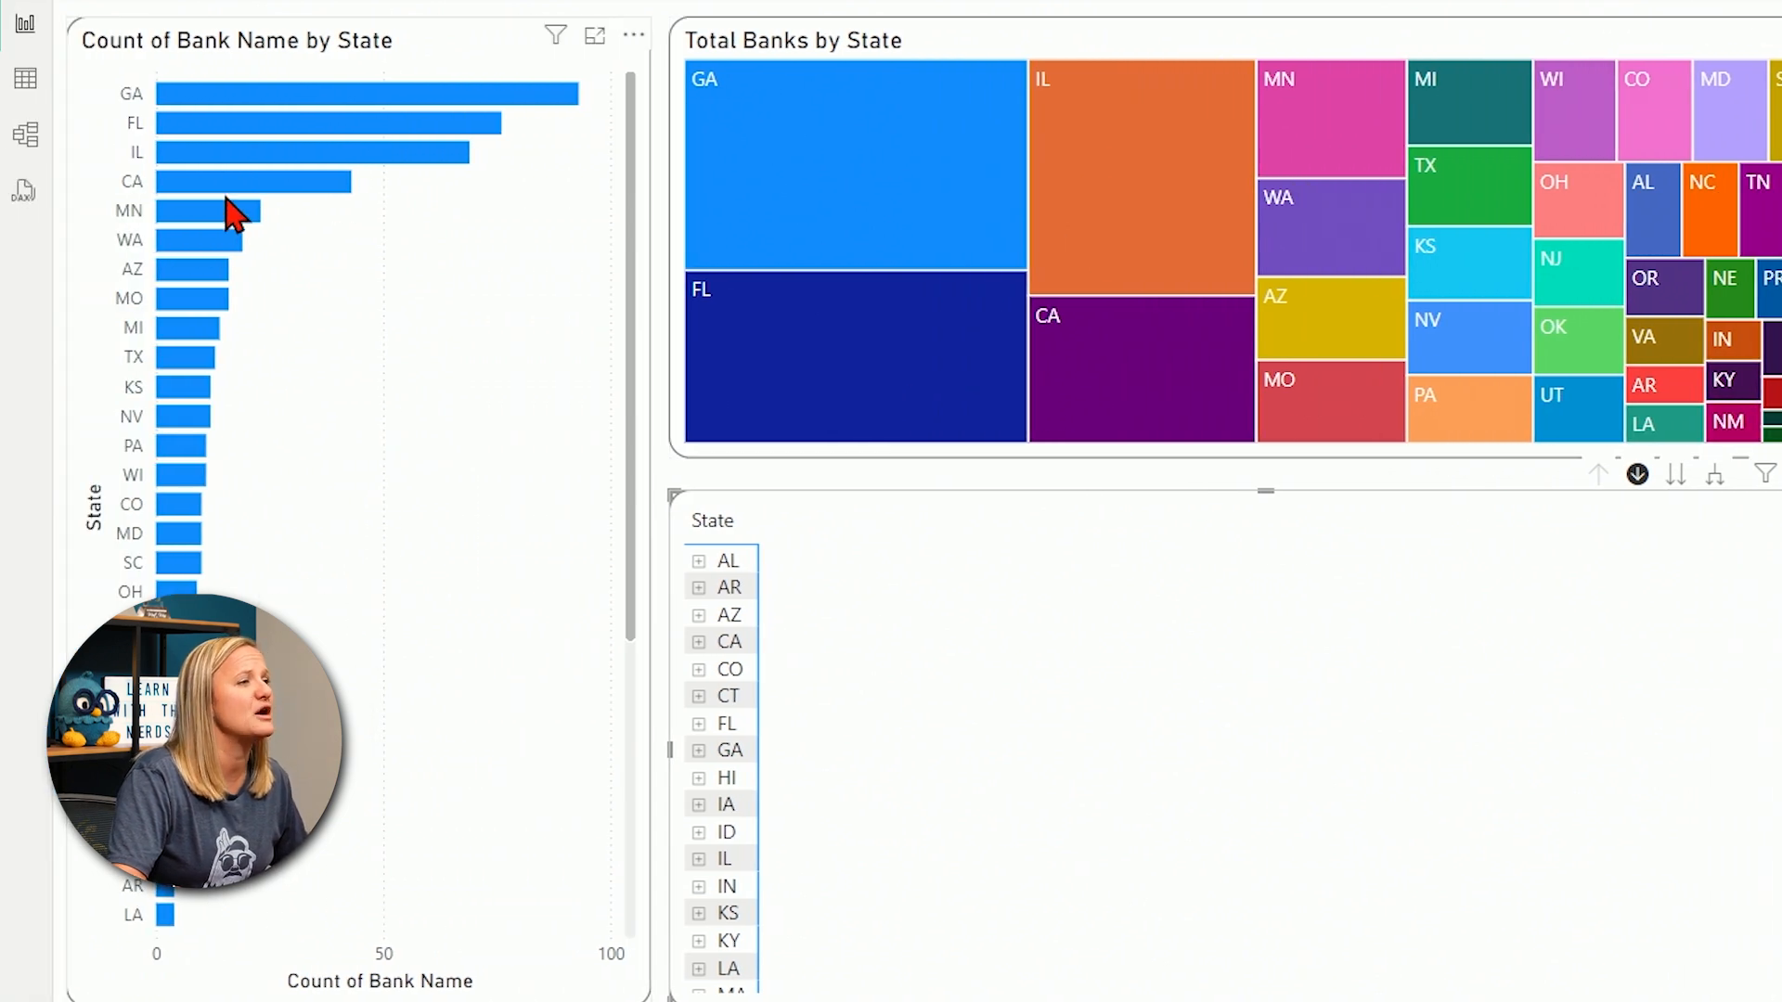
mouse_move(1676, 636)
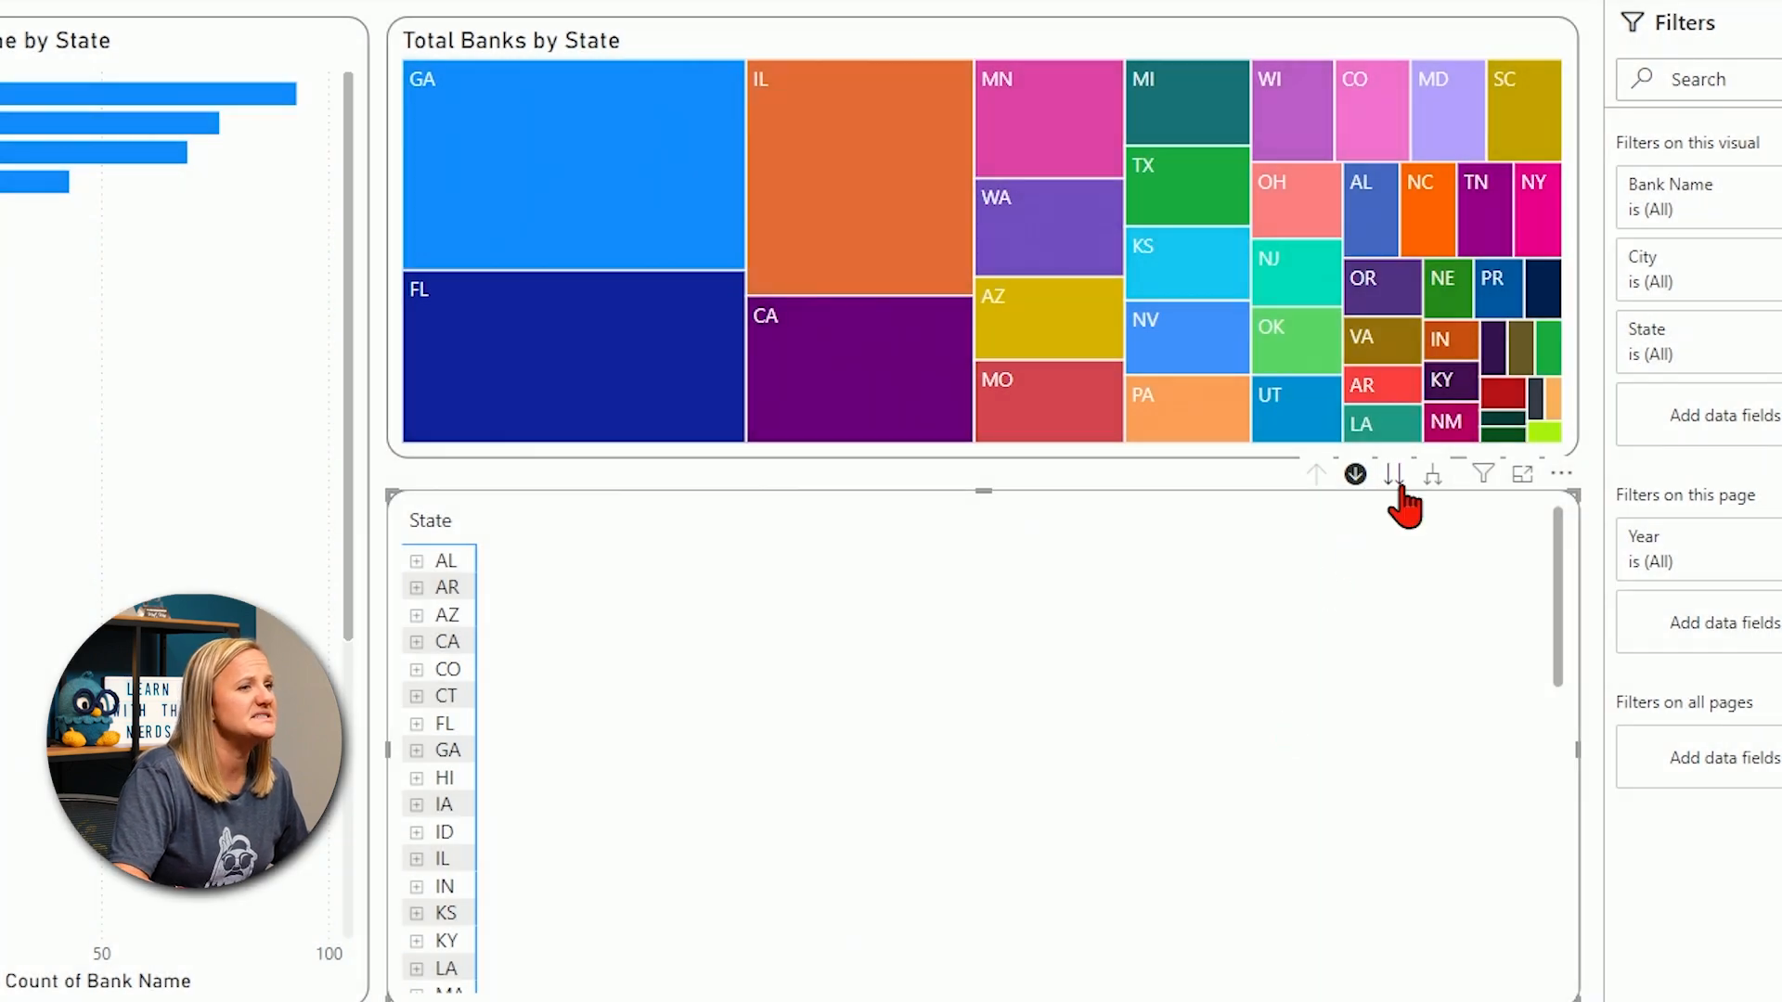
mouse_move(1395, 473)
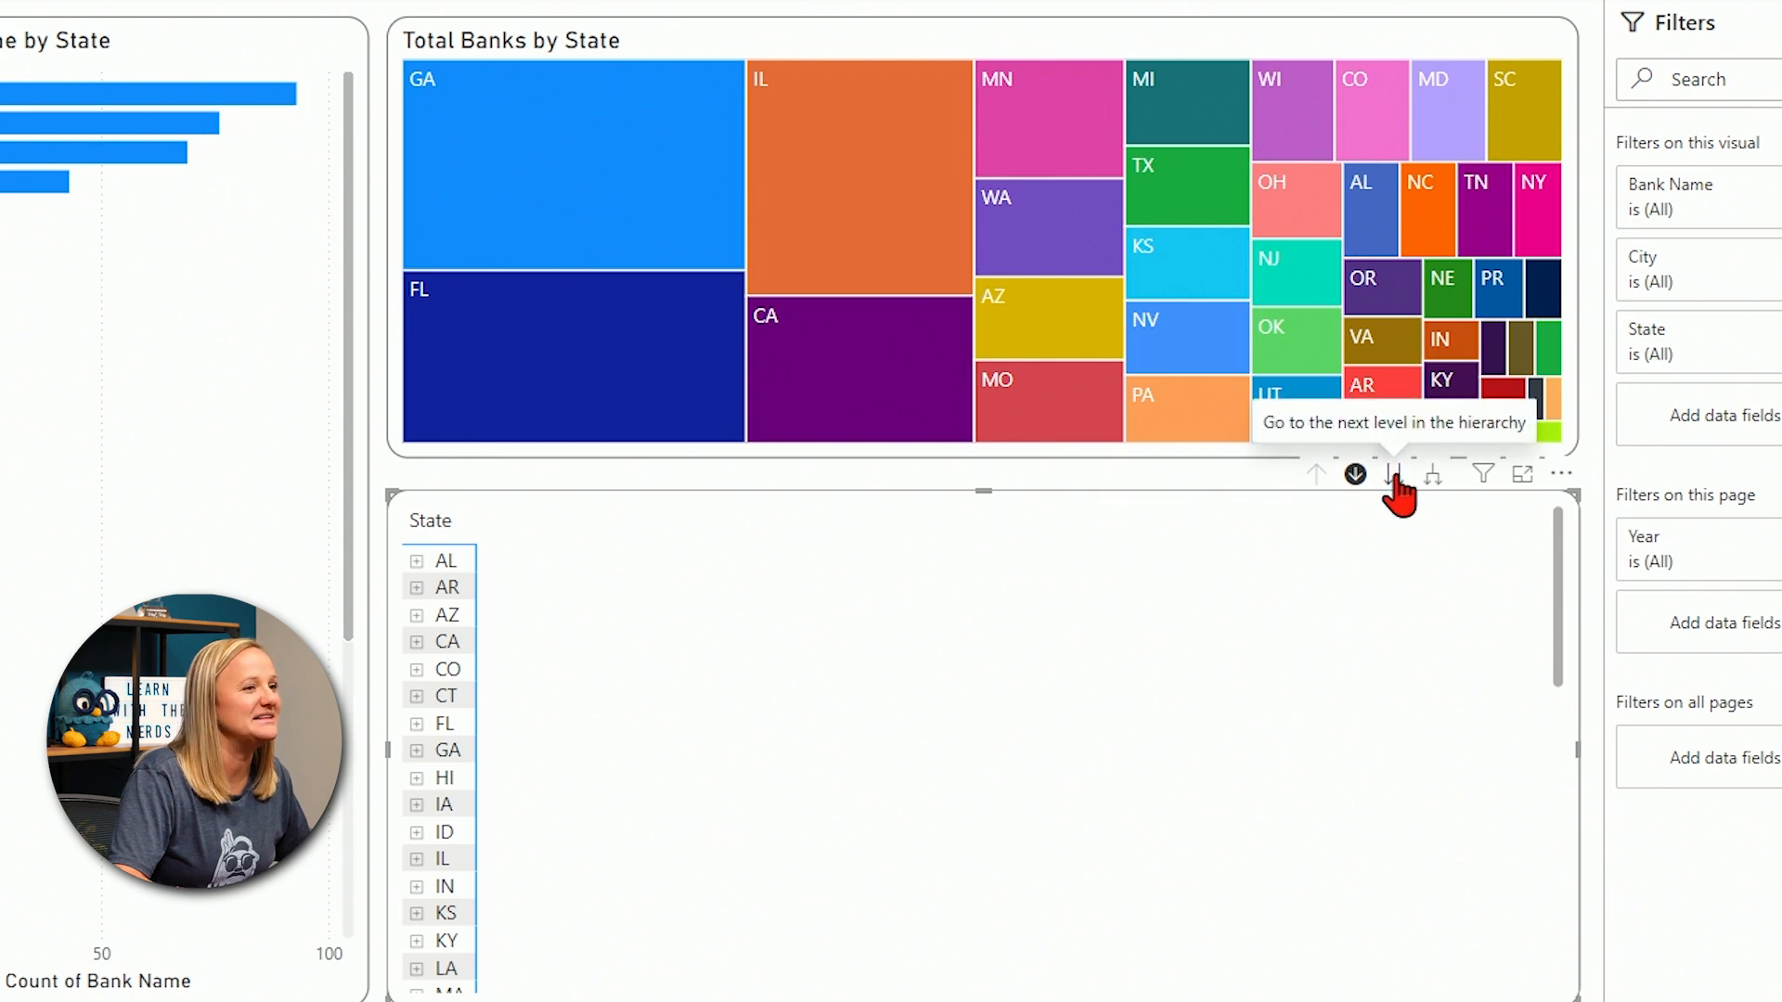
- Step the matrix down two hierarchy levels, from State to City to Bank Name
click(1355, 473)
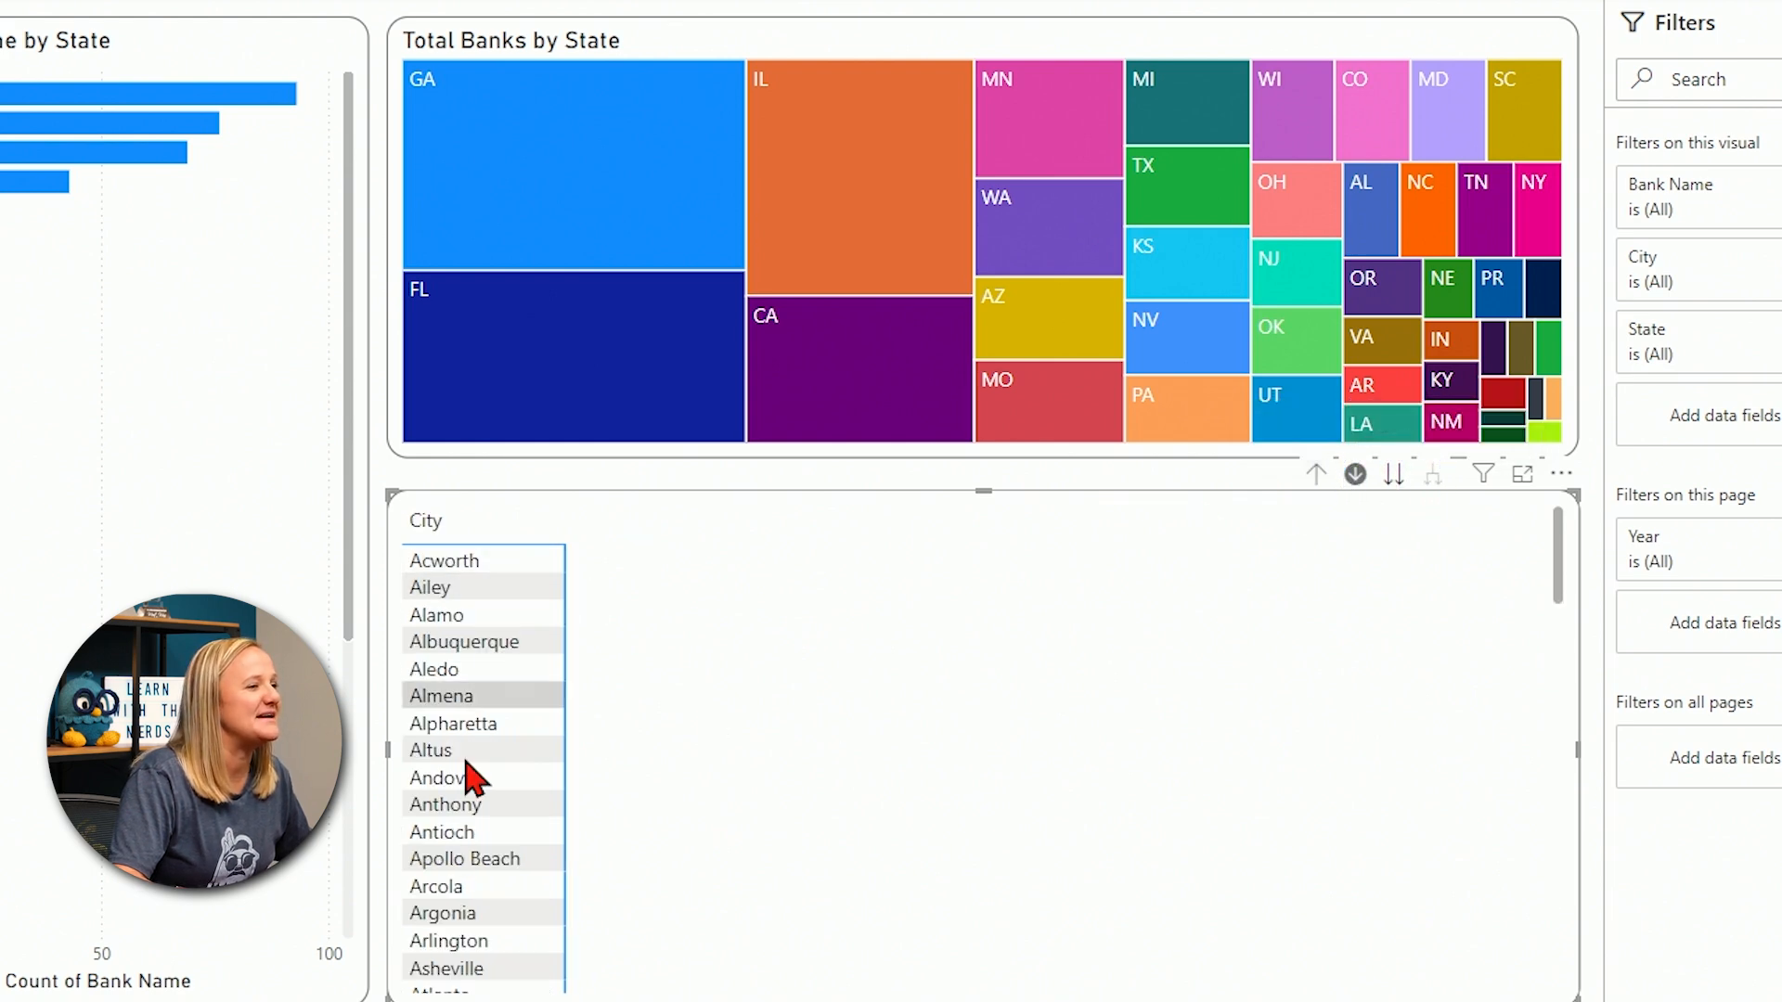
mouse_move(693, 706)
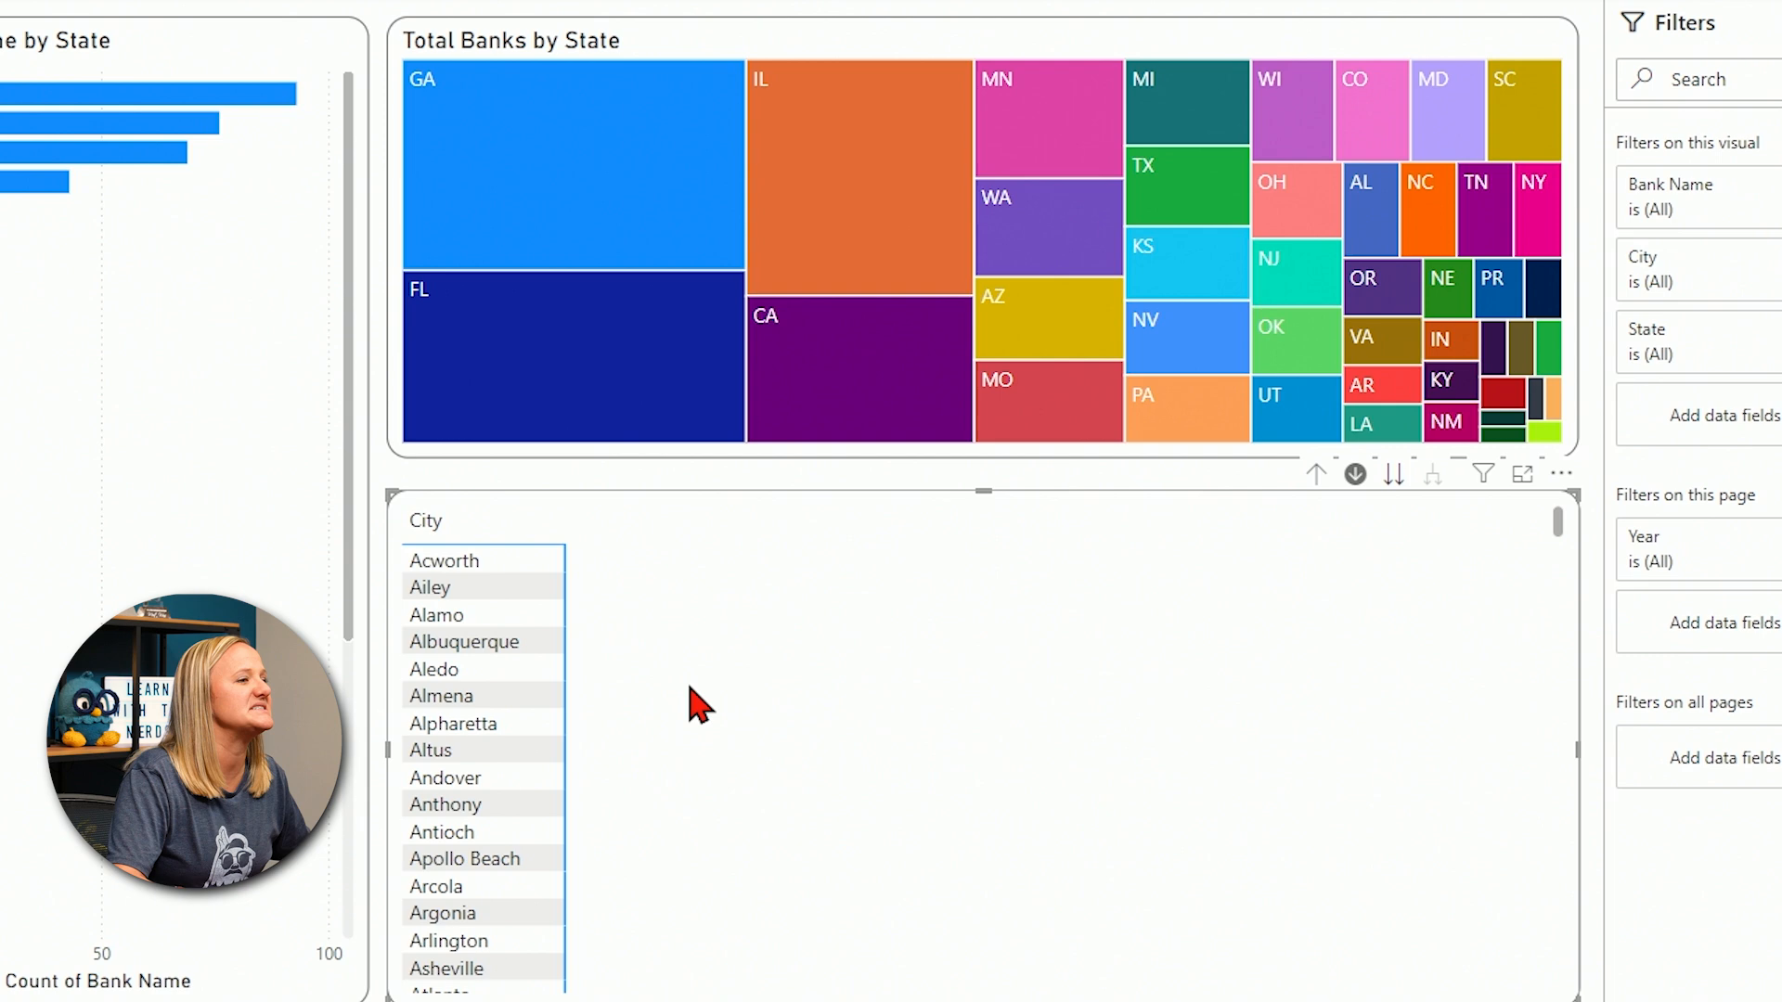
mouse_move(1028, 685)
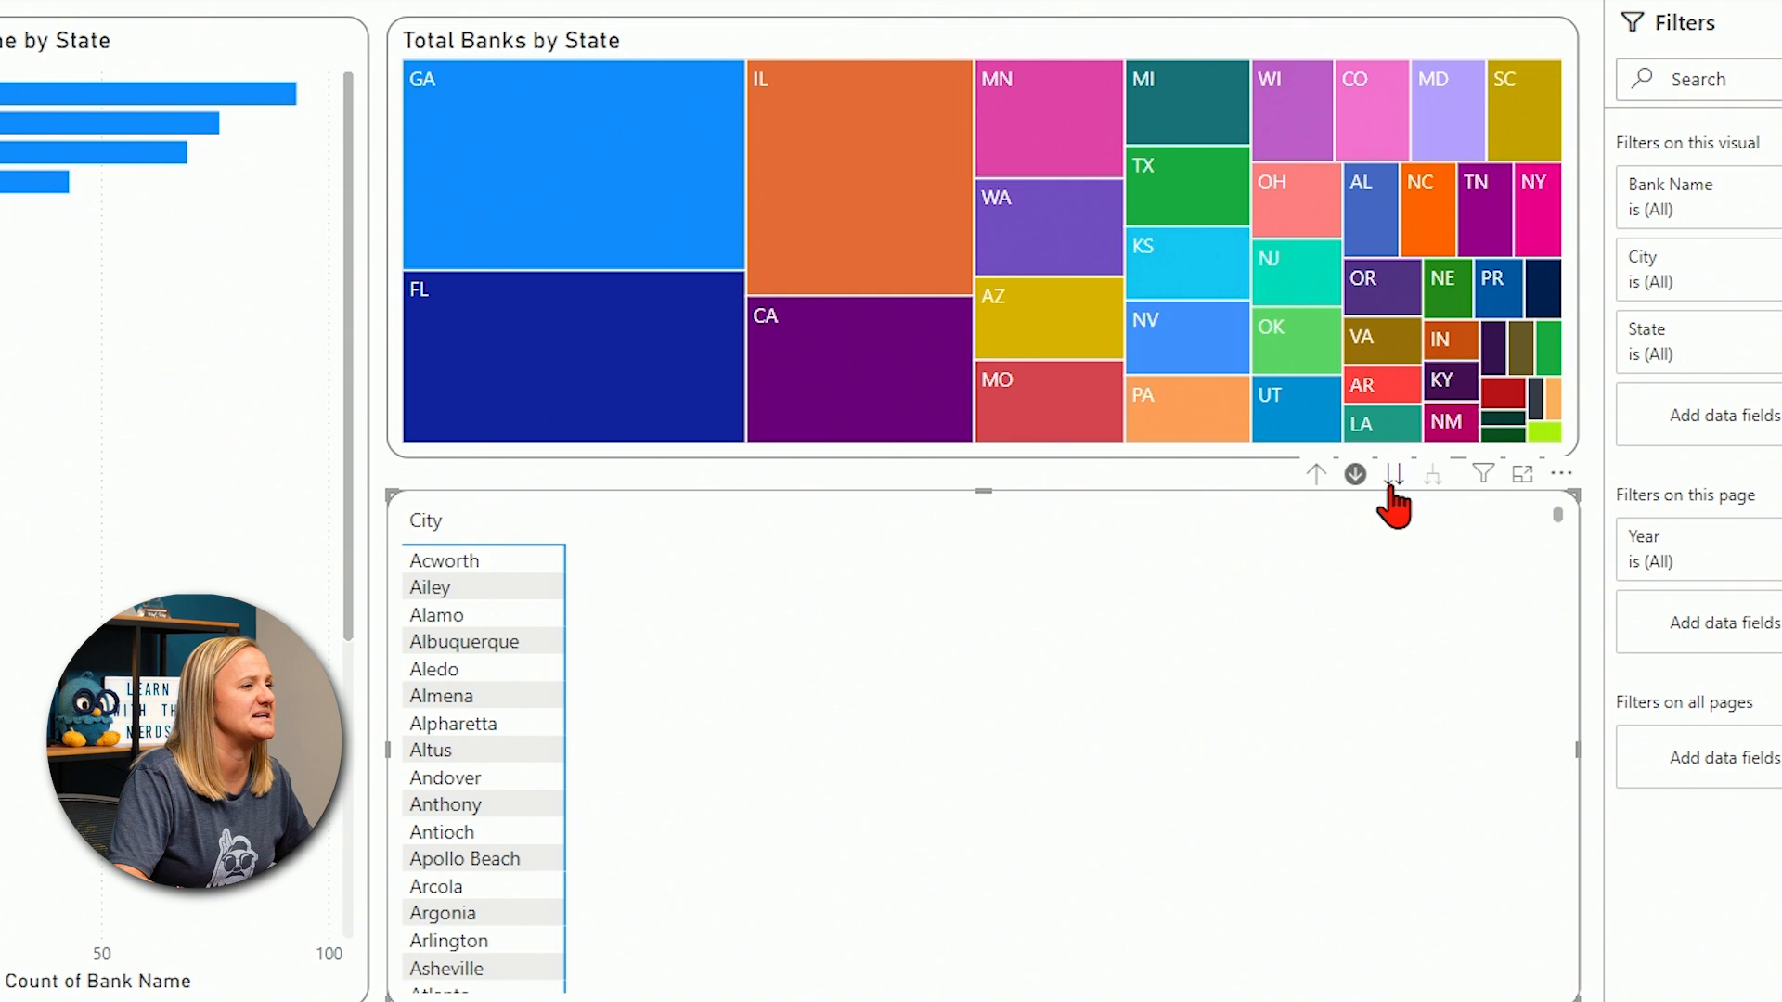
mouse_move(1404, 508)
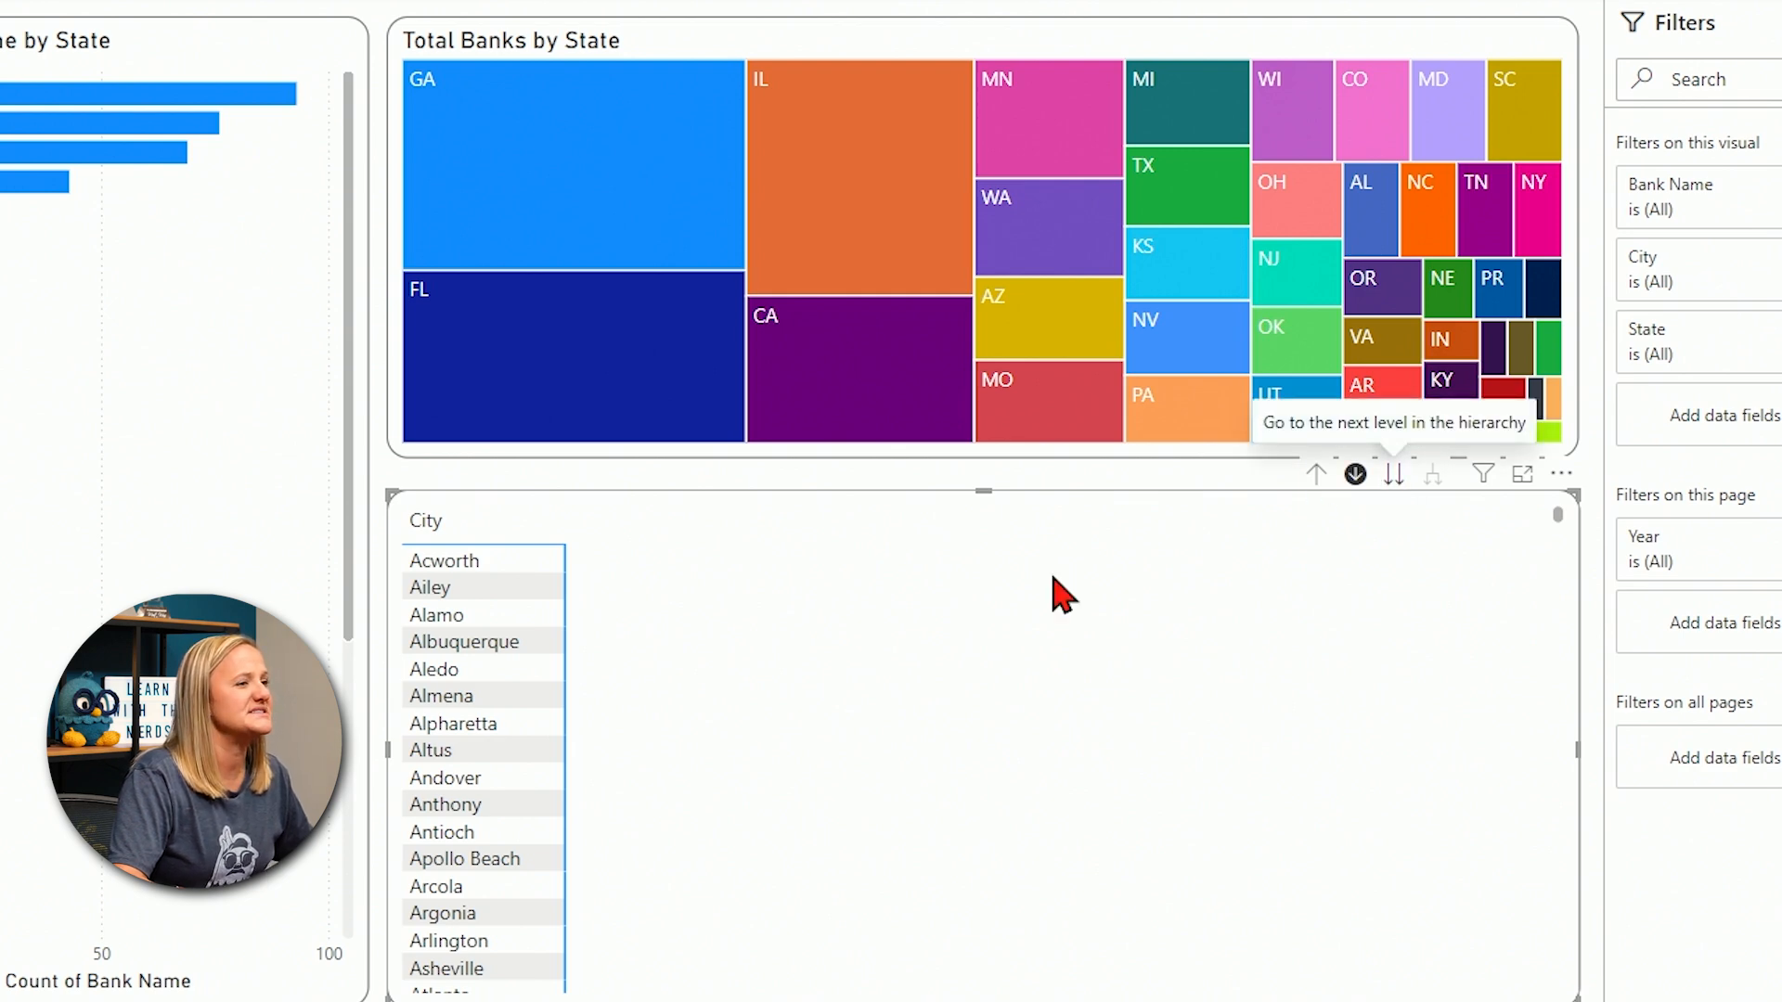
mouse_move(1396, 477)
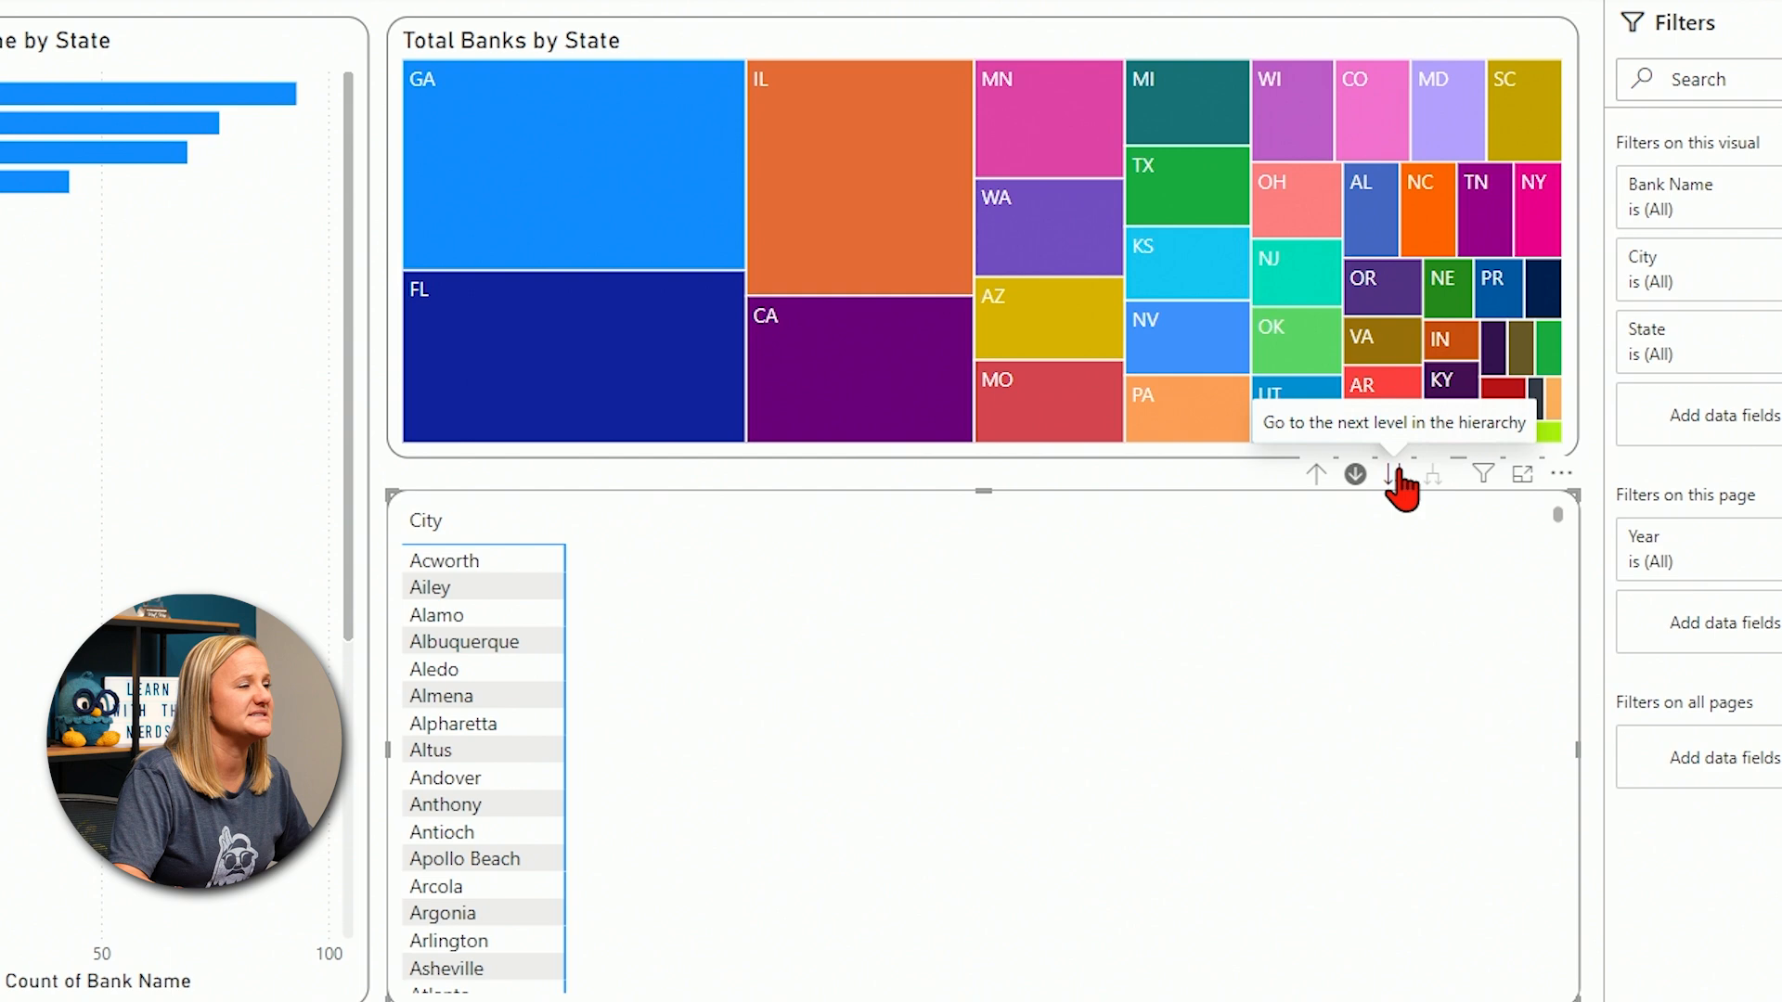
click(1388, 474)
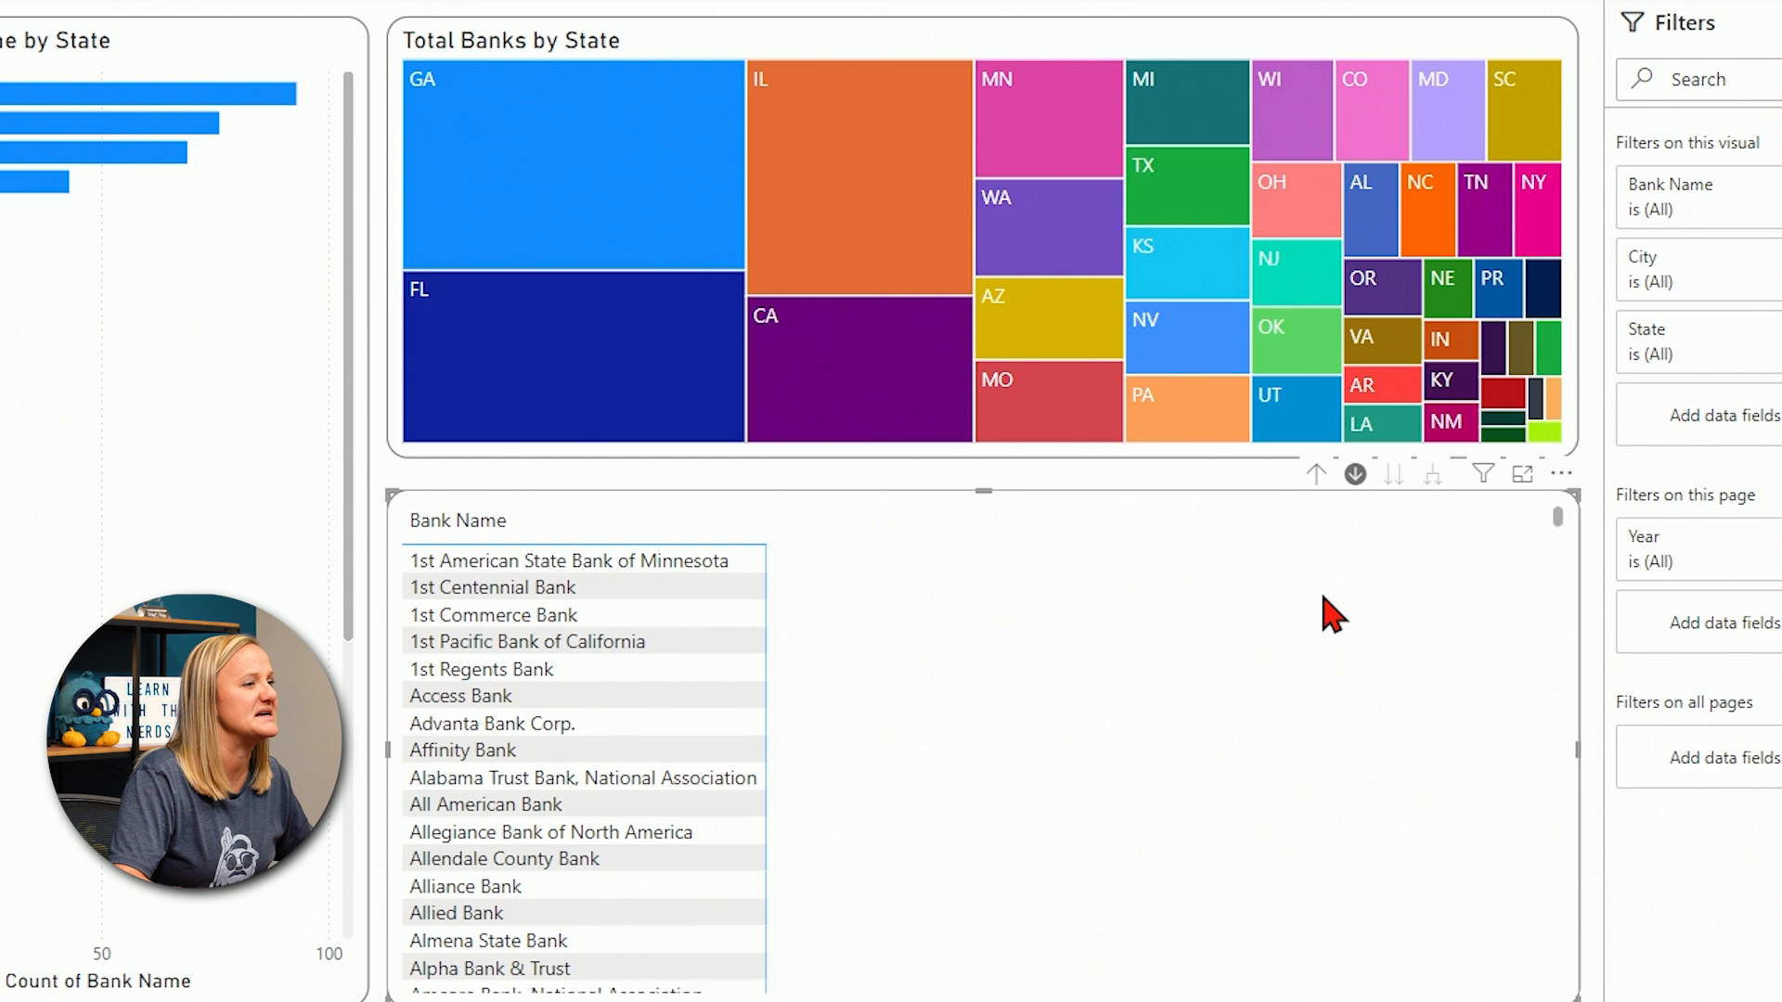
mouse_move(1331, 523)
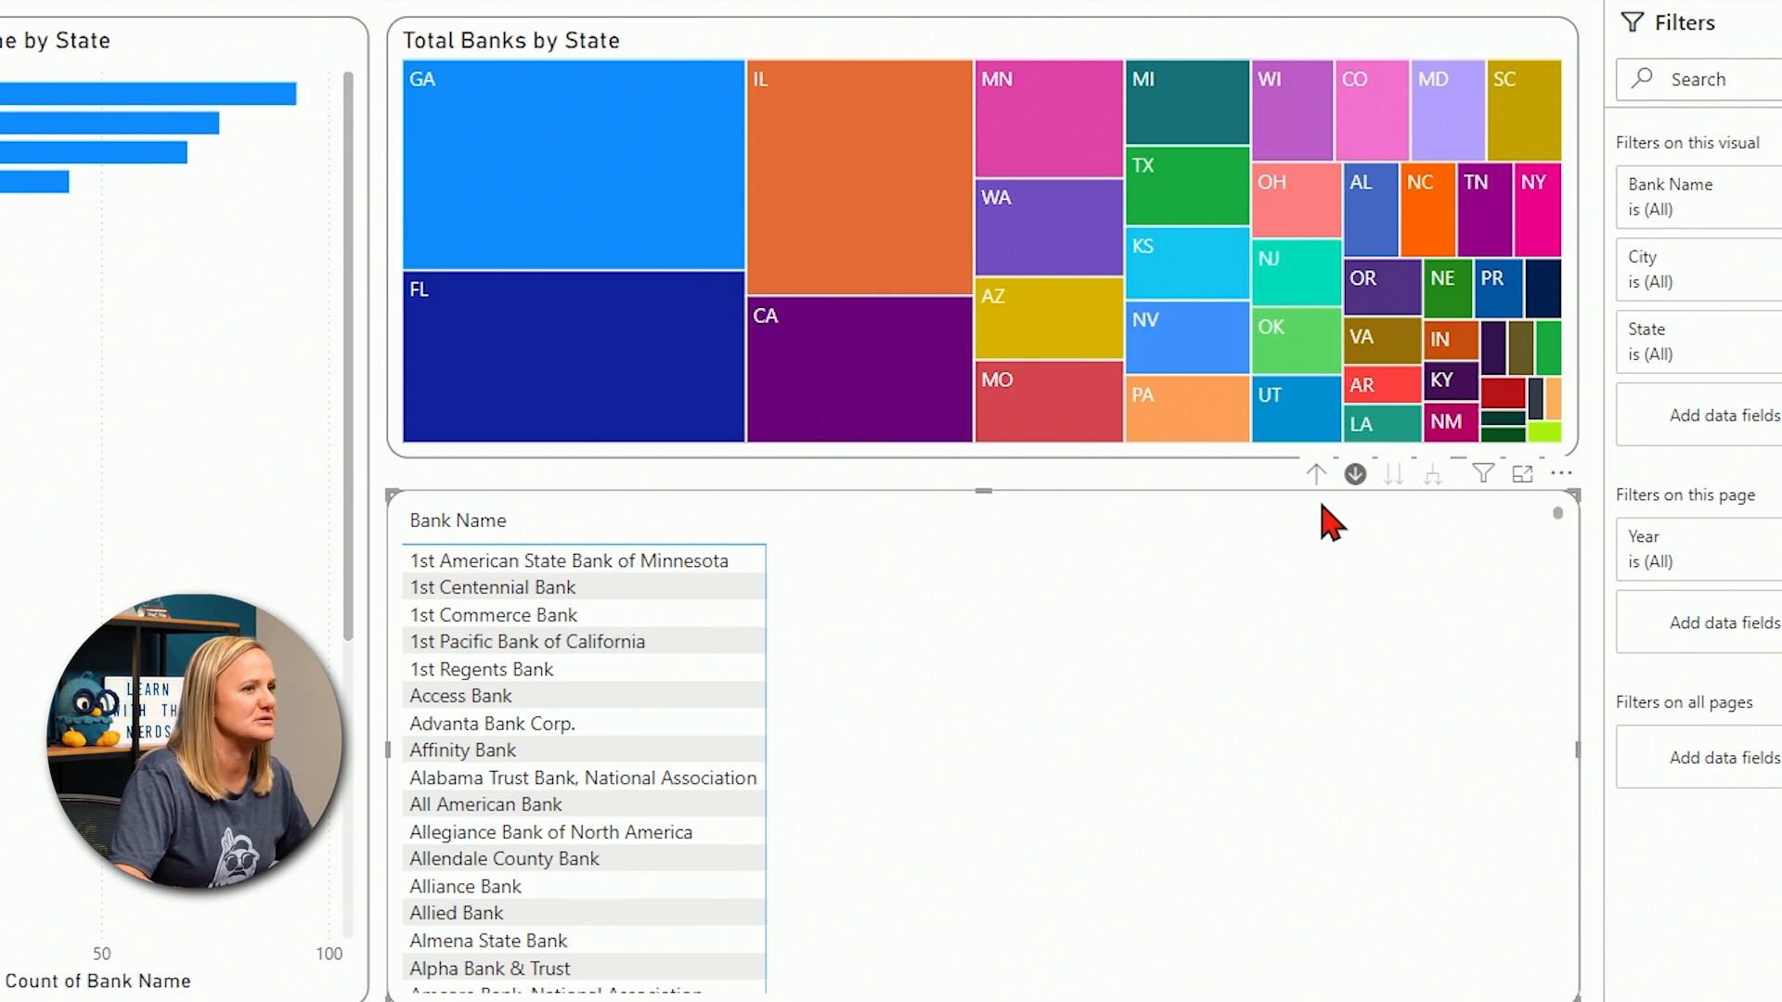
mouse_move(1314, 473)
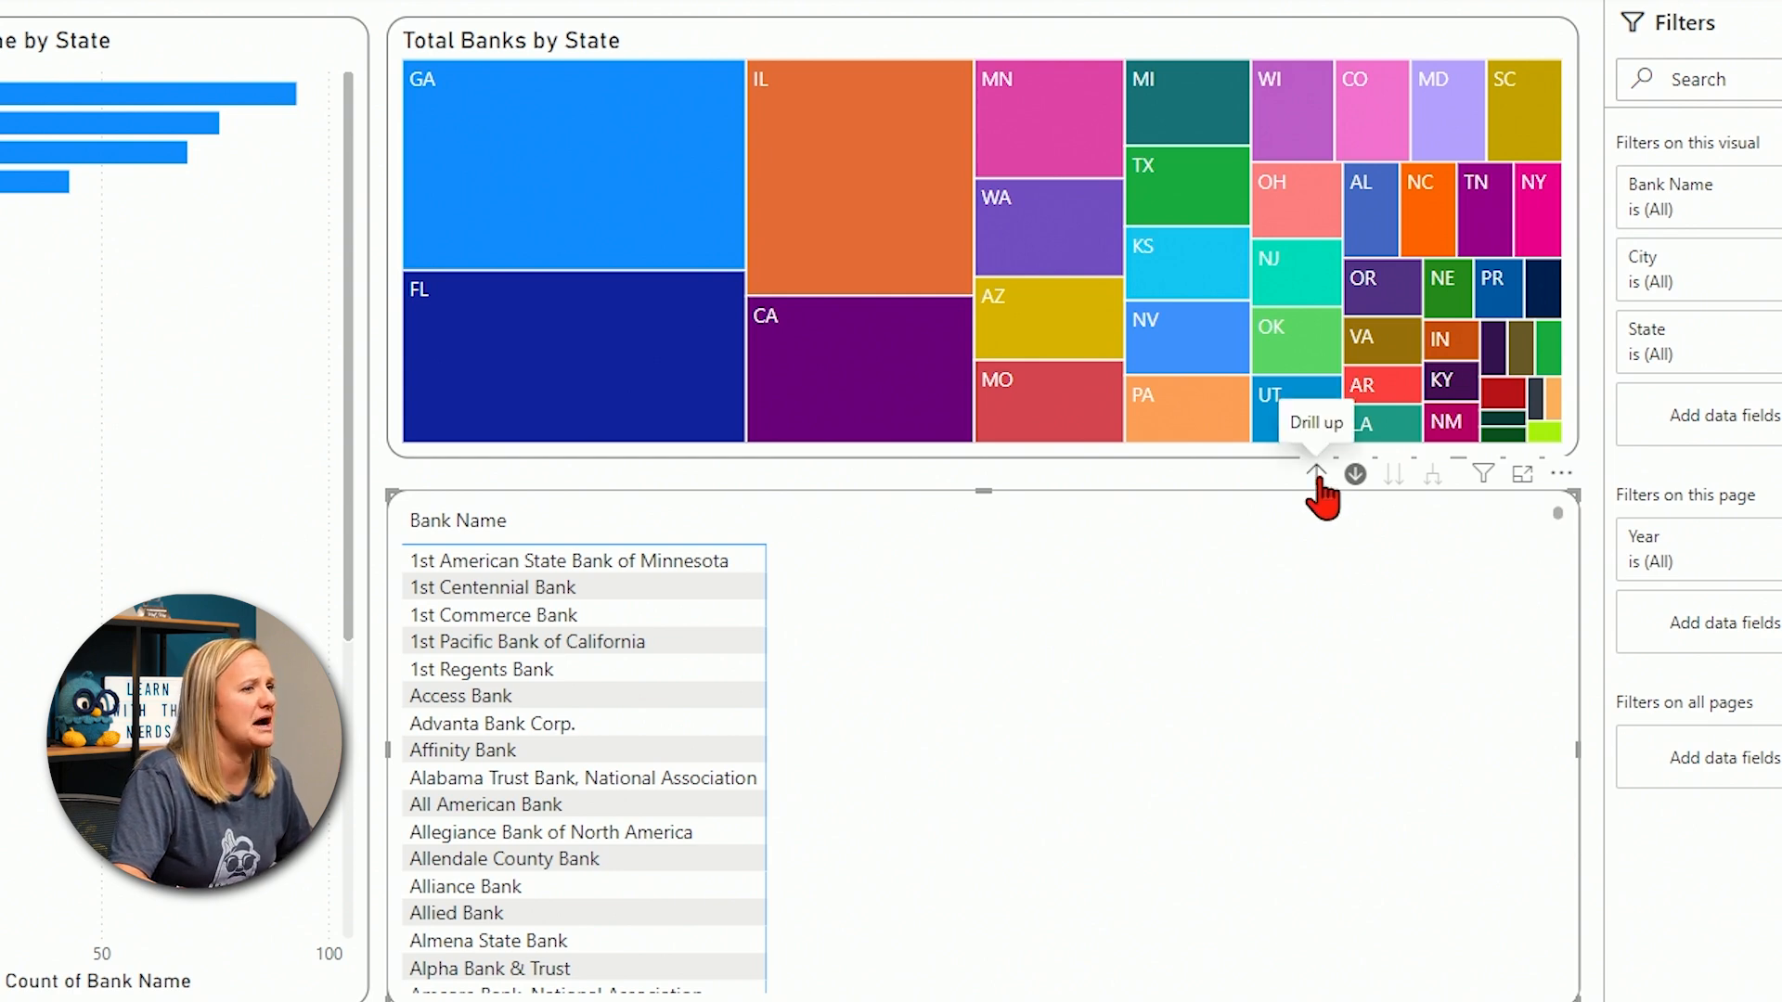
- Expand all states into cities and then banks, review them, and return the matrix to State level
click(1314, 474)
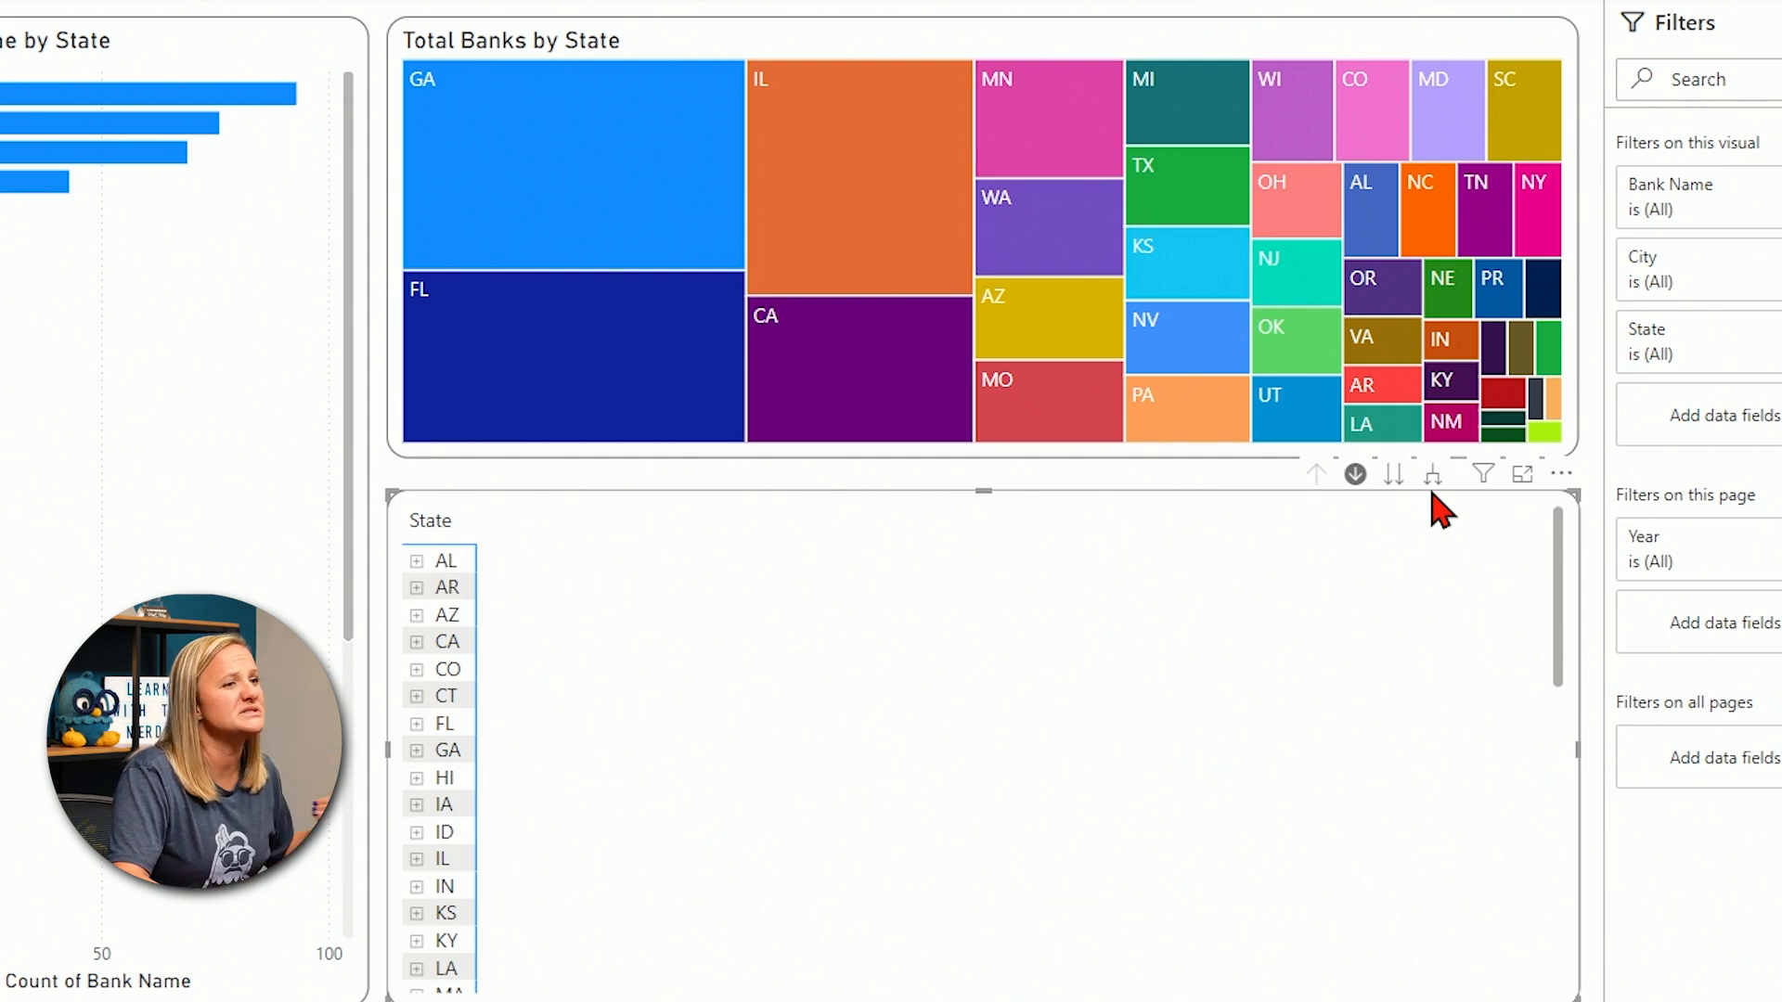
mouse_move(1424, 515)
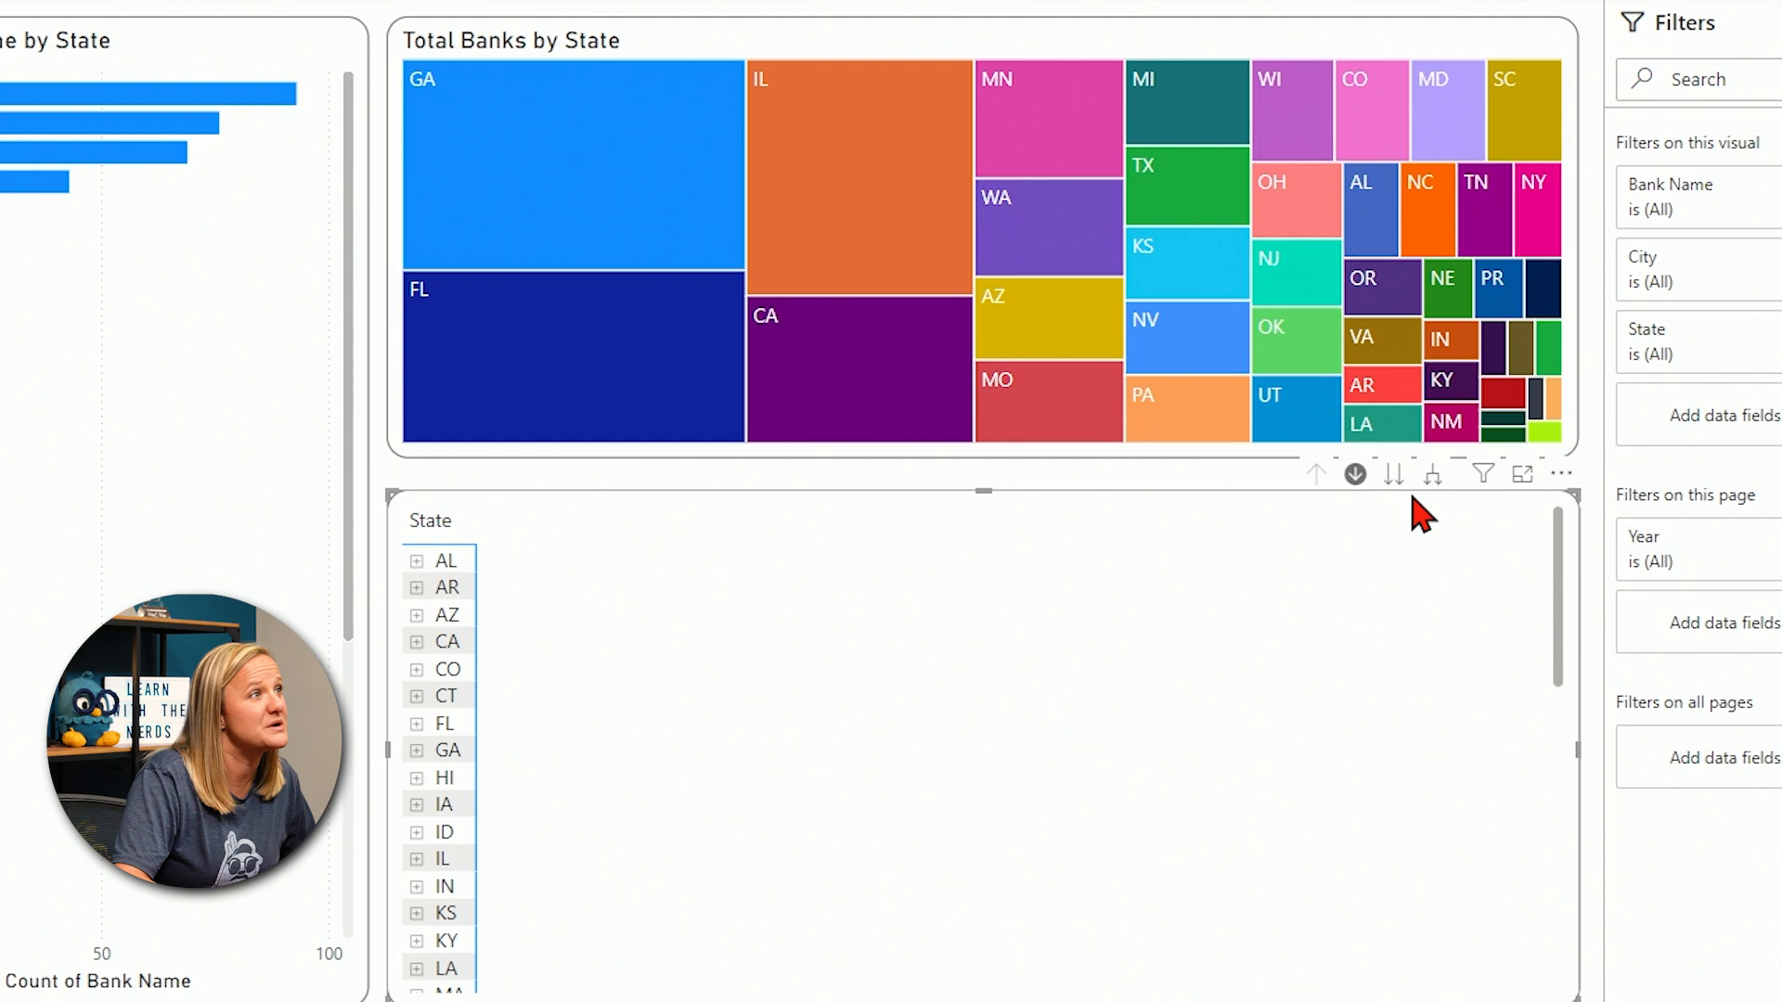
mouse_move(1432, 474)
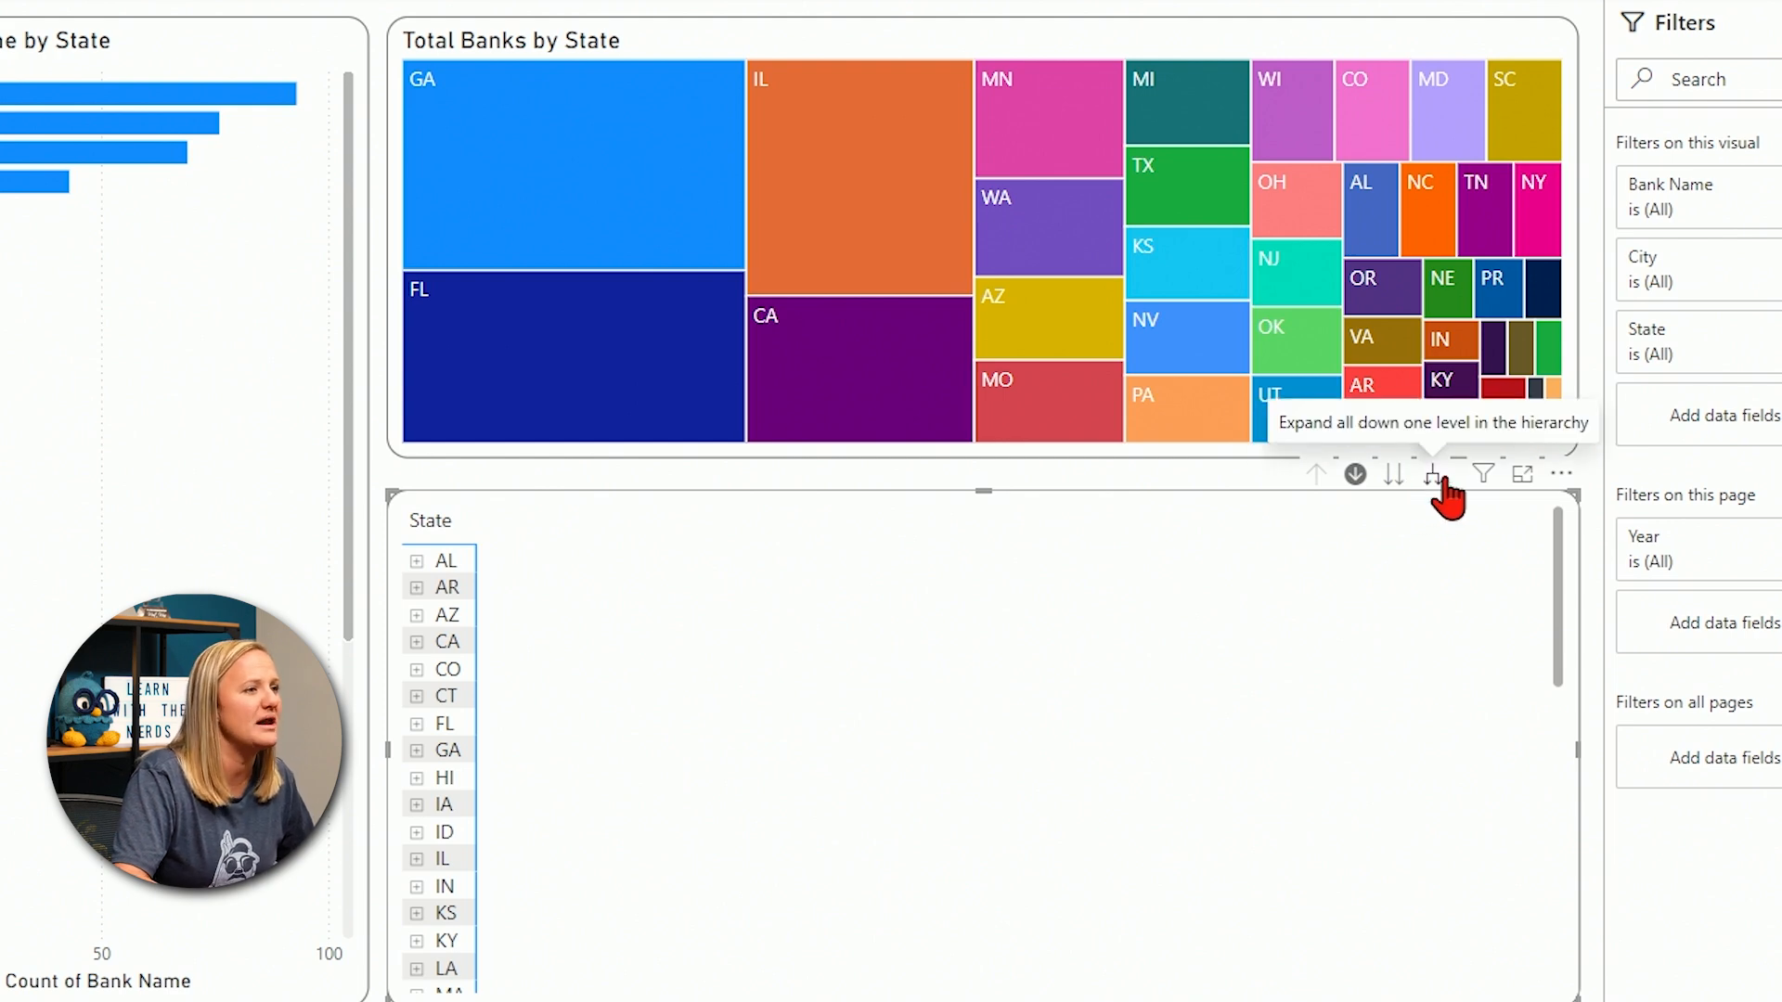
click(1433, 473)
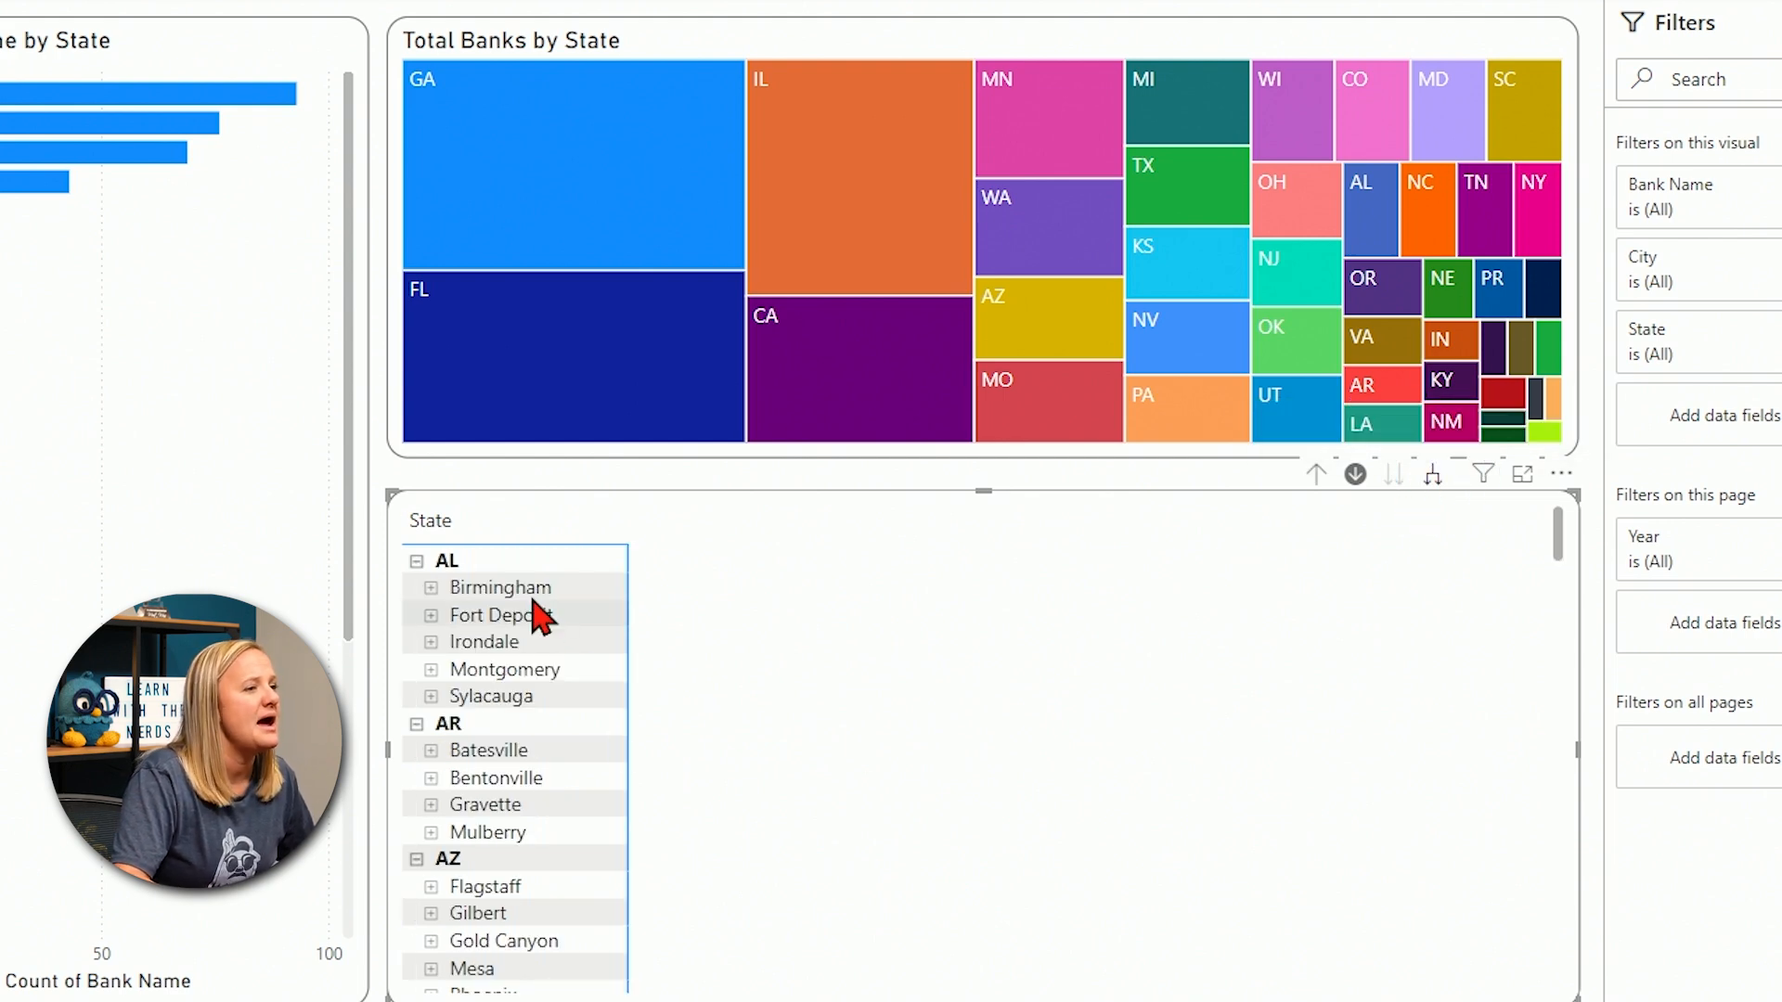
mouse_move(525, 646)
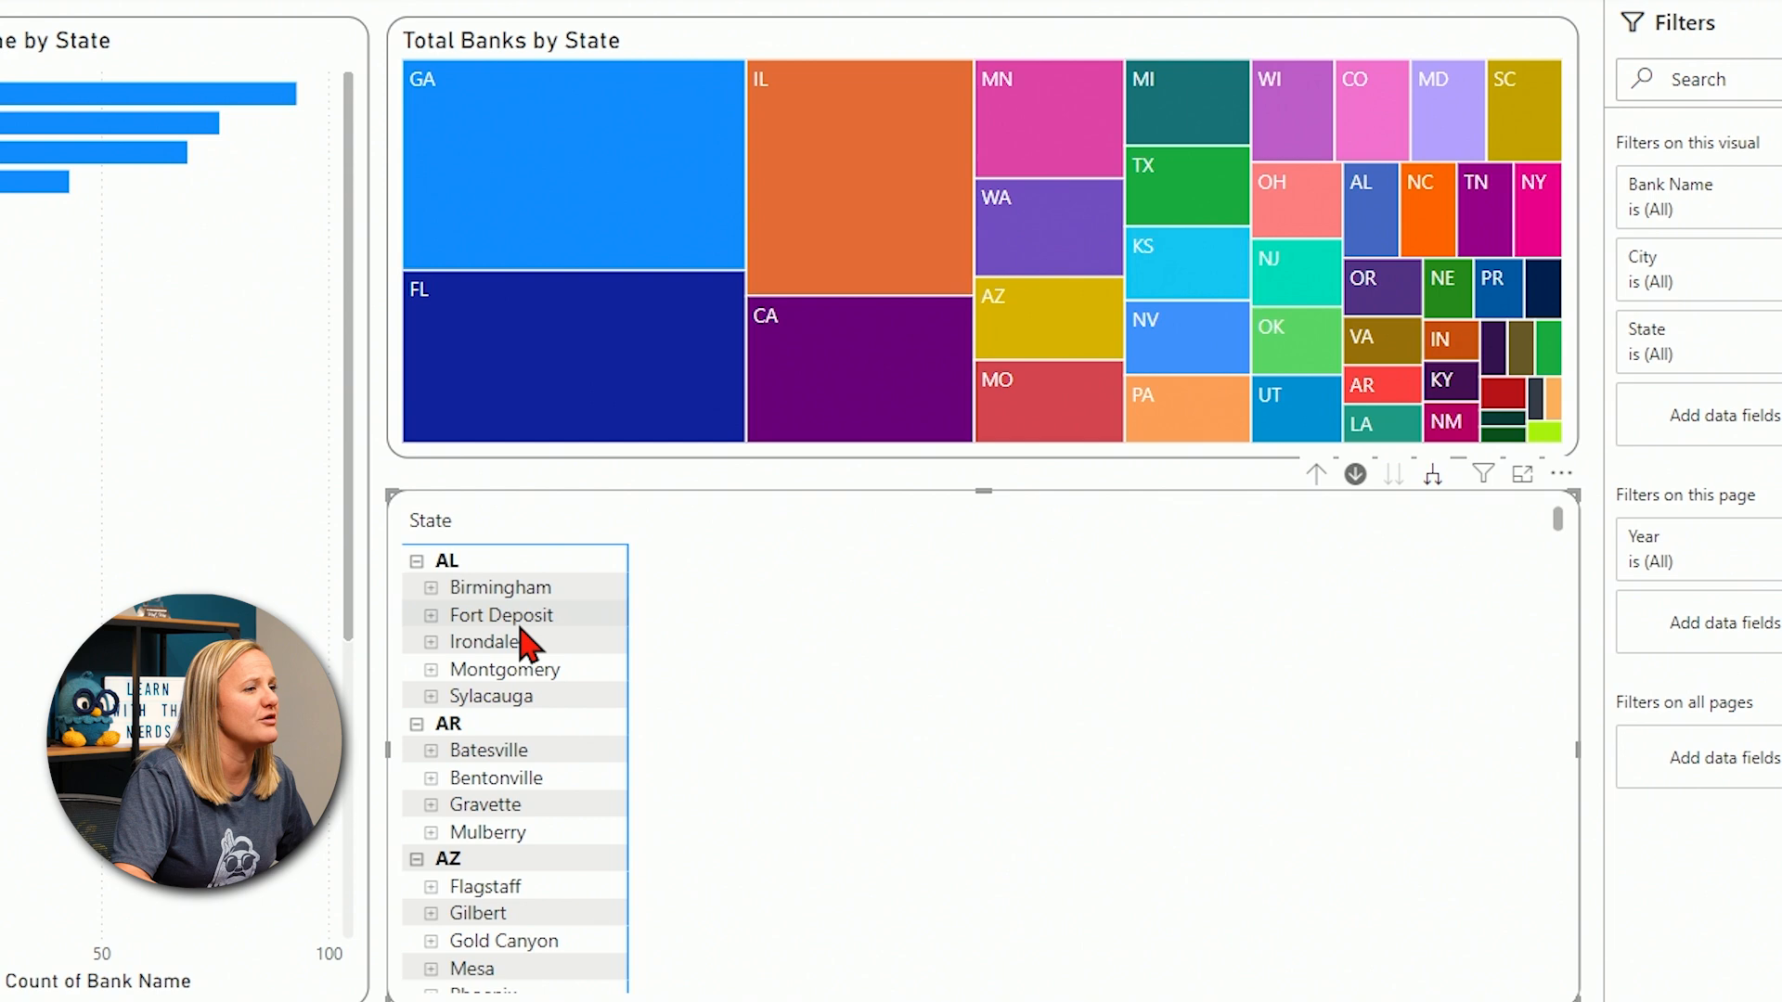
mouse_move(485, 615)
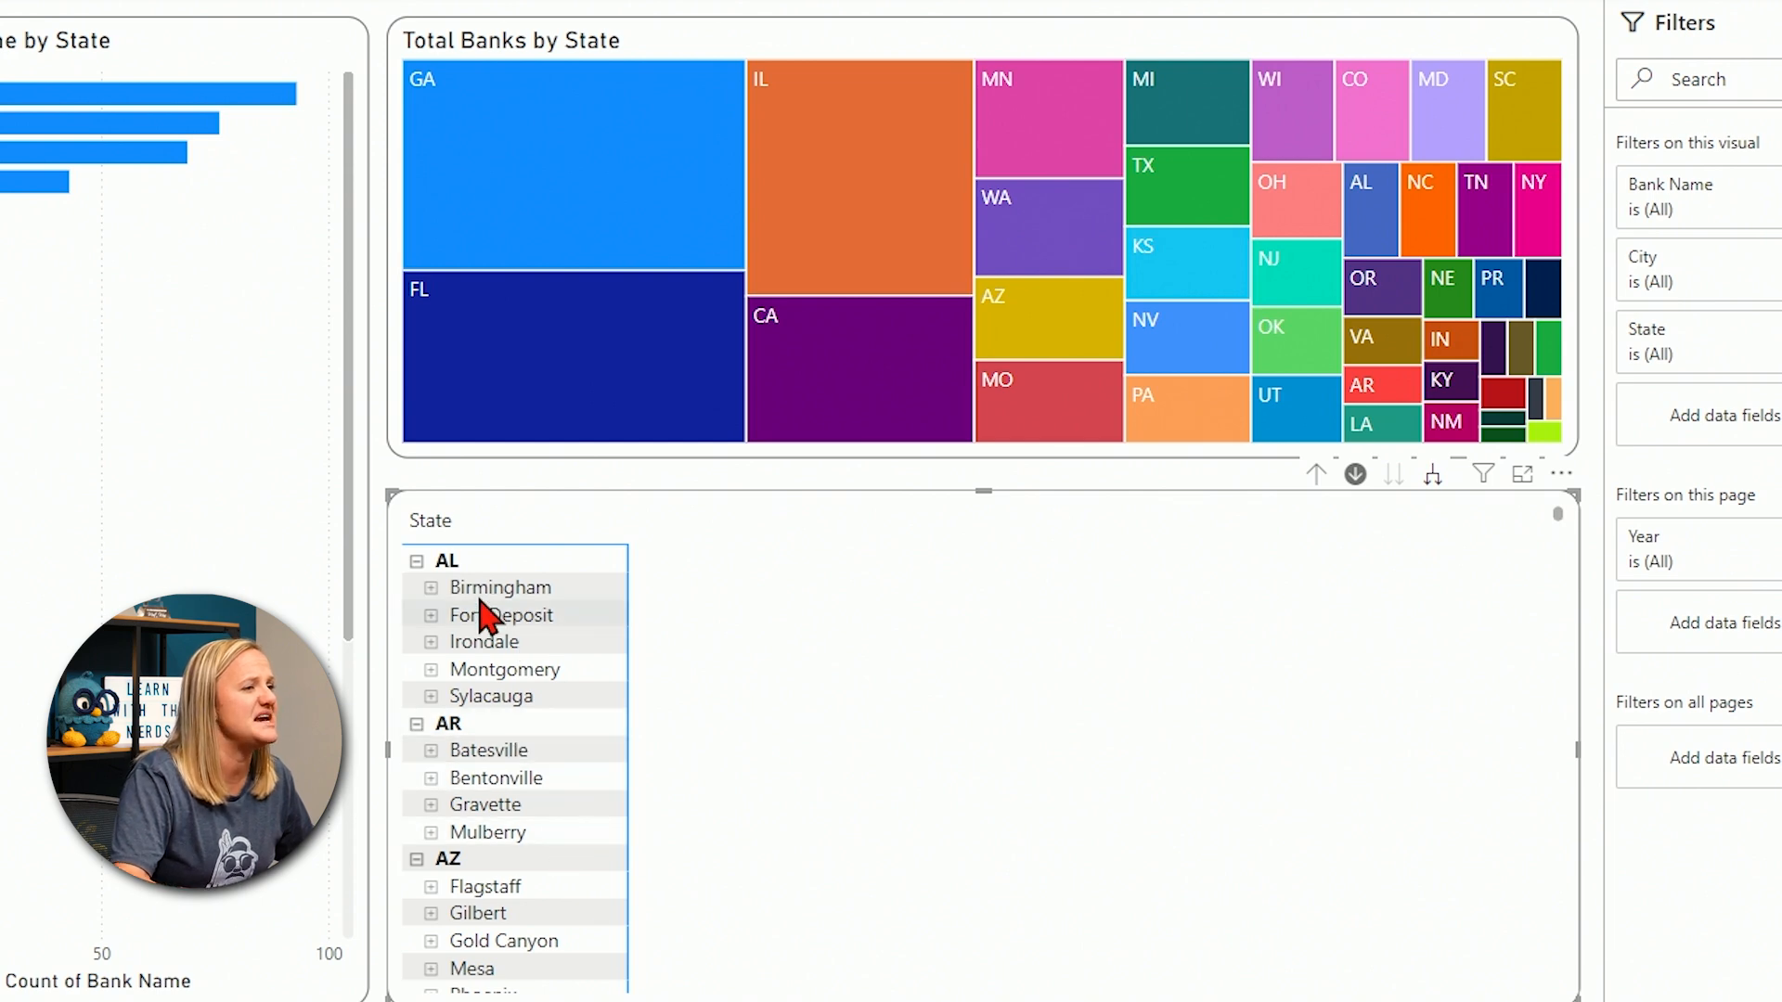
mouse_move(453, 750)
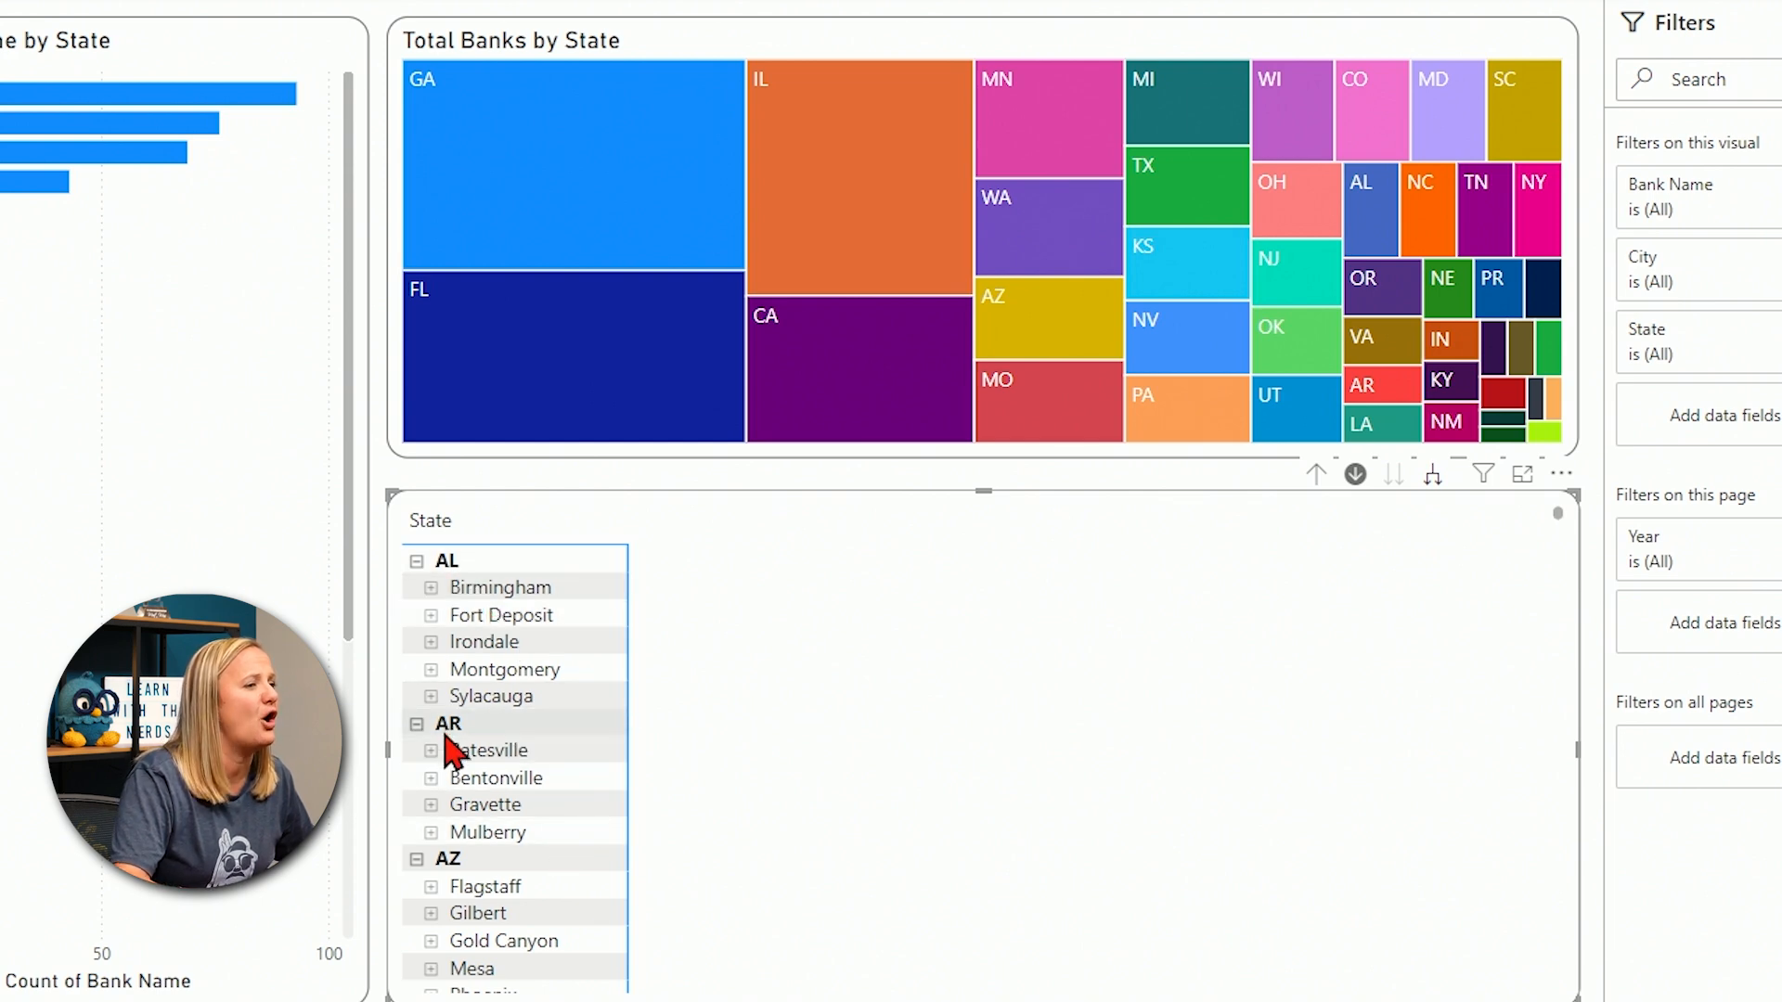
scroll(down, 3)
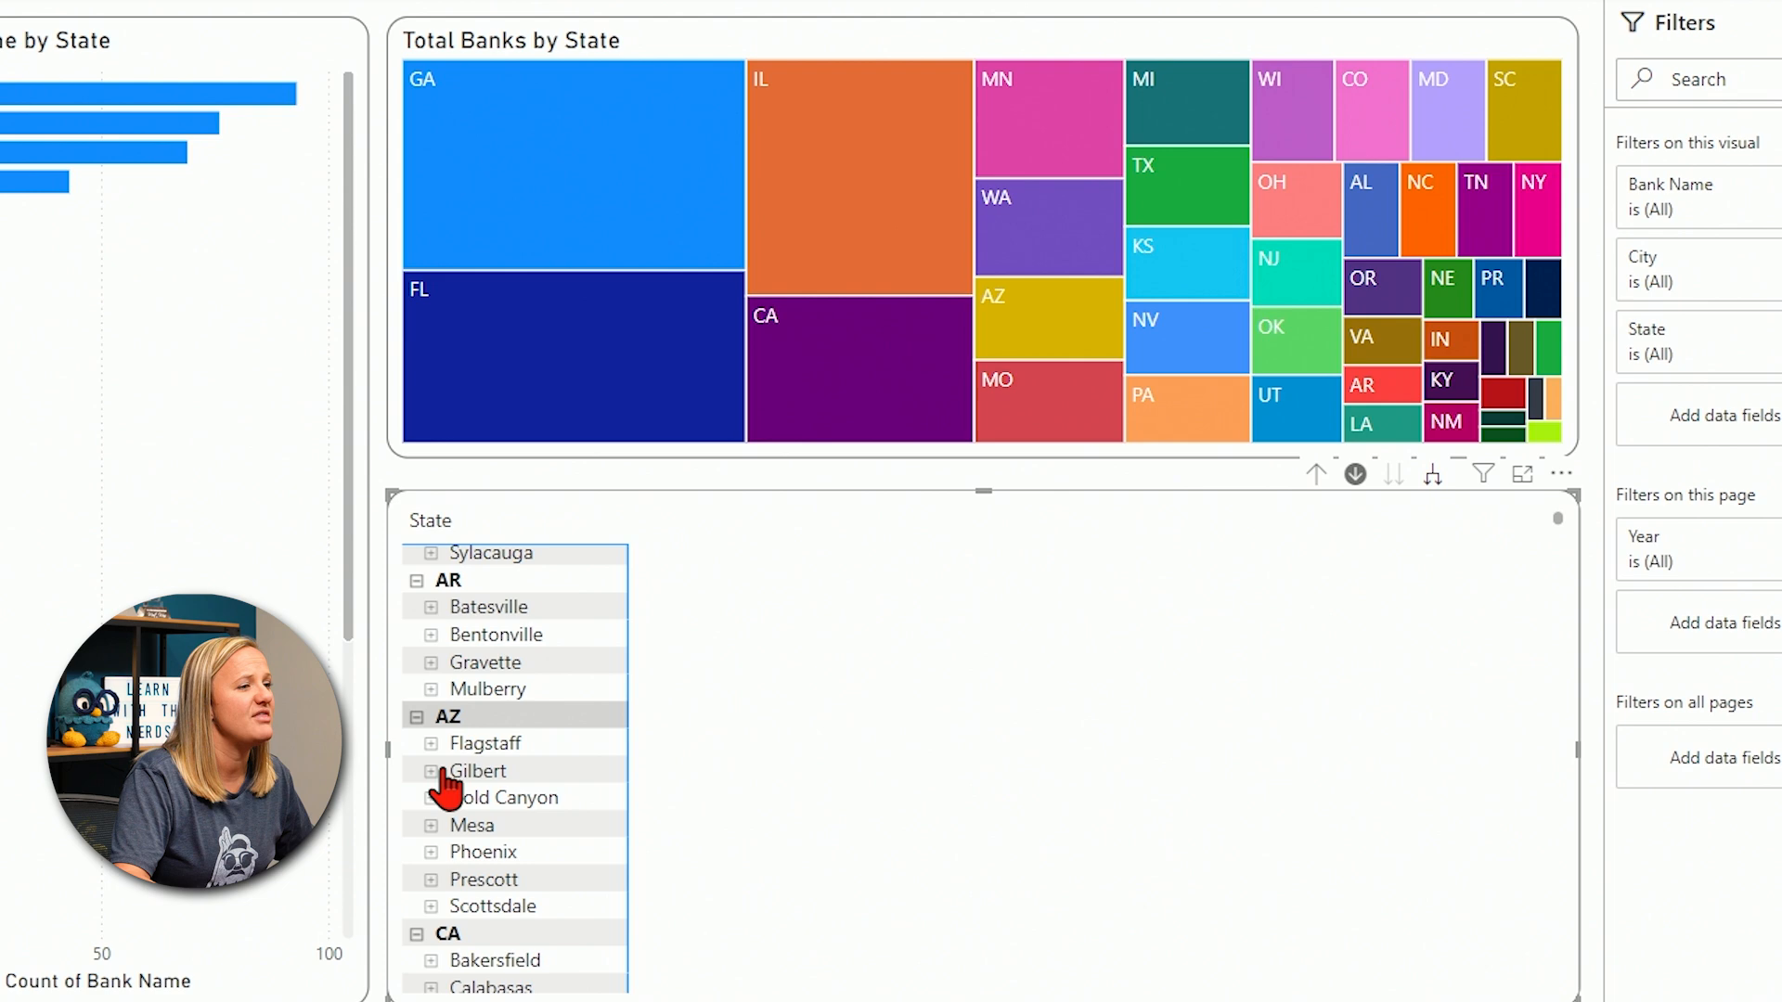
mouse_move(499, 874)
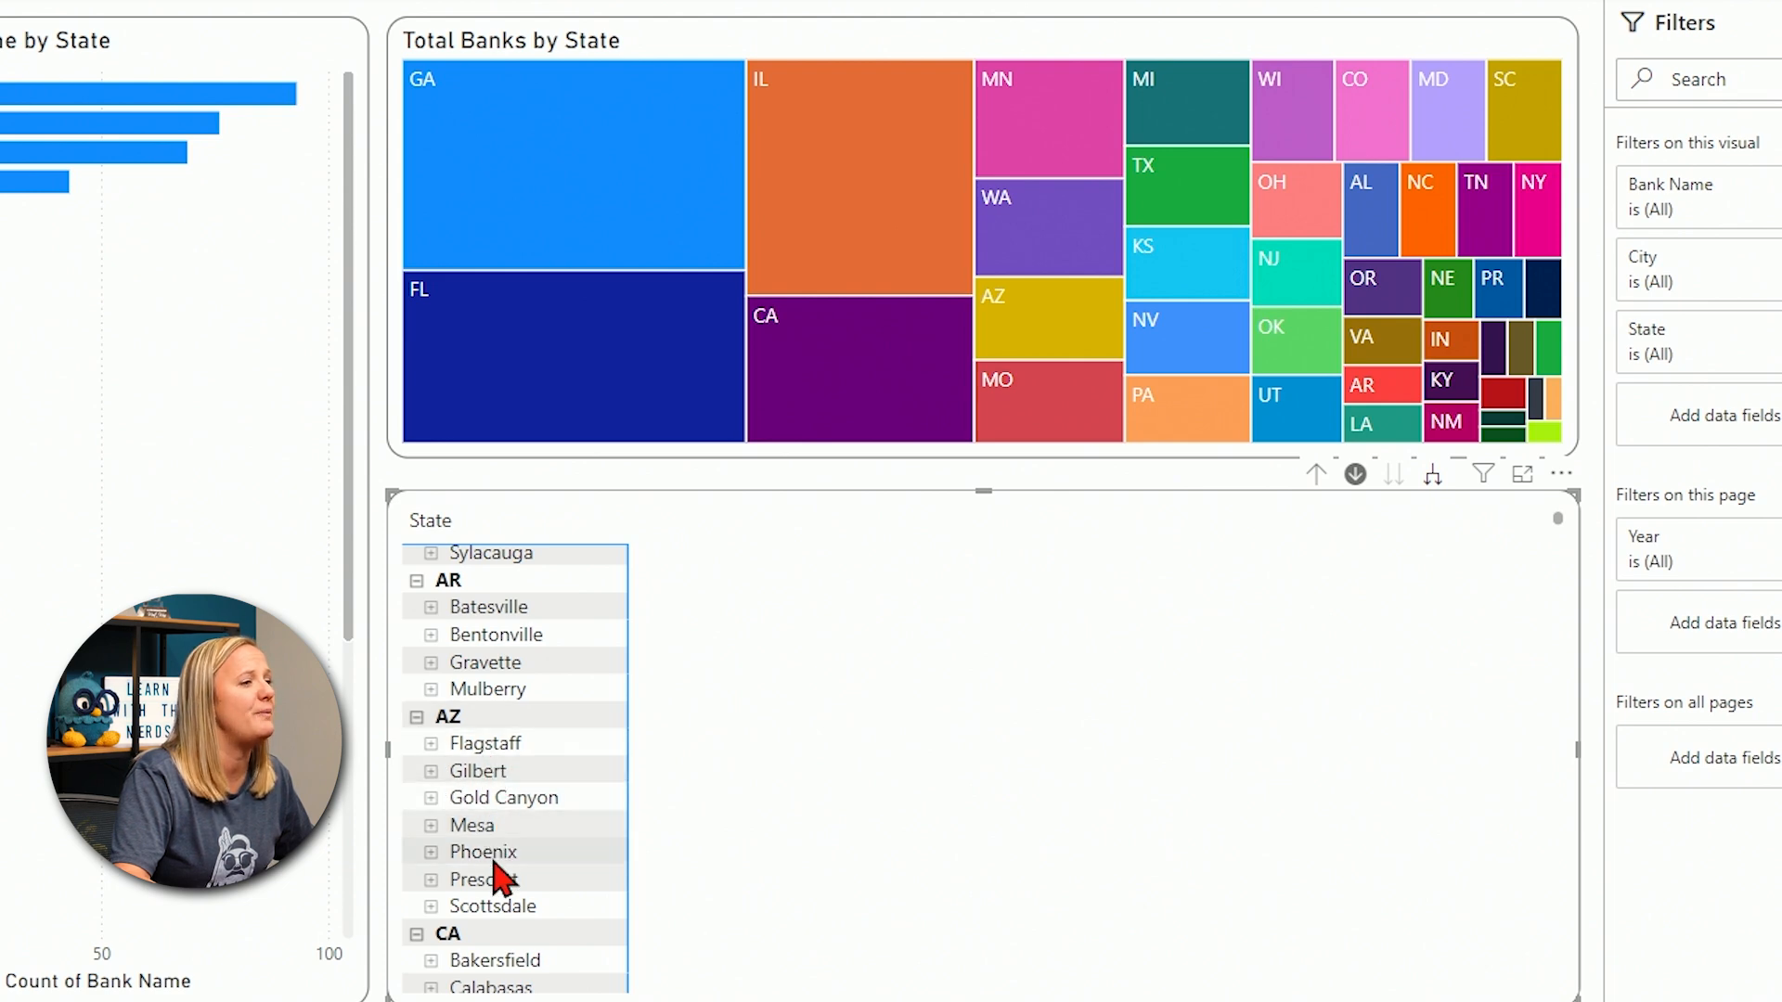
scroll(down, 3)
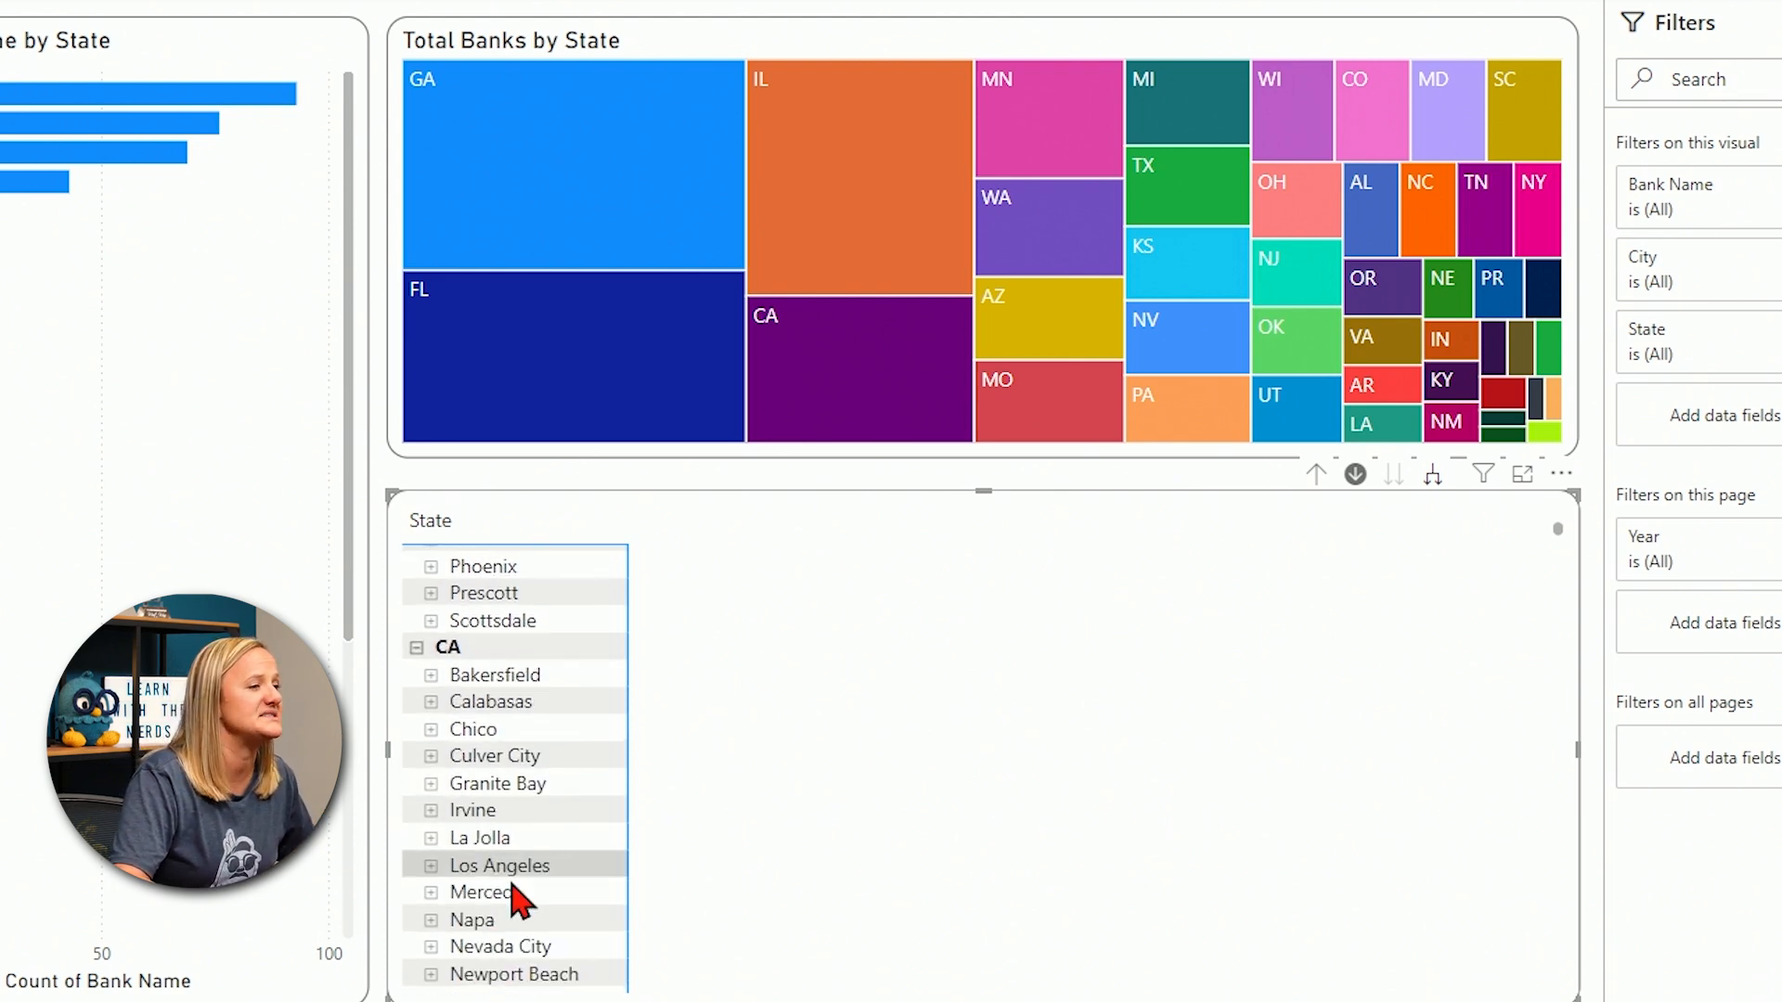
scroll(down, 3)
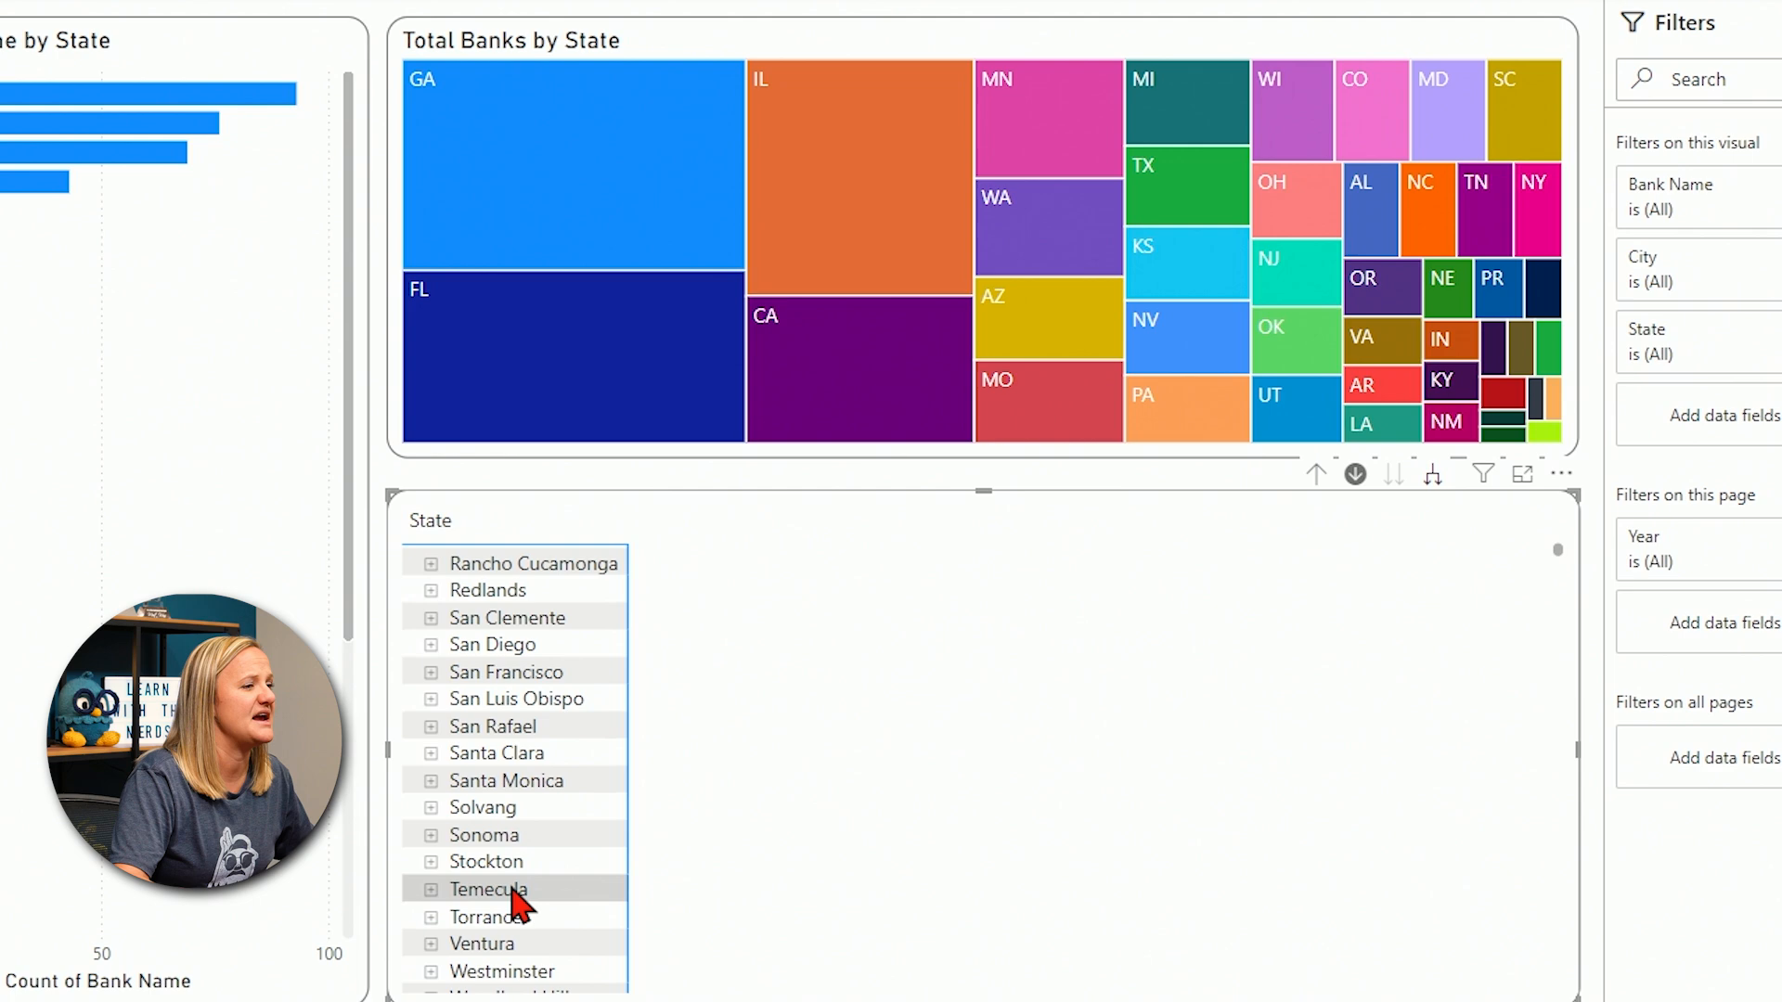
mouse_move(1483, 473)
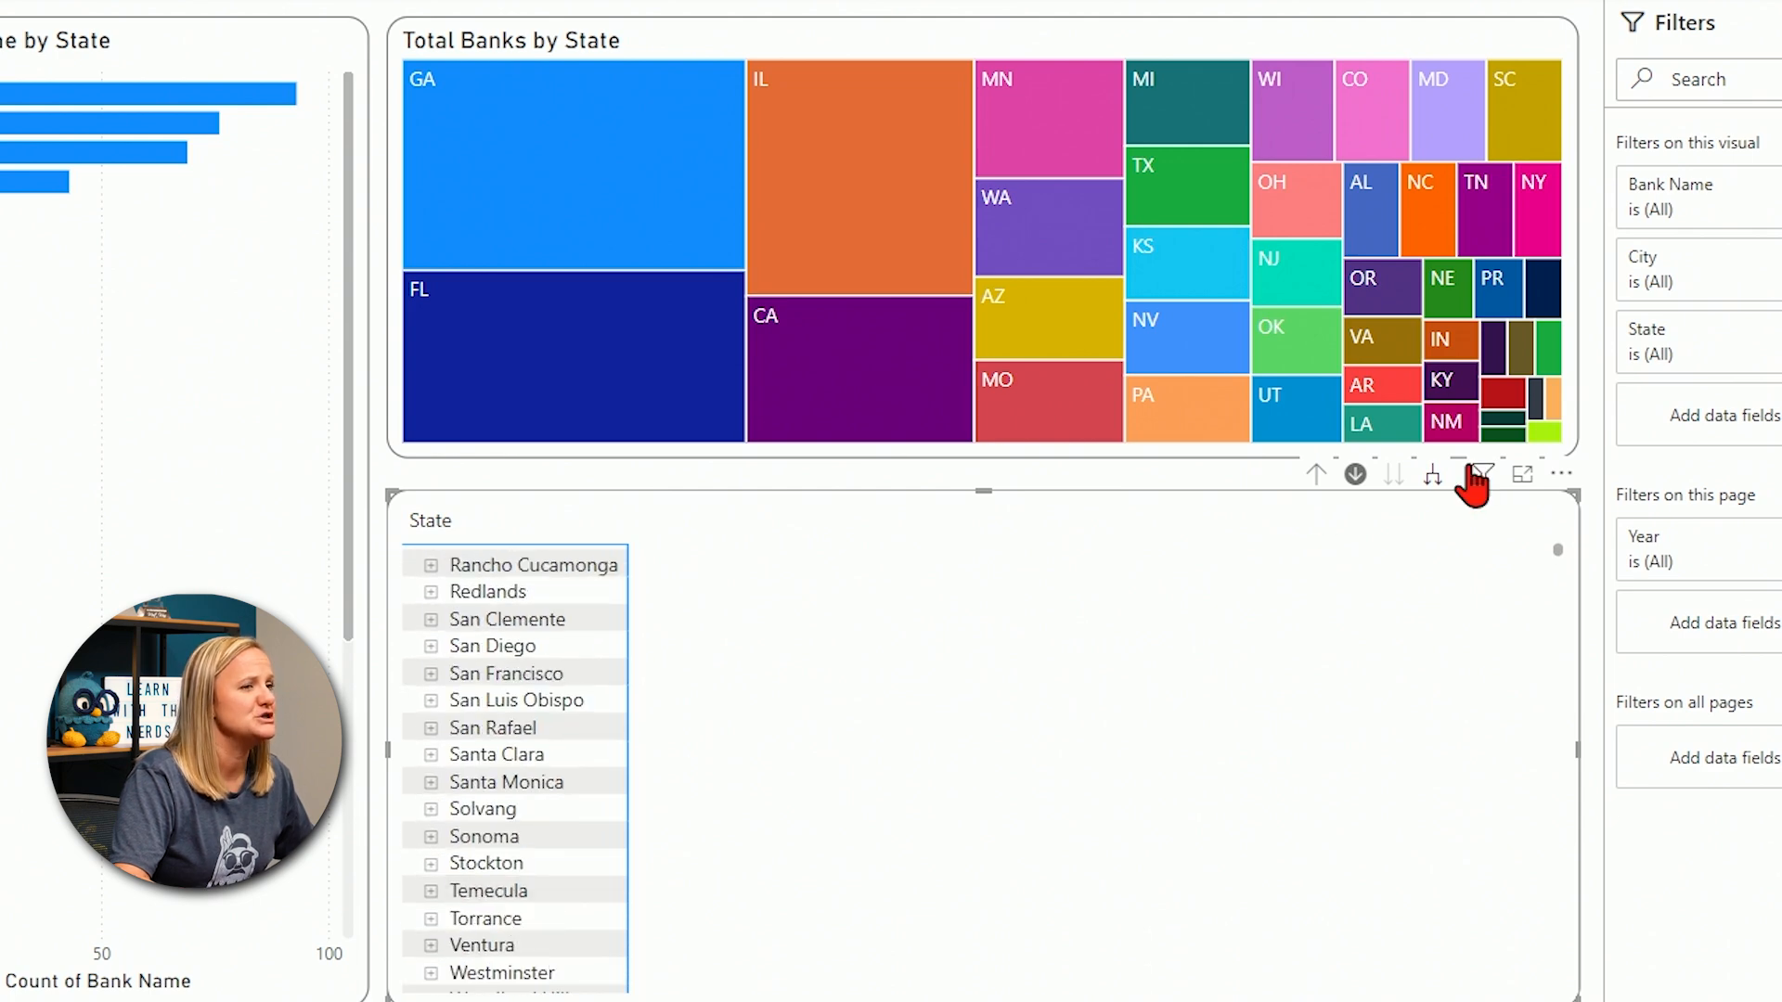
click(1432, 474)
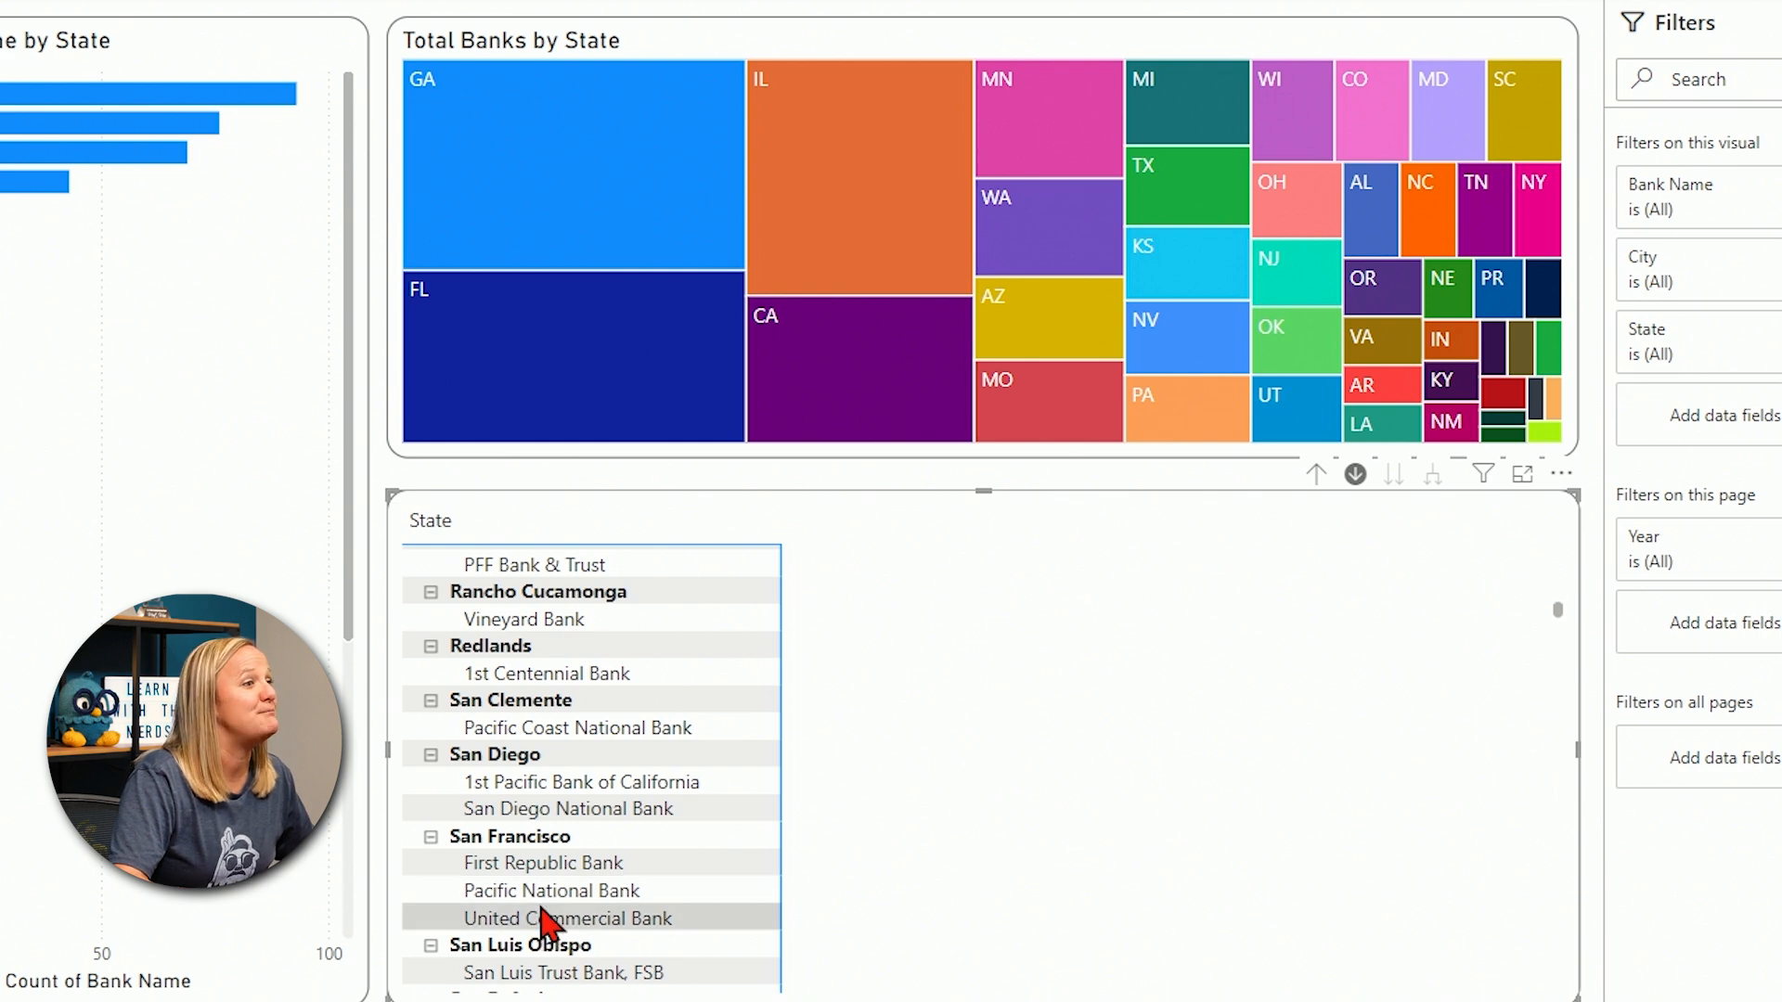
mouse_move(553, 892)
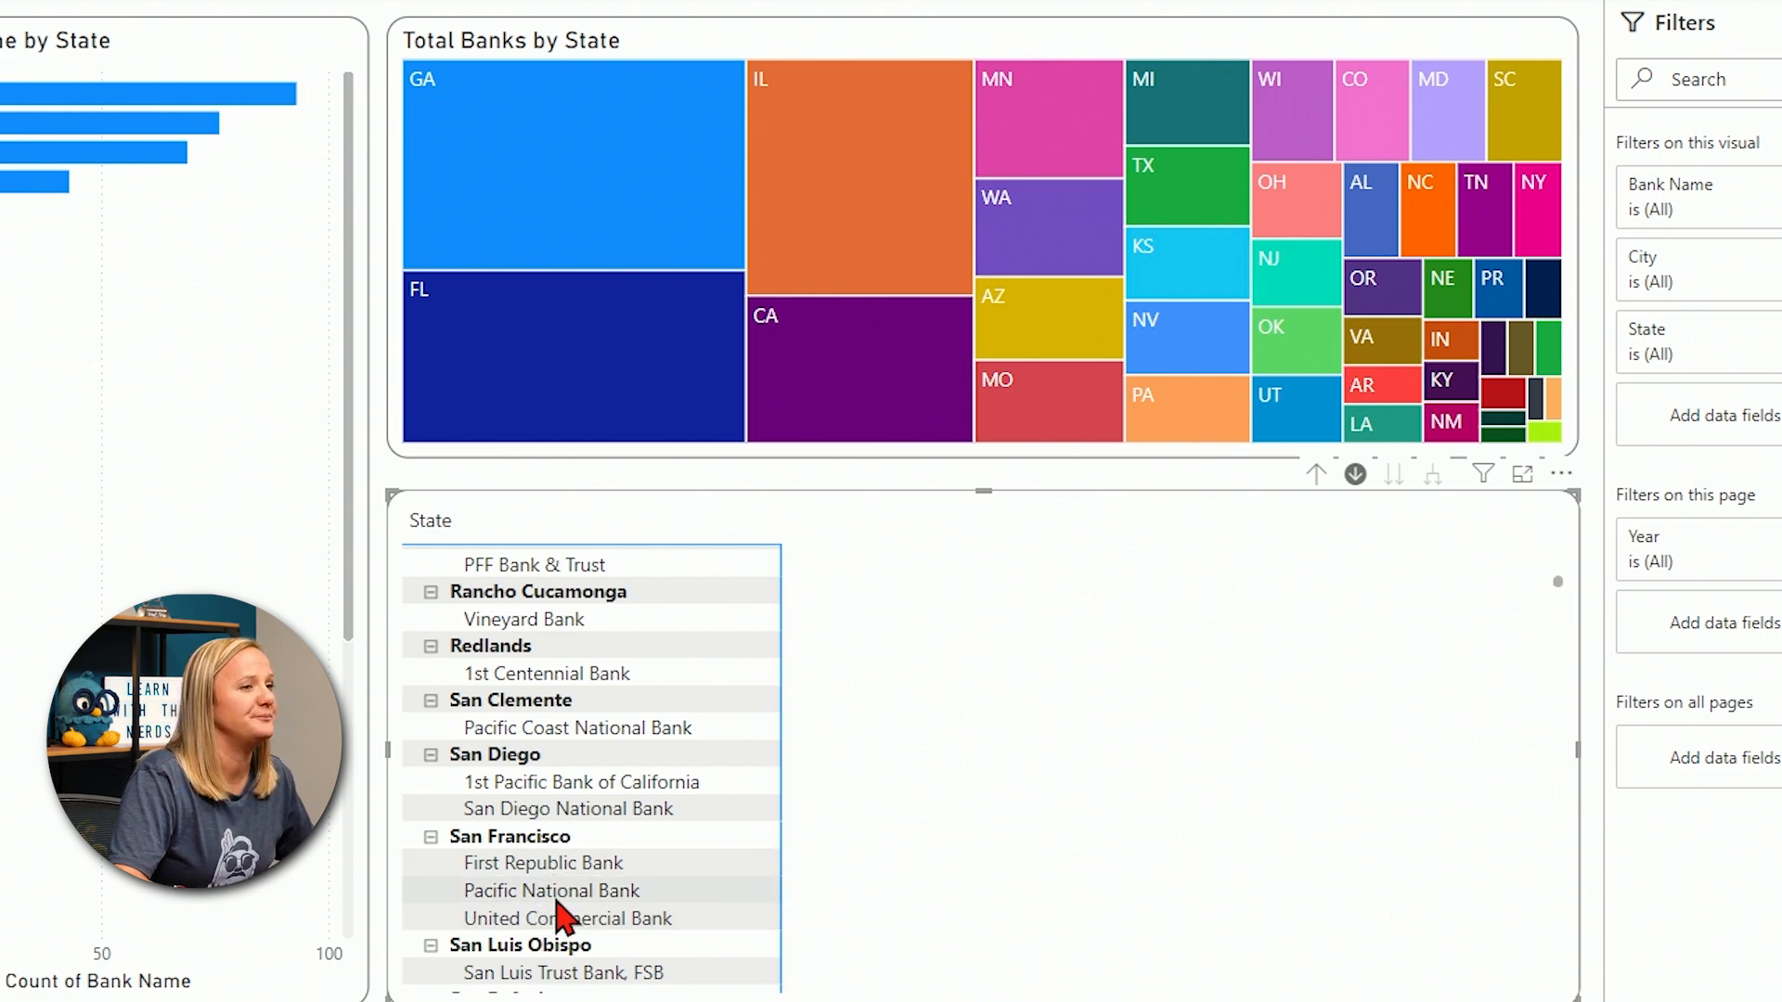
mouse_move(1316, 473)
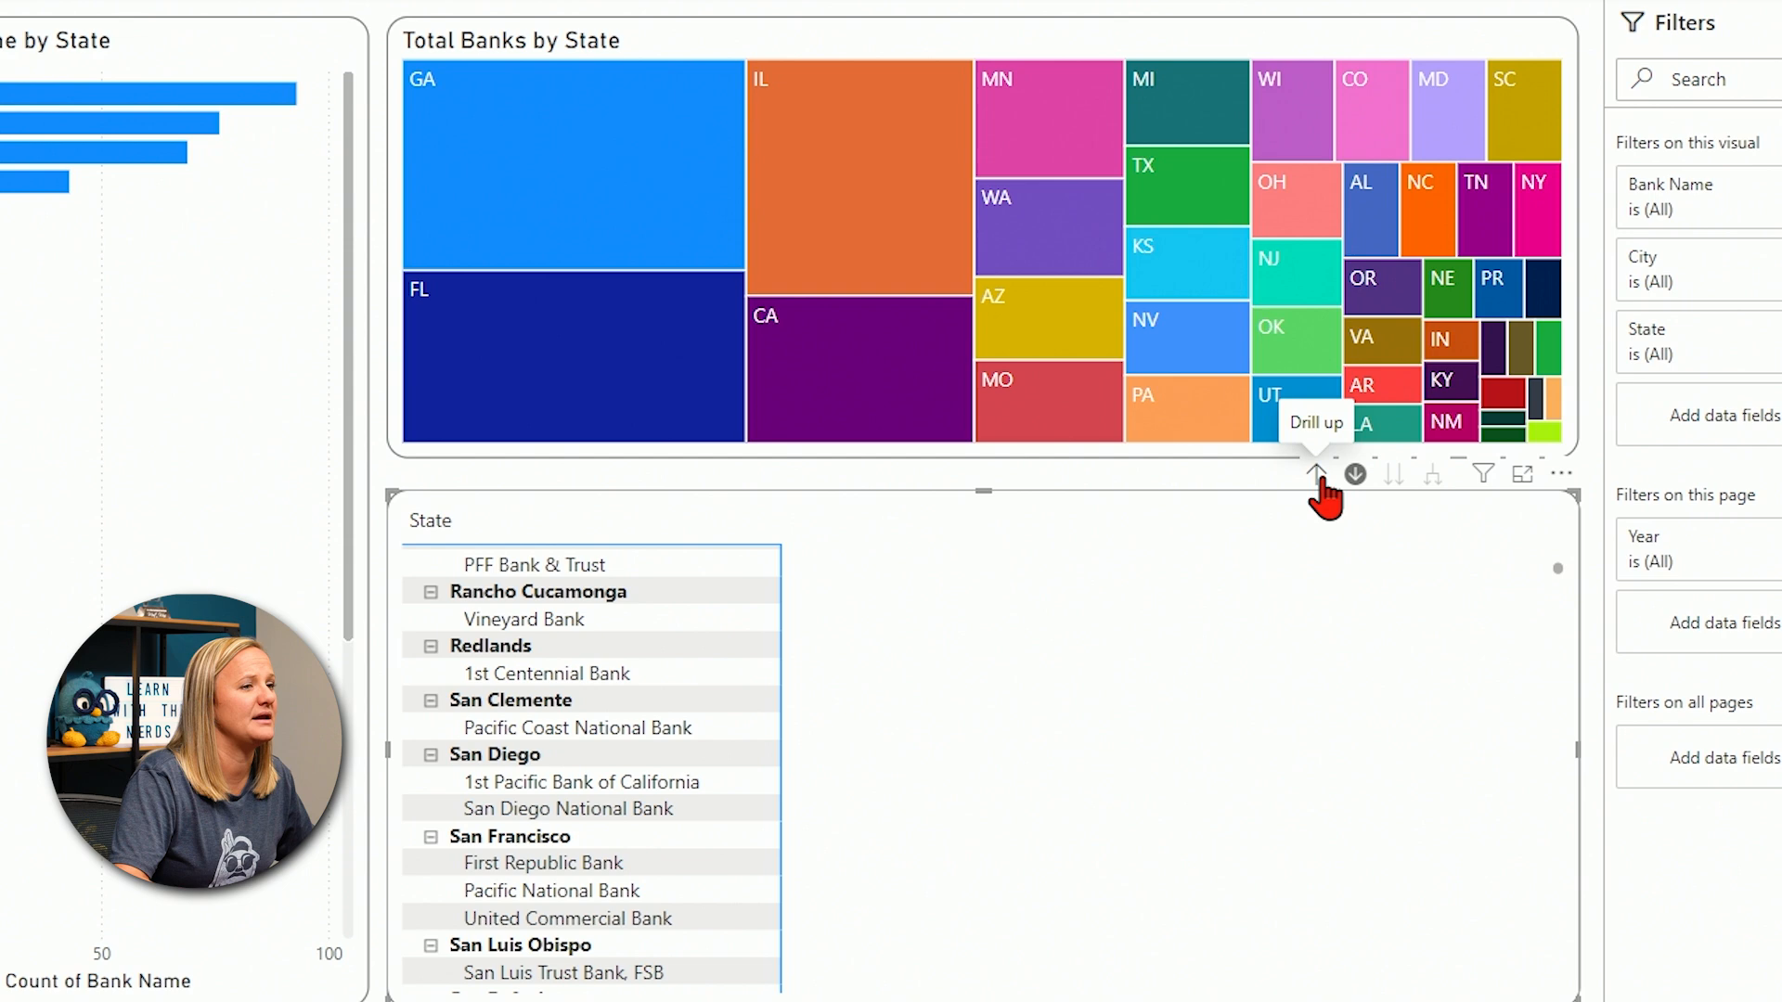
click(1314, 473)
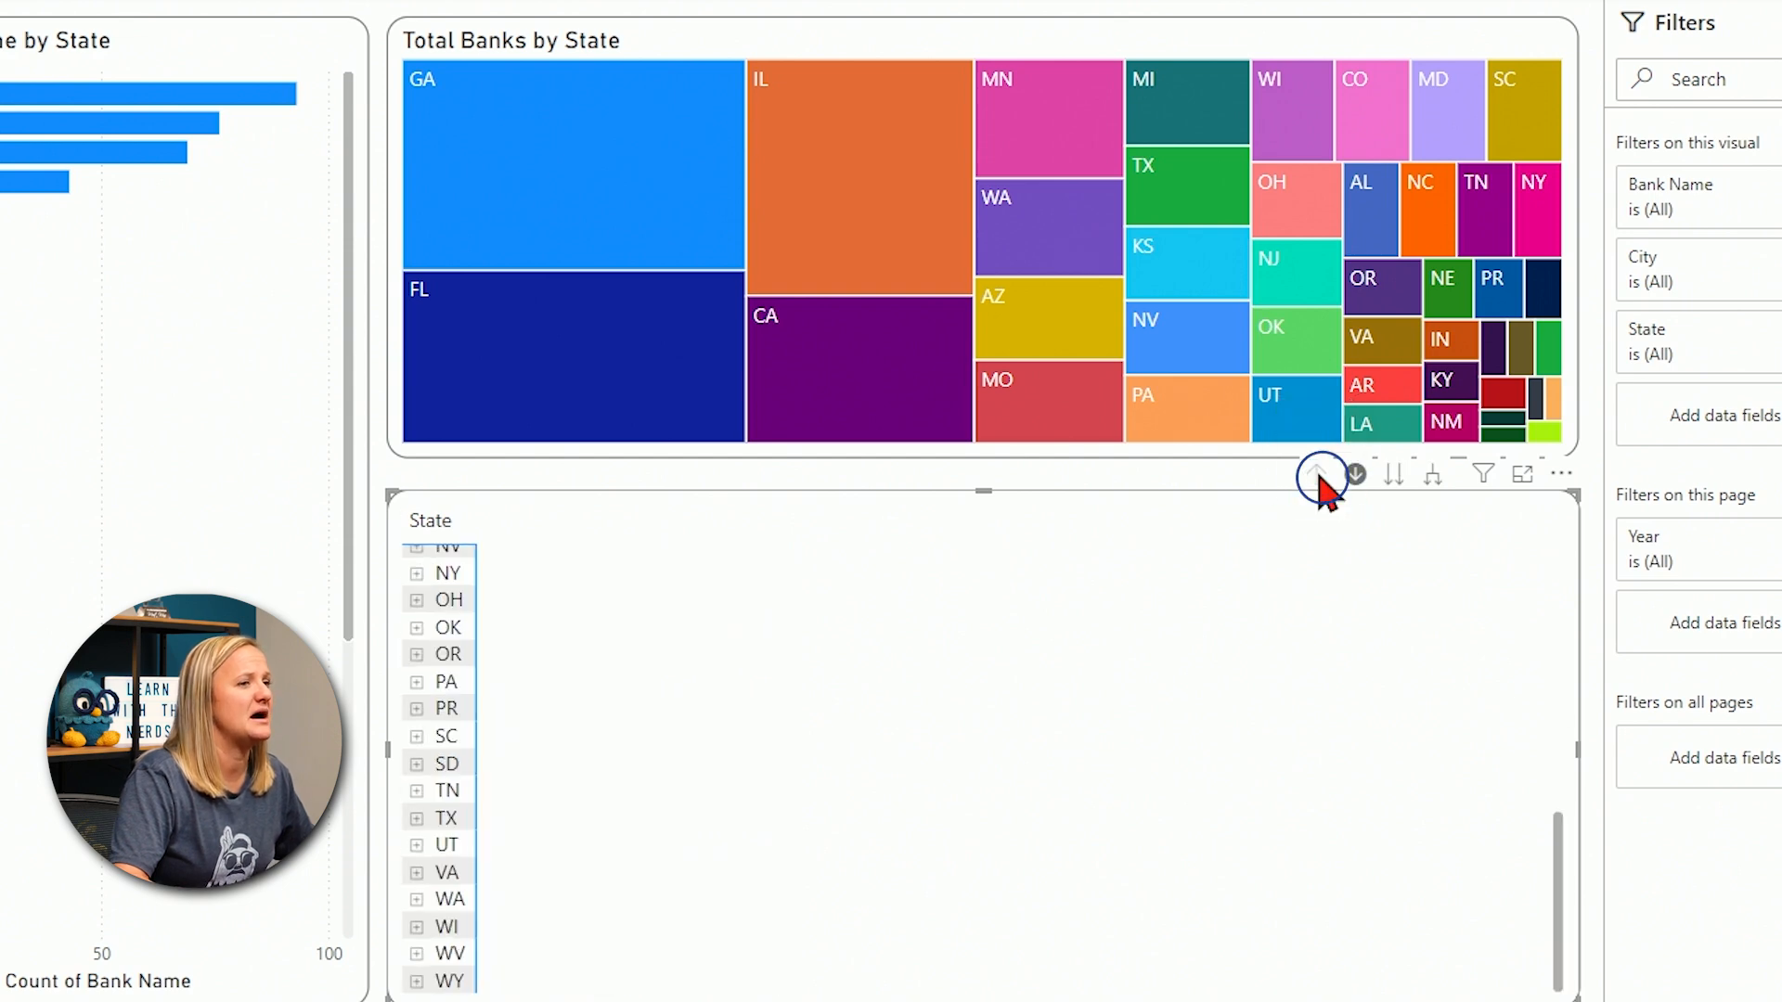
mouse_move(1353, 473)
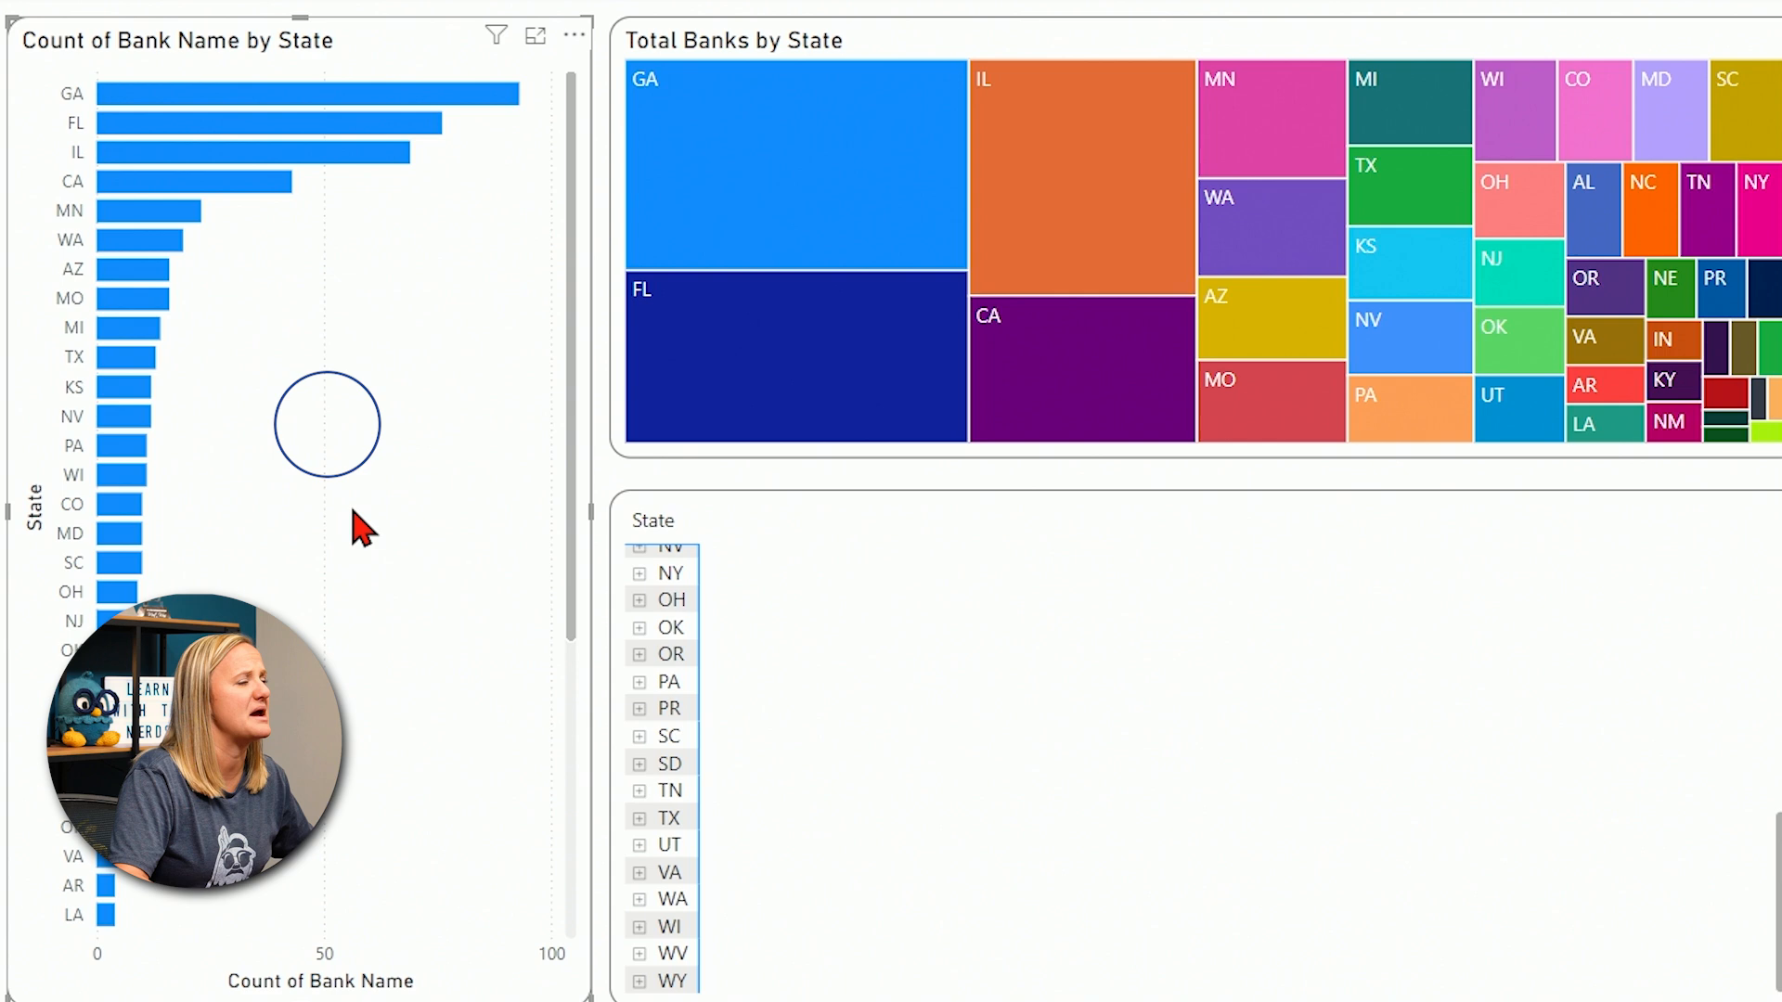
mouse_move(159, 86)
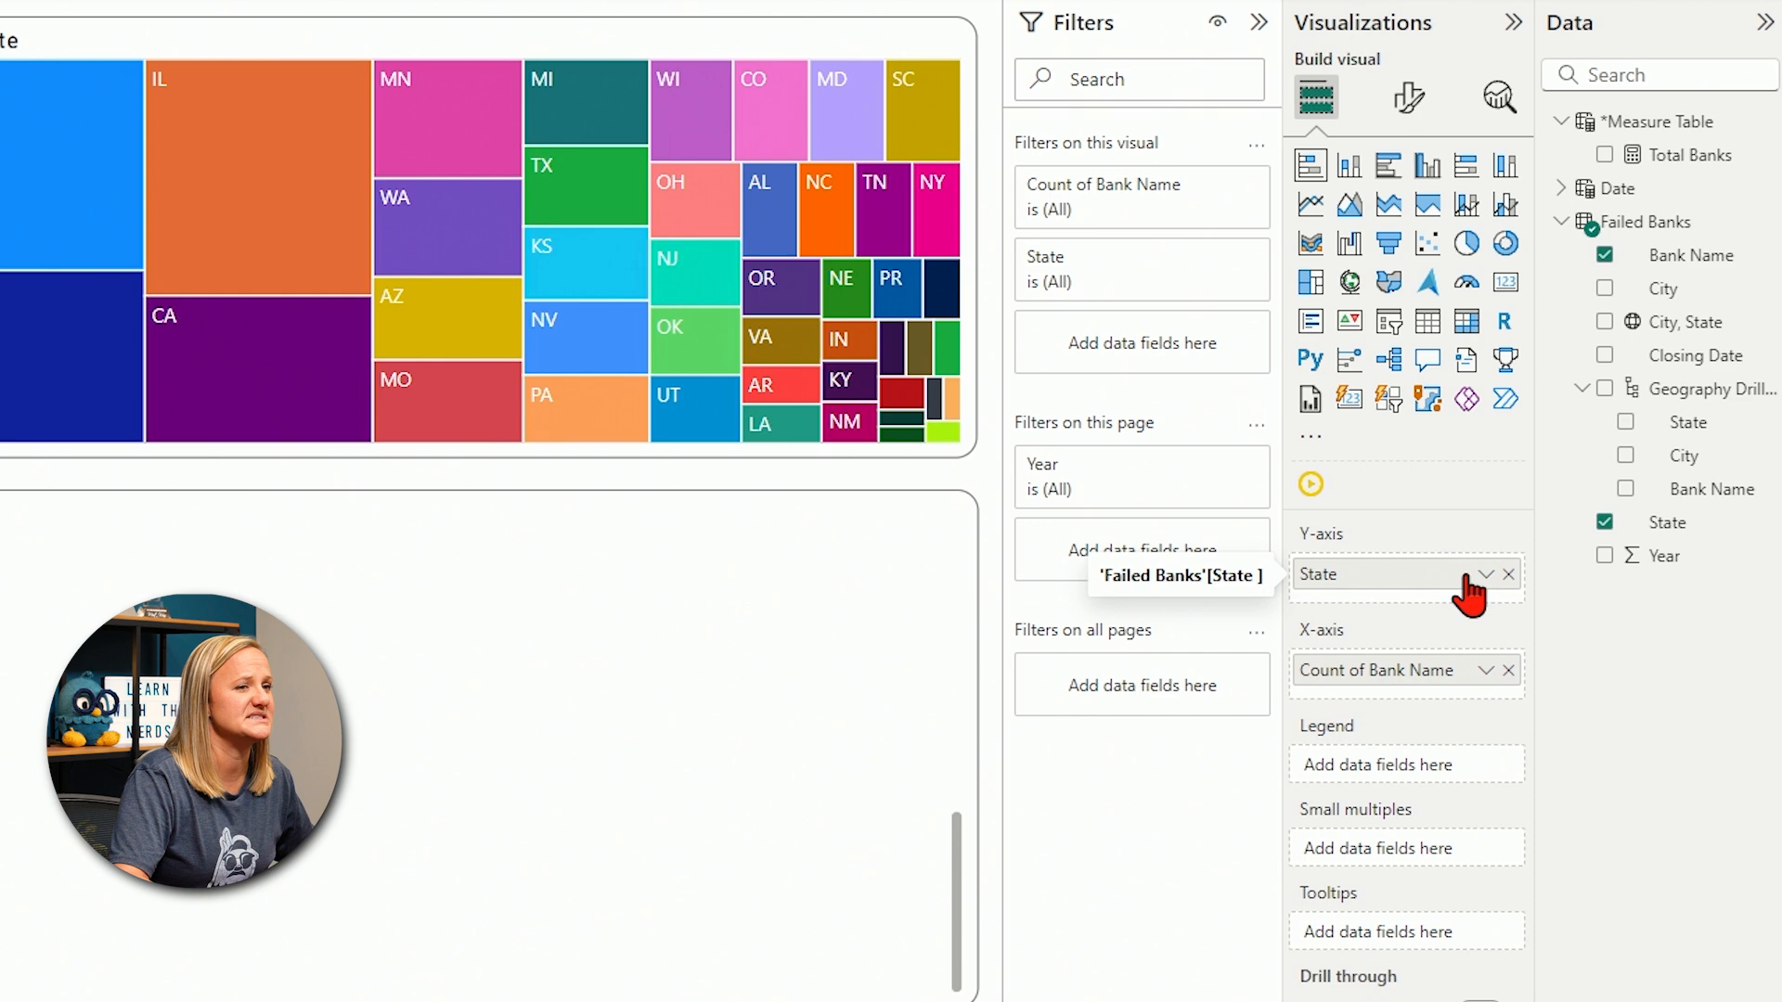
- Replace State on the bar chart's Y-axis with the Geography Drilldown hierarchy
click(1511, 573)
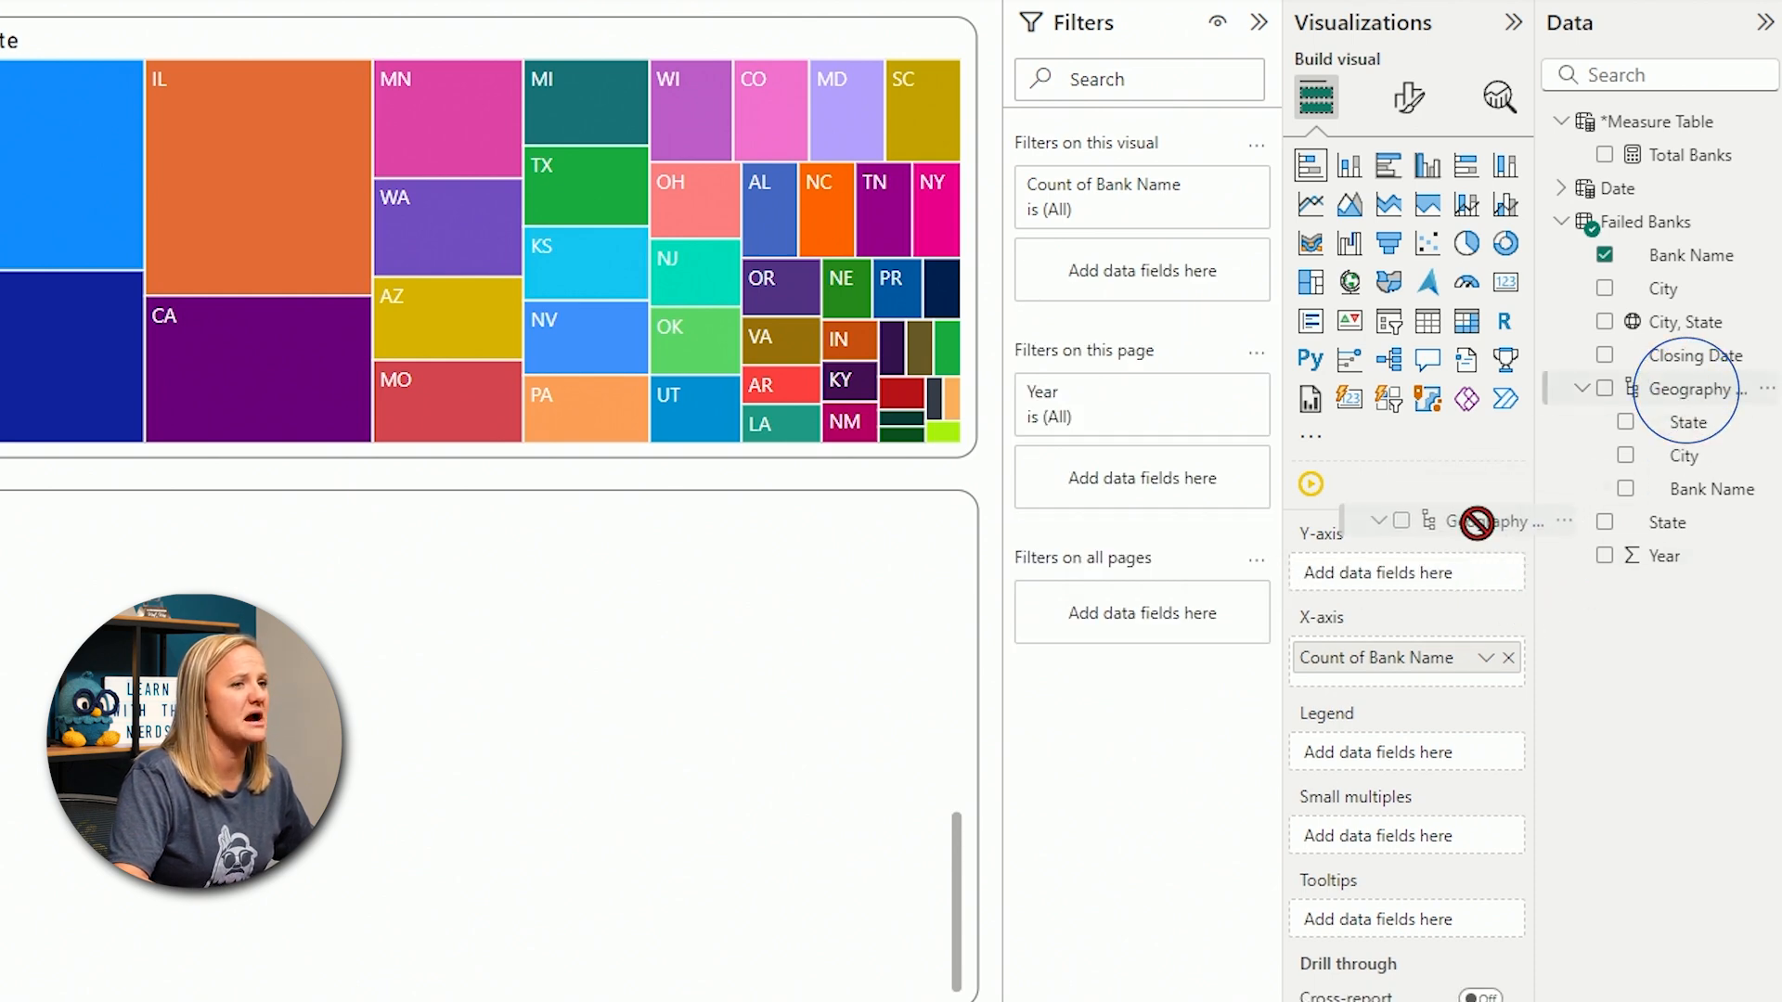
click(1606, 388)
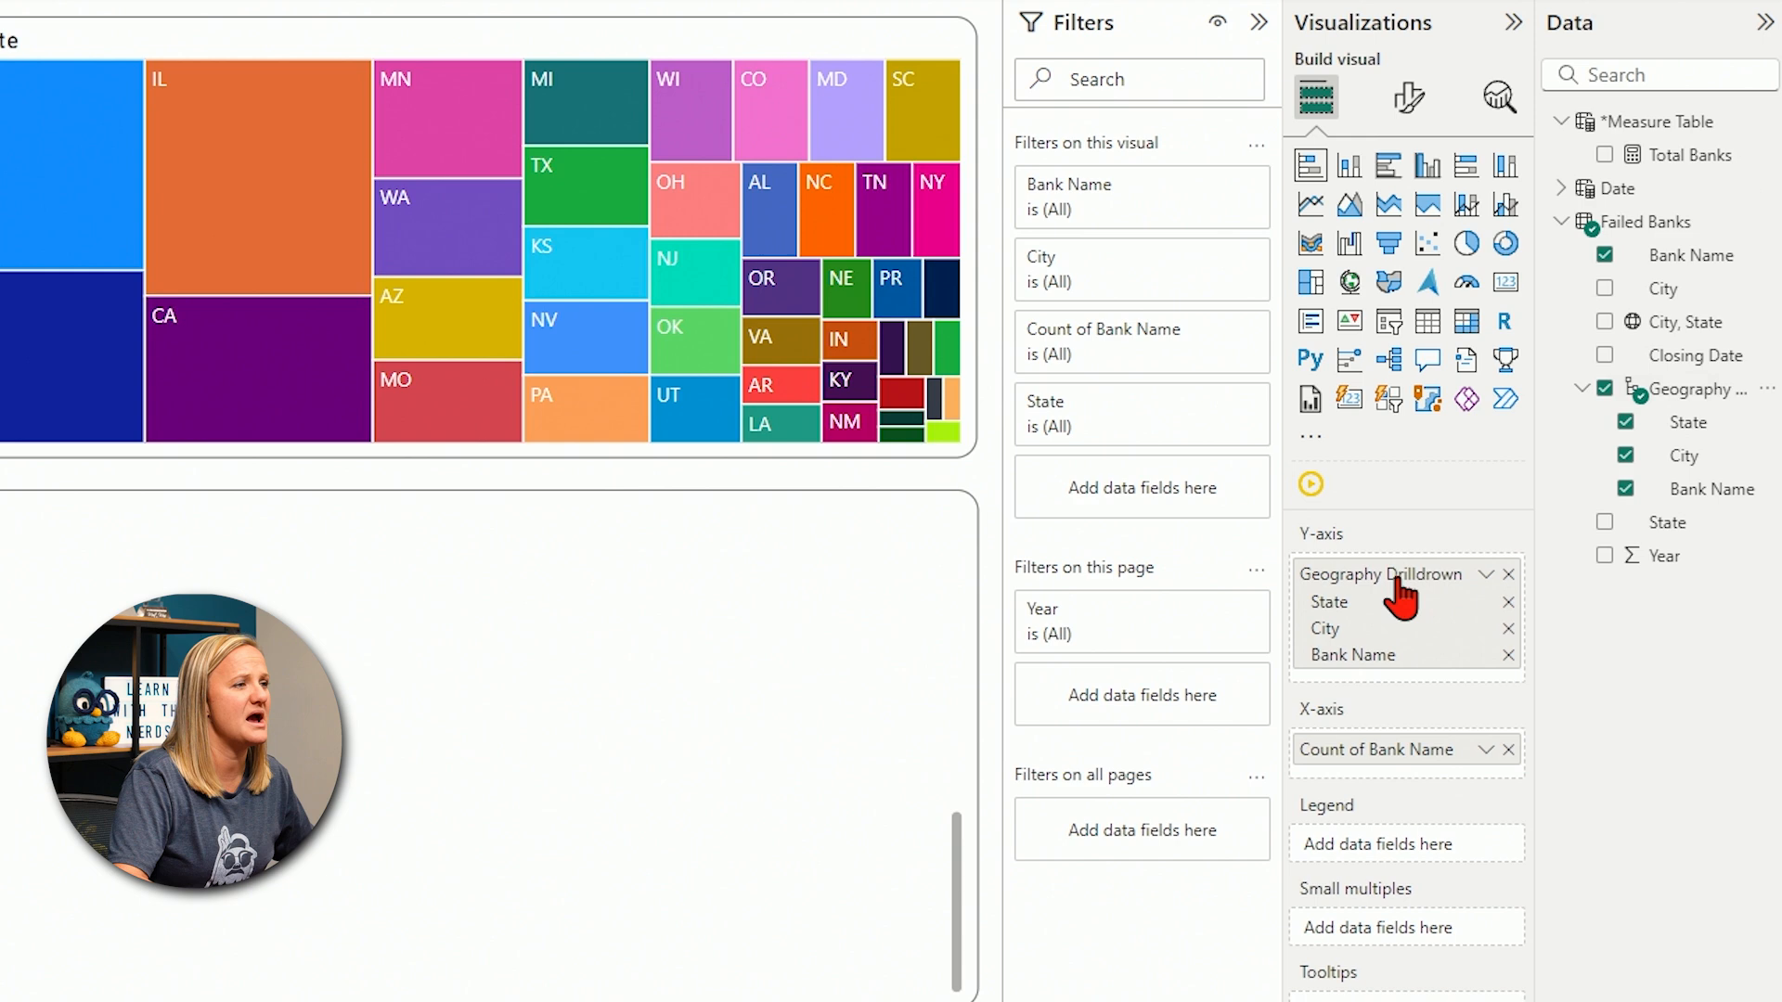
mouse_move(1381, 574)
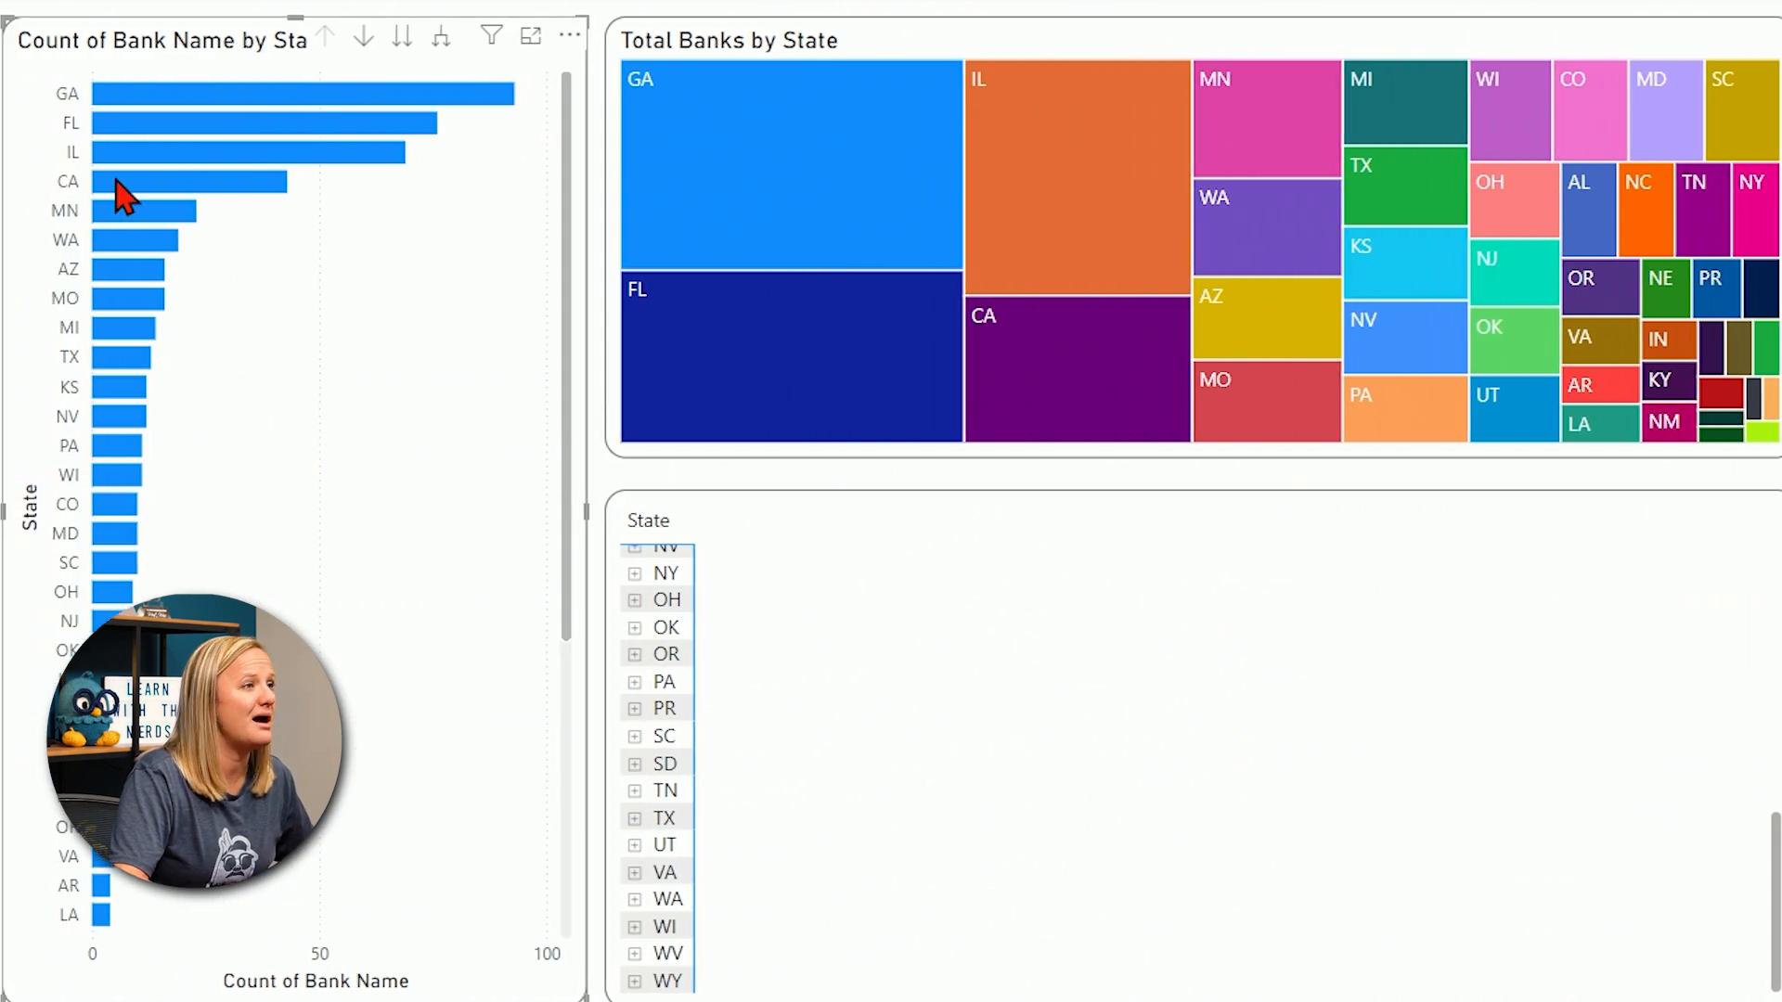
mouse_move(323, 38)
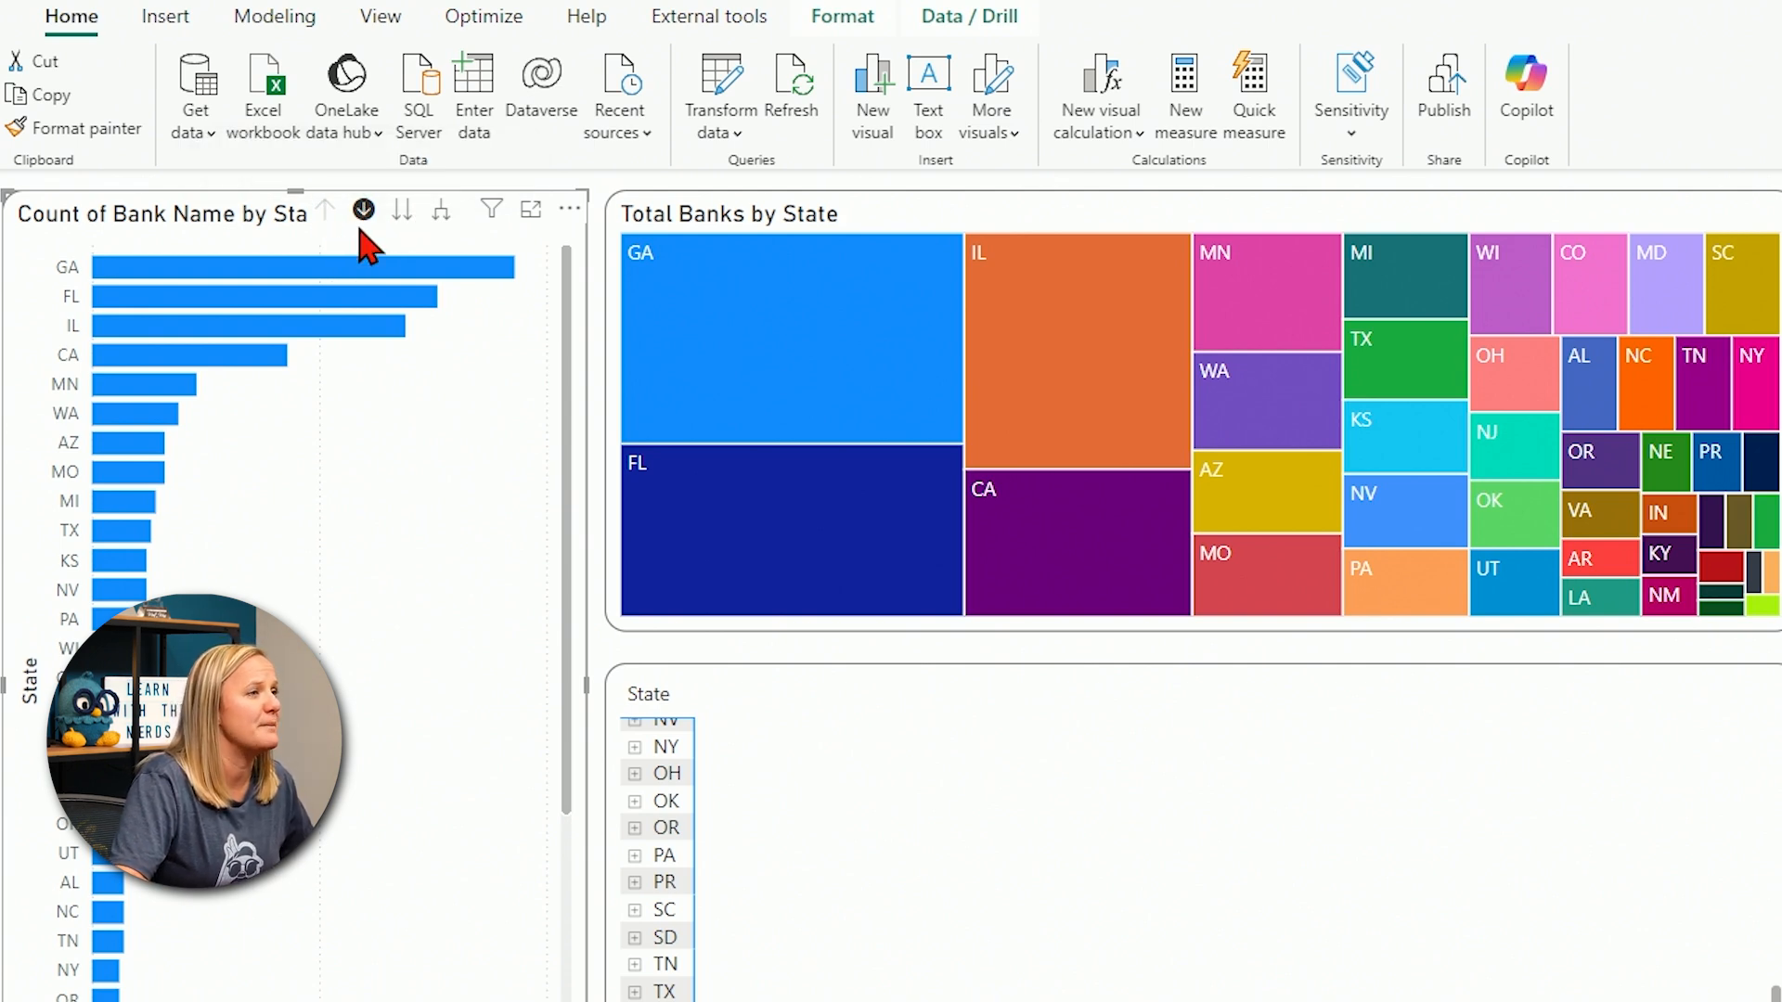
mouse_move(63, 295)
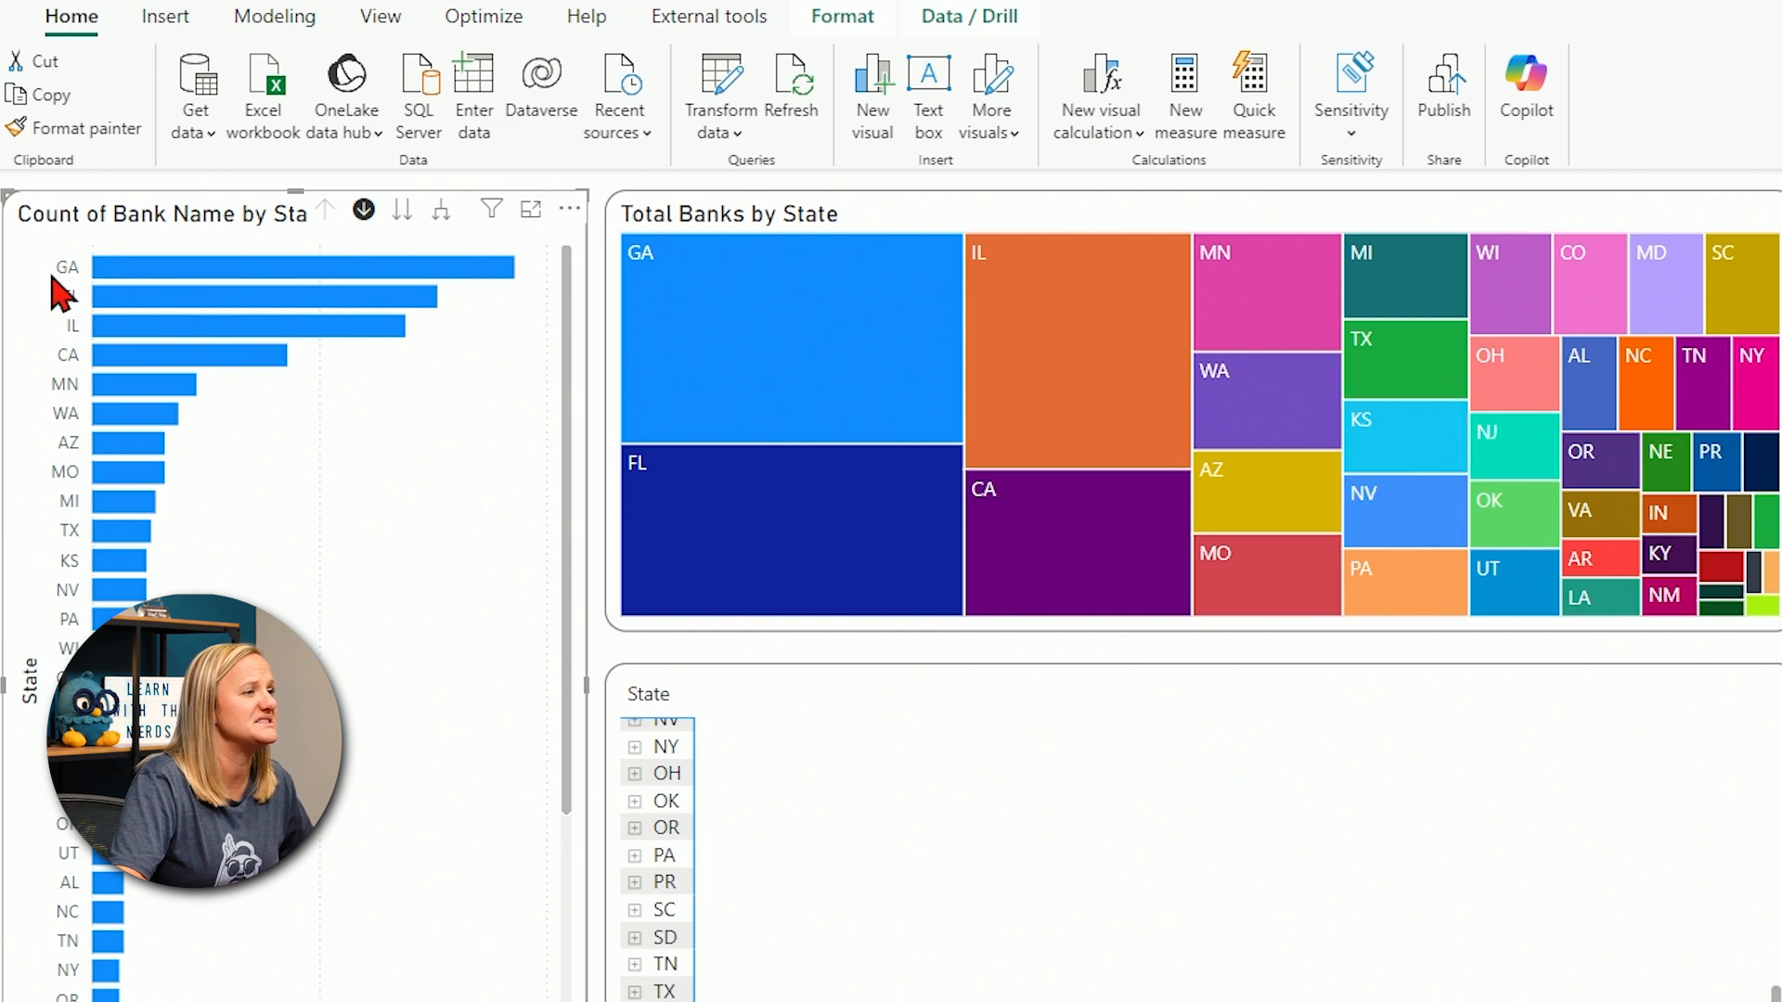
mouse_move(133, 268)
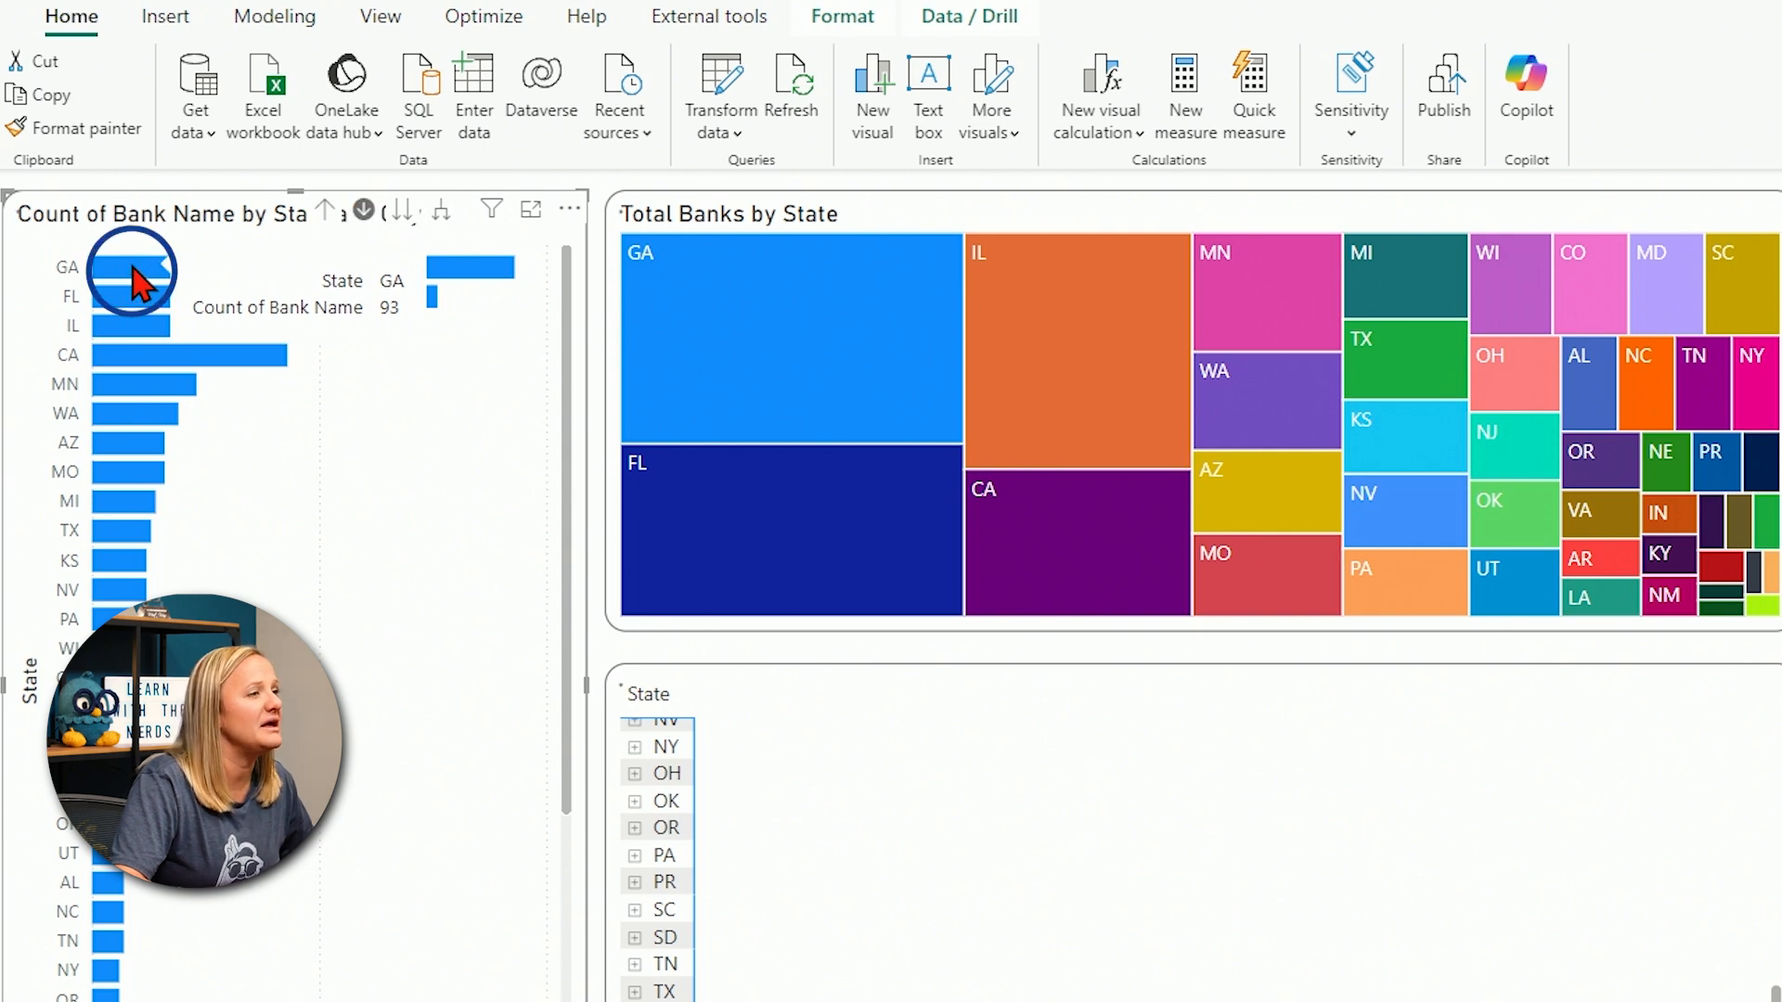
click(130, 267)
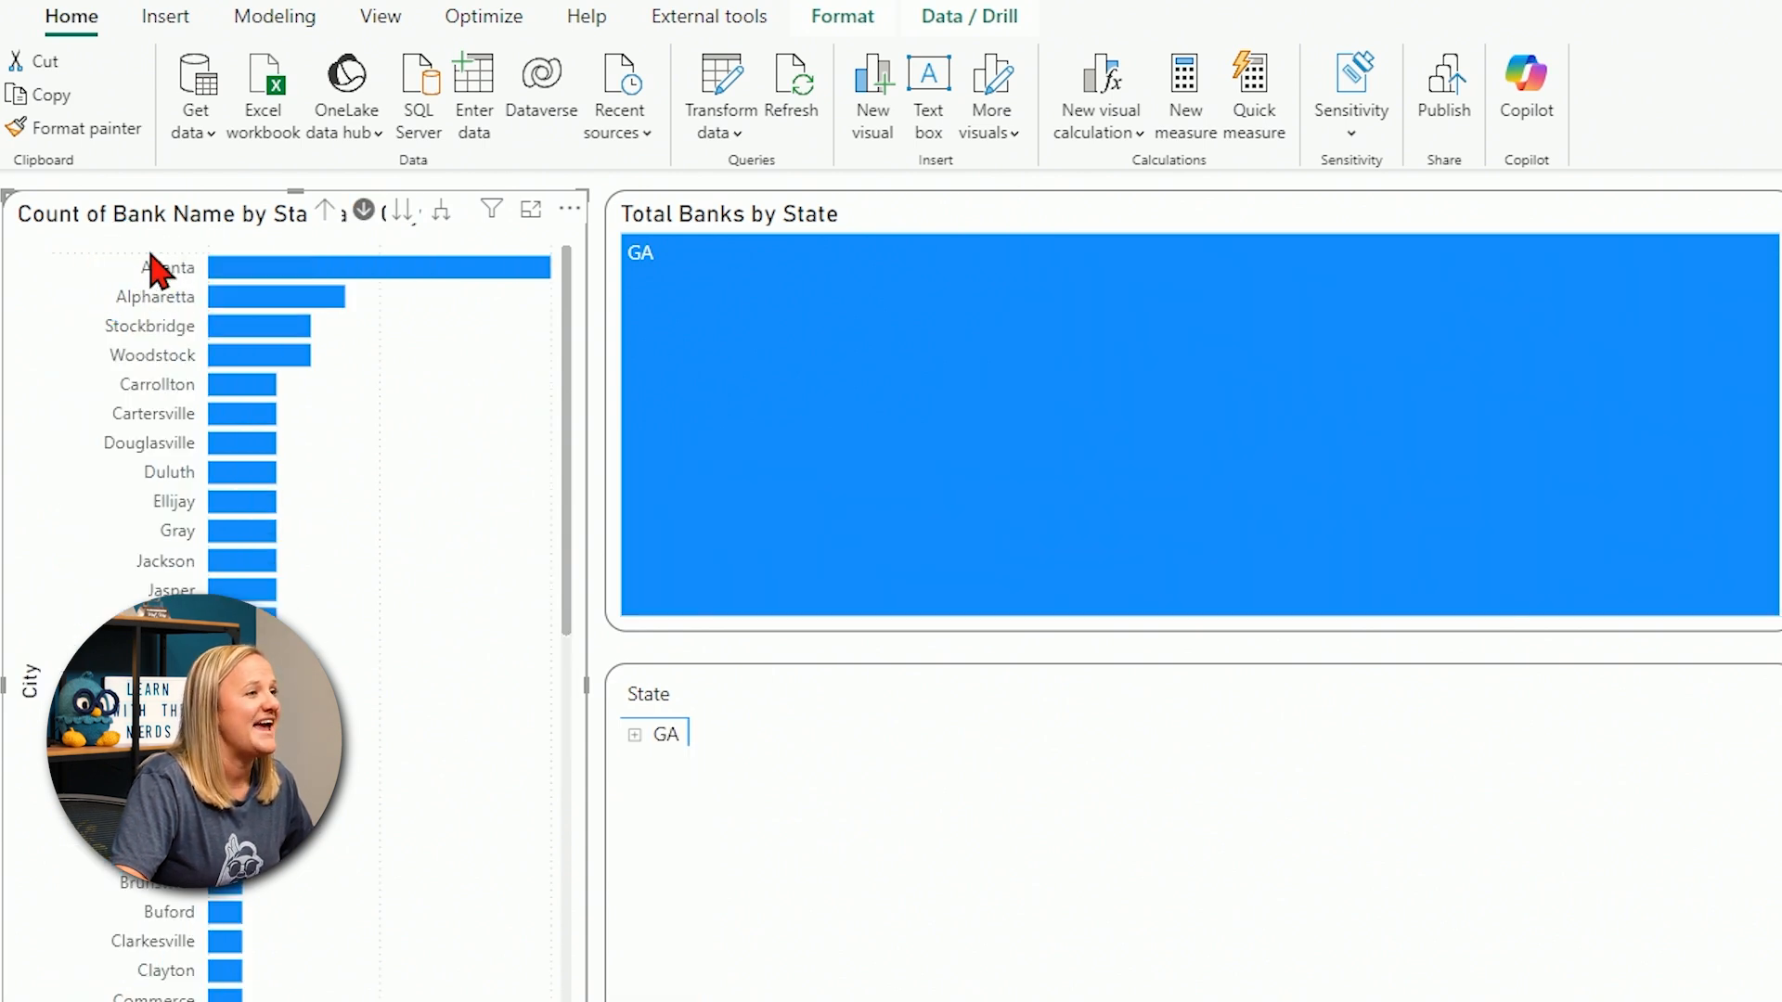
mouse_move(178, 301)
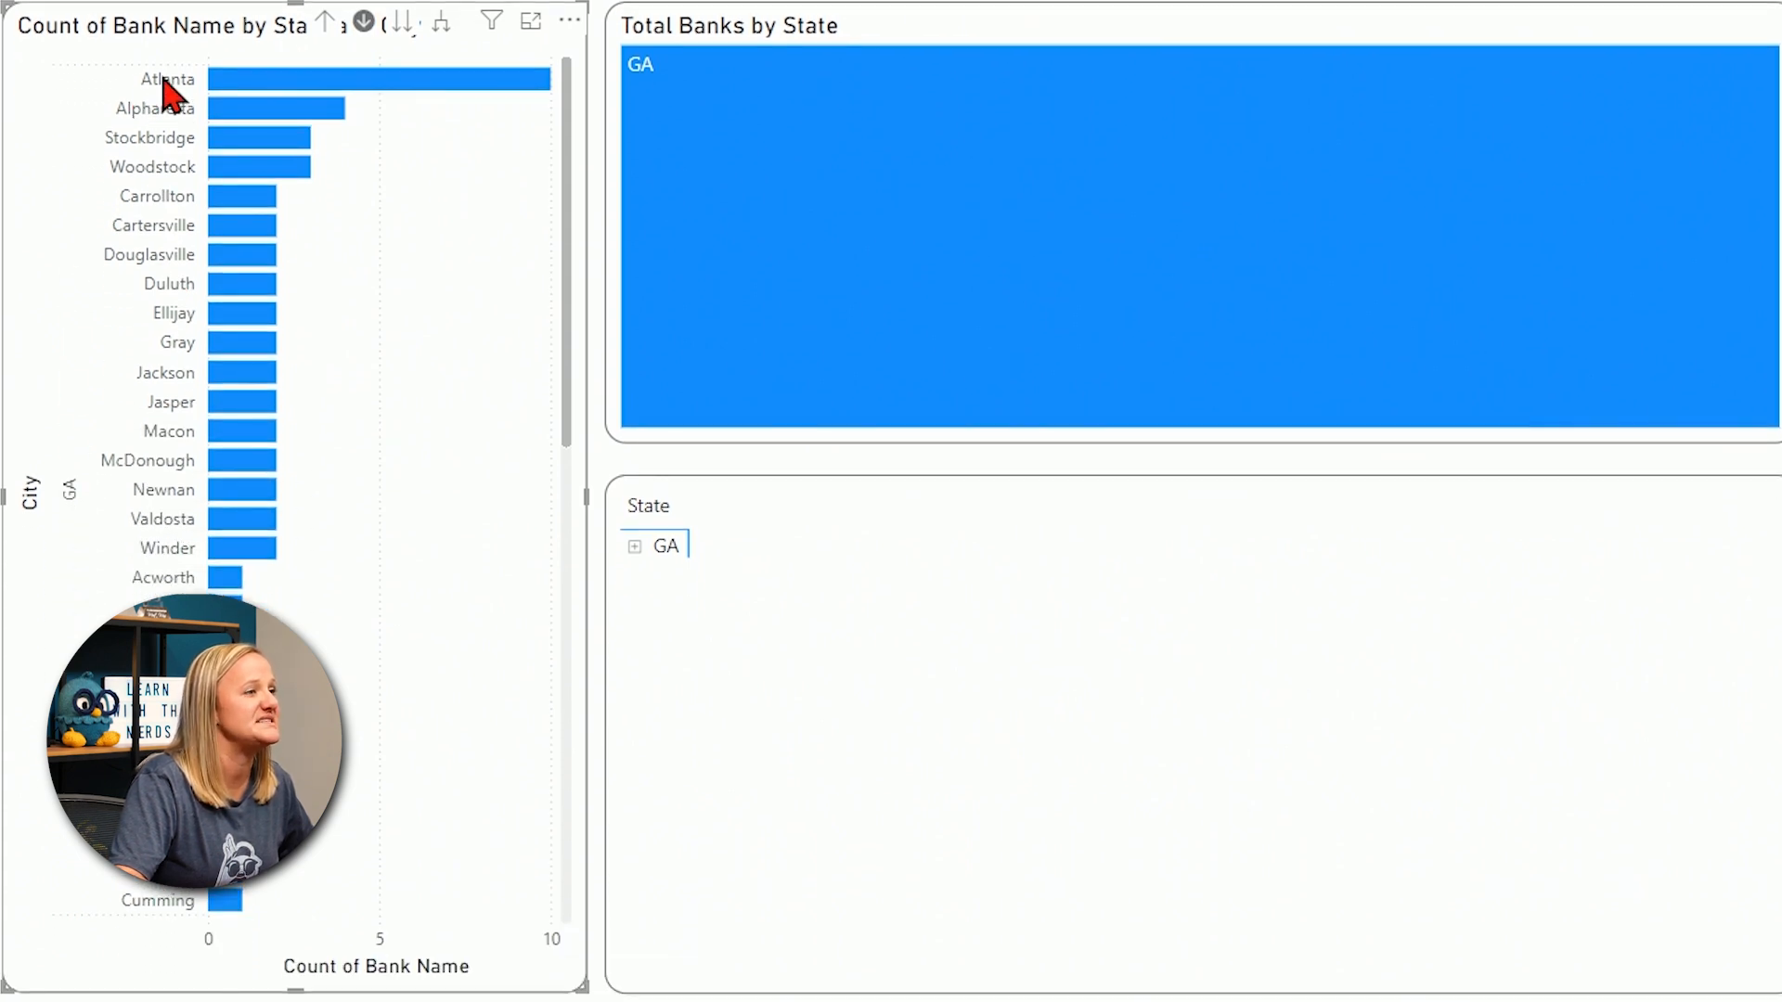
mouse_move(182, 368)
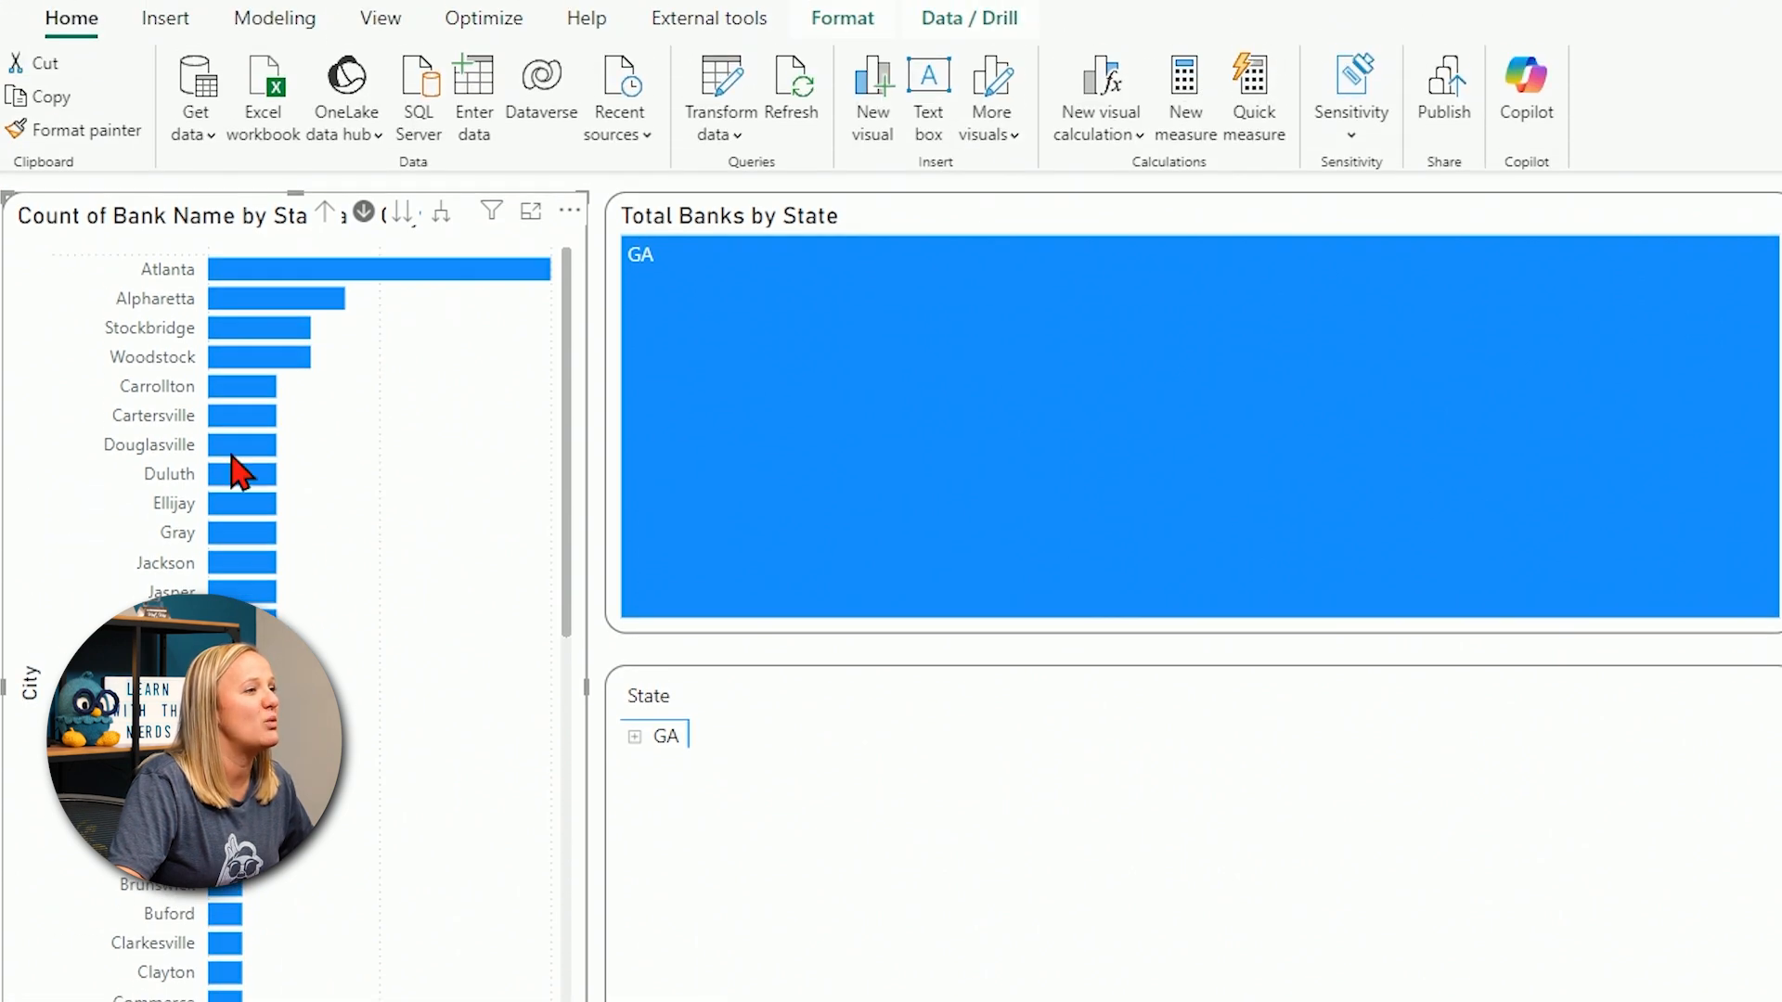
mouse_move(397, 282)
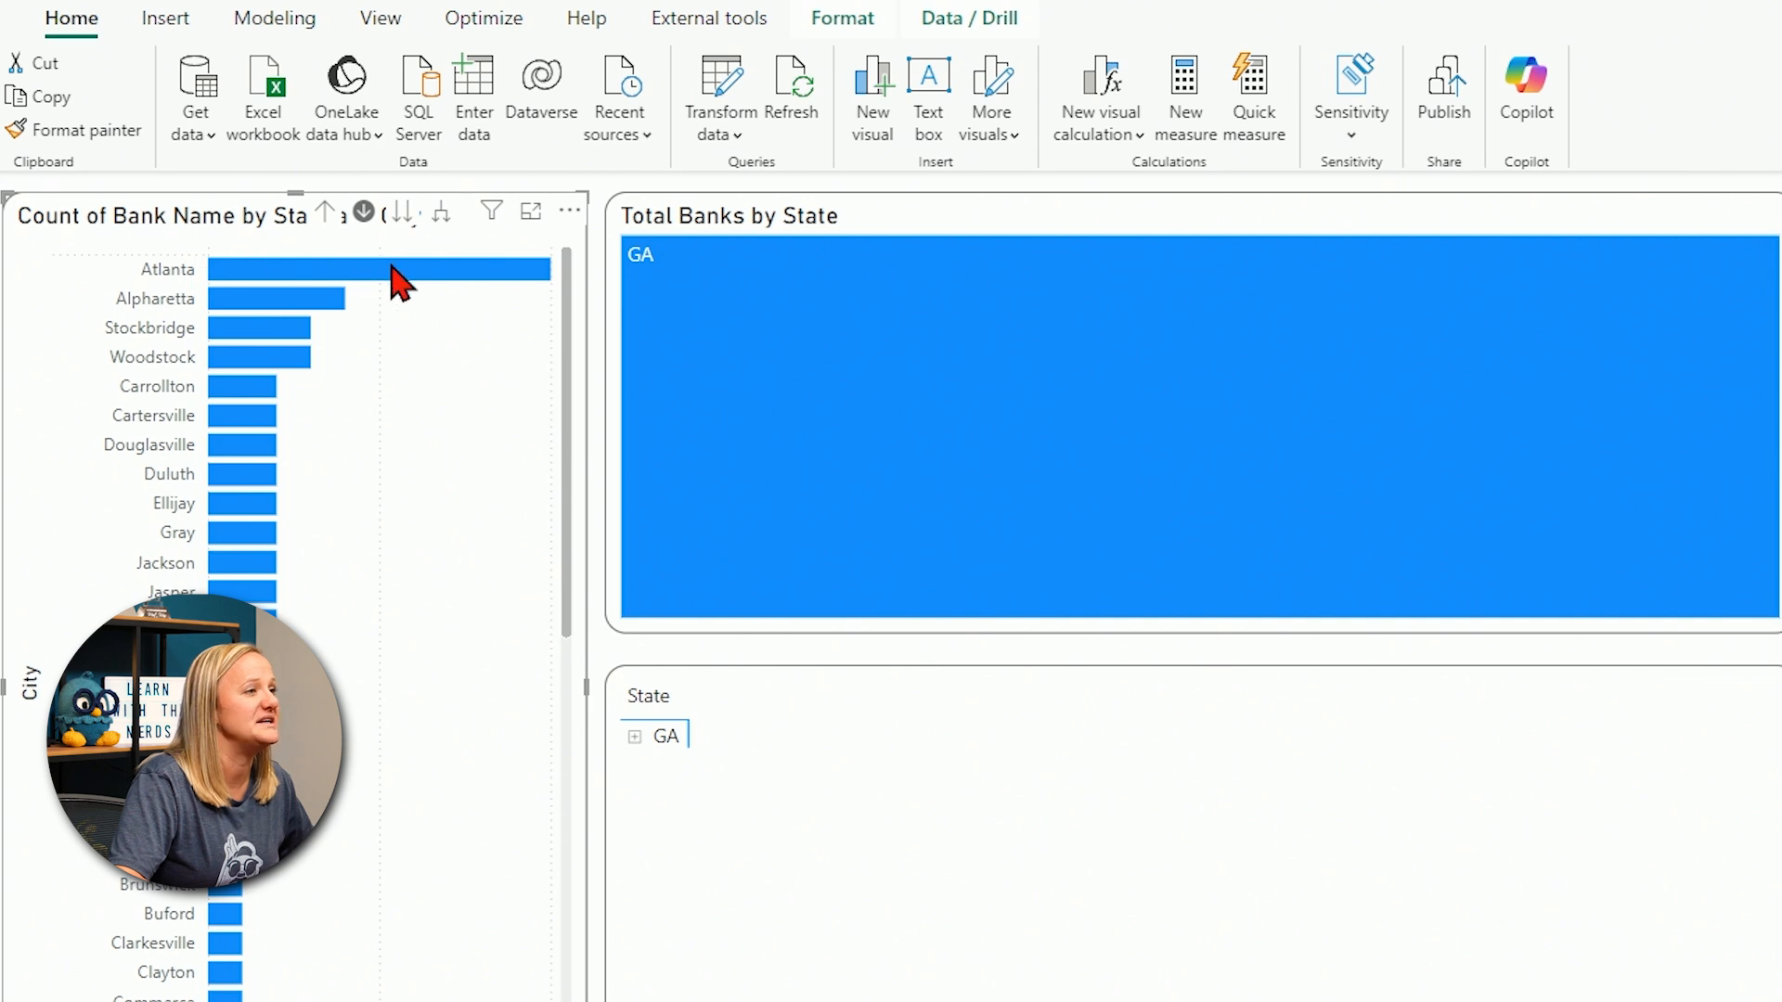
mouse_move(403, 269)
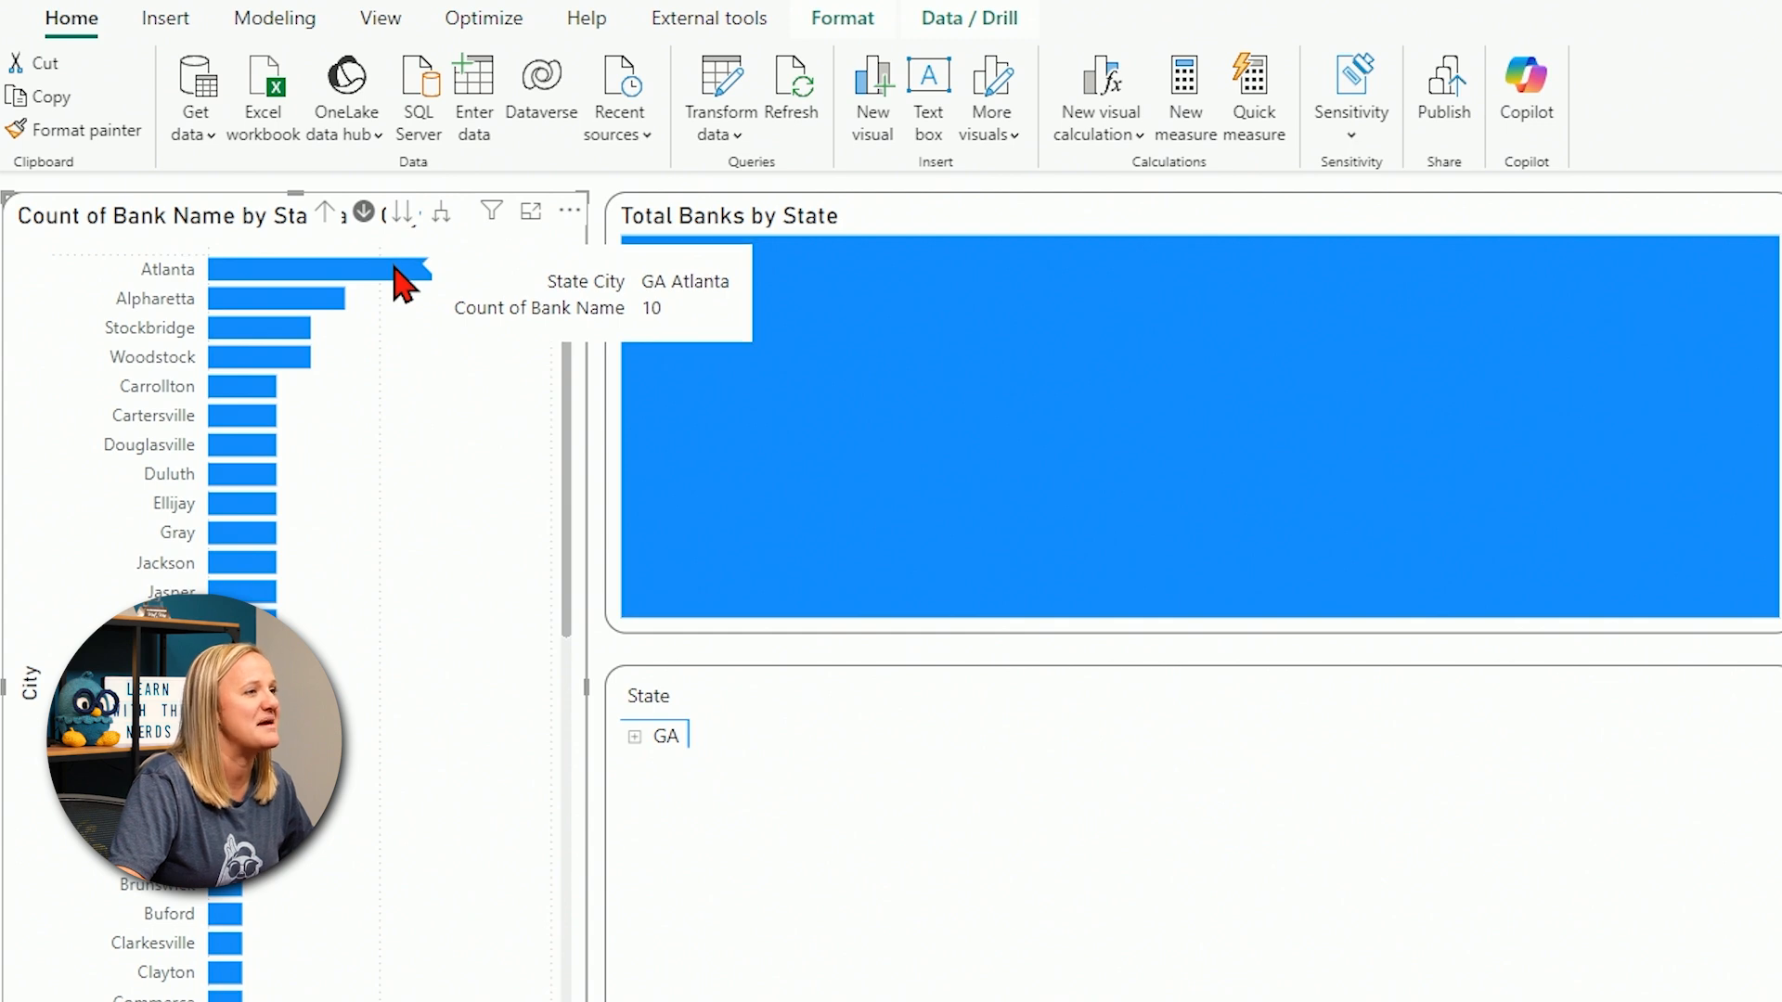
mouse_move(412, 288)
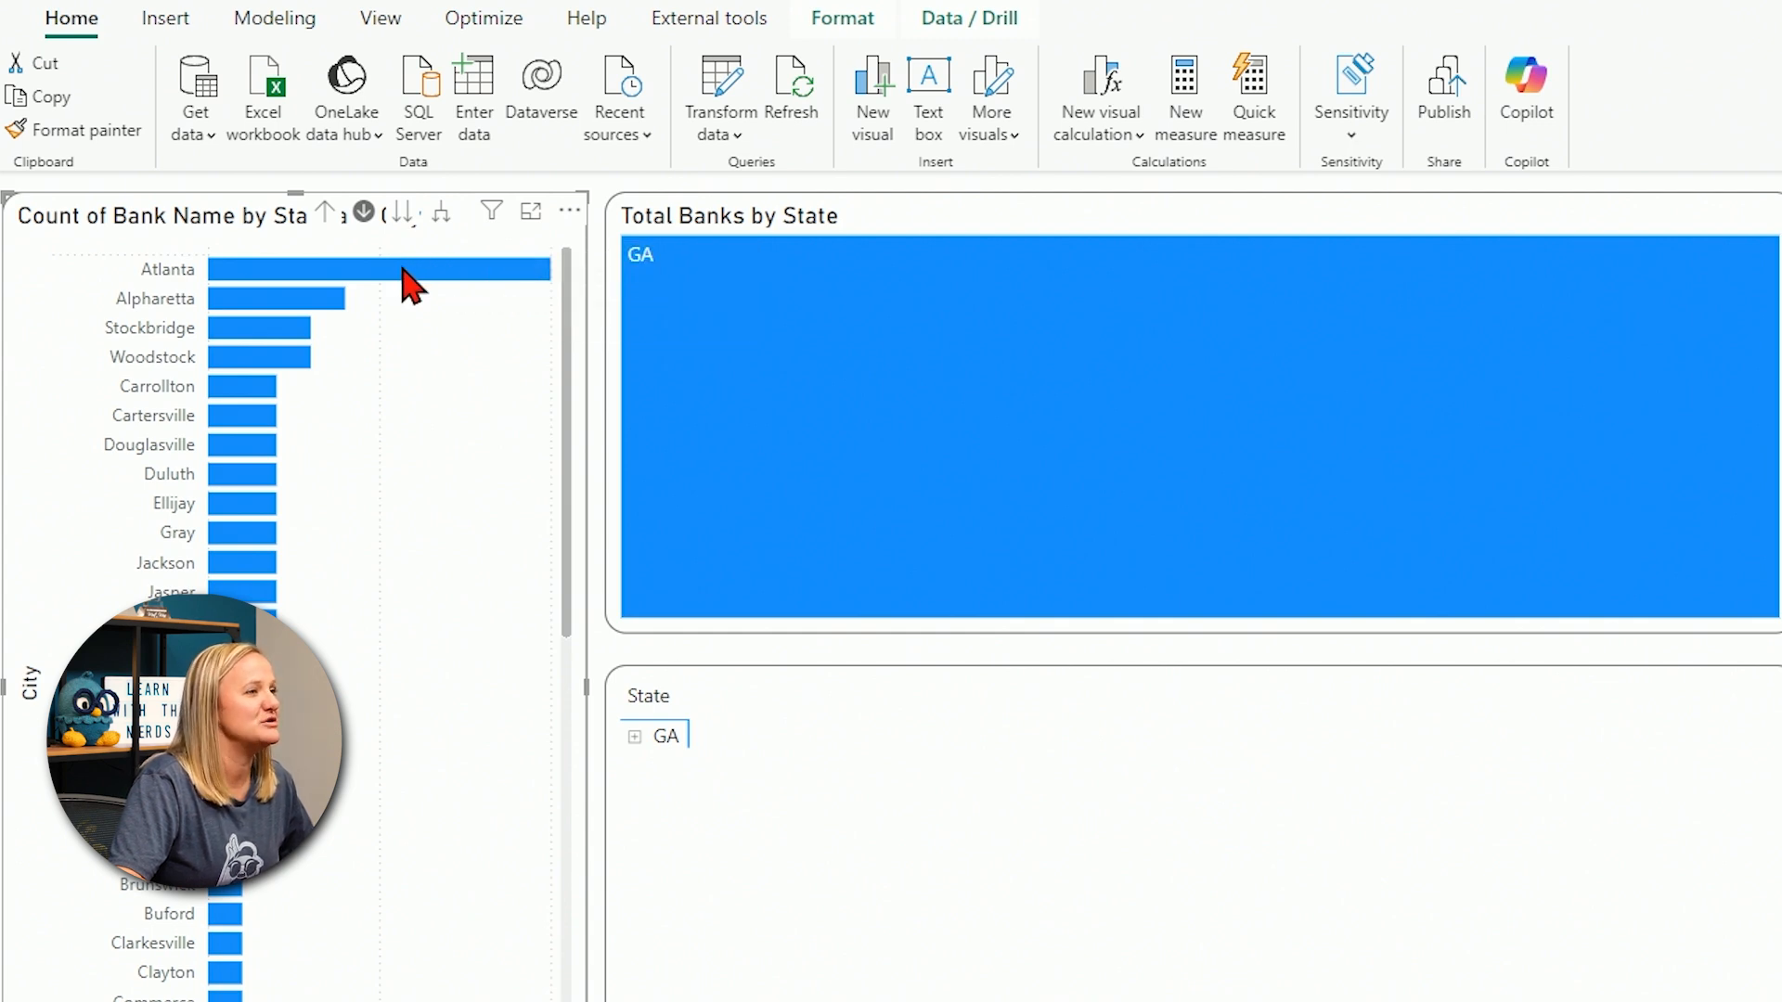
mouse_move(421, 269)
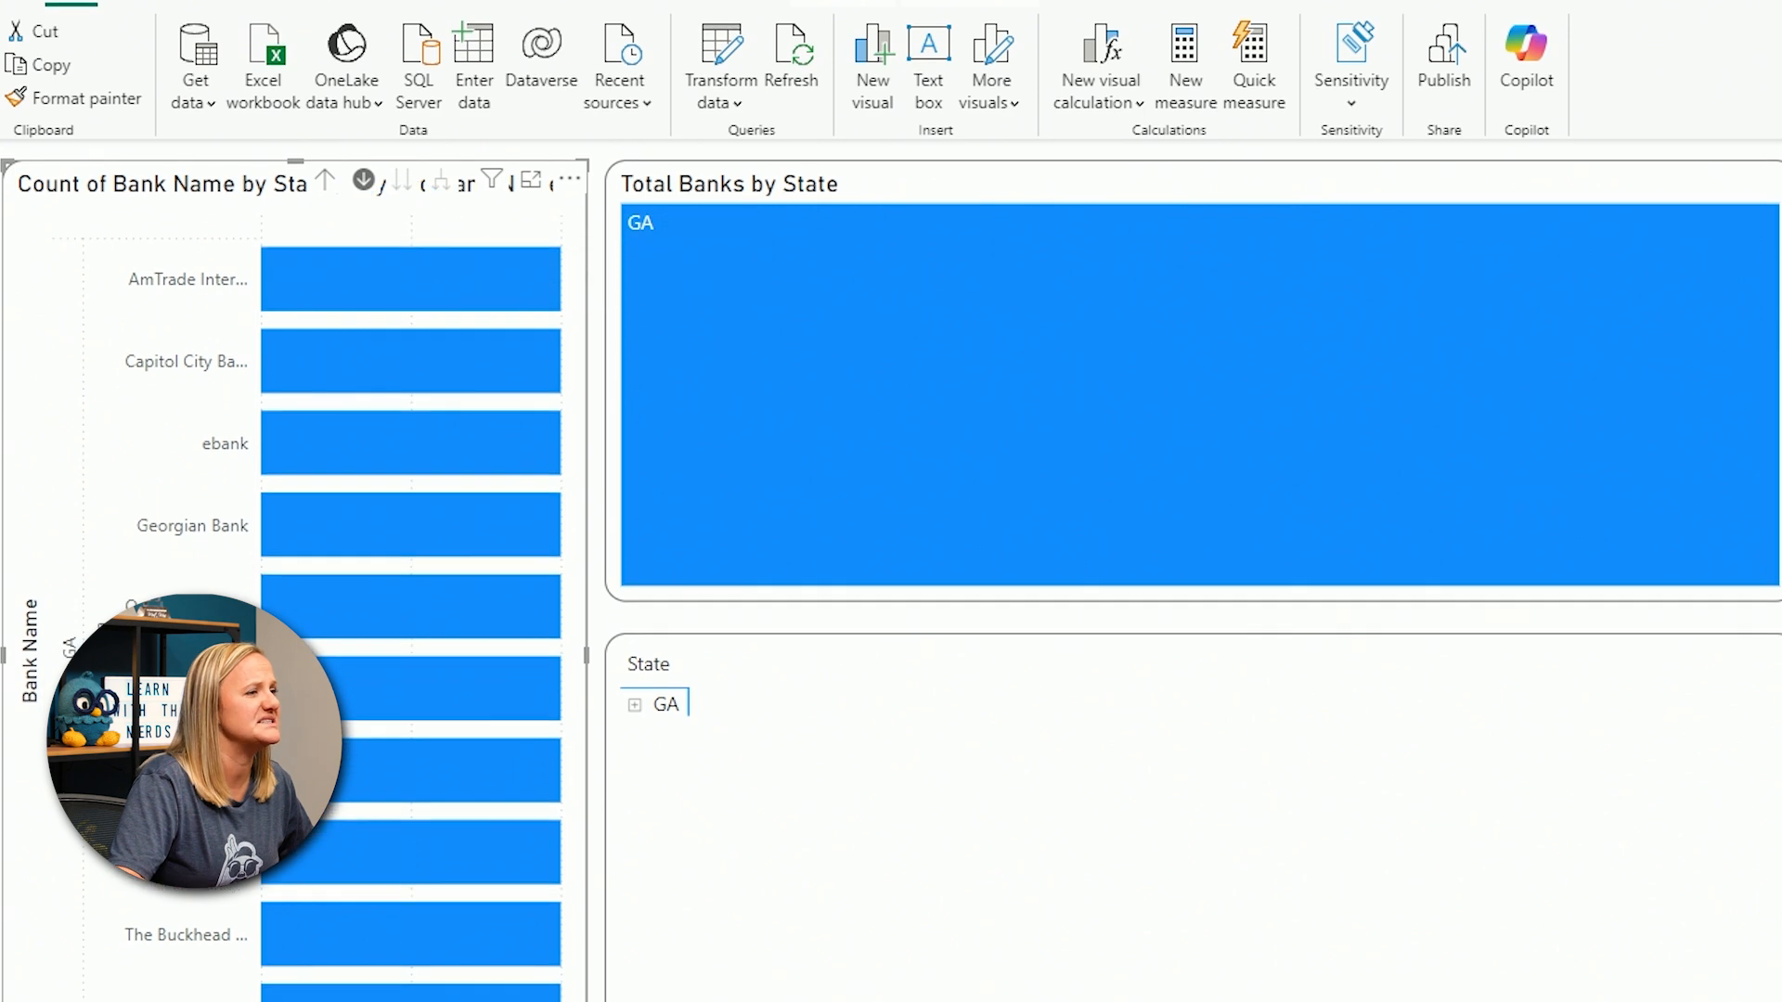
scroll(down, 3)
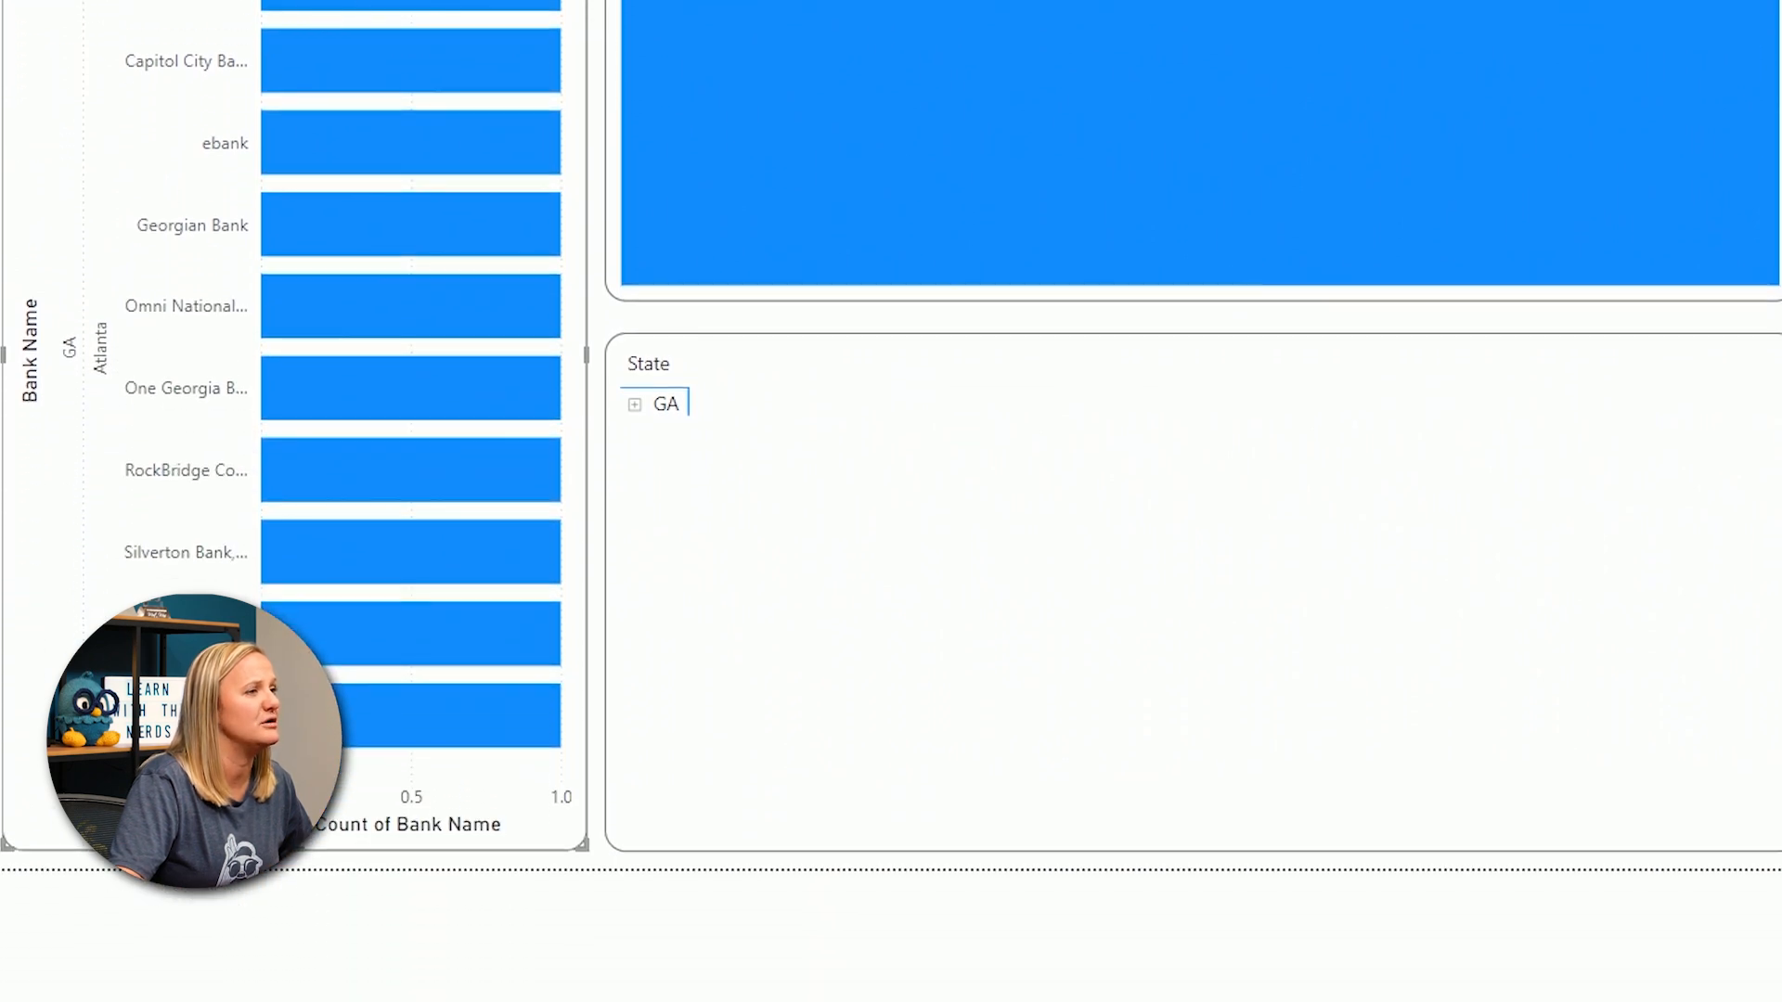
click(326, 216)
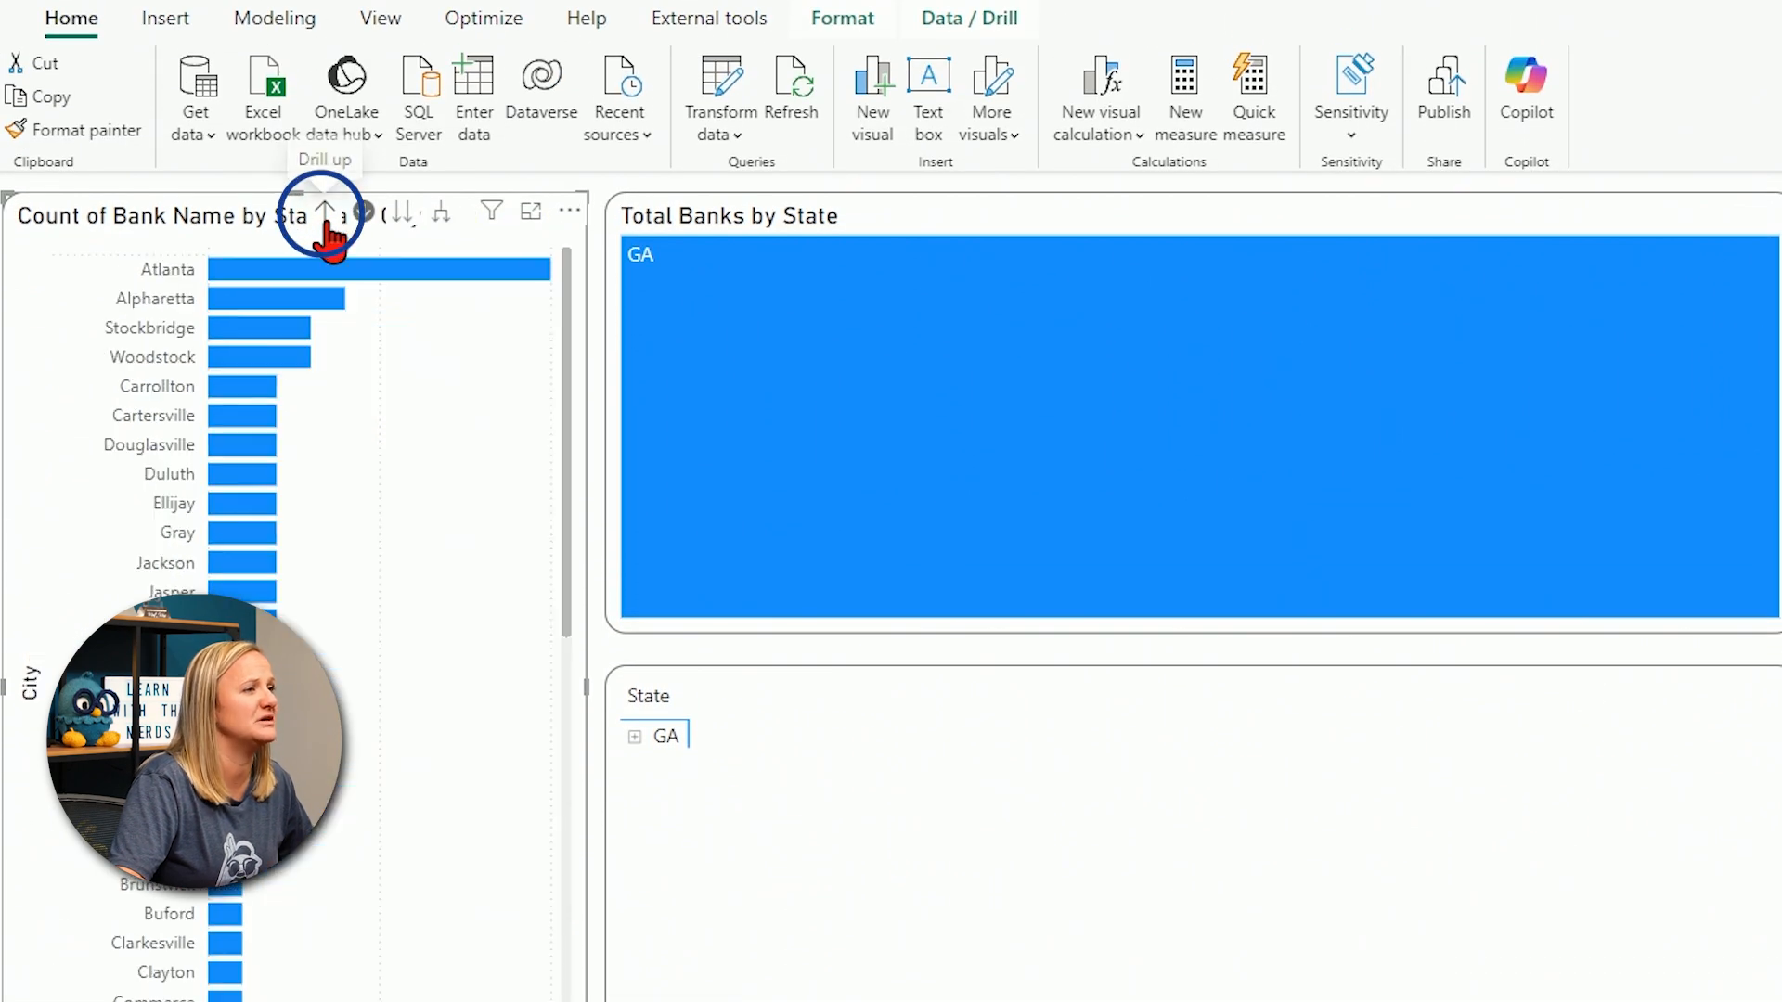
click(325, 213)
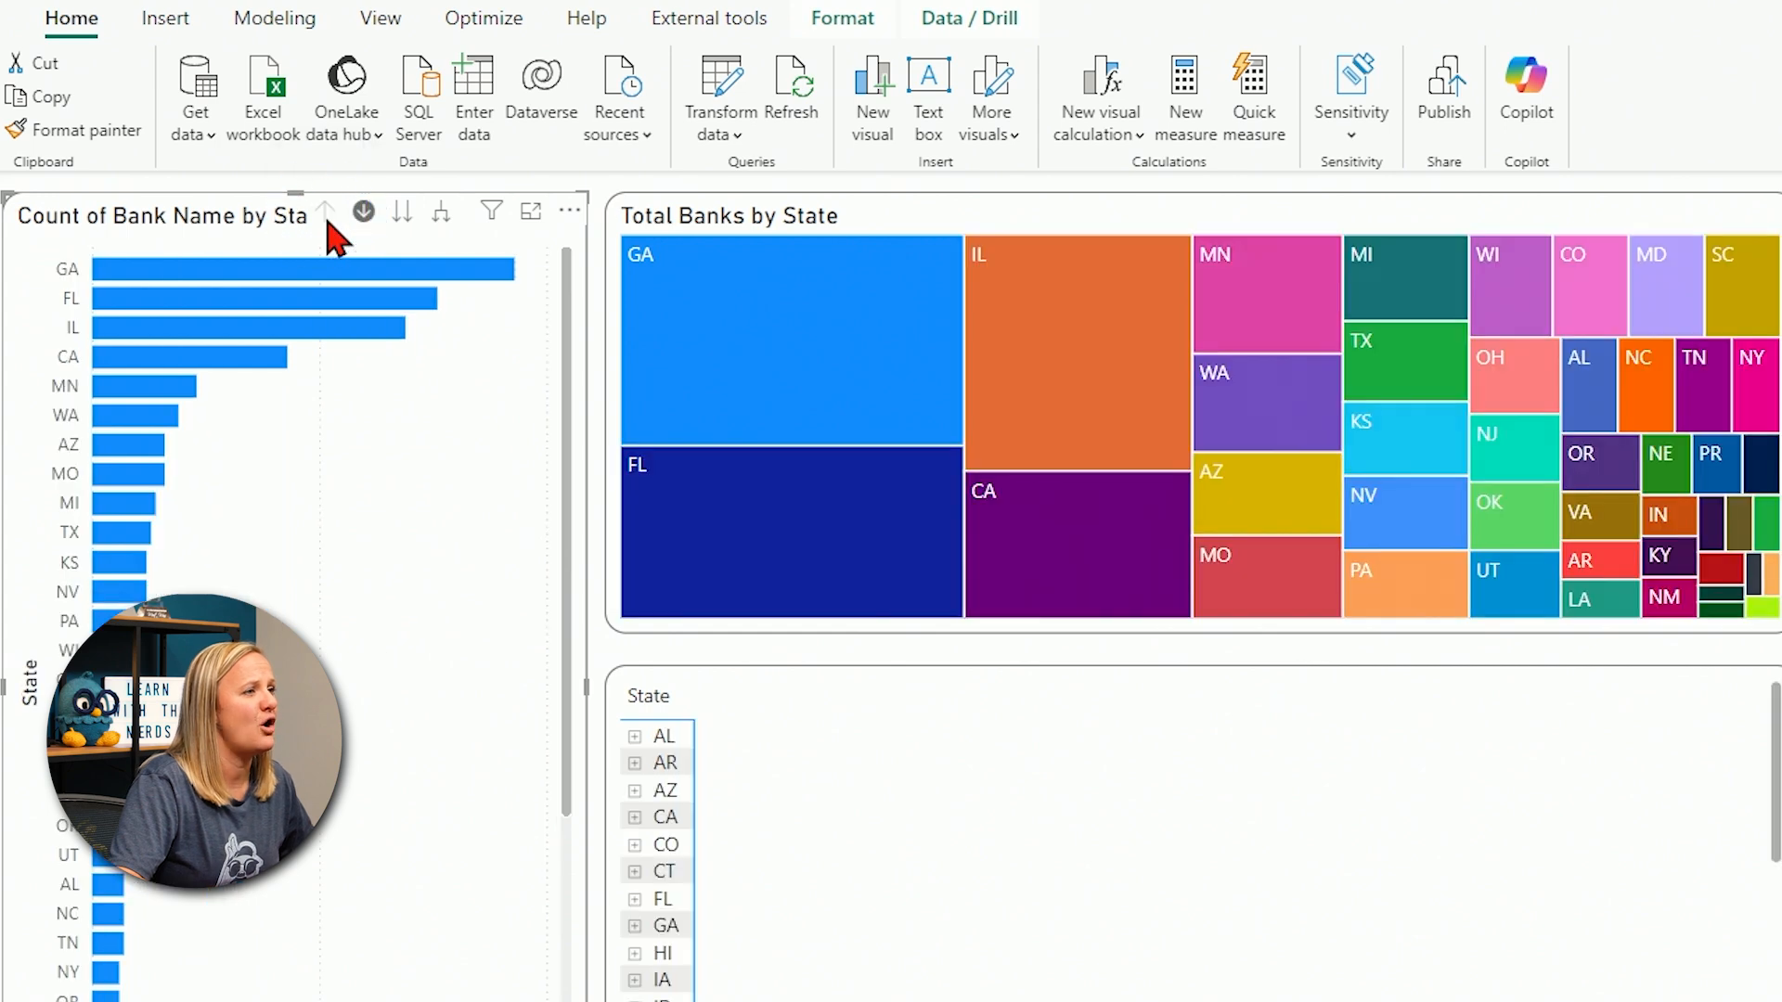
mouse_move(711, 278)
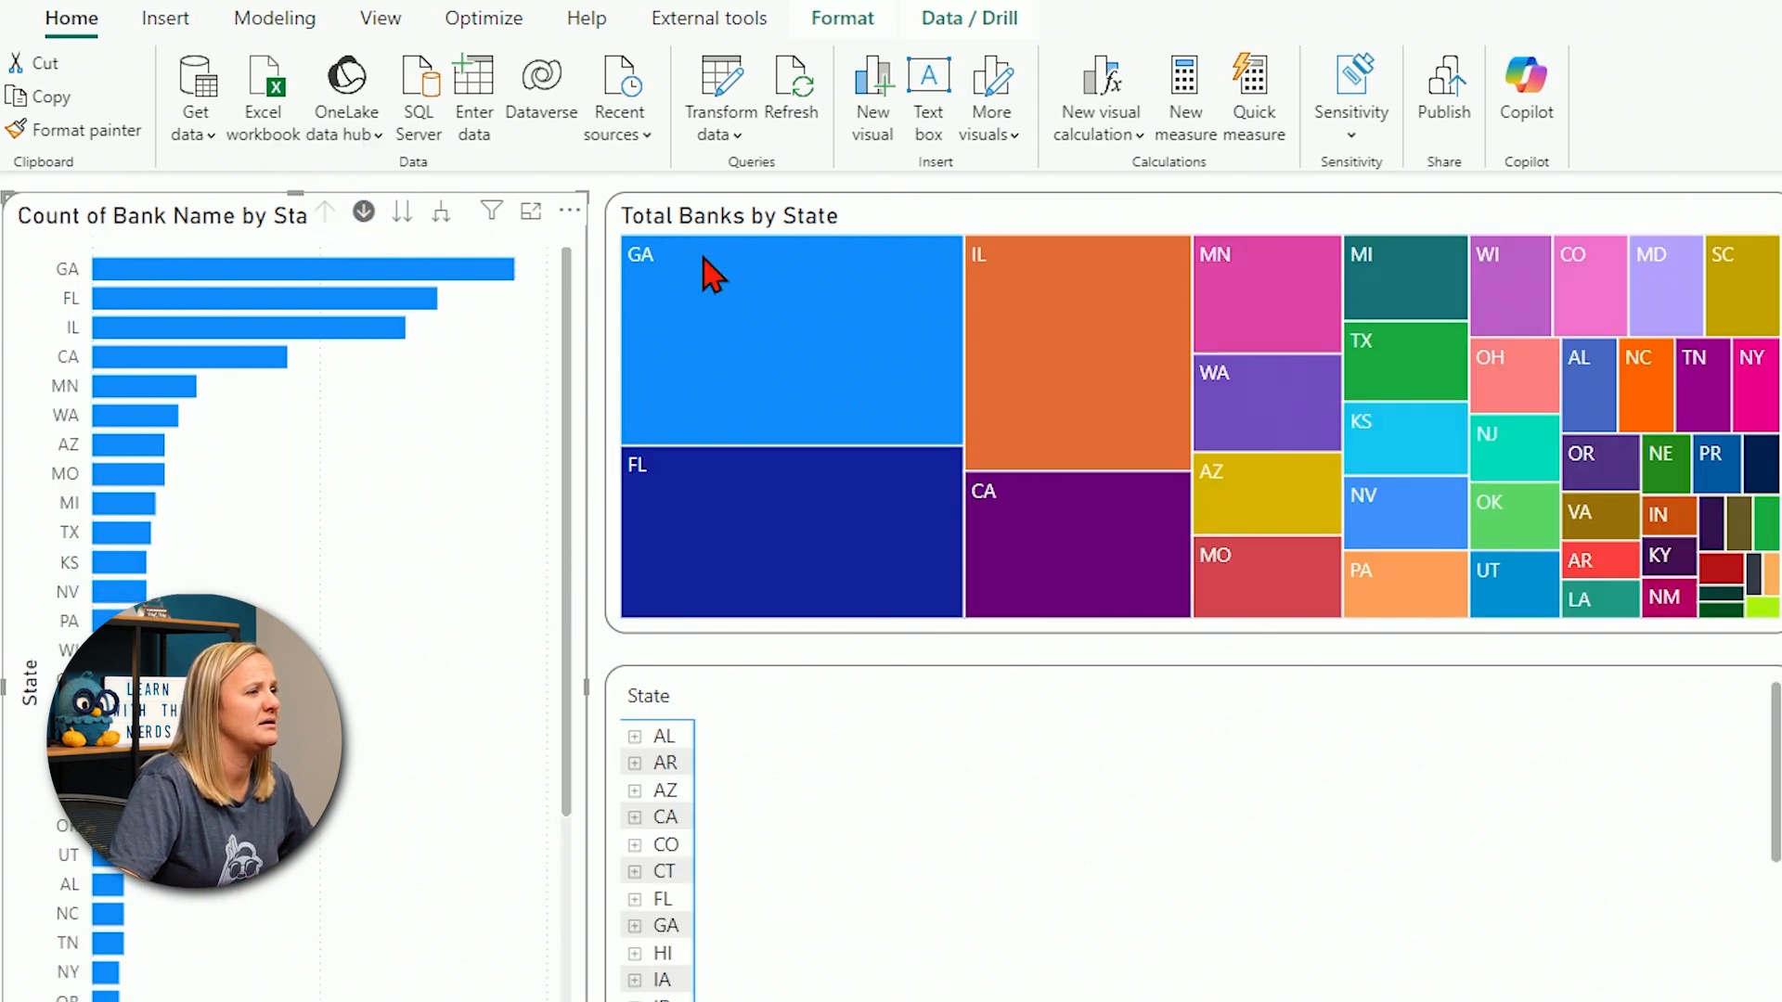
mouse_move(949, 227)
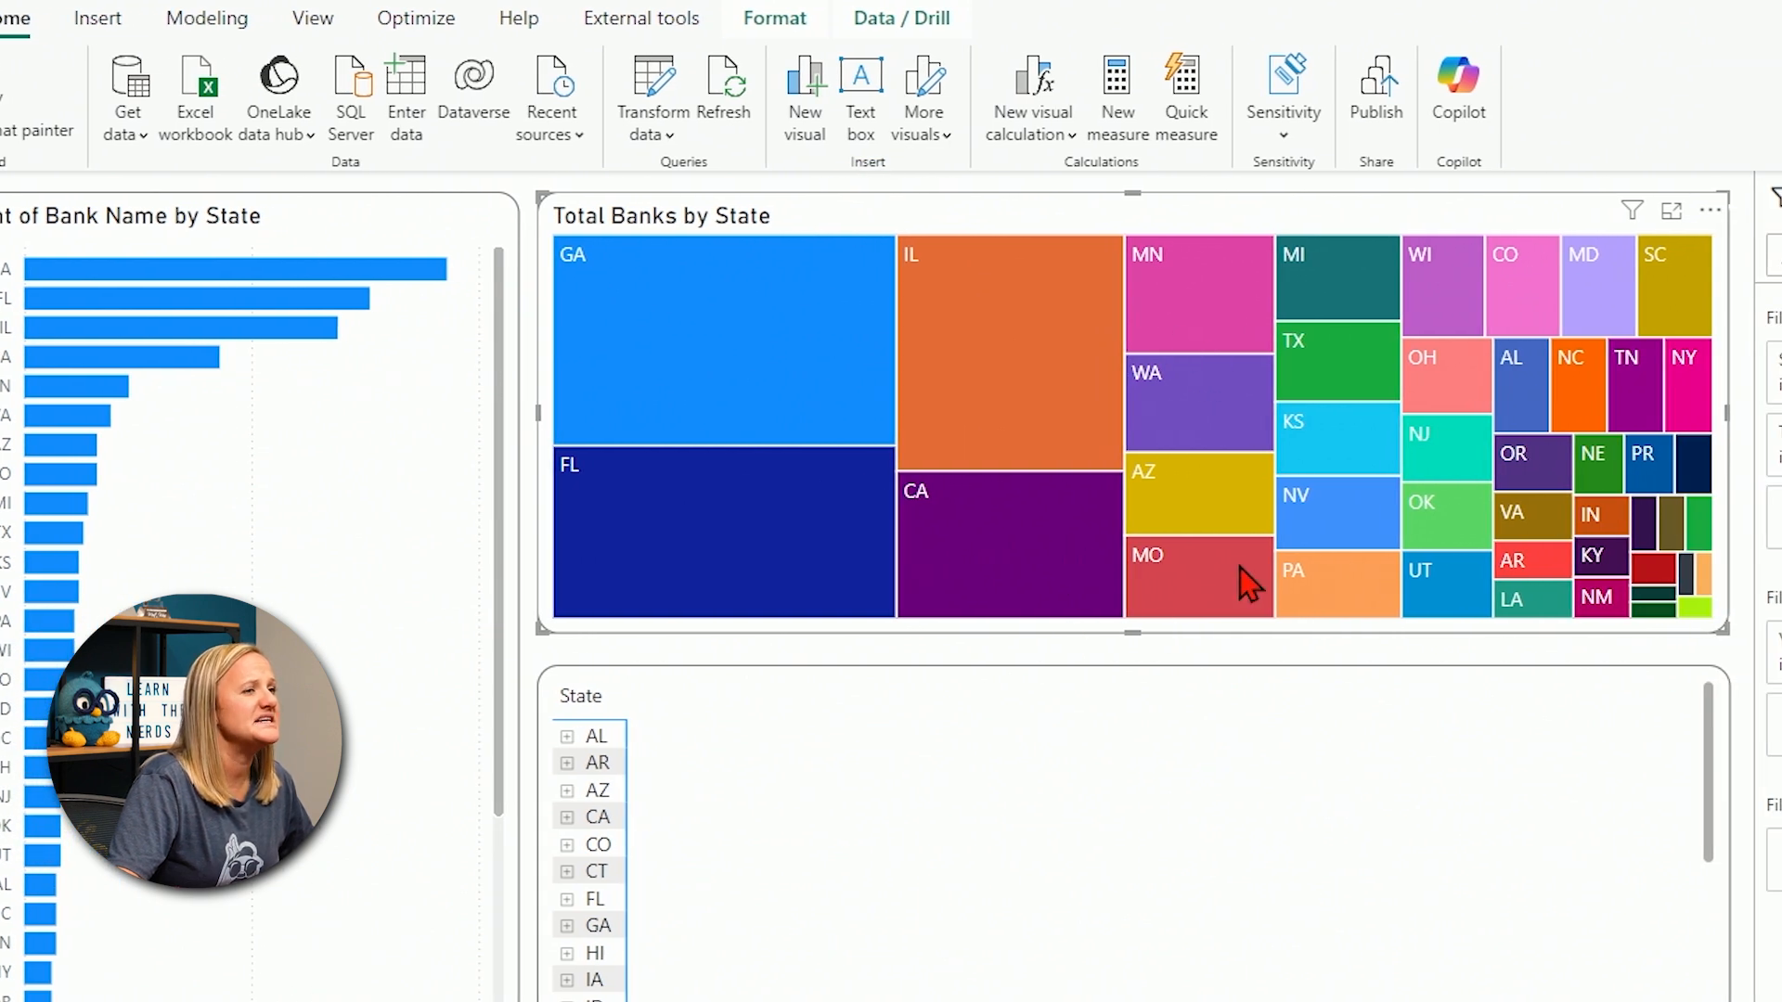
mouse_move(1199, 574)
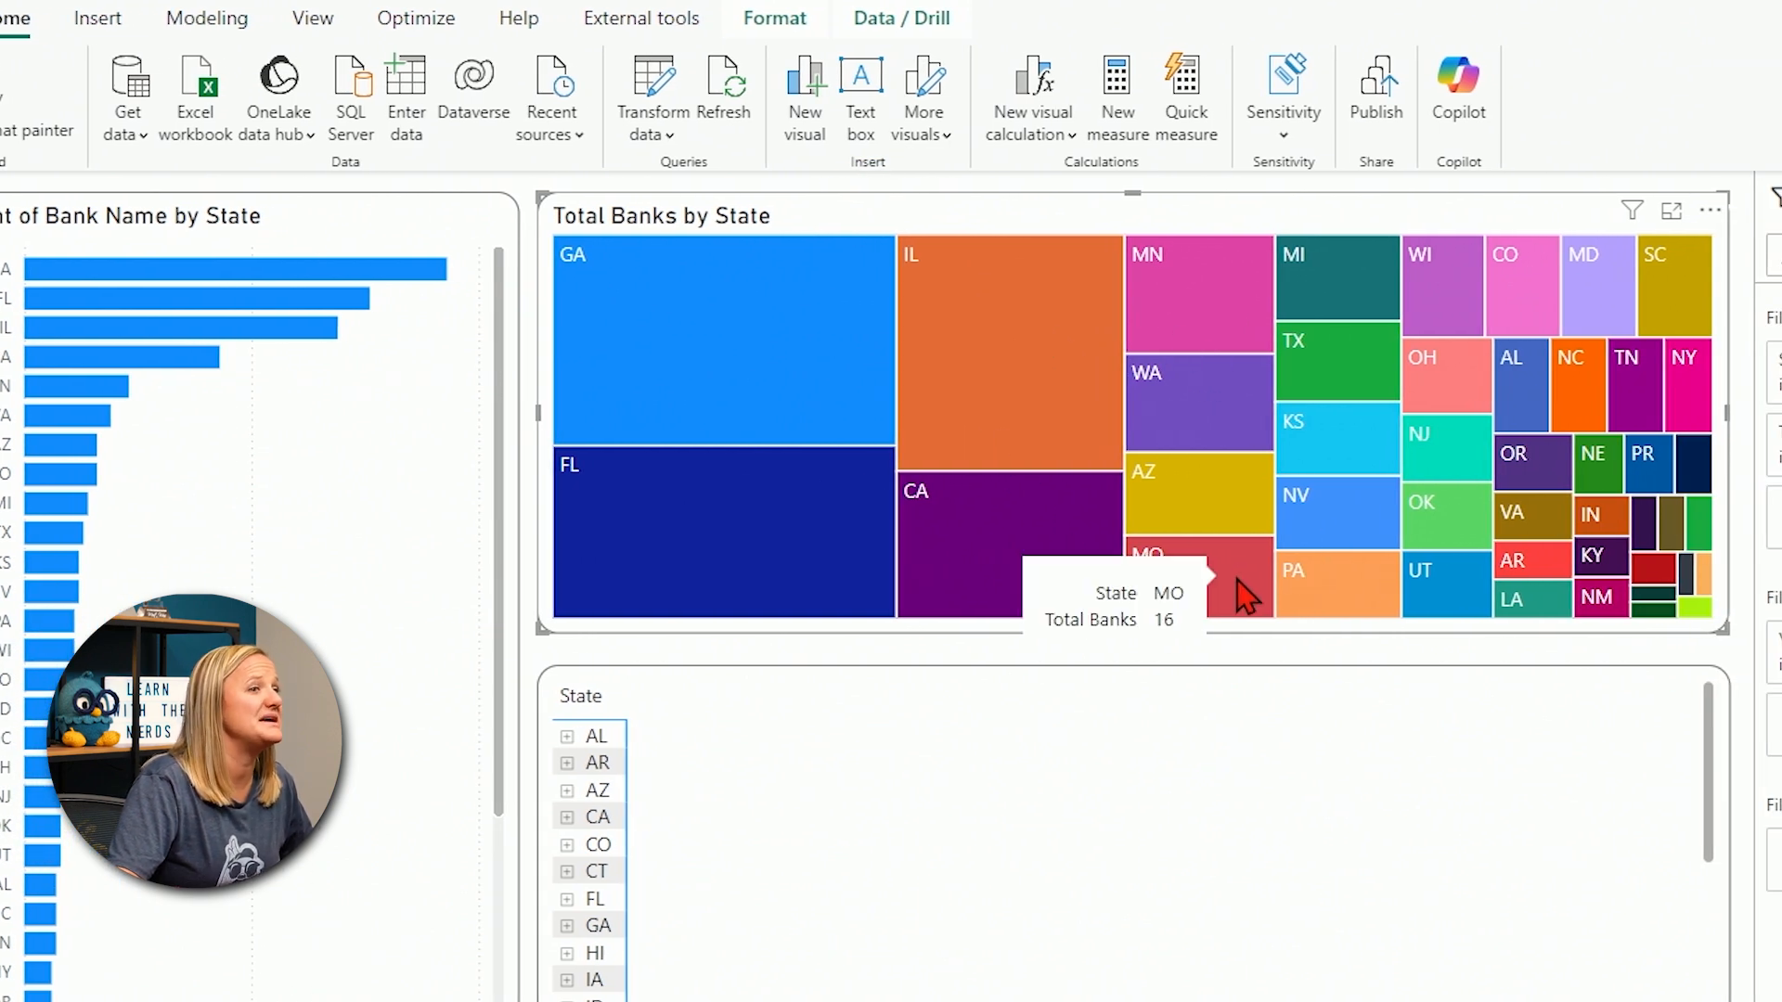
mouse_move(1693, 568)
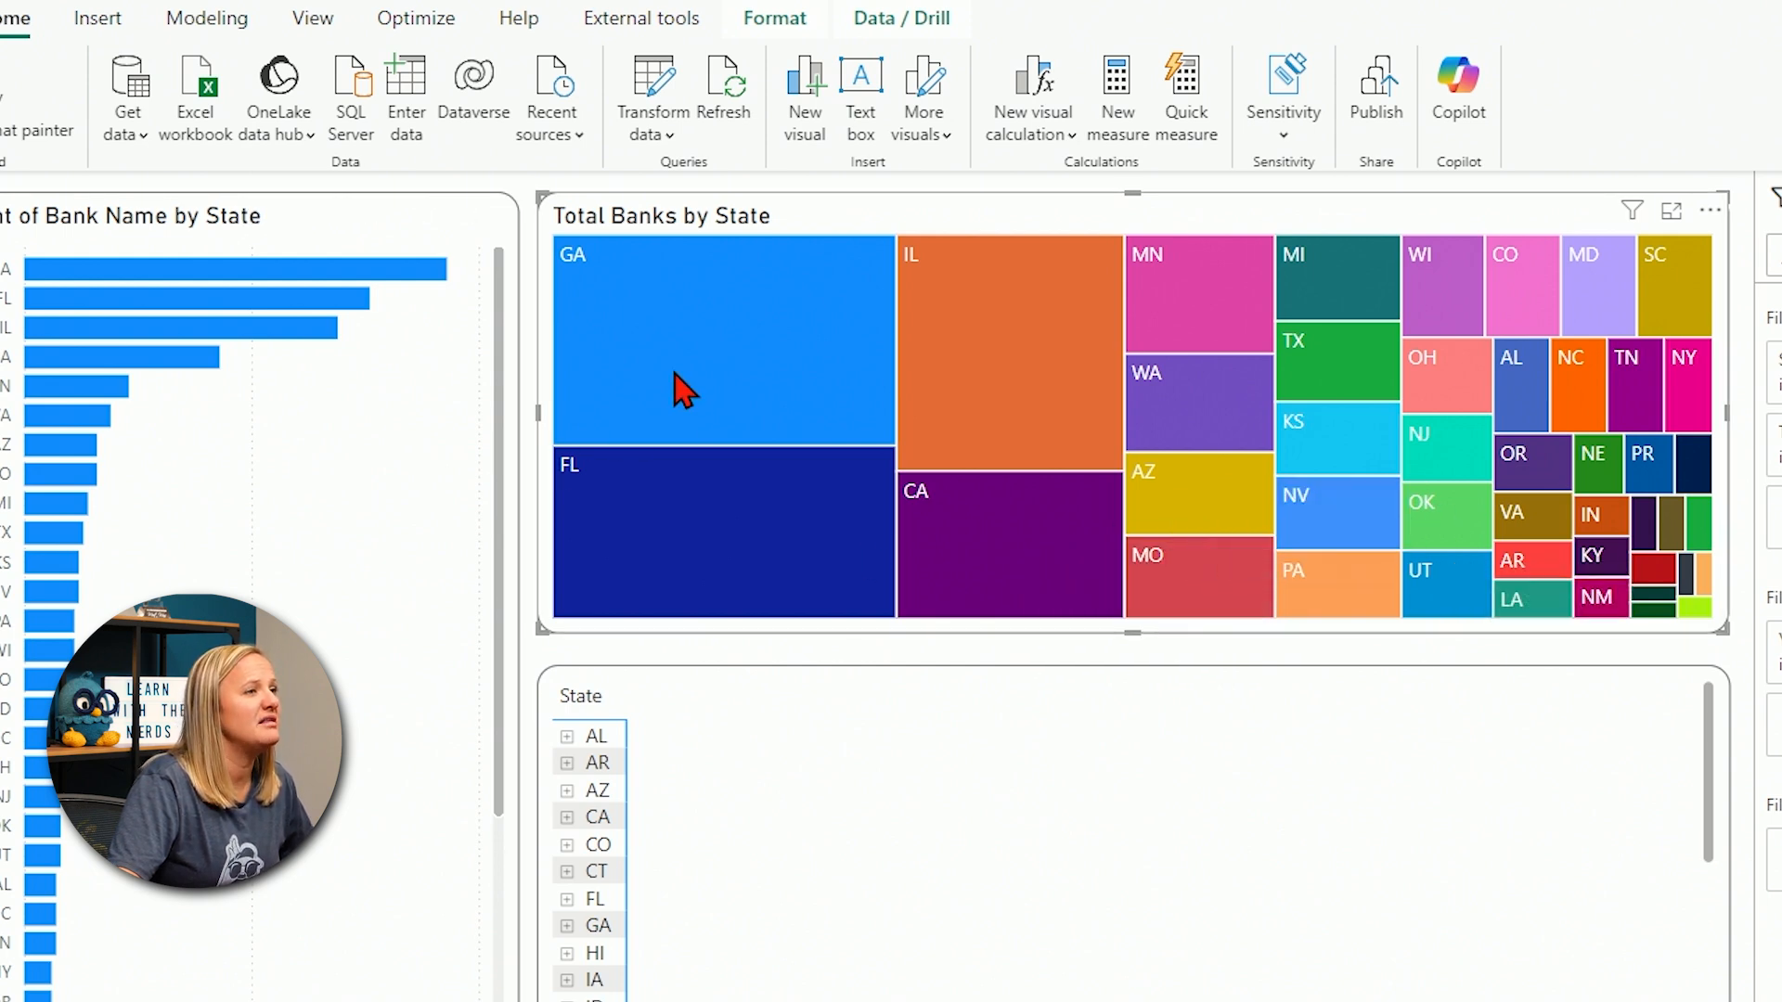
mouse_move(728, 353)
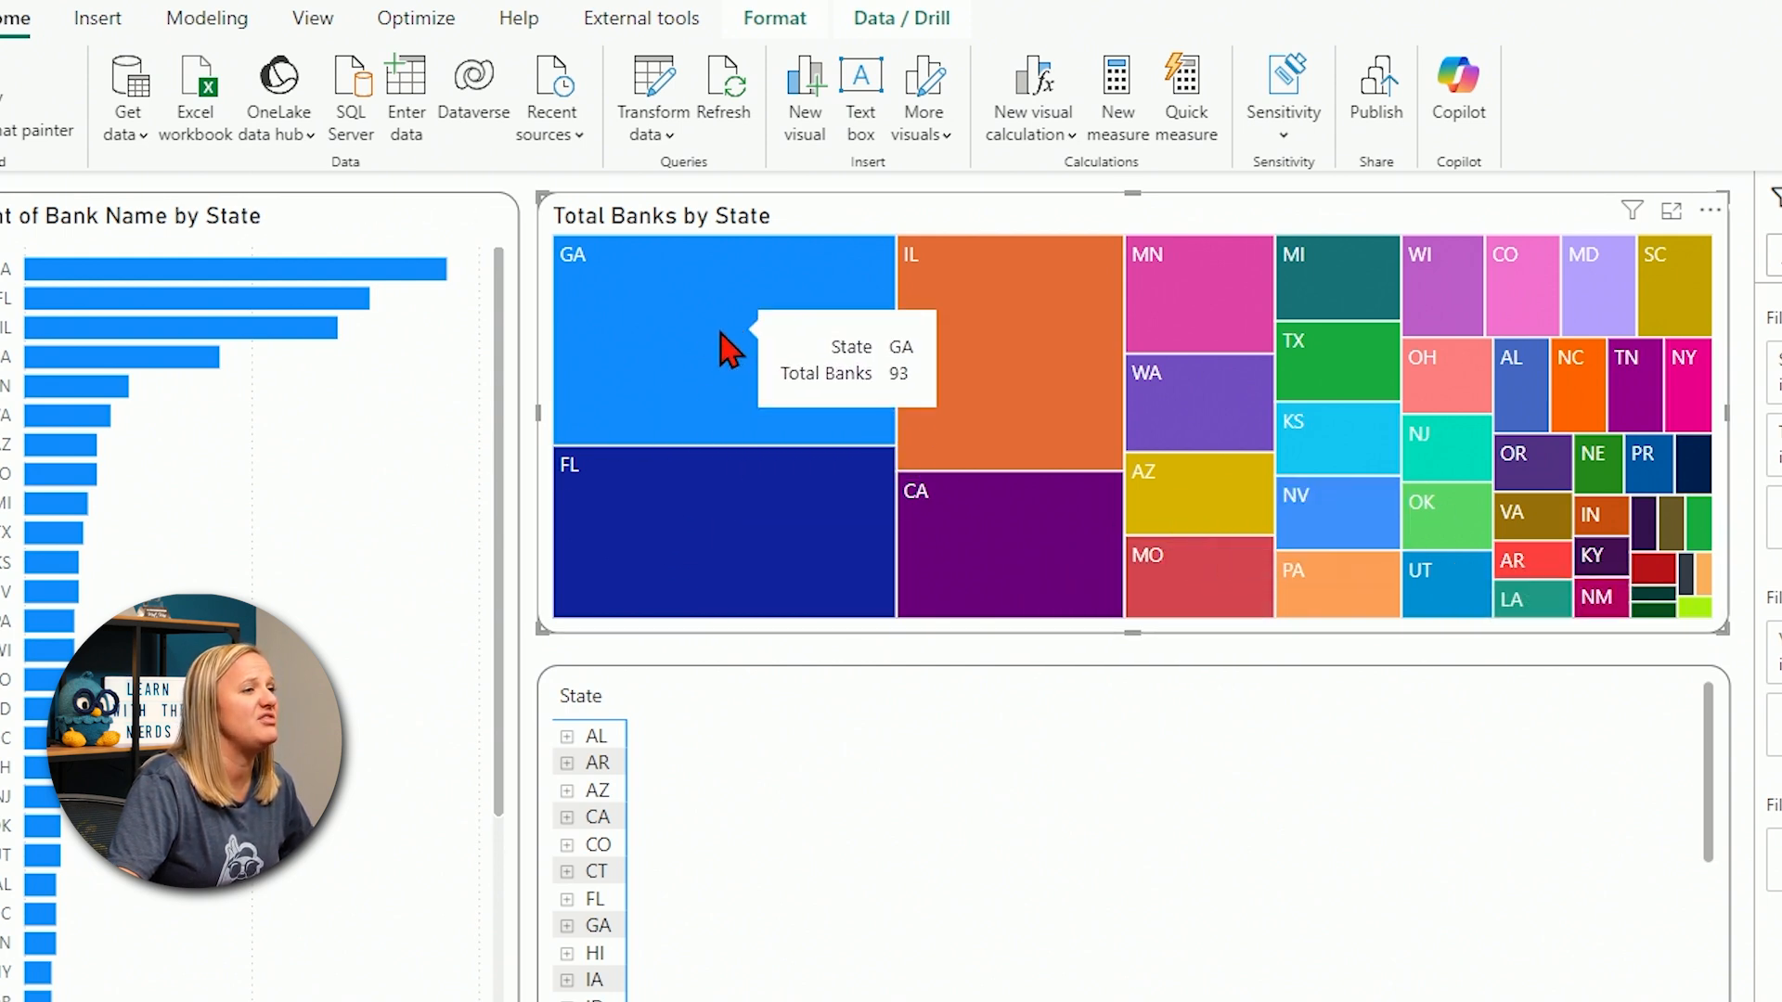
mouse_move(963, 577)
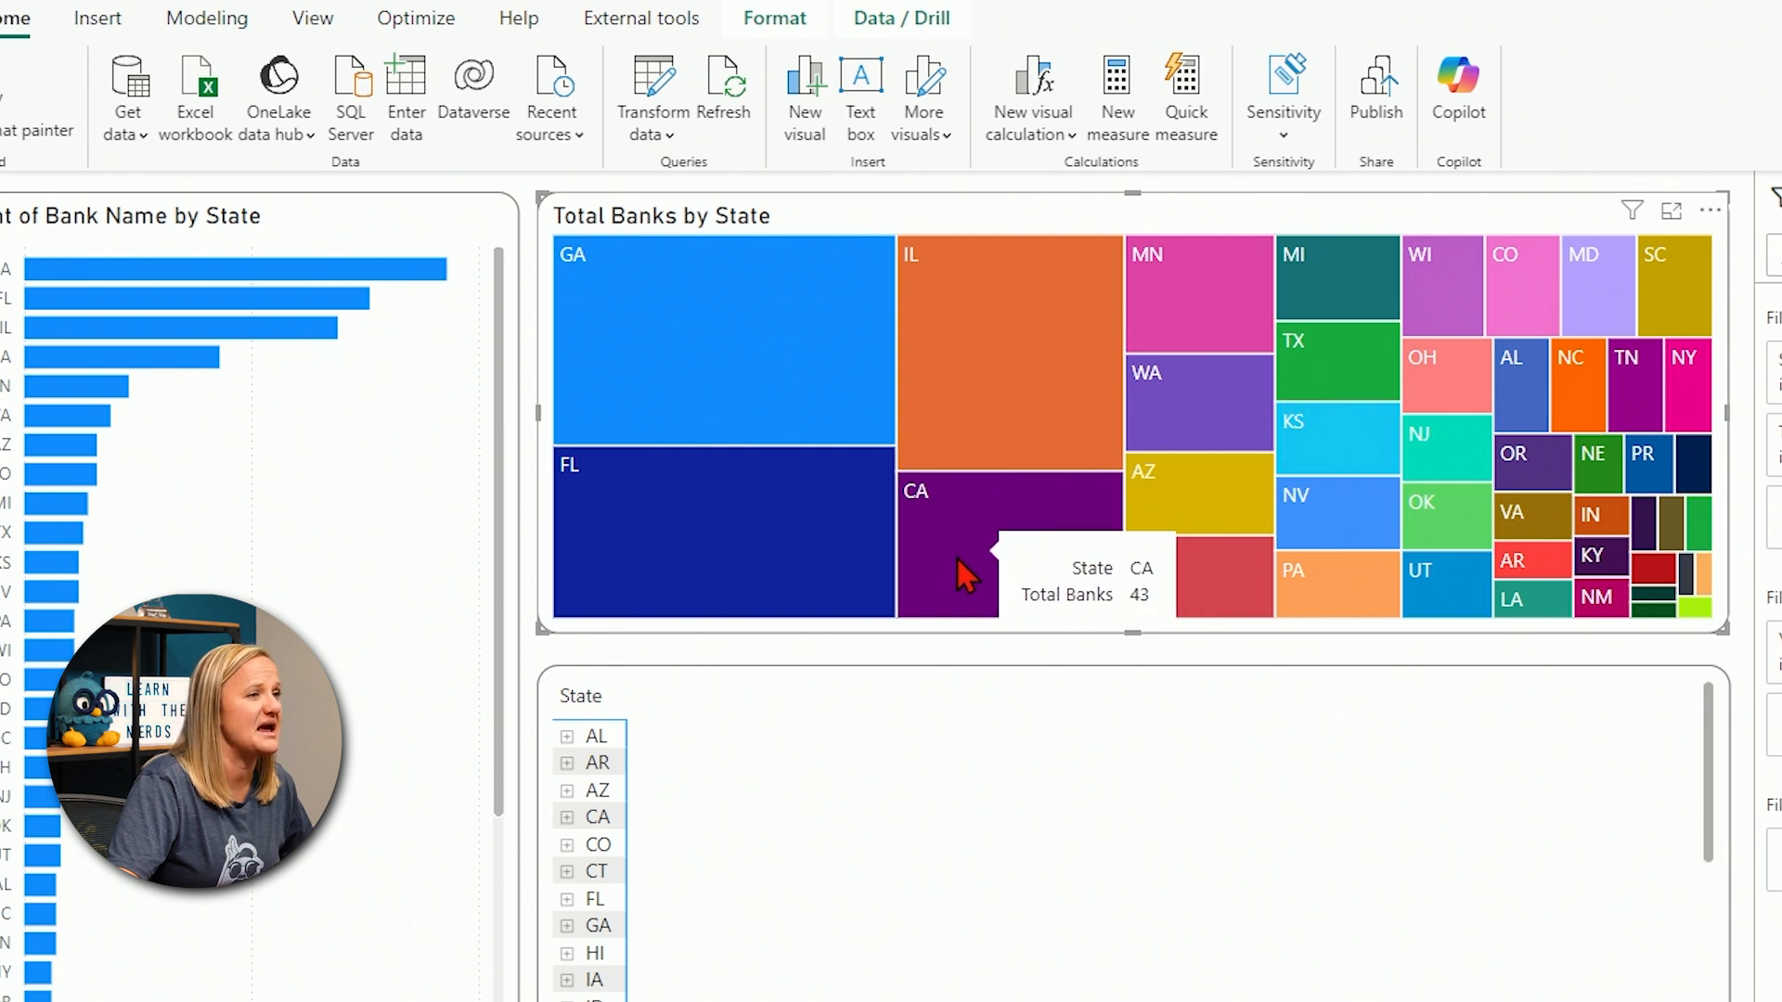
mouse_move(1002, 549)
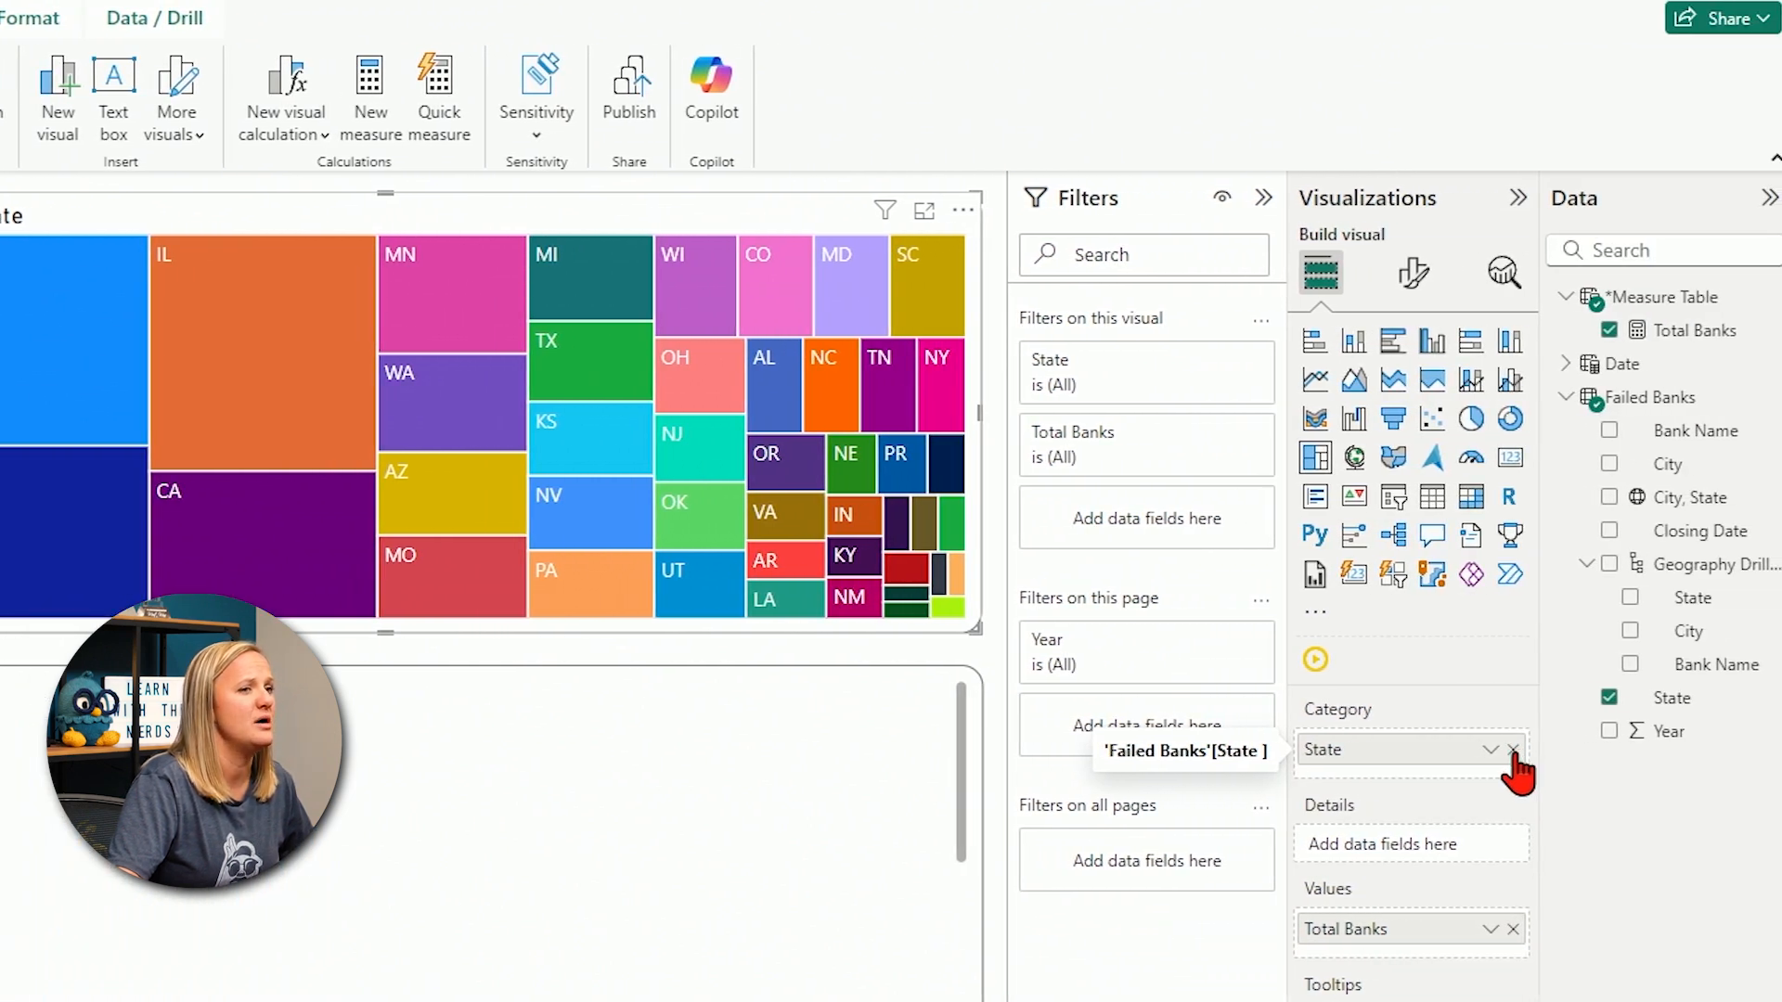
- Remove State from the treemap's Category so the Geography Drilldown hierarchy can group it
click(1513, 748)
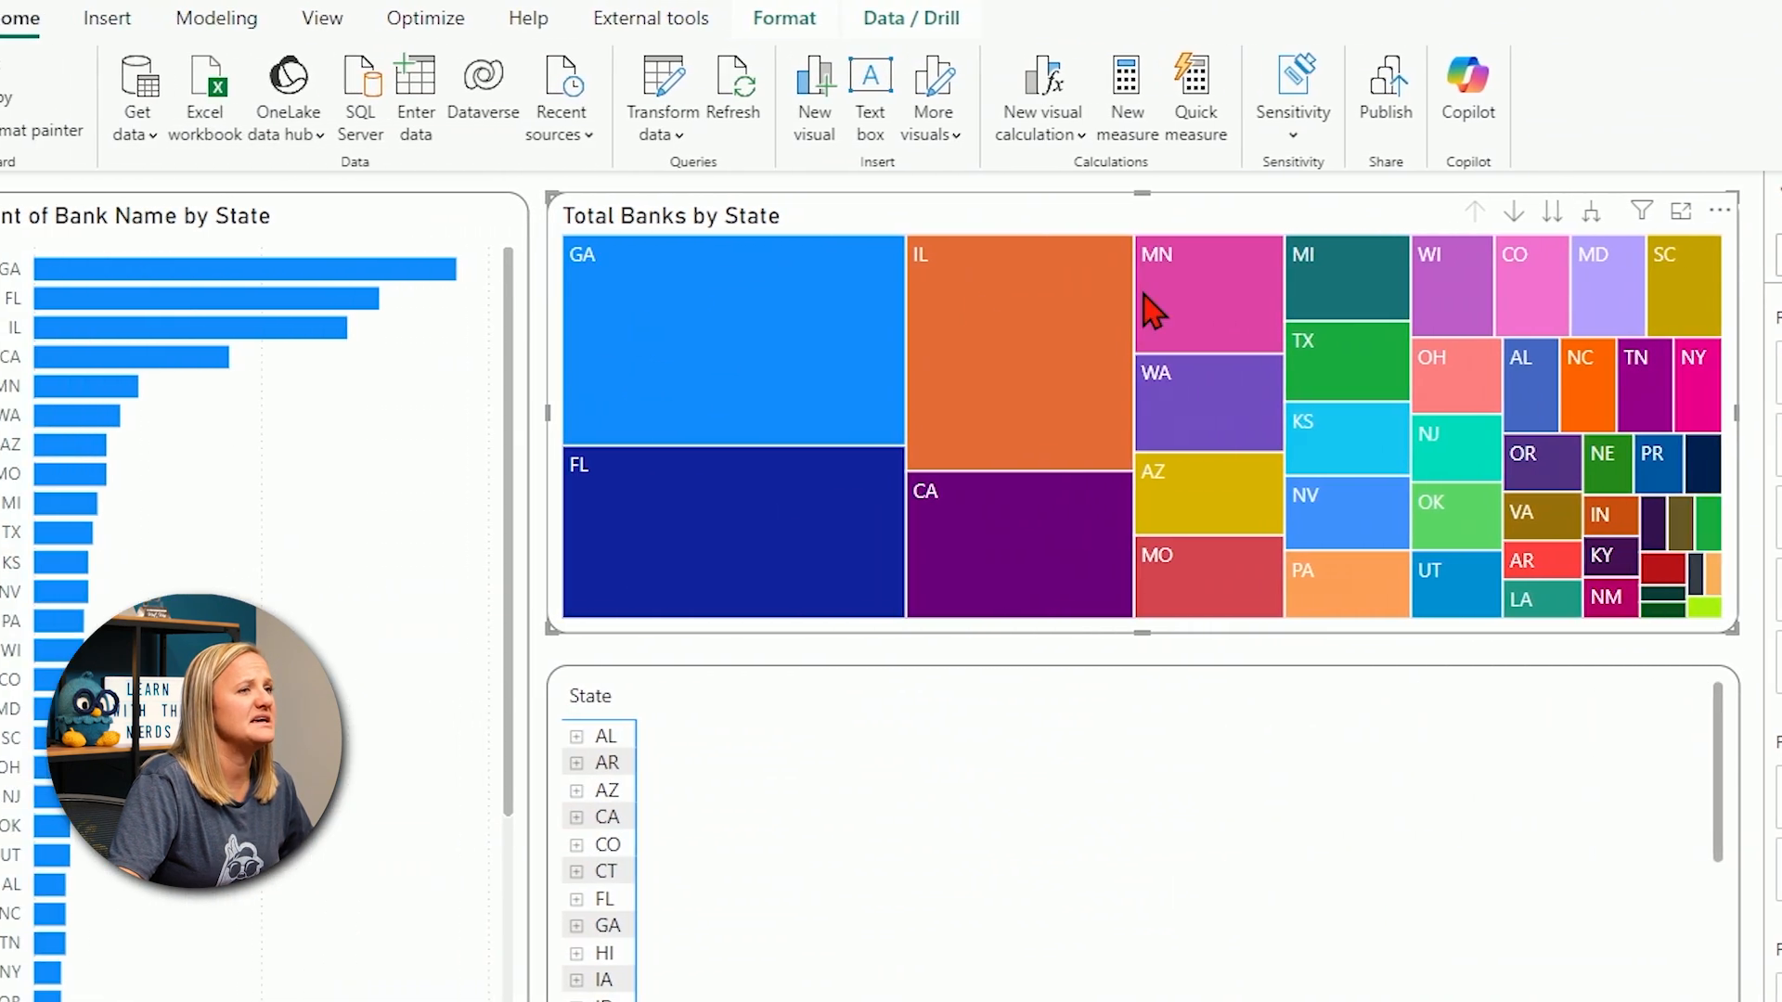
mouse_move(1531, 211)
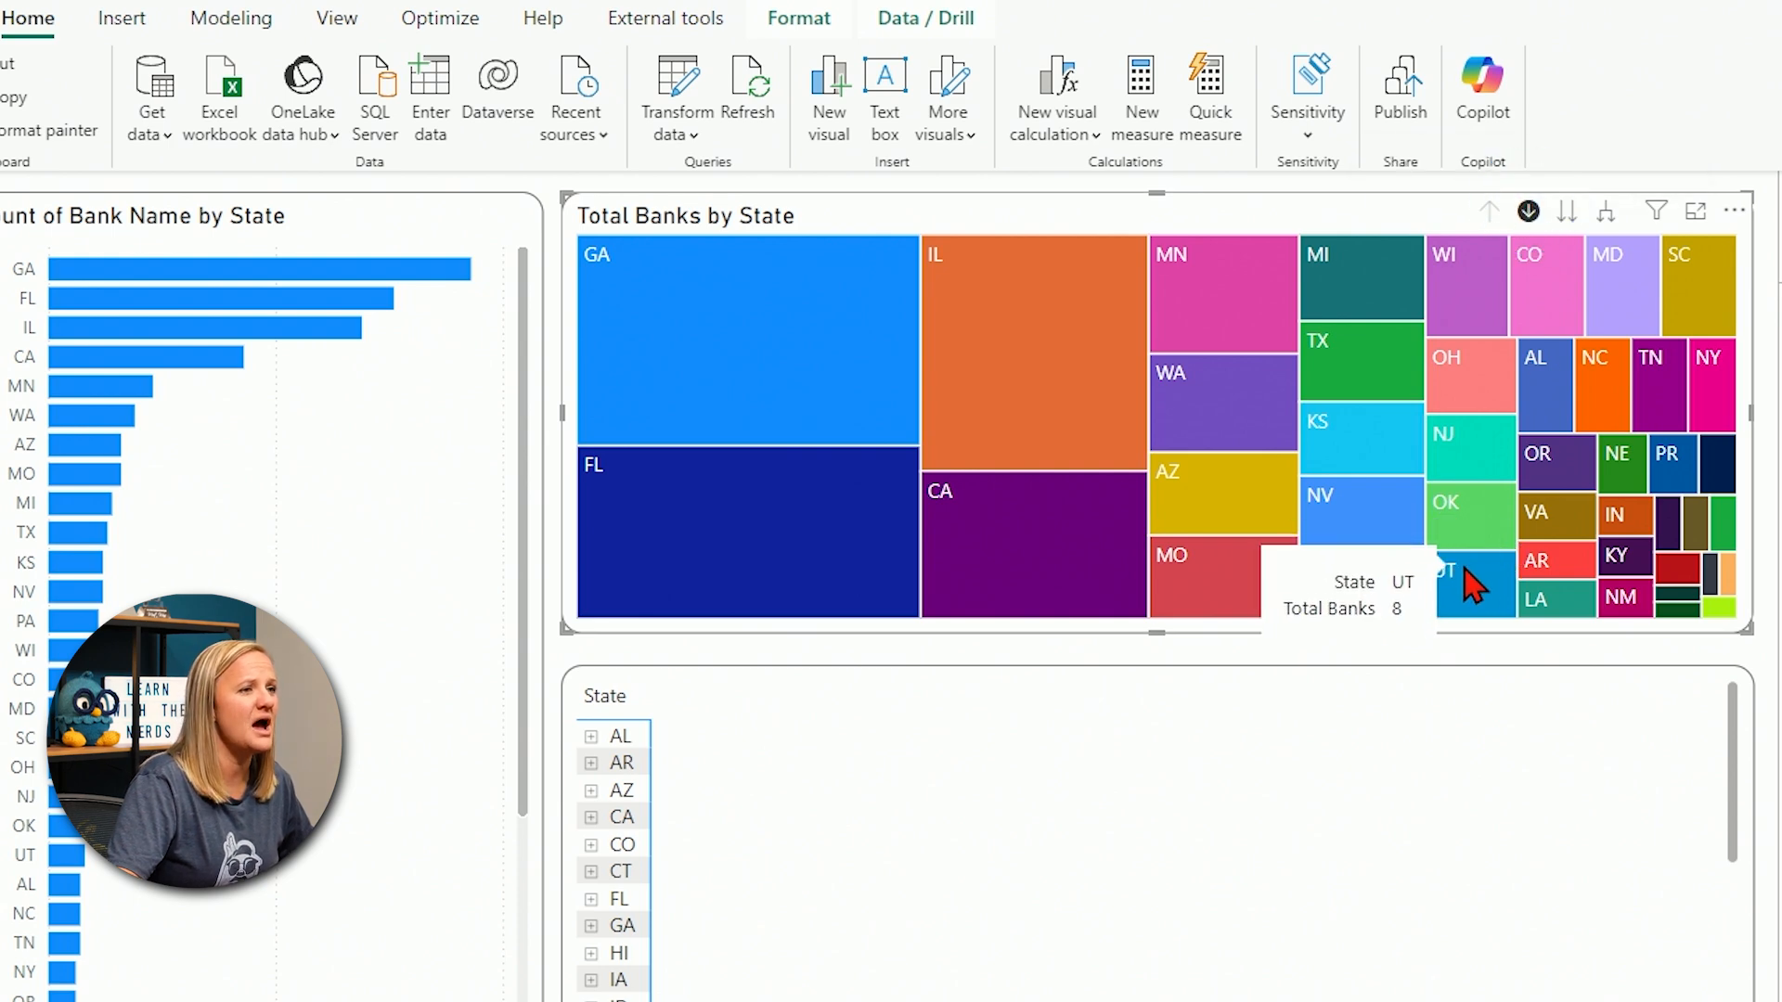
mouse_move(1348, 386)
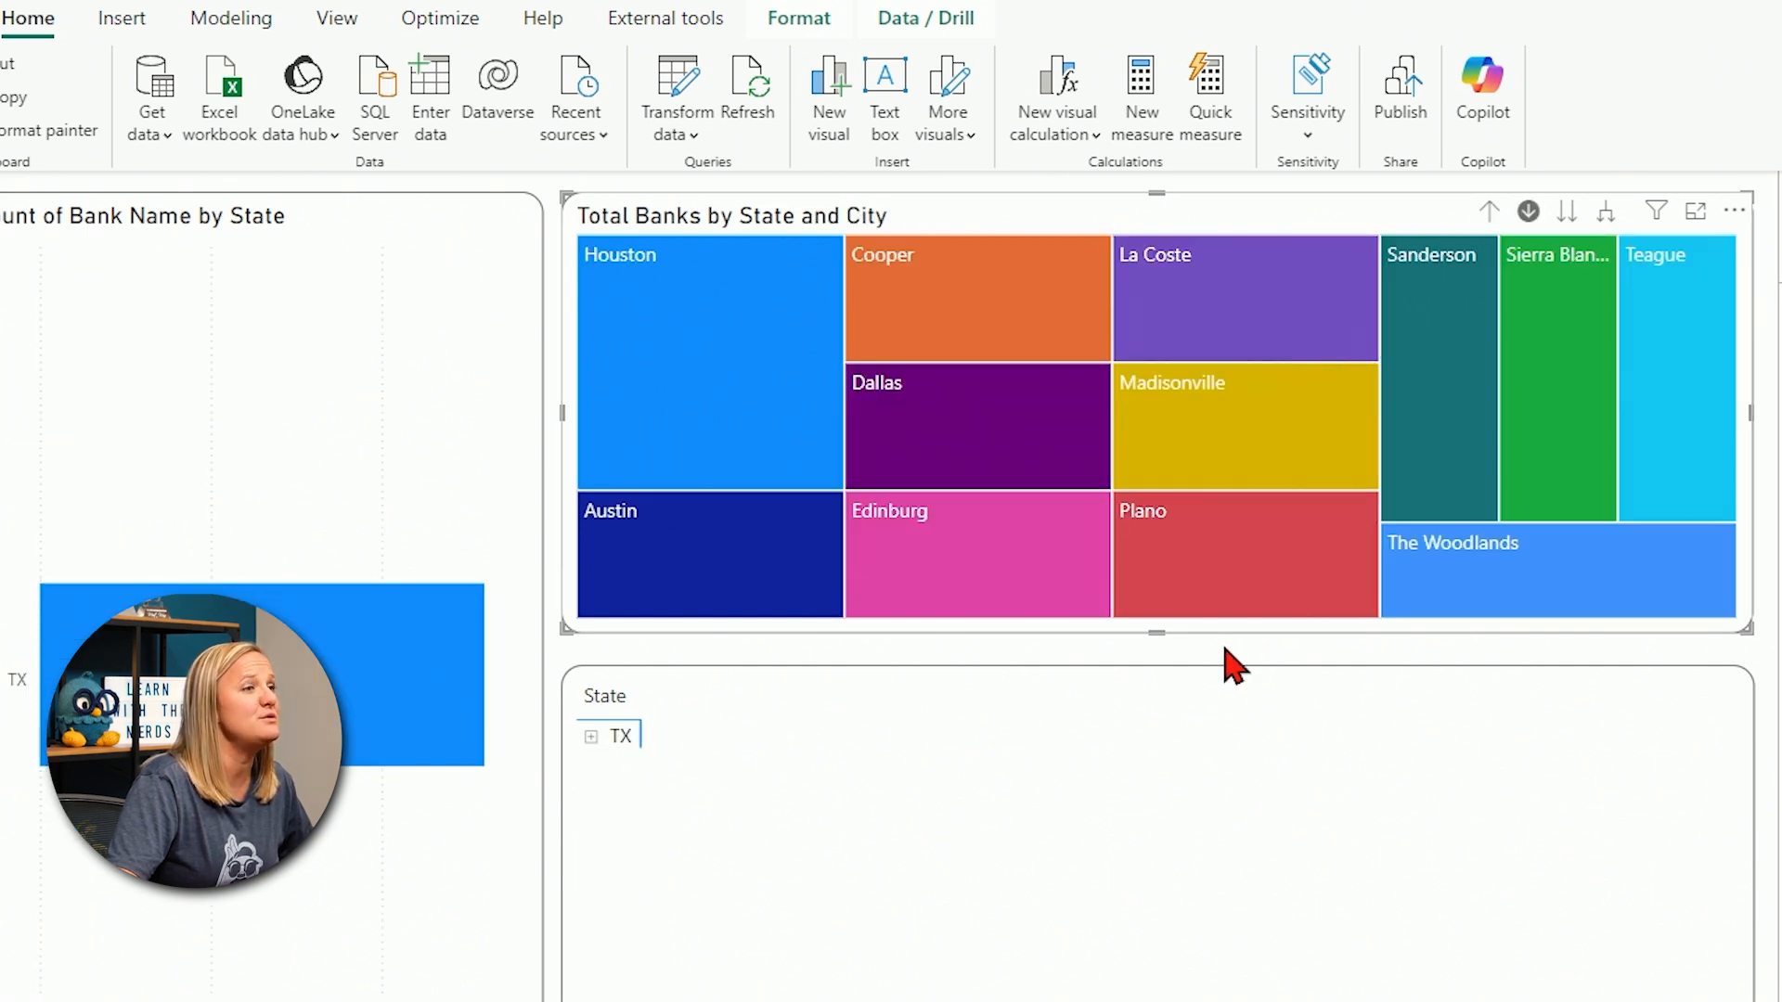
mouse_move(682, 365)
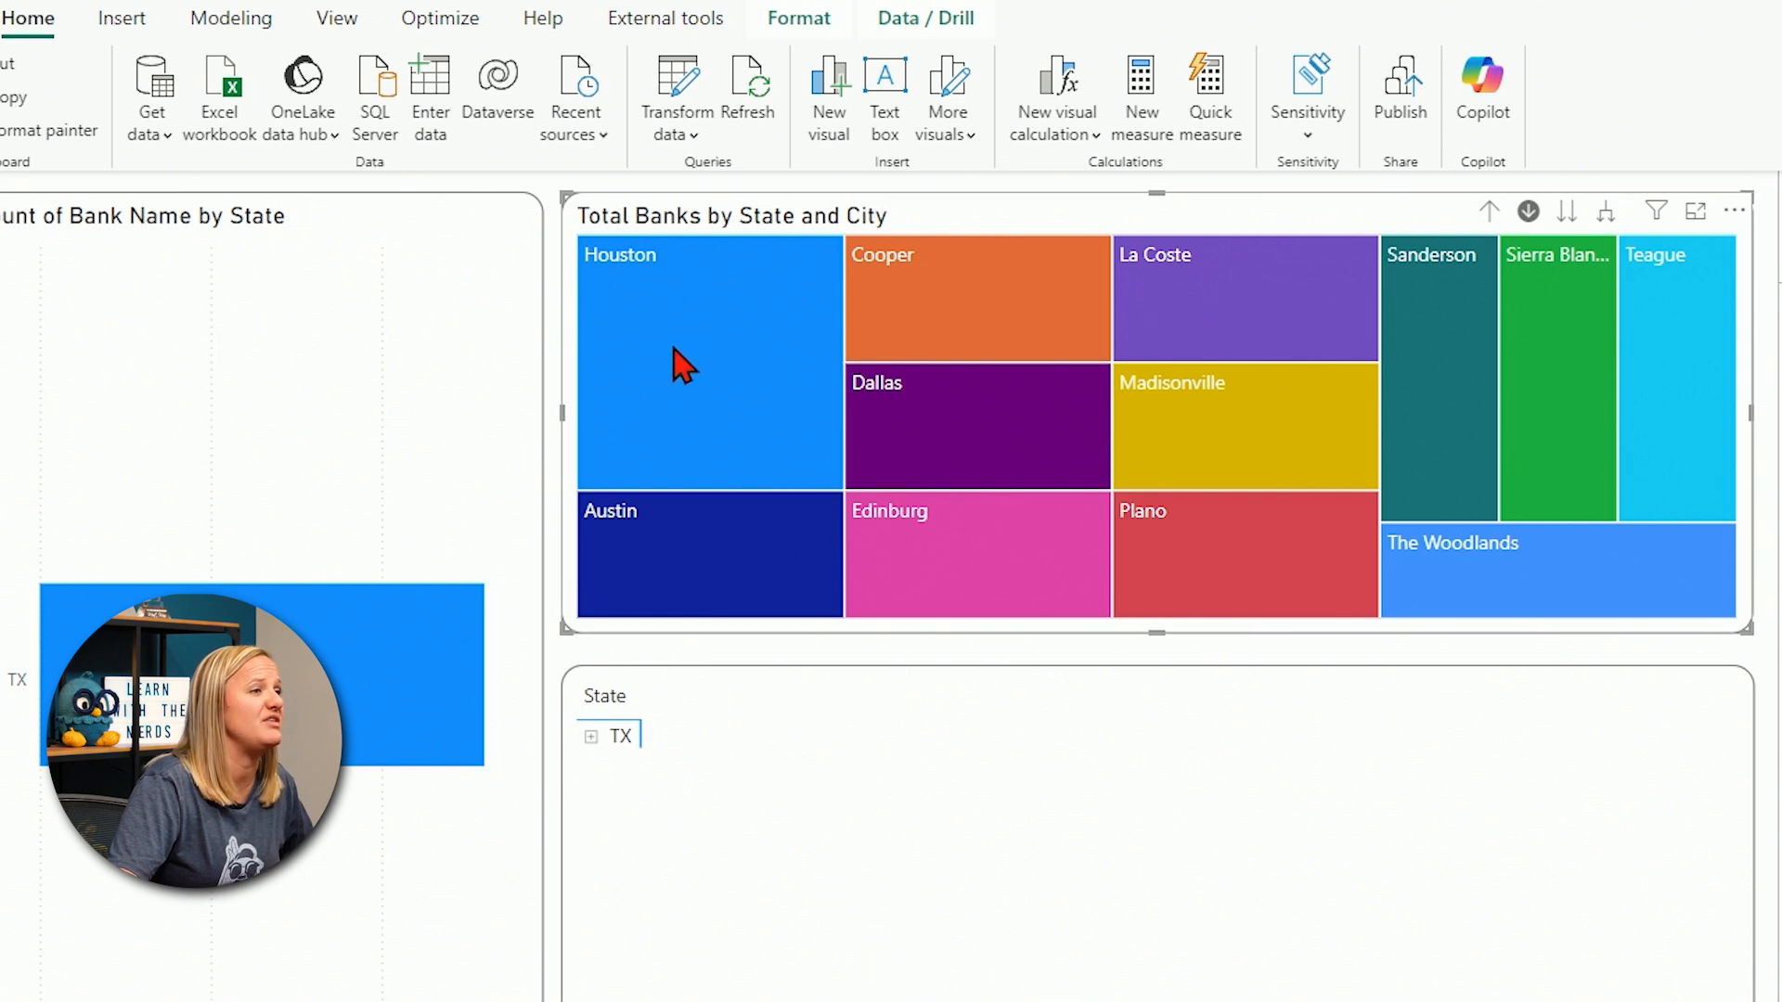
mouse_move(676, 364)
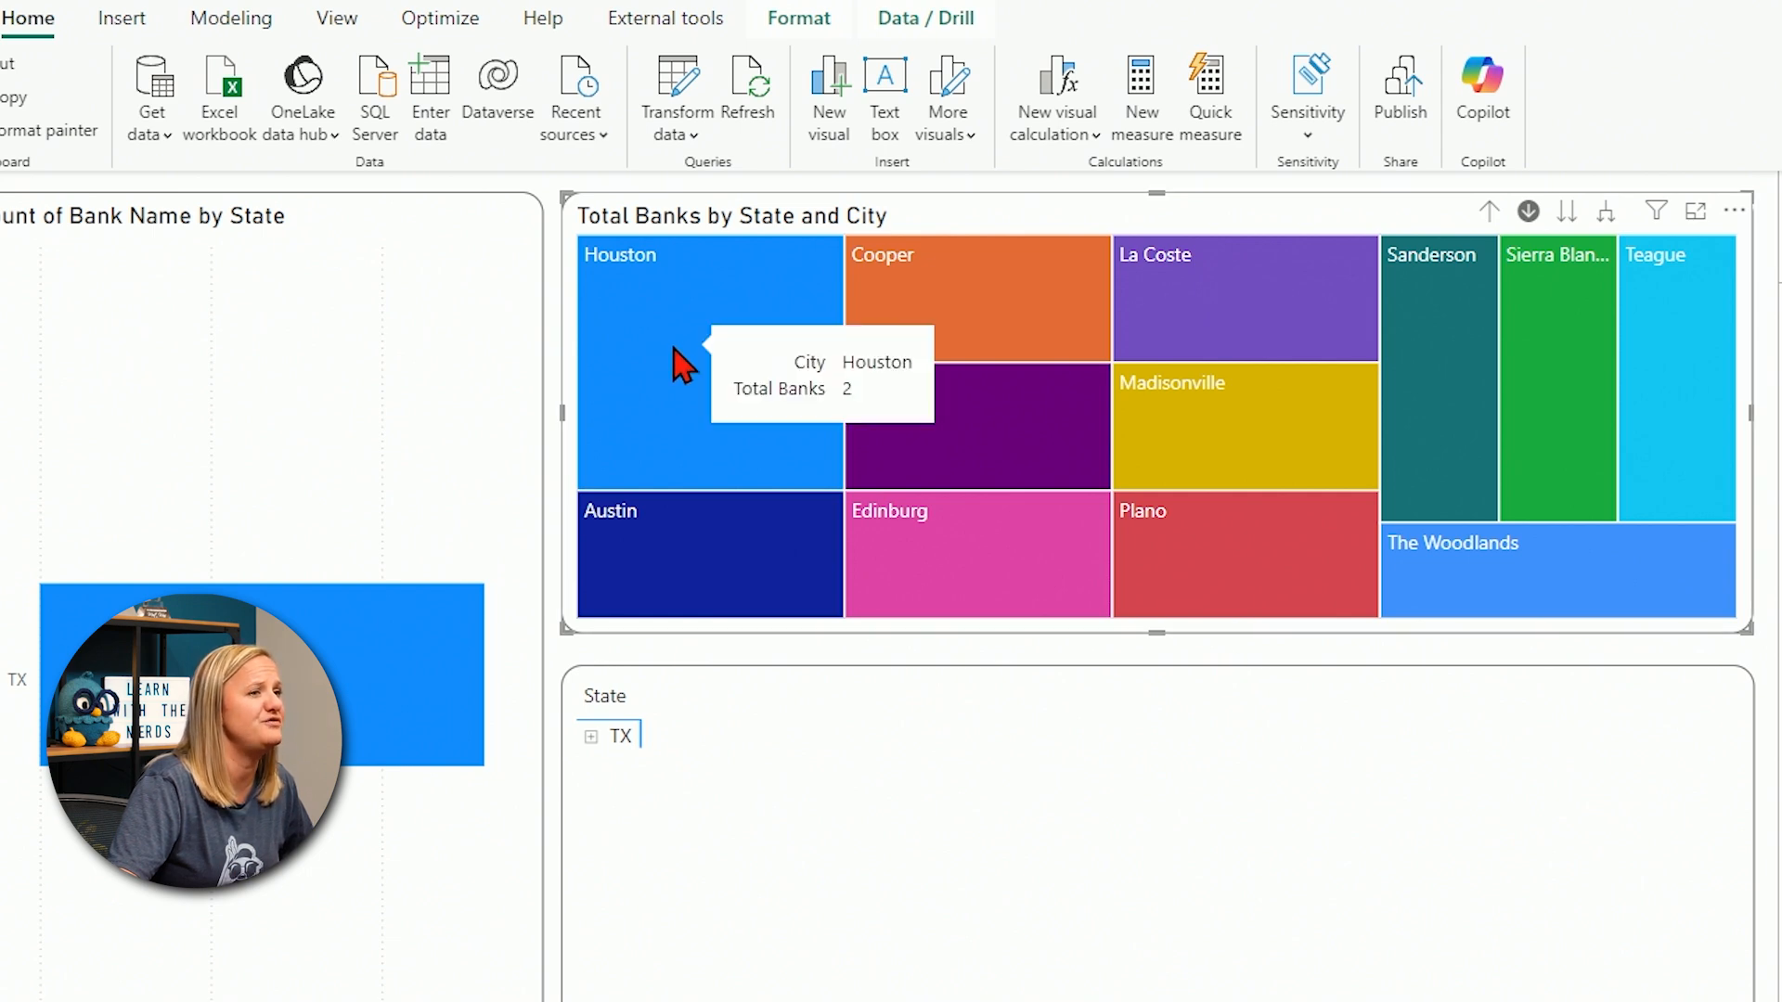
mouse_move(1579, 438)
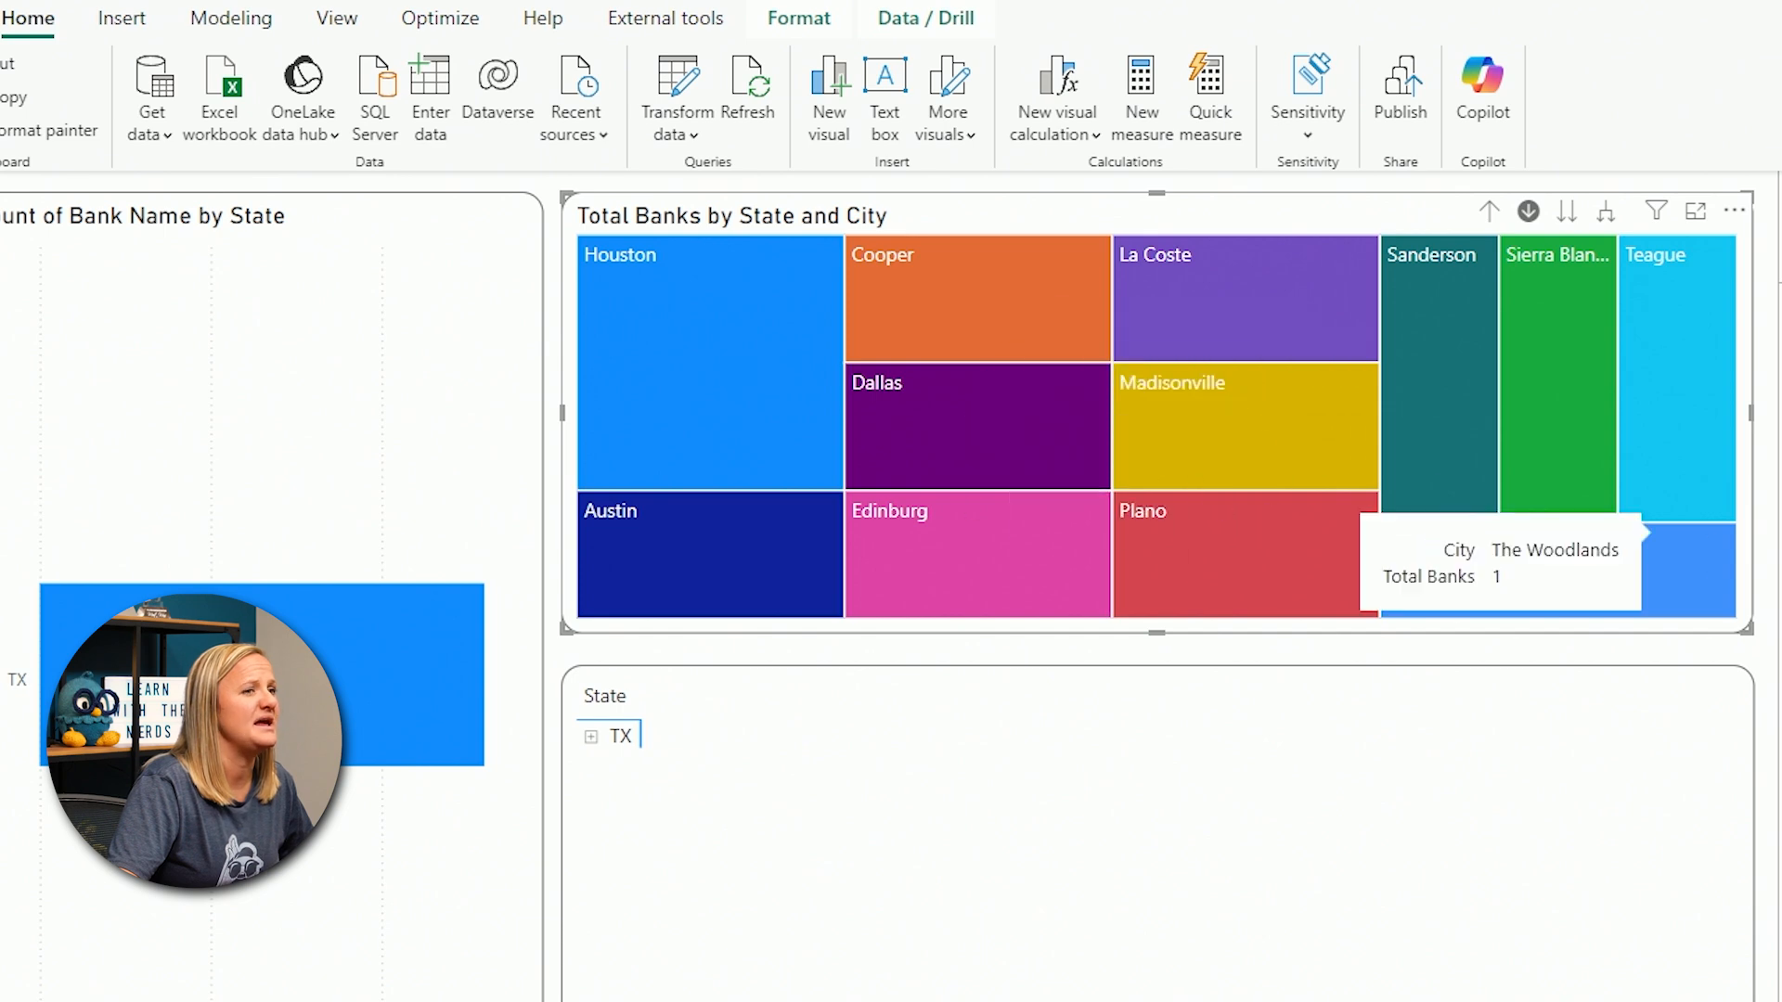
mouse_move(1493, 212)
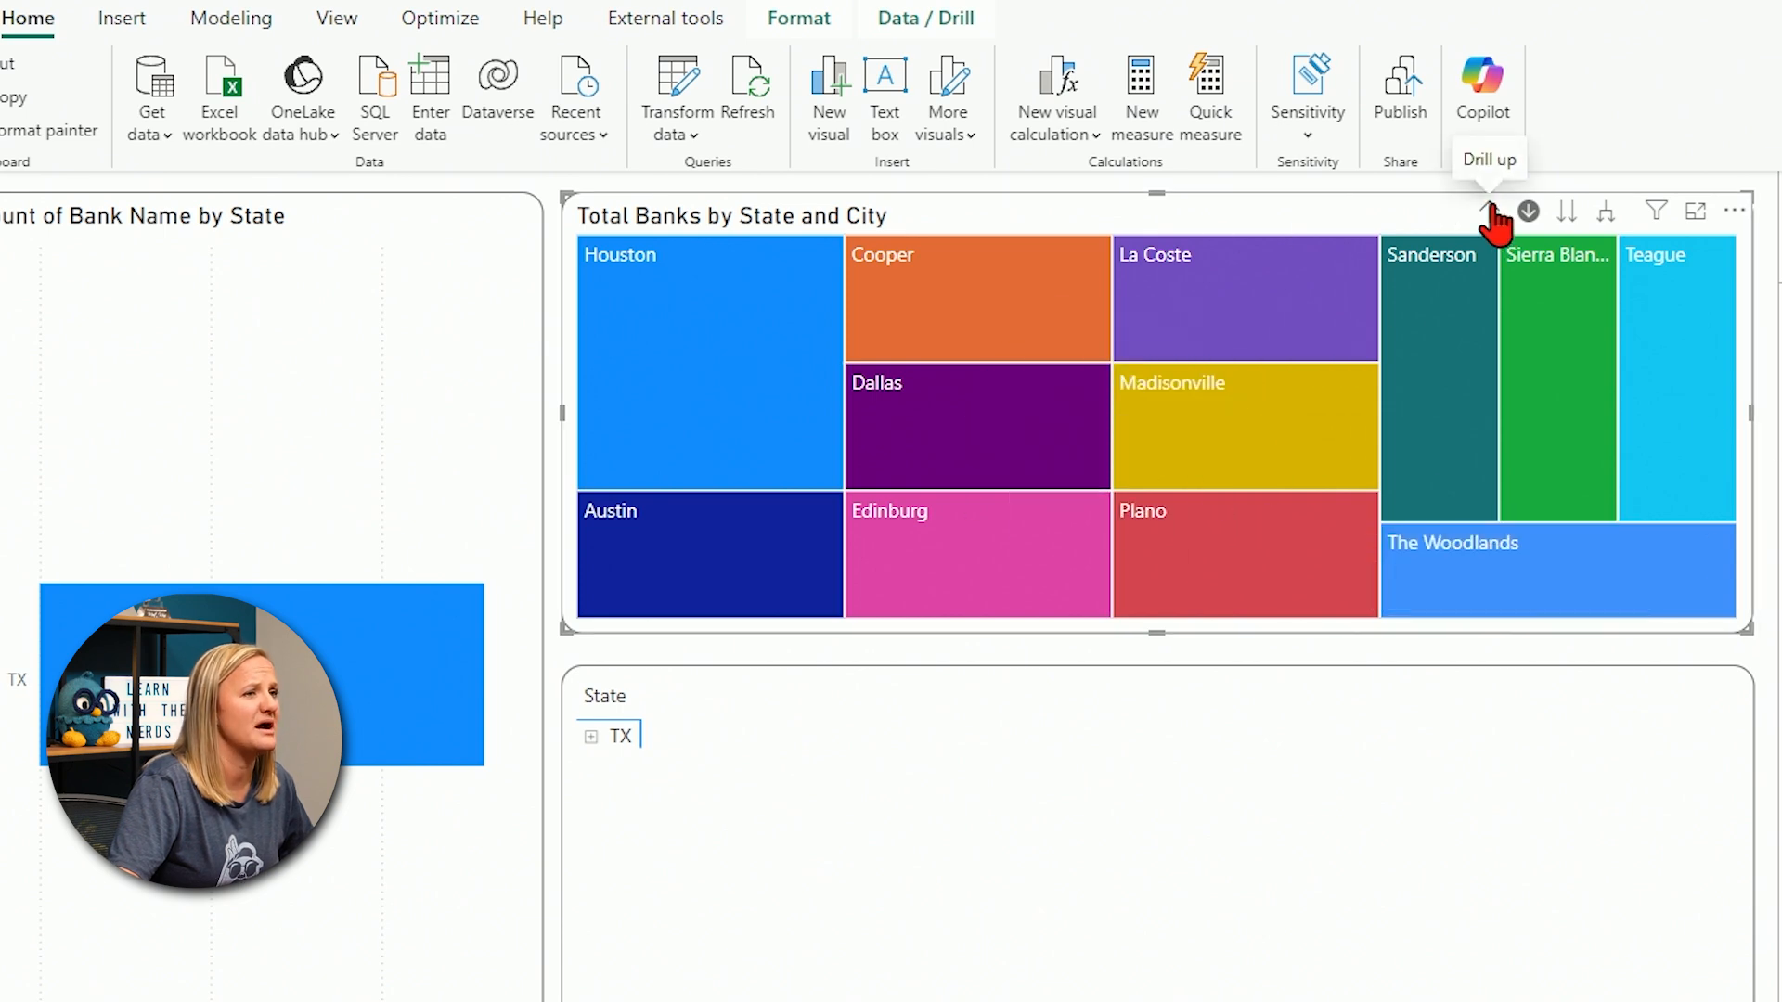
- Drill the treemap back up from Texas cities to states before drilling into FL
click(1491, 212)
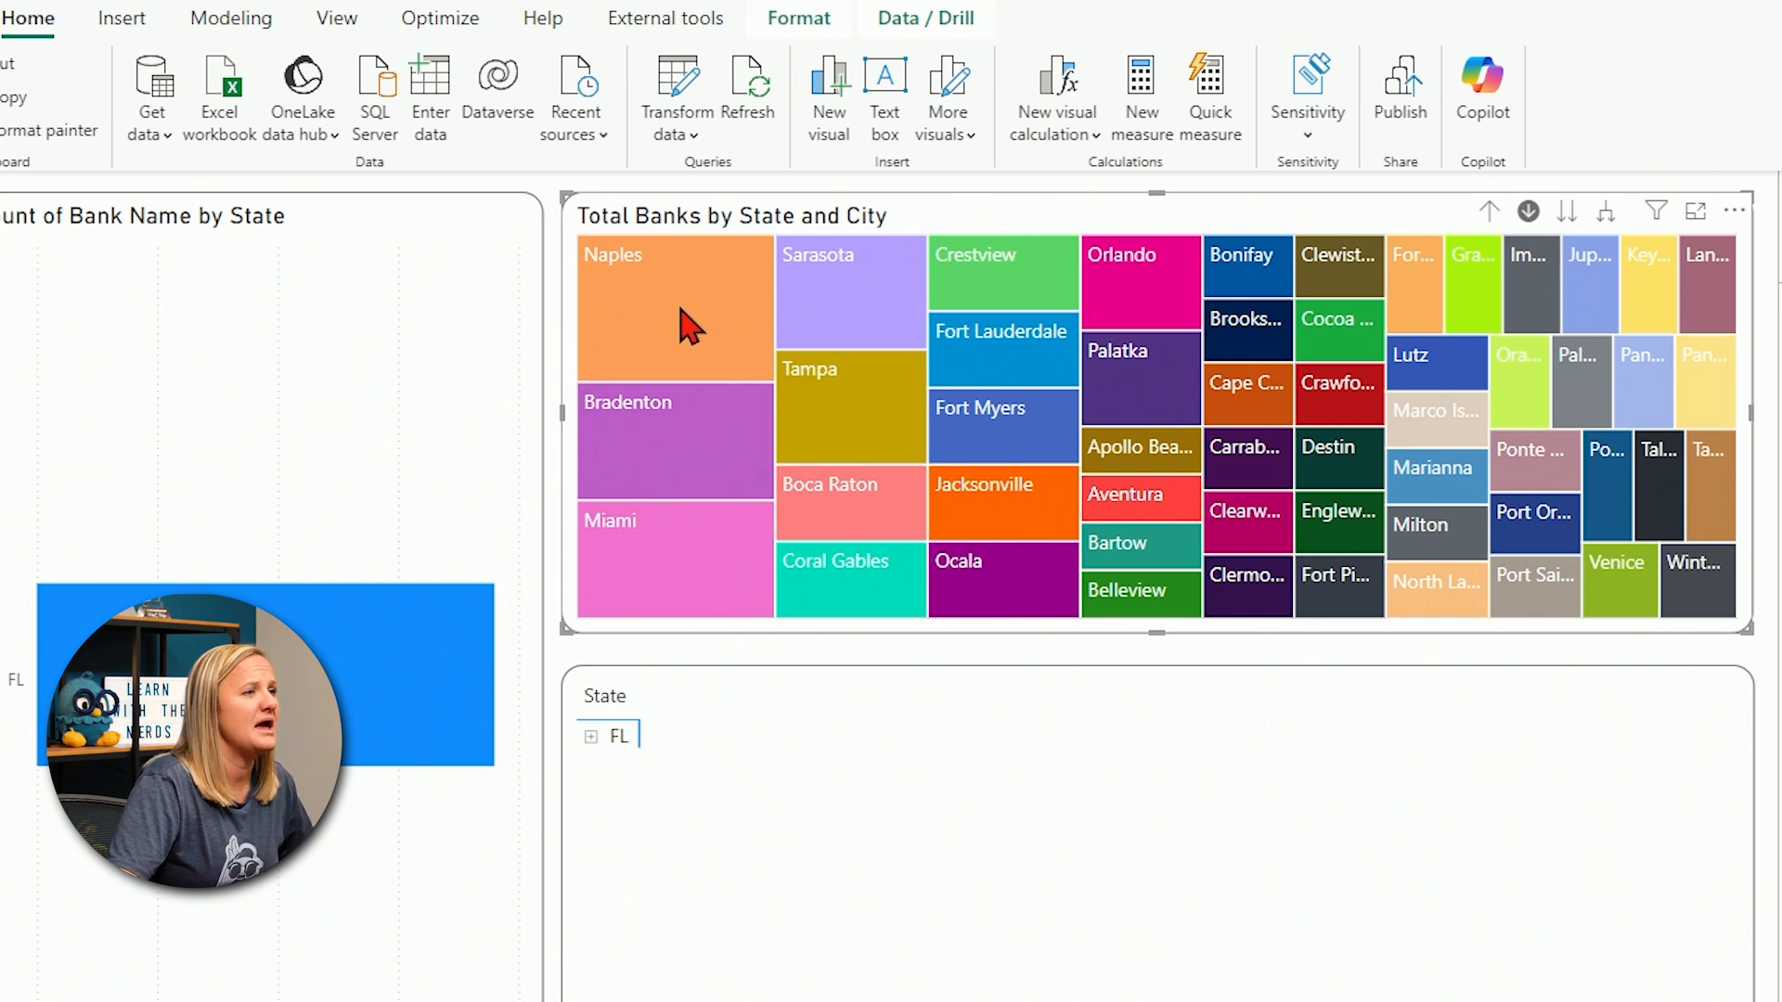
mouse_move(670, 347)
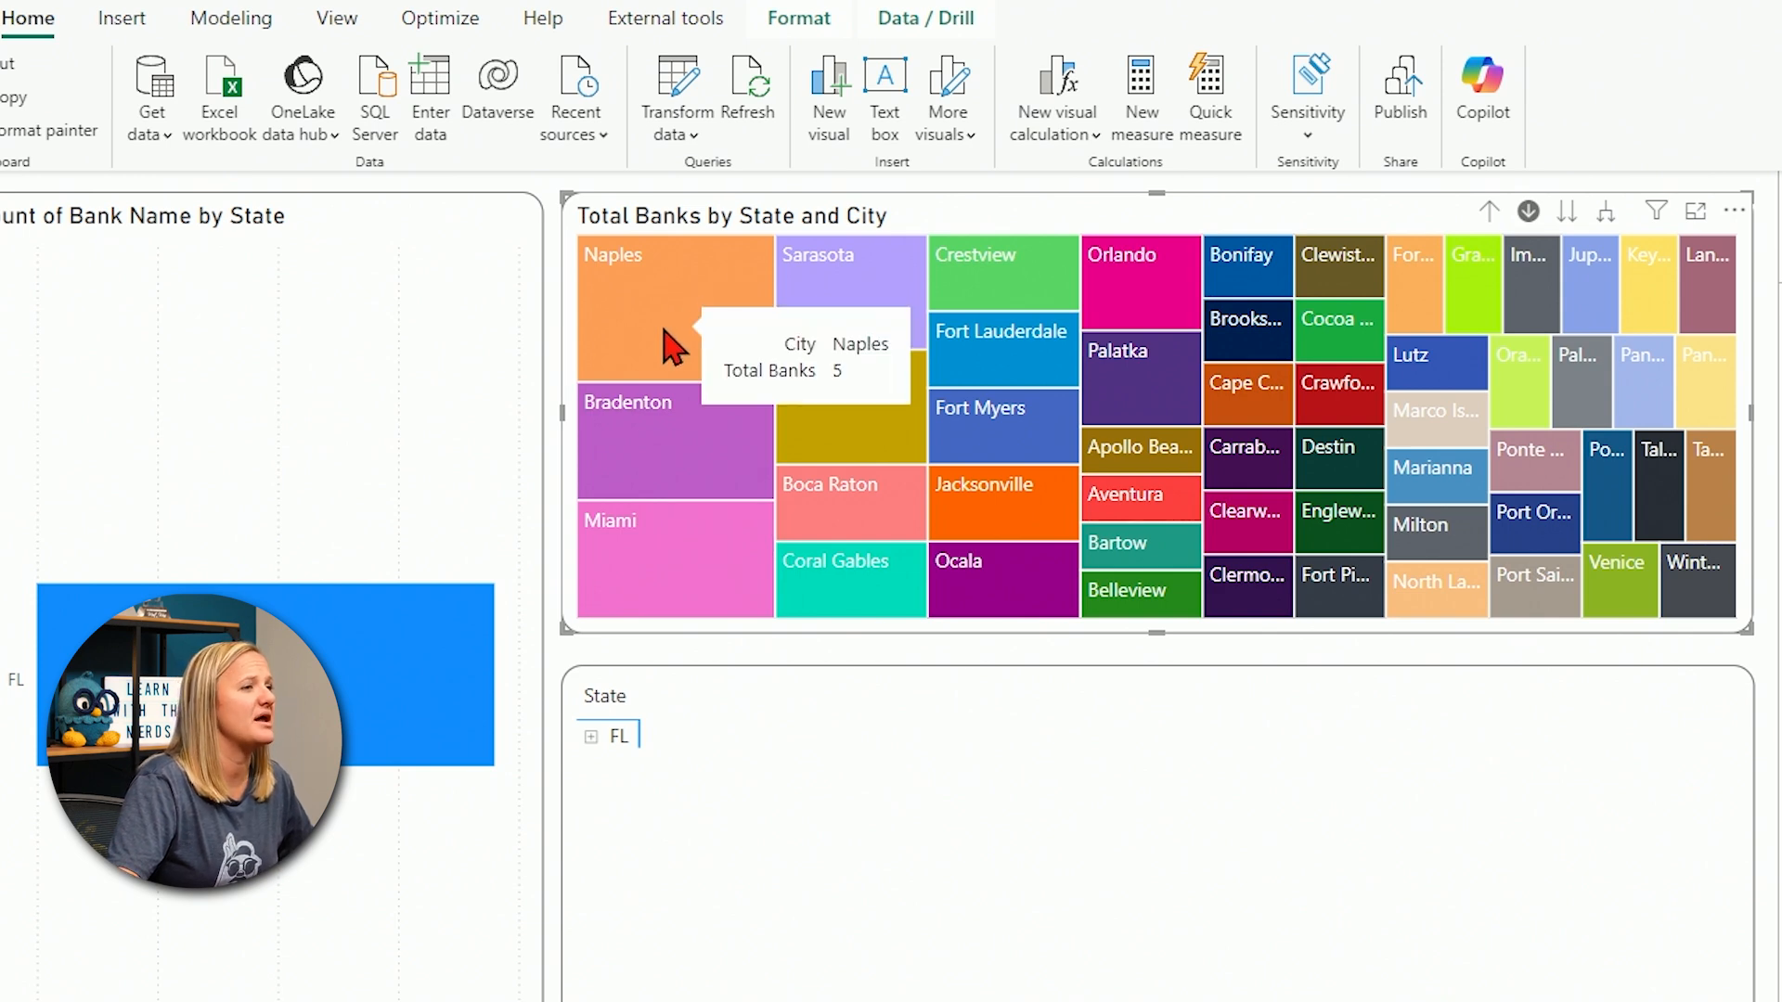
mouse_move(636, 545)
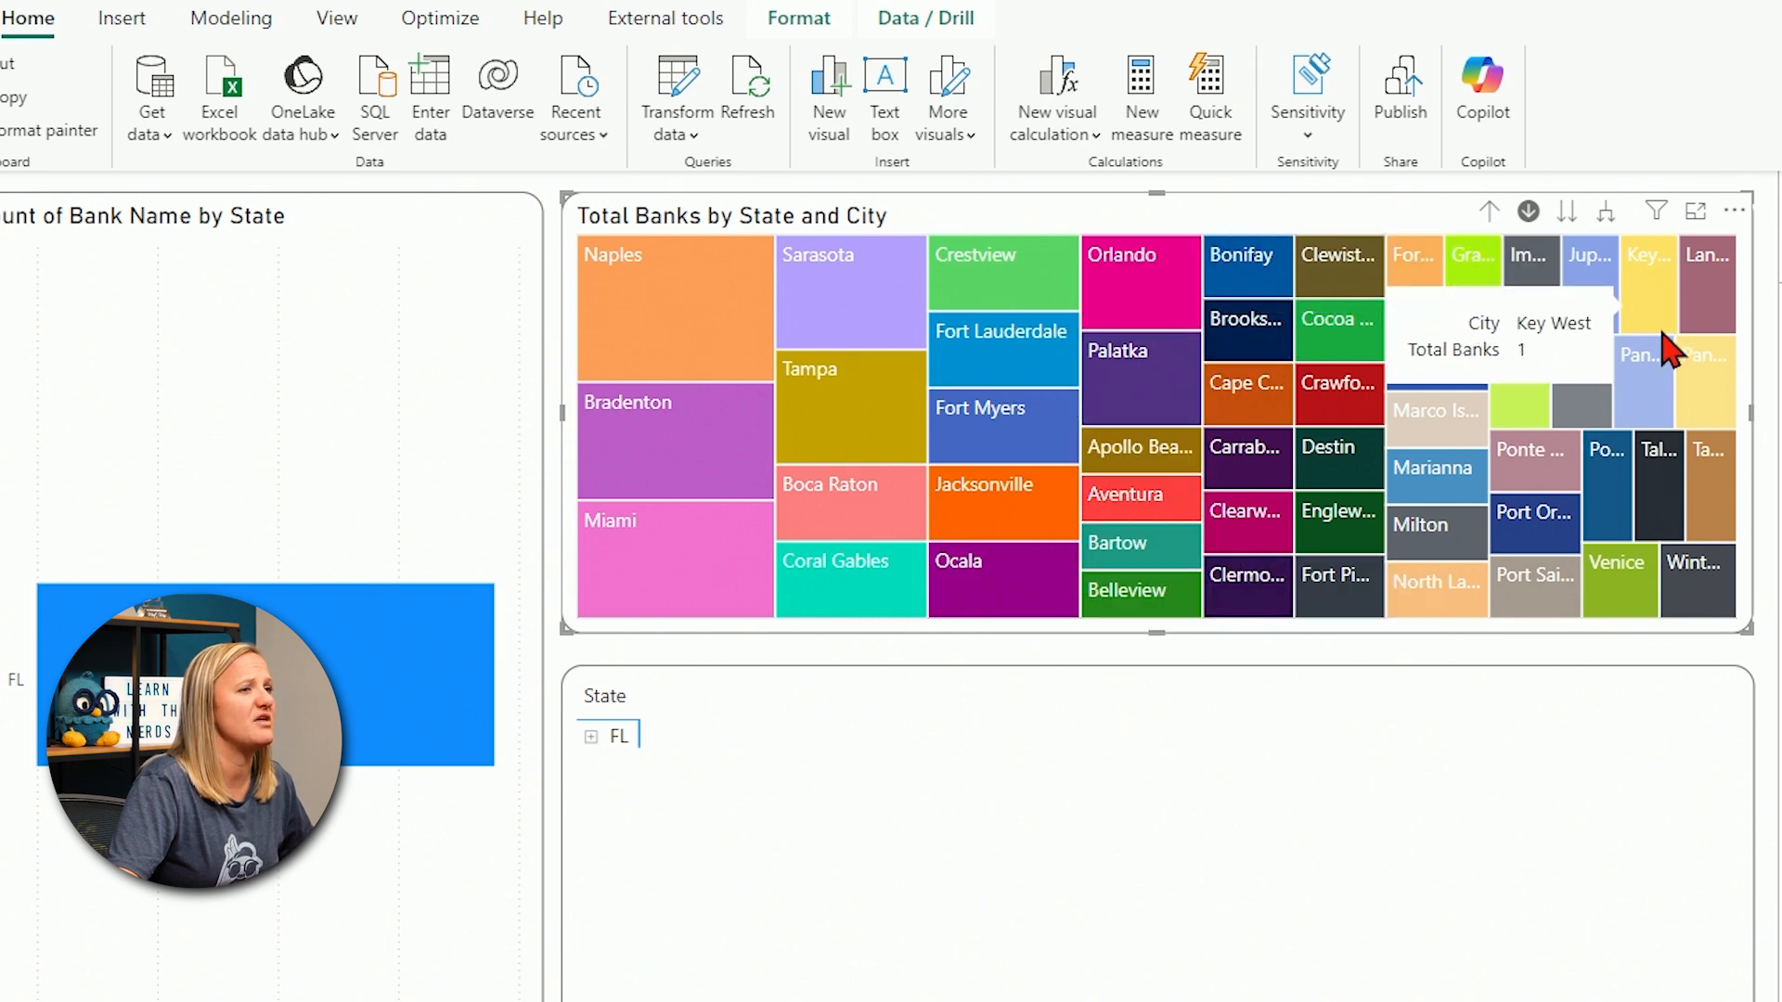
mouse_move(1339, 512)
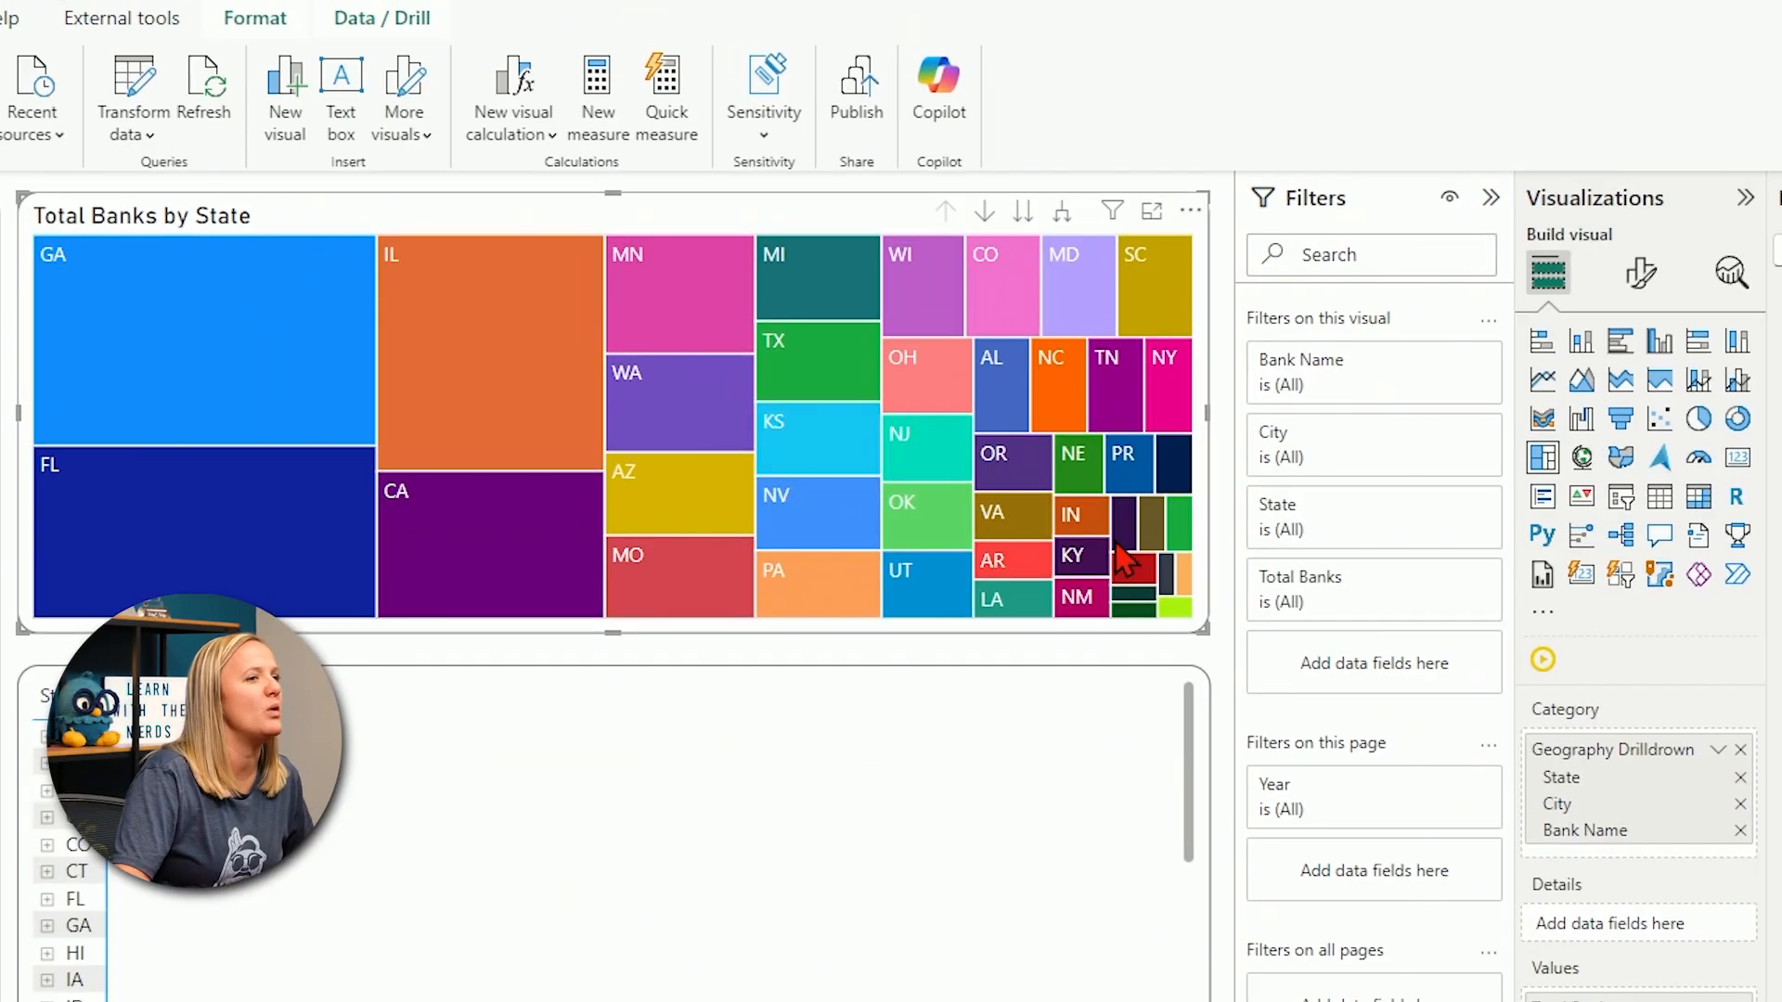
mouse_move(1207, 414)
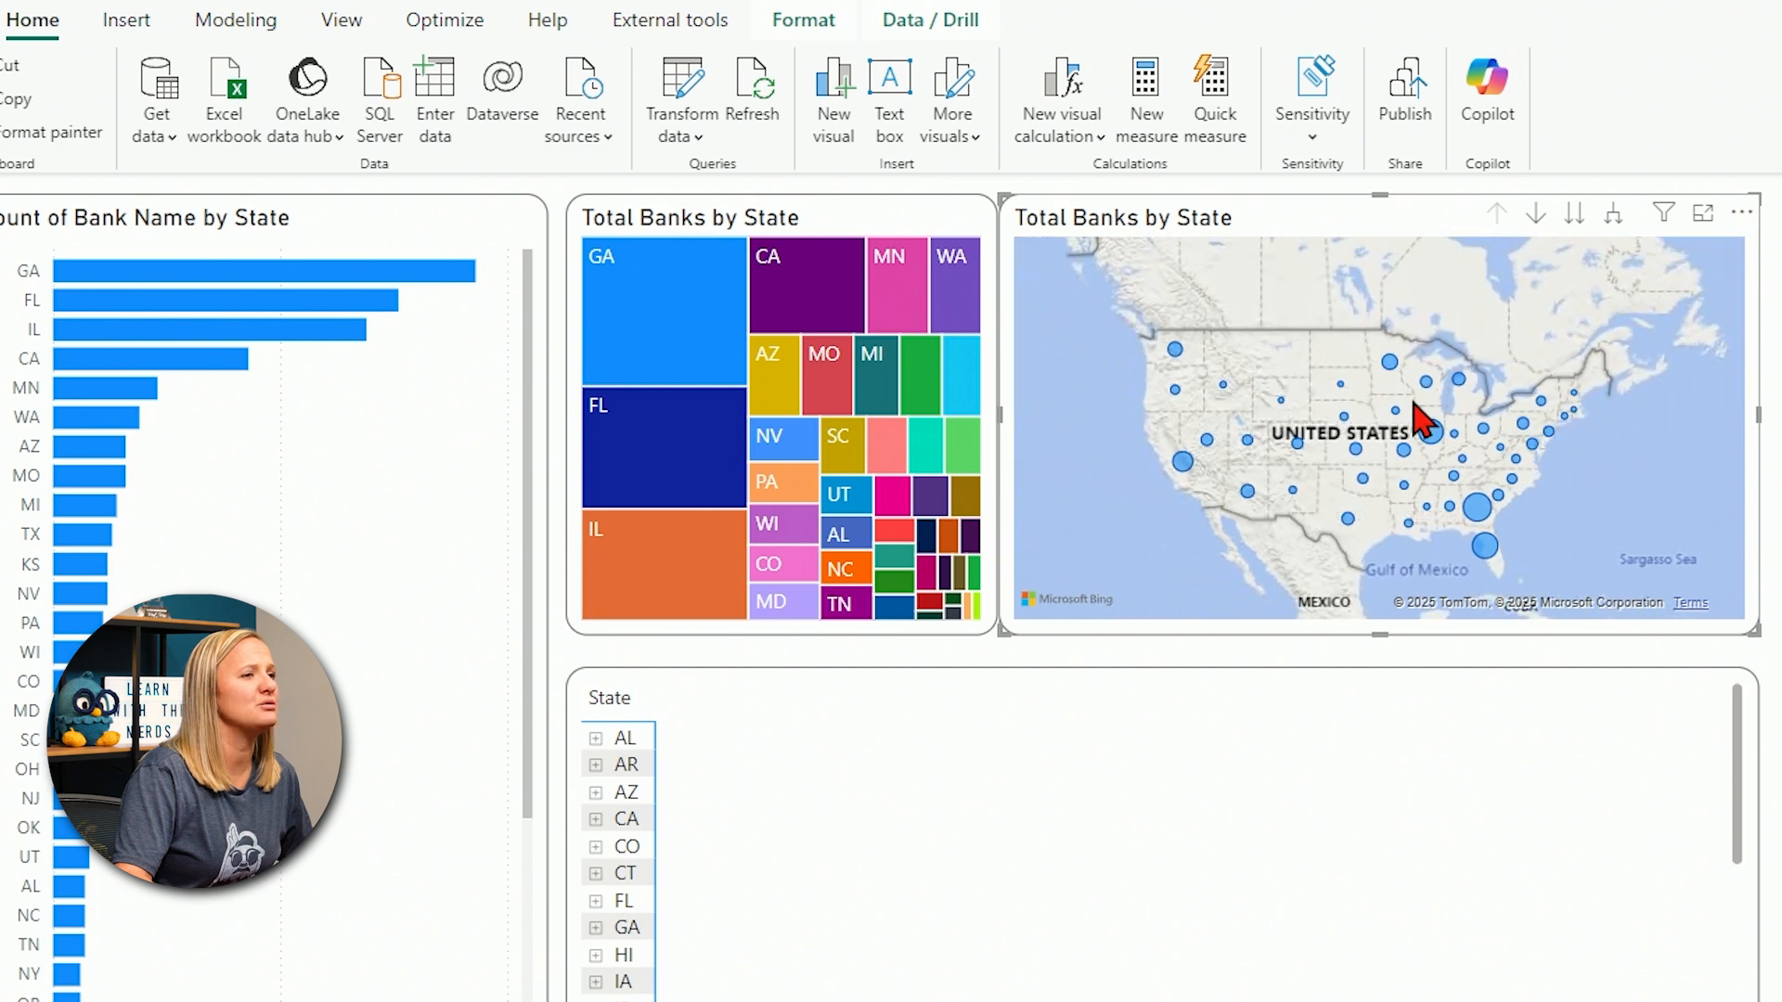
mouse_move(1489, 529)
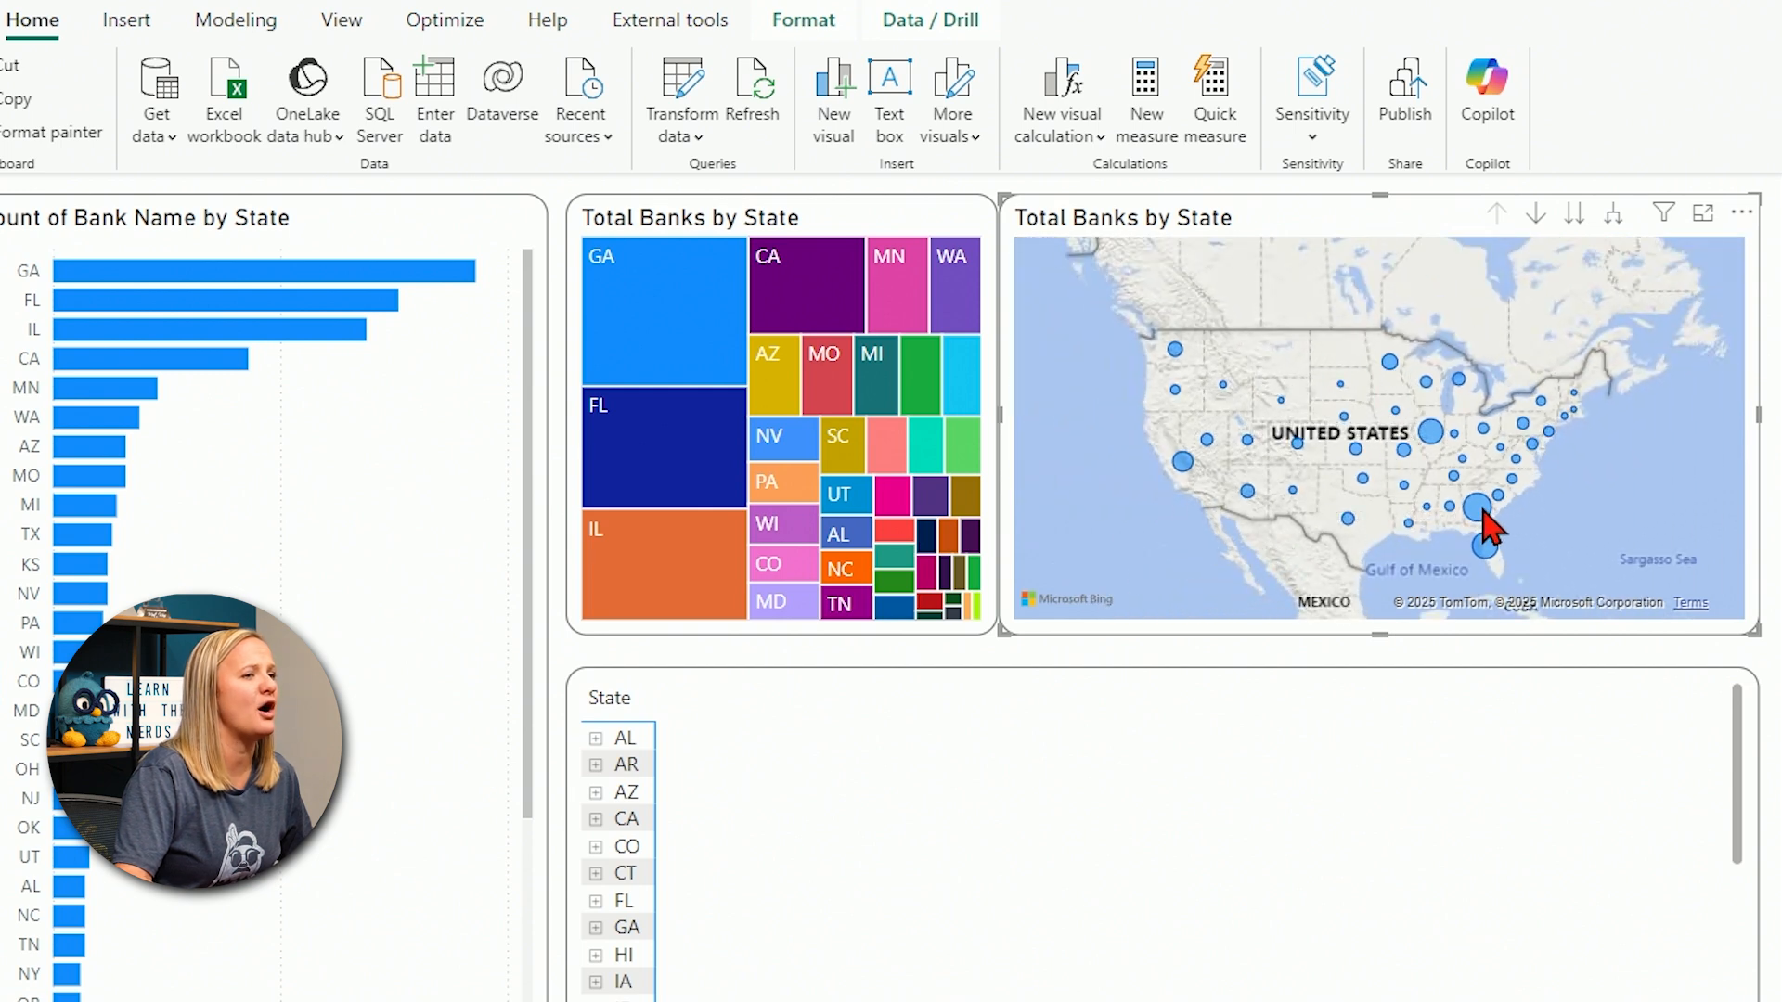
mouse_move(1486, 546)
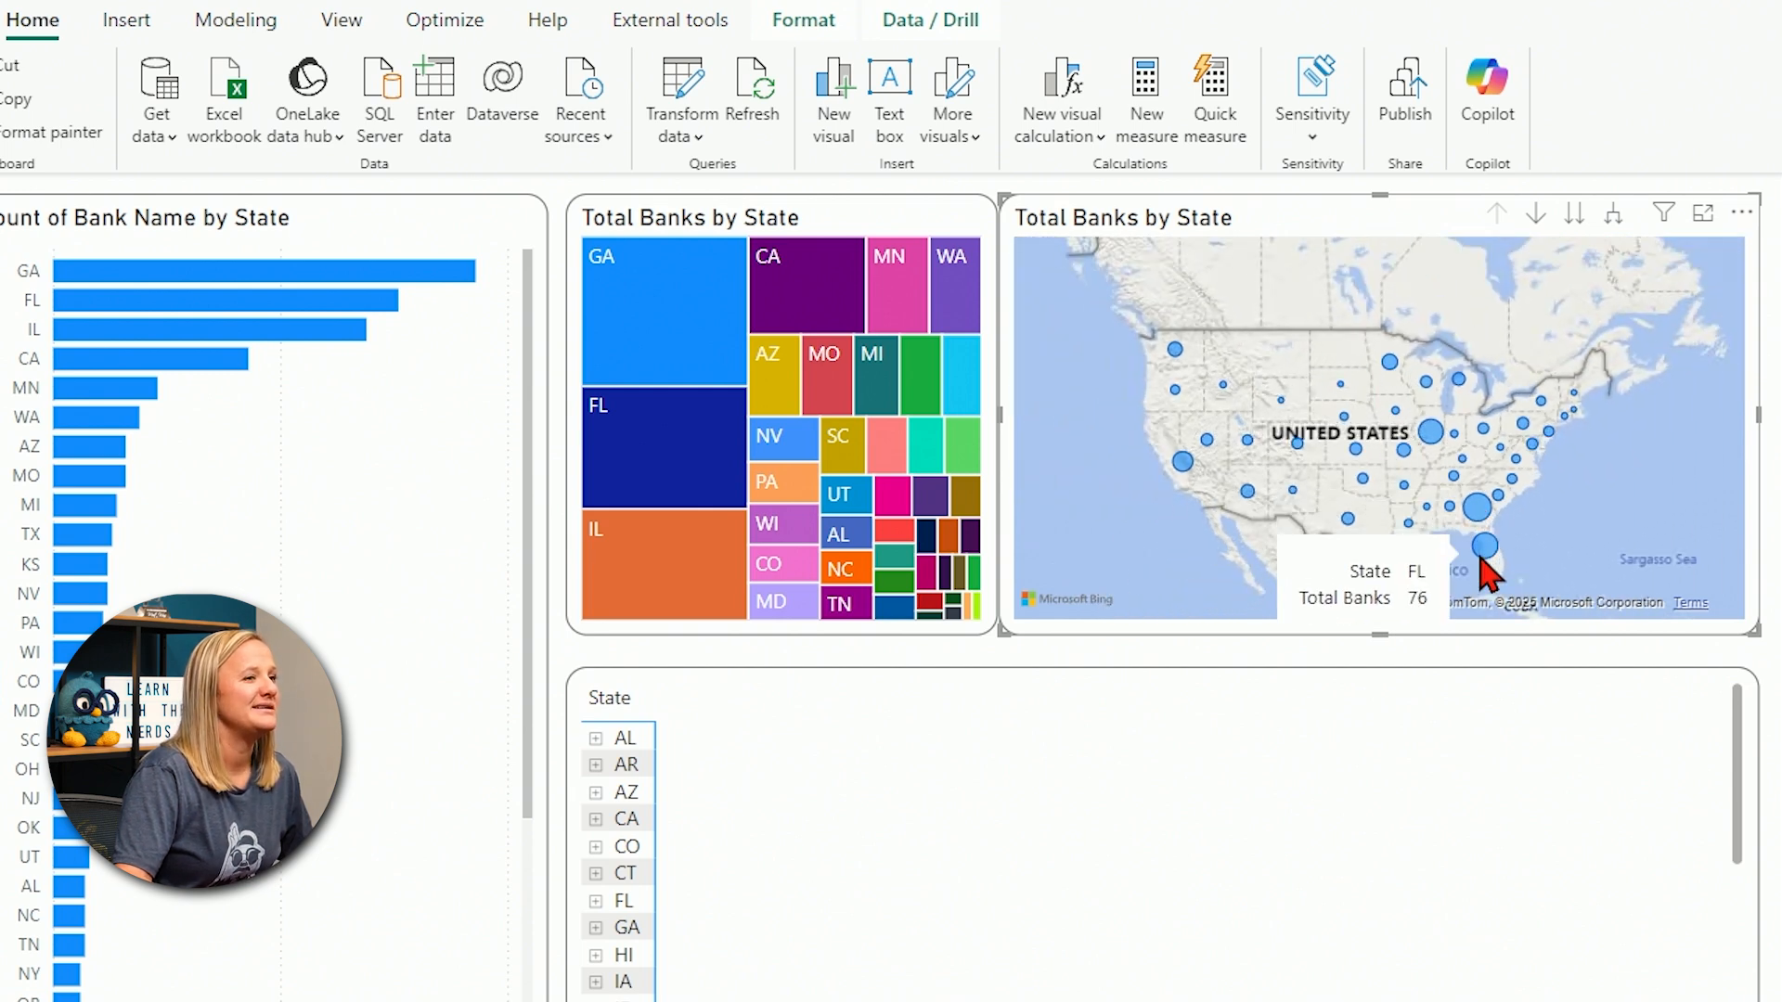
mouse_move(1498, 546)
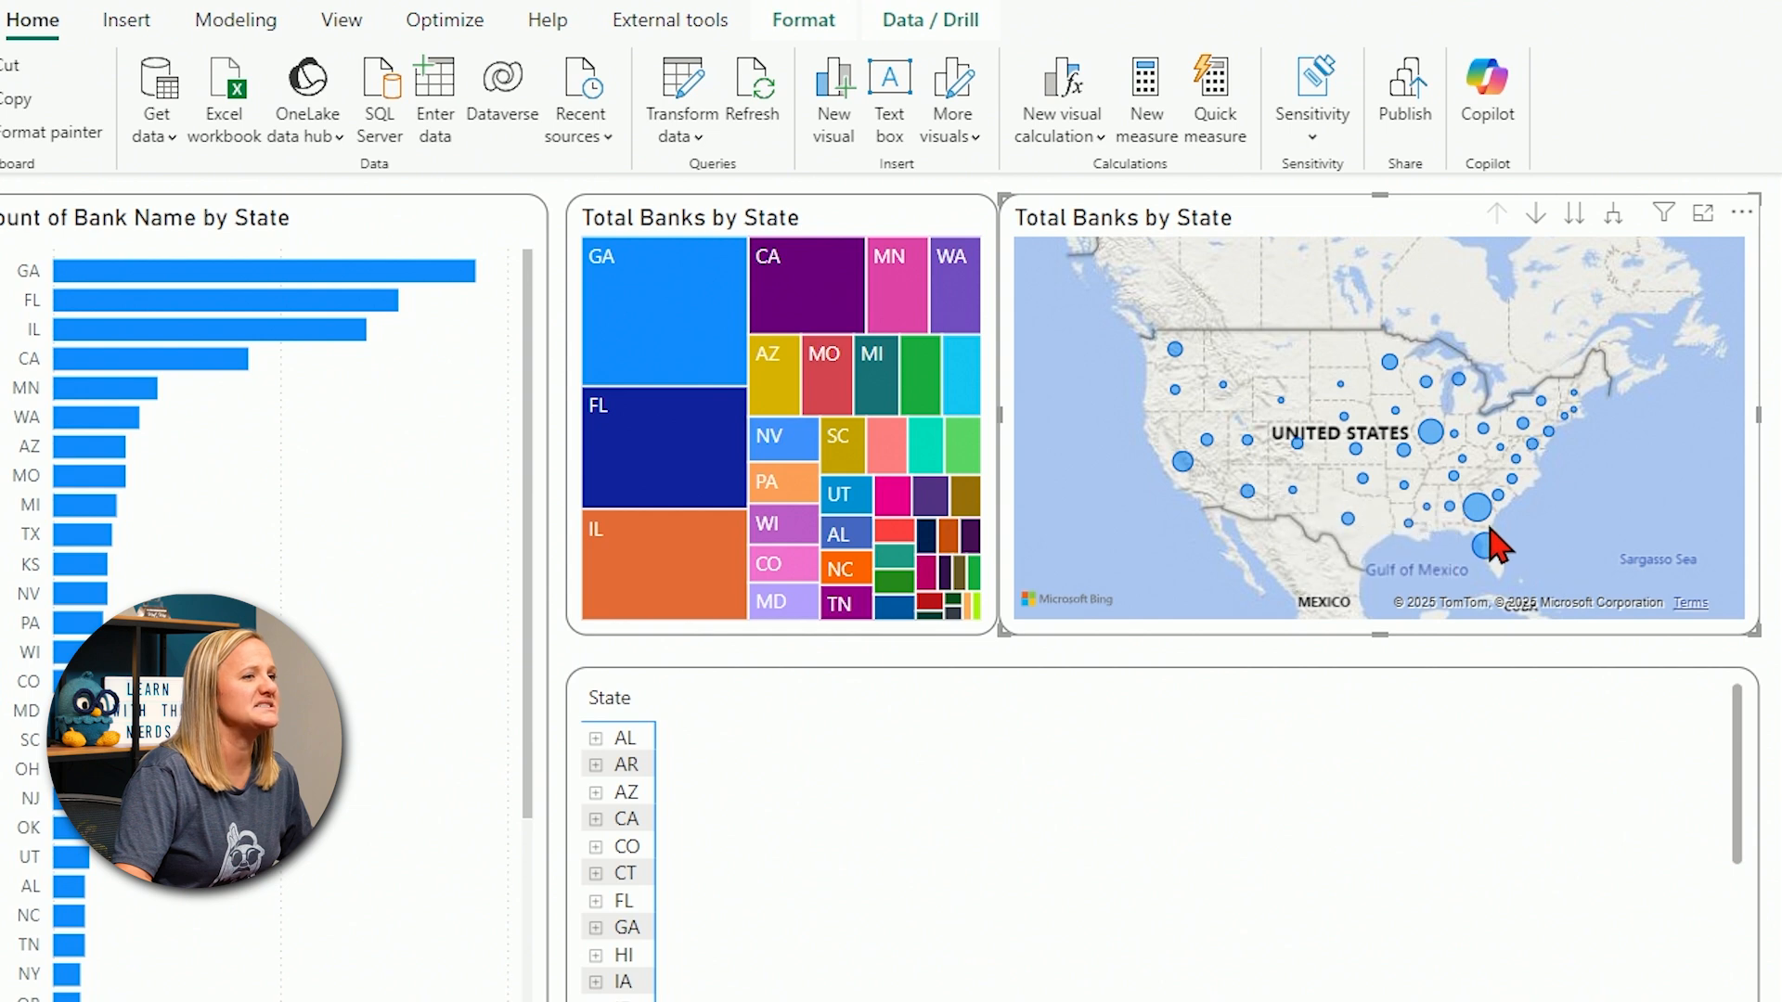
mouse_move(1476, 509)
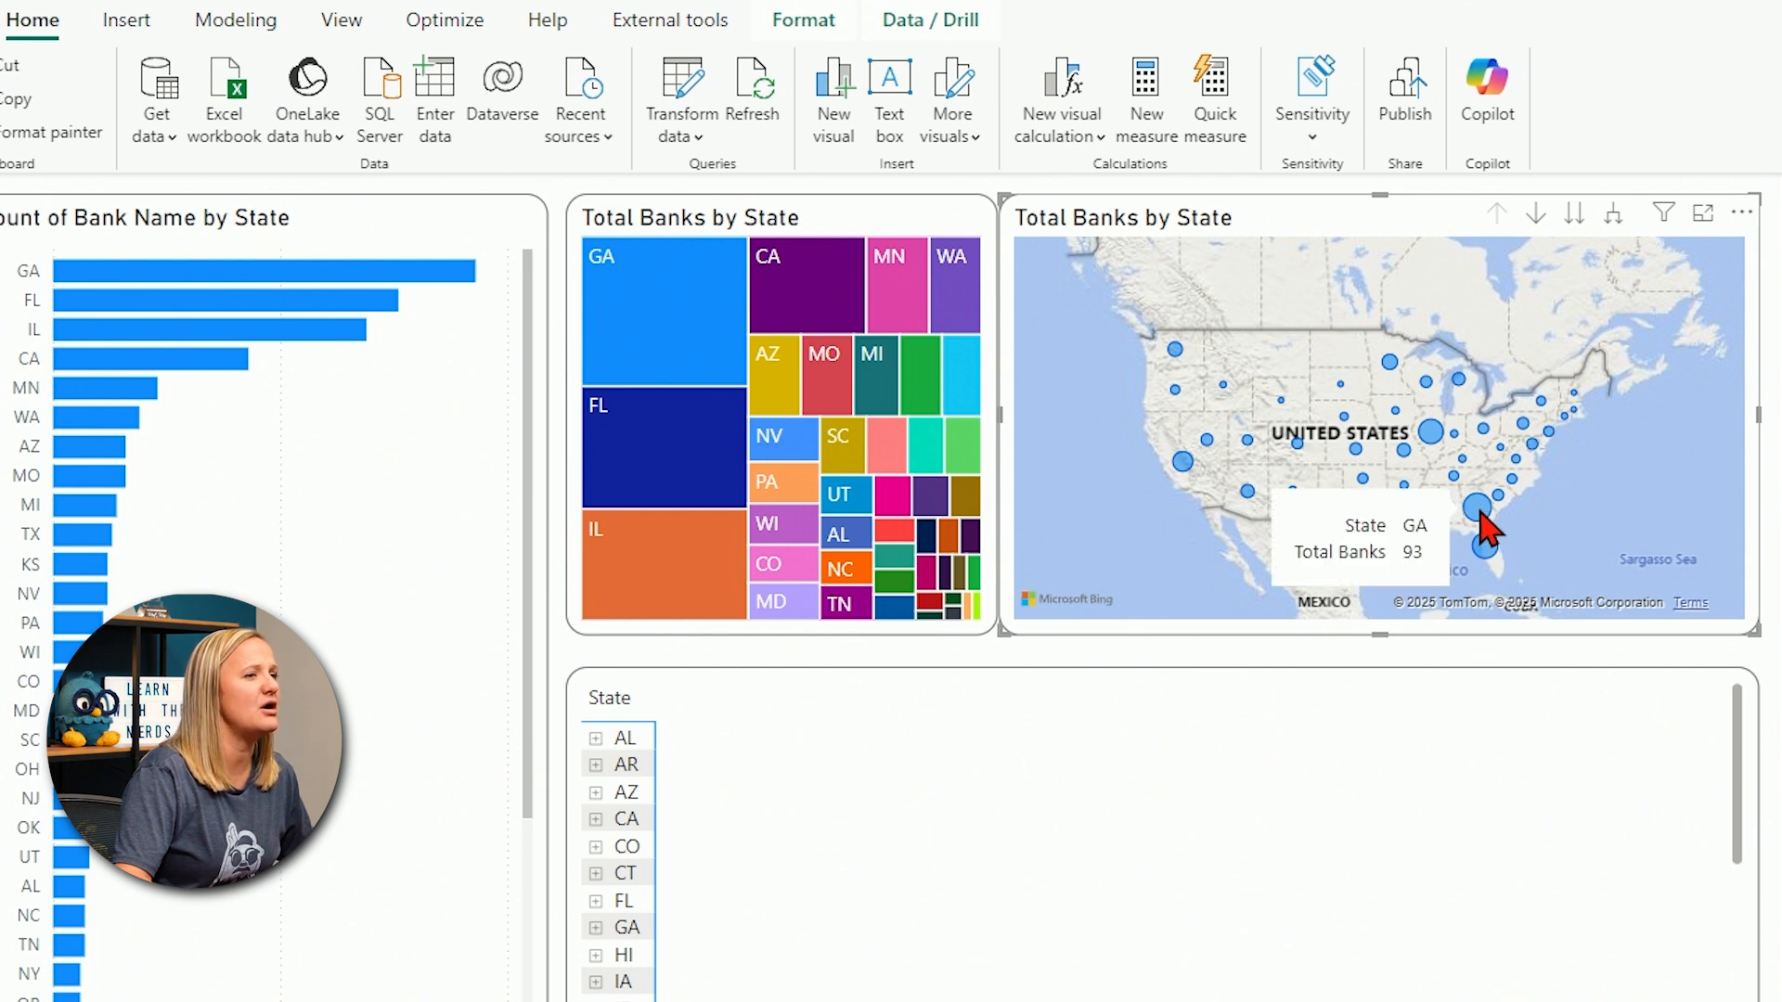
mouse_move(1548, 254)
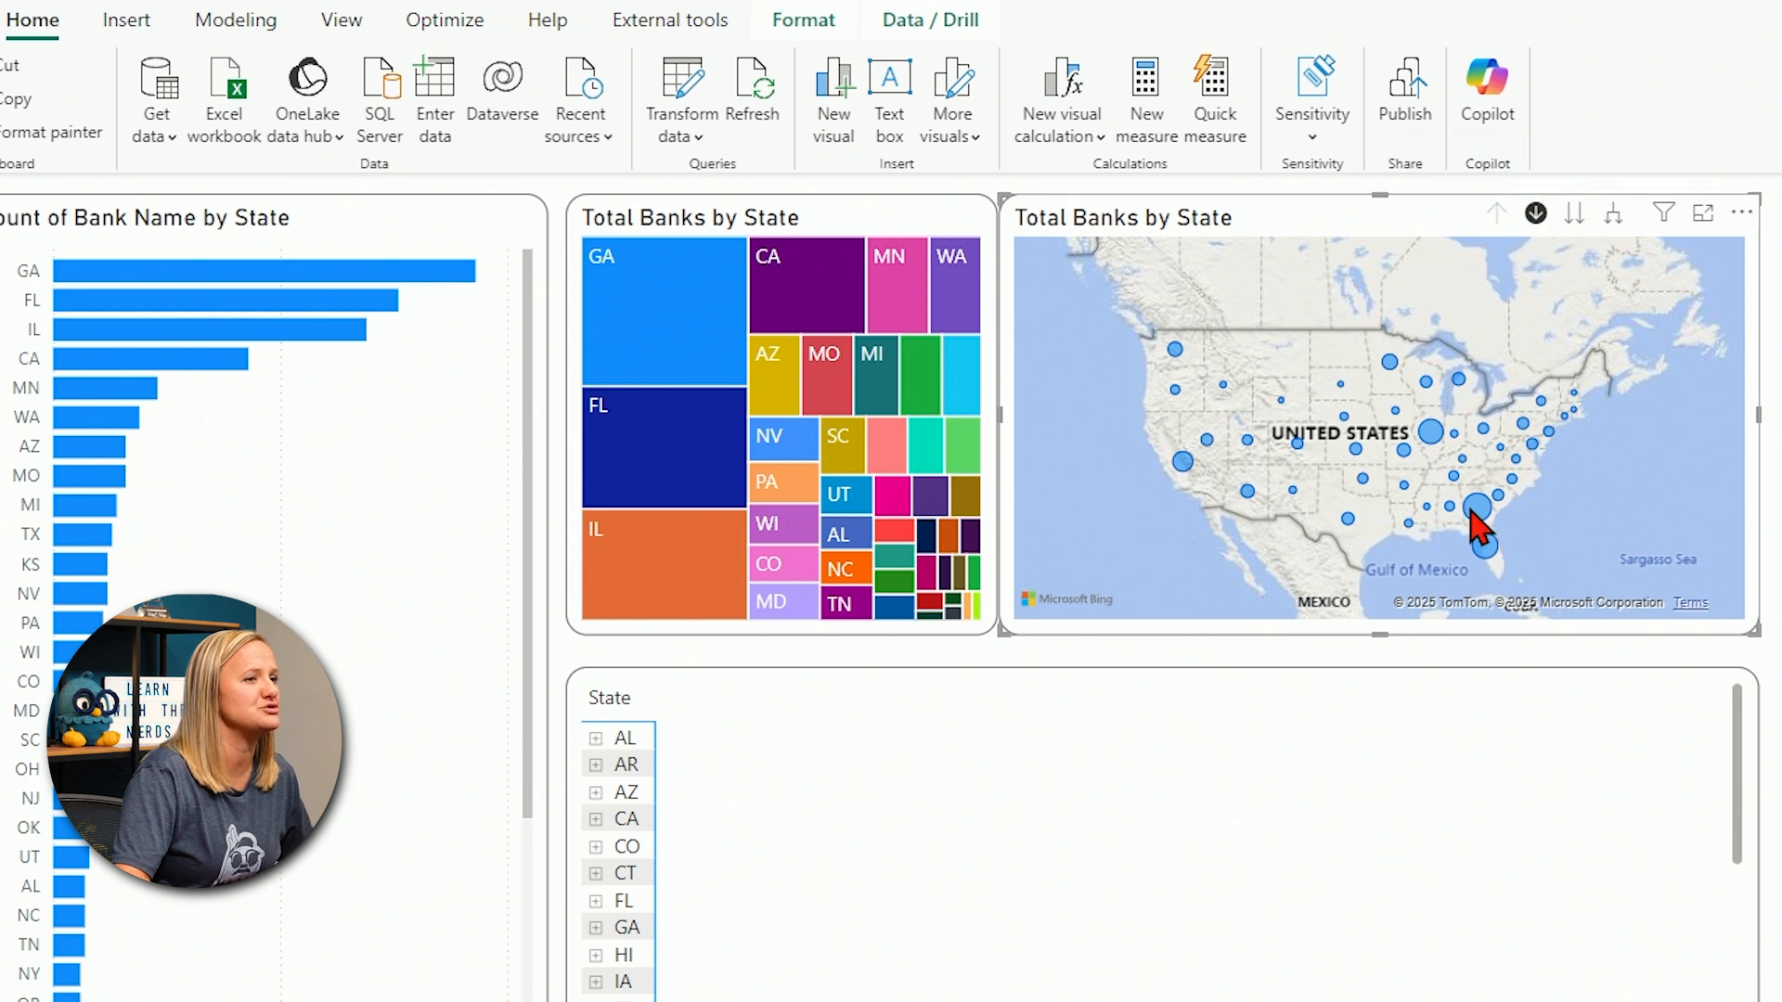
mouse_move(1476, 518)
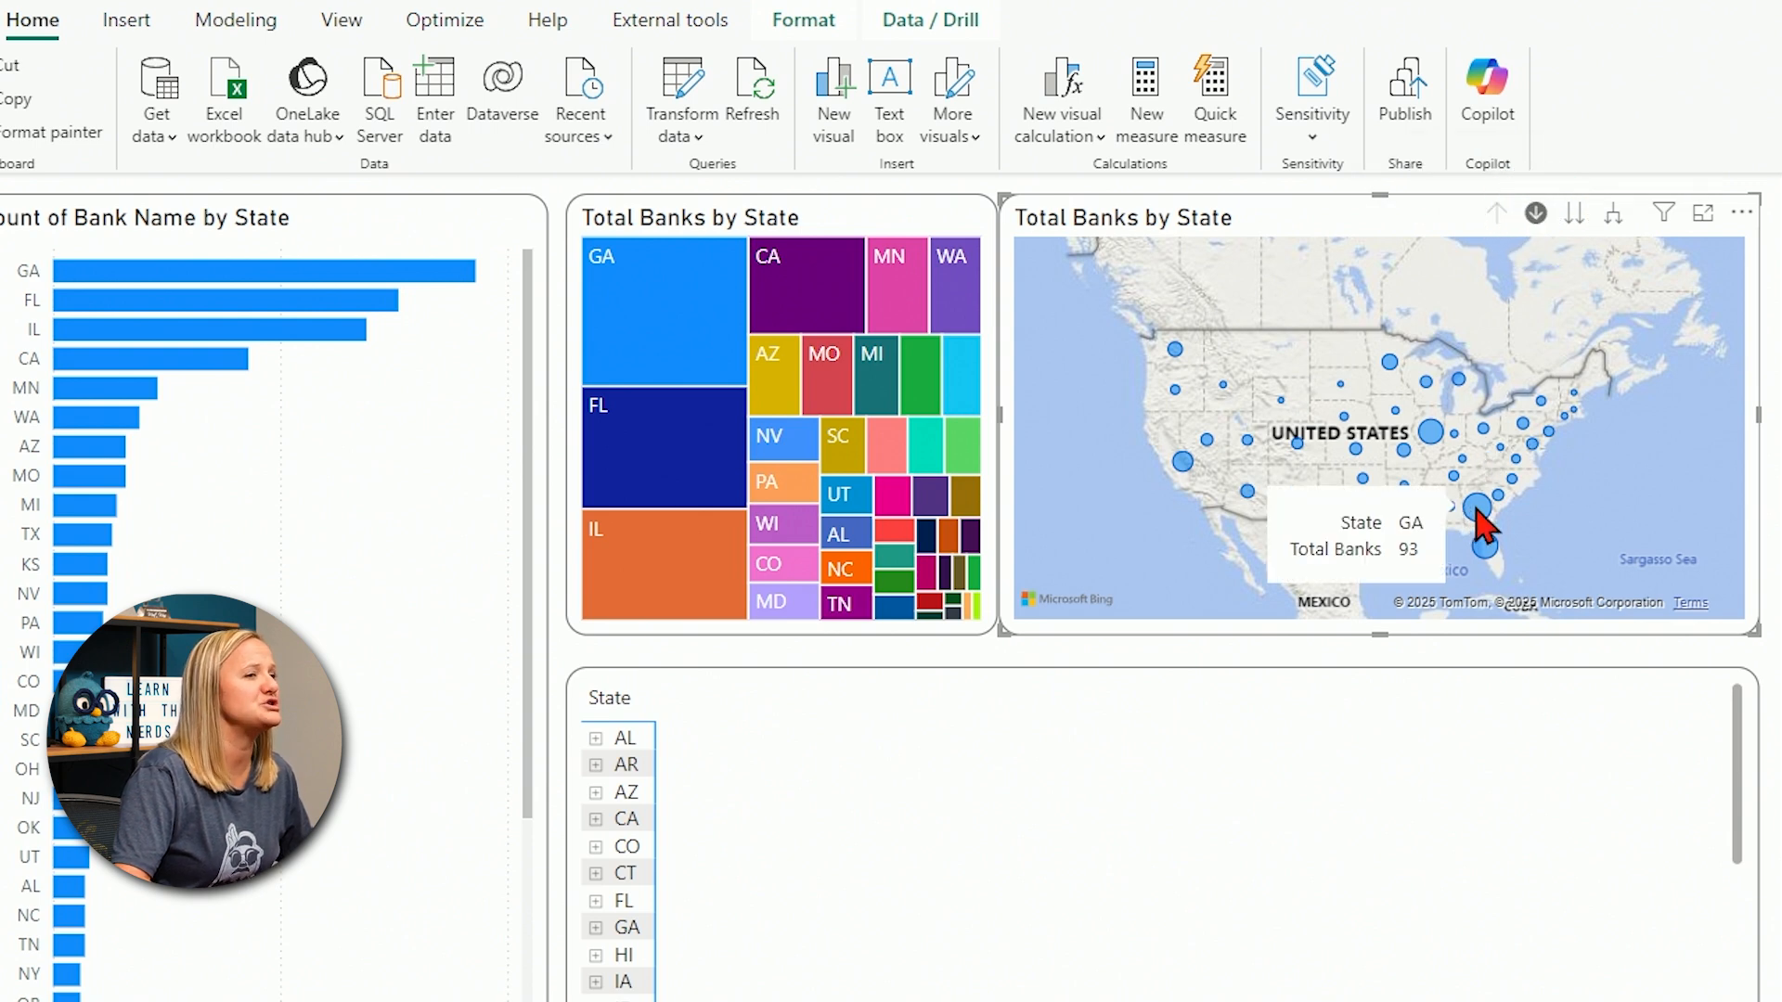
- Drill the map into Georgia's cities via the GA bubble, filtering the other visuals to GA
click(1478, 512)
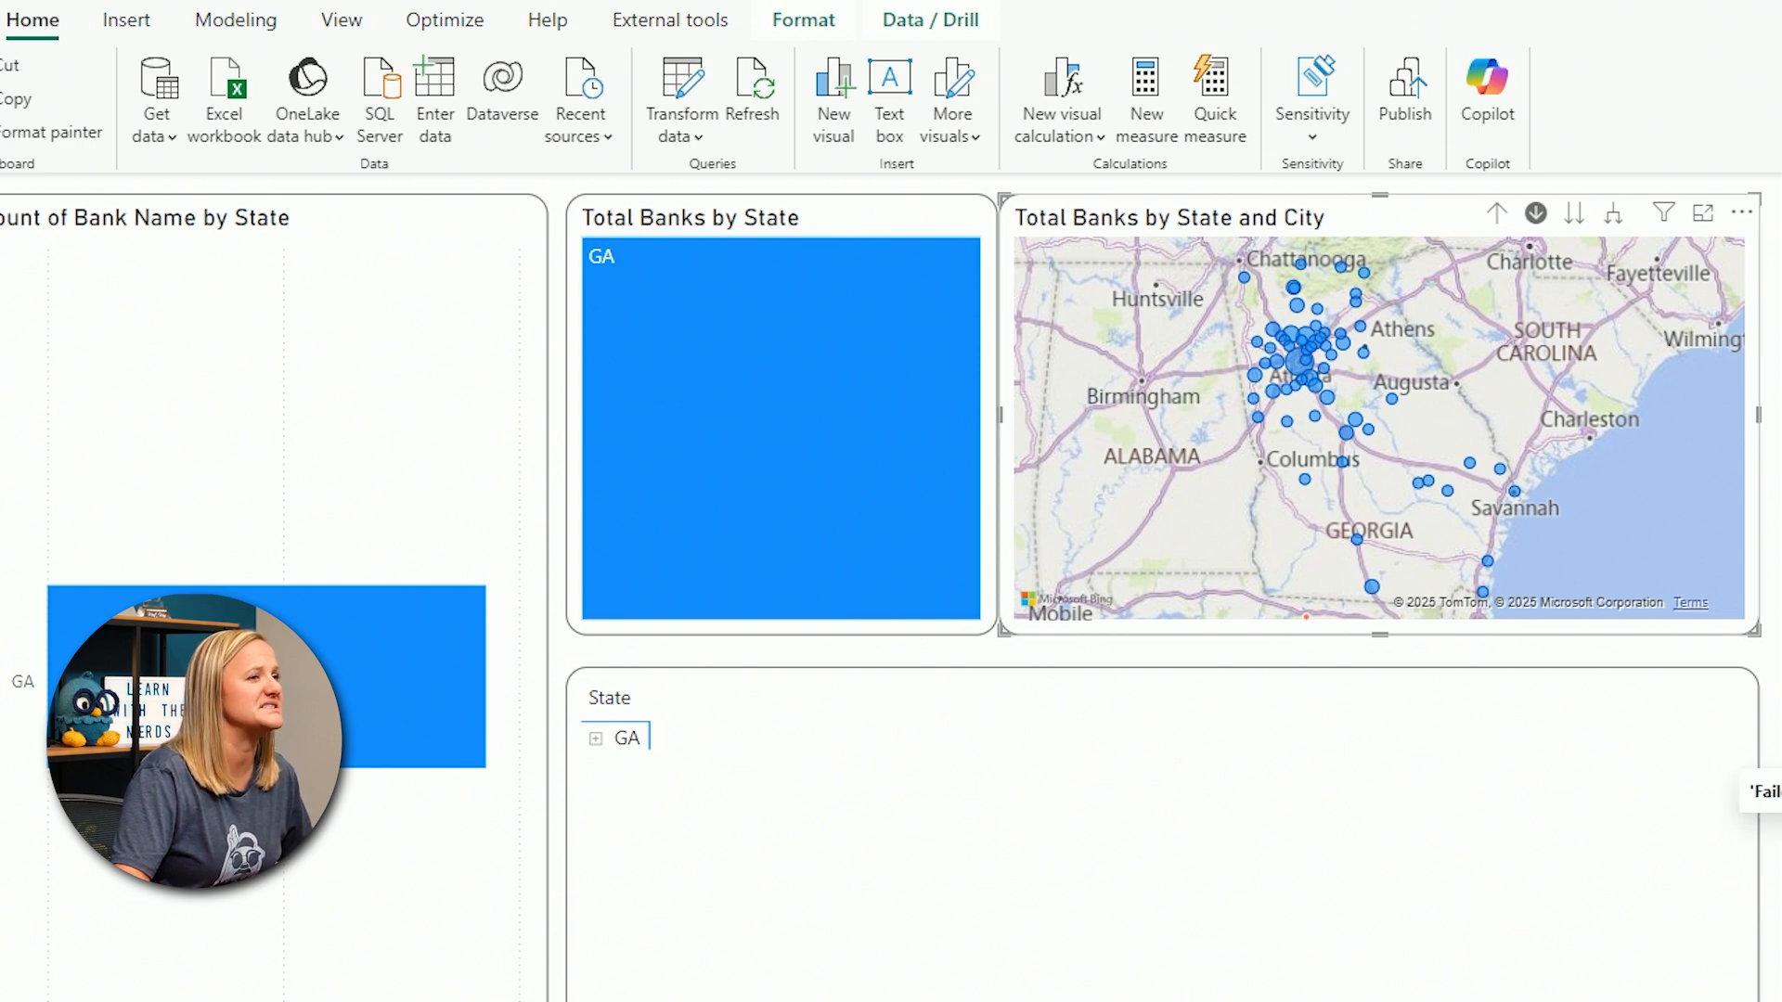
mouse_move(1302, 362)
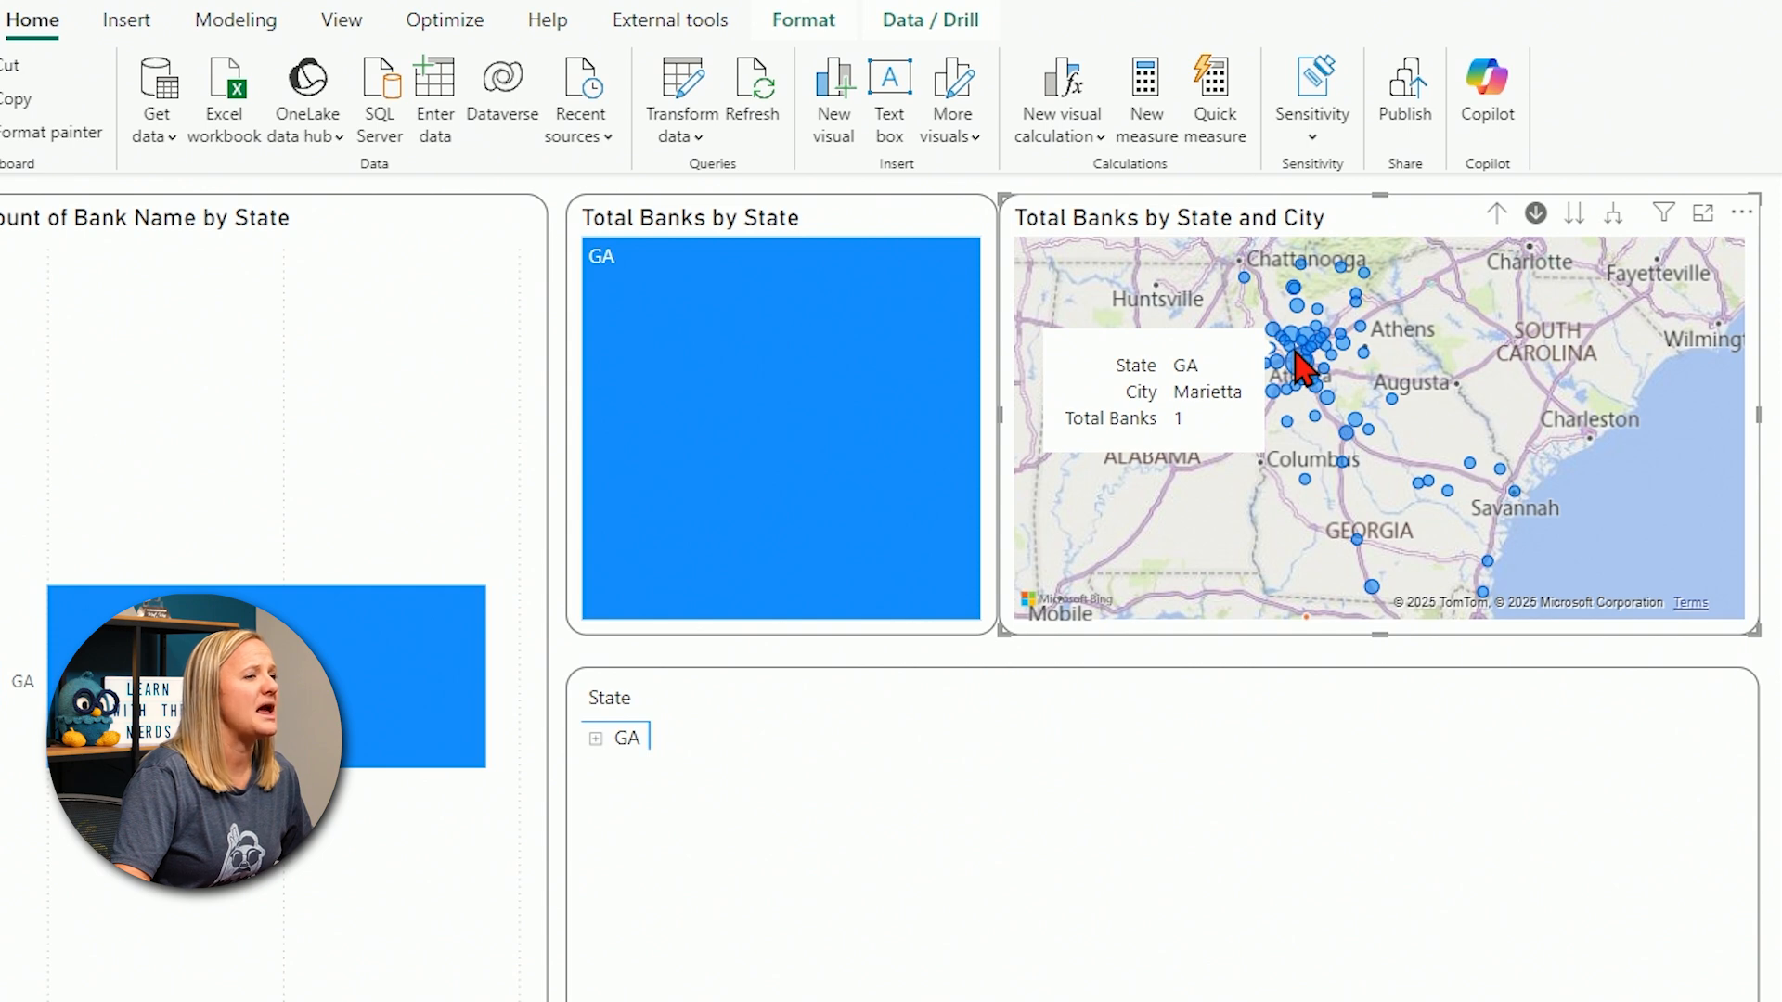
mouse_move(1348, 438)
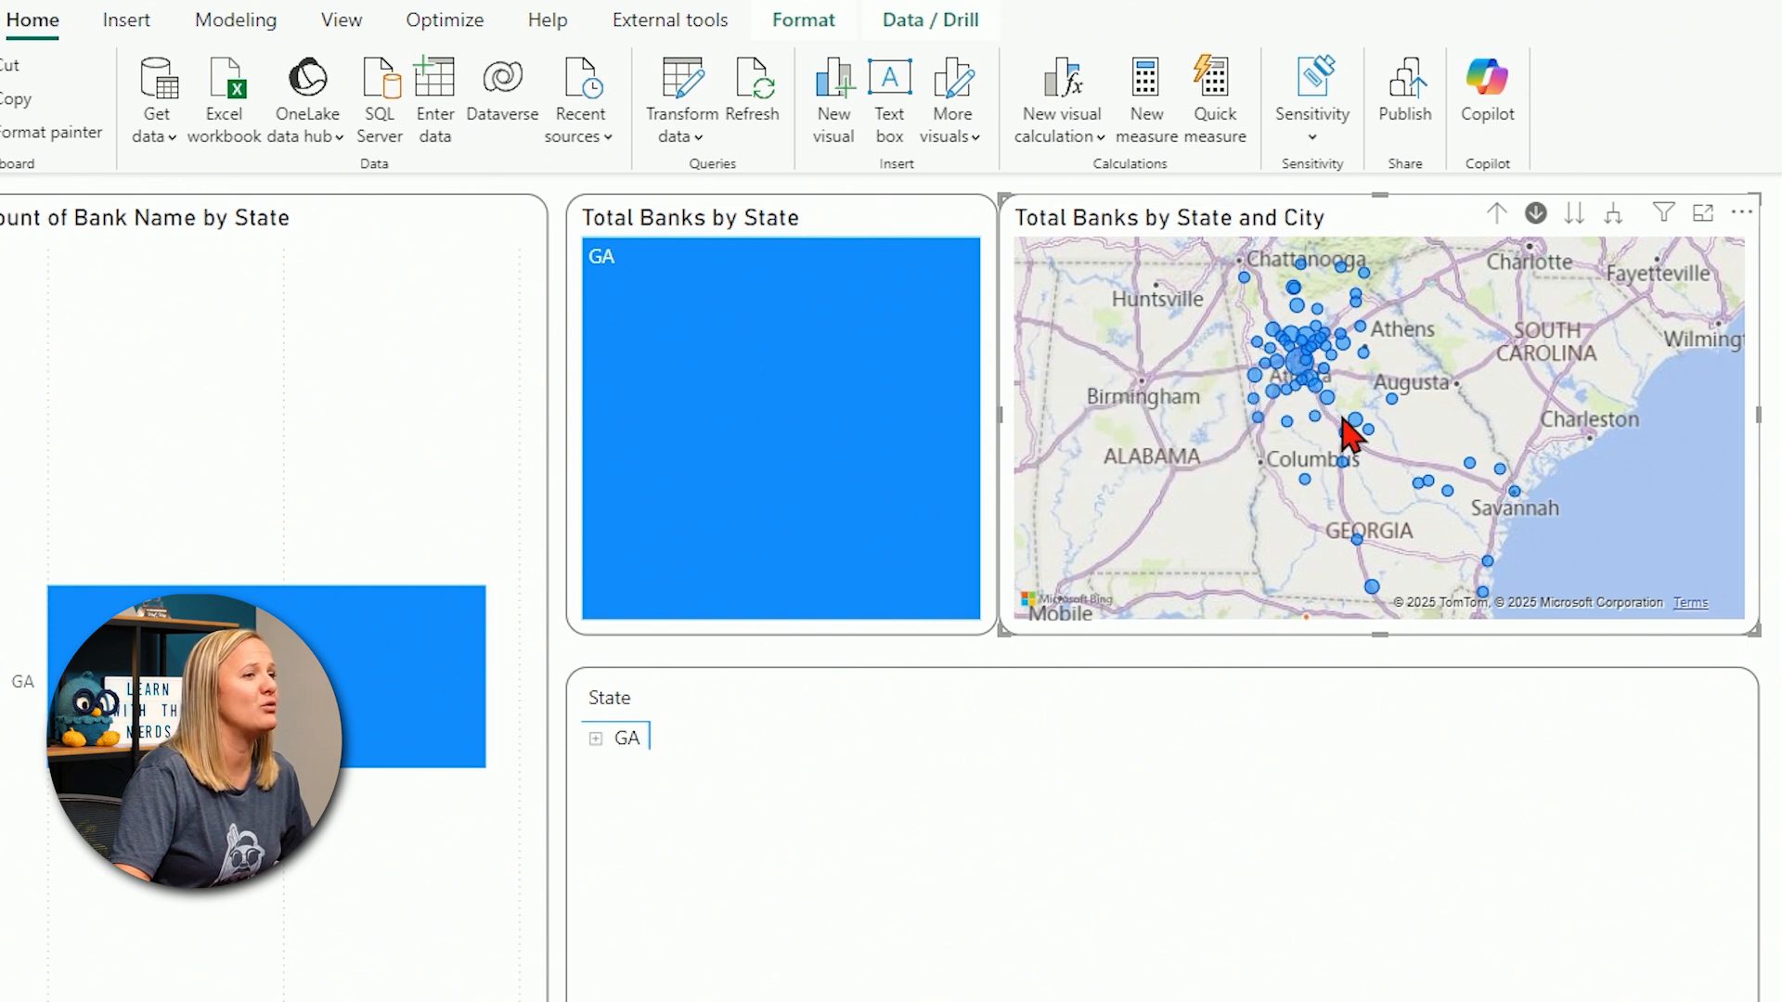
mouse_move(1341, 476)
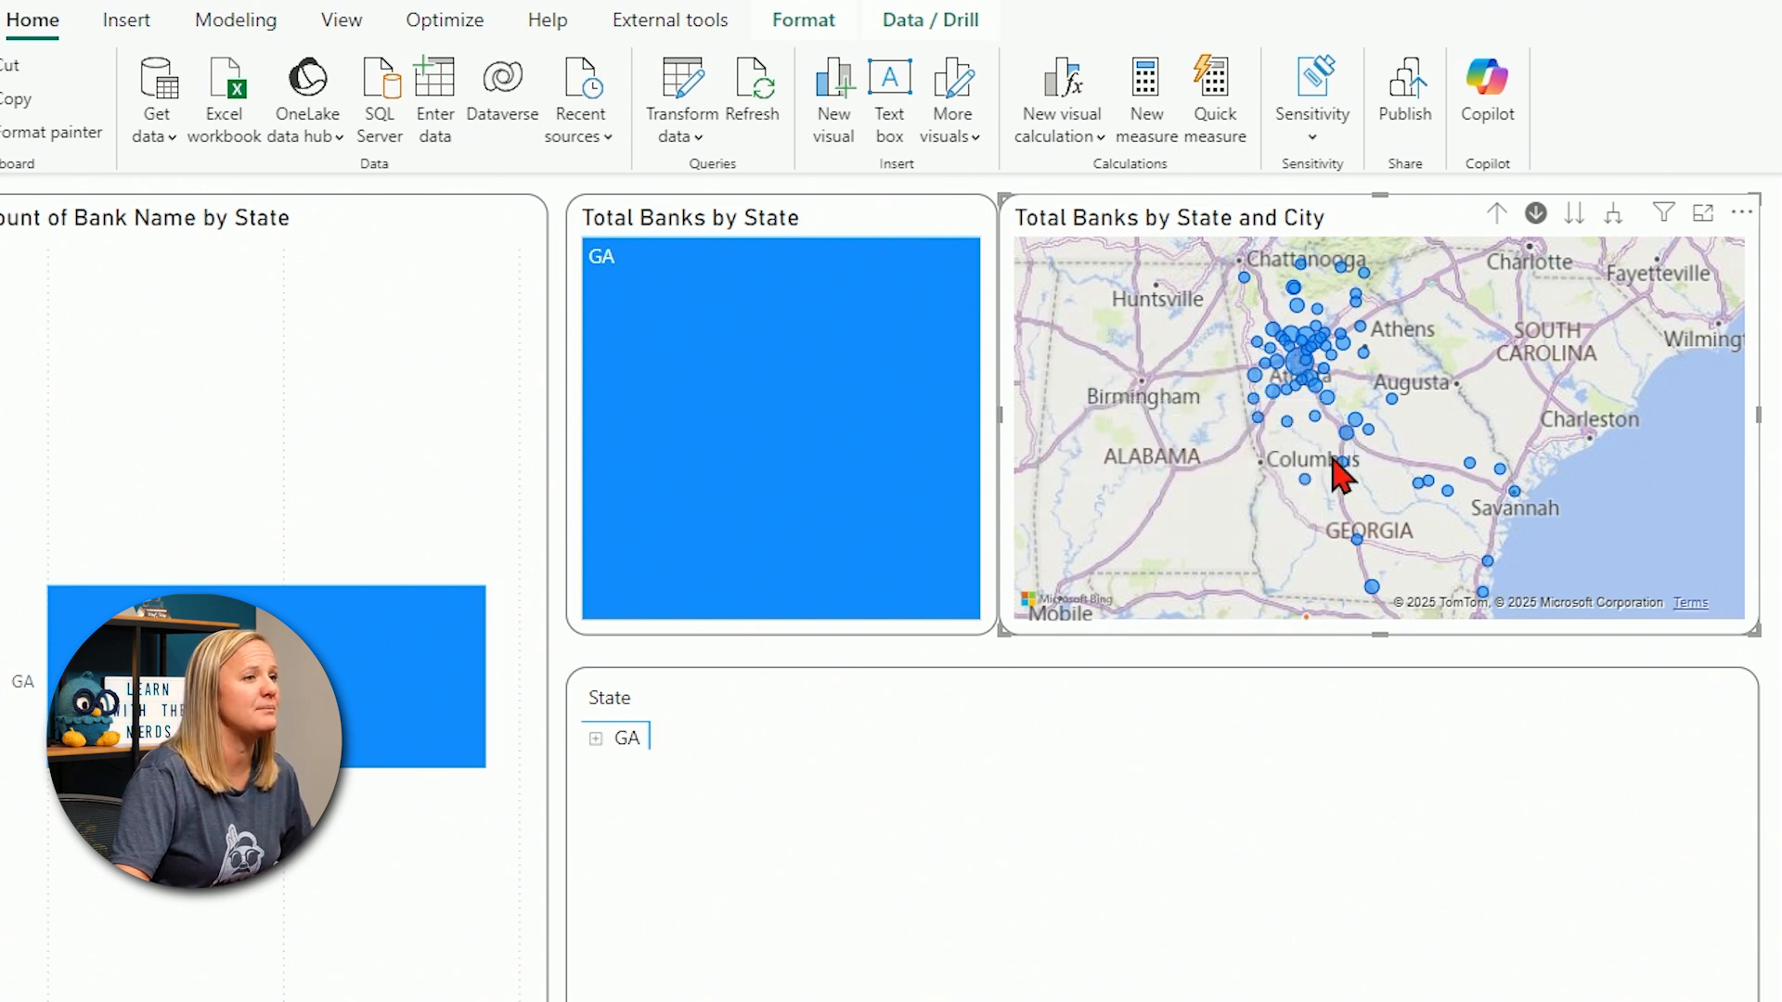
mouse_move(1305, 488)
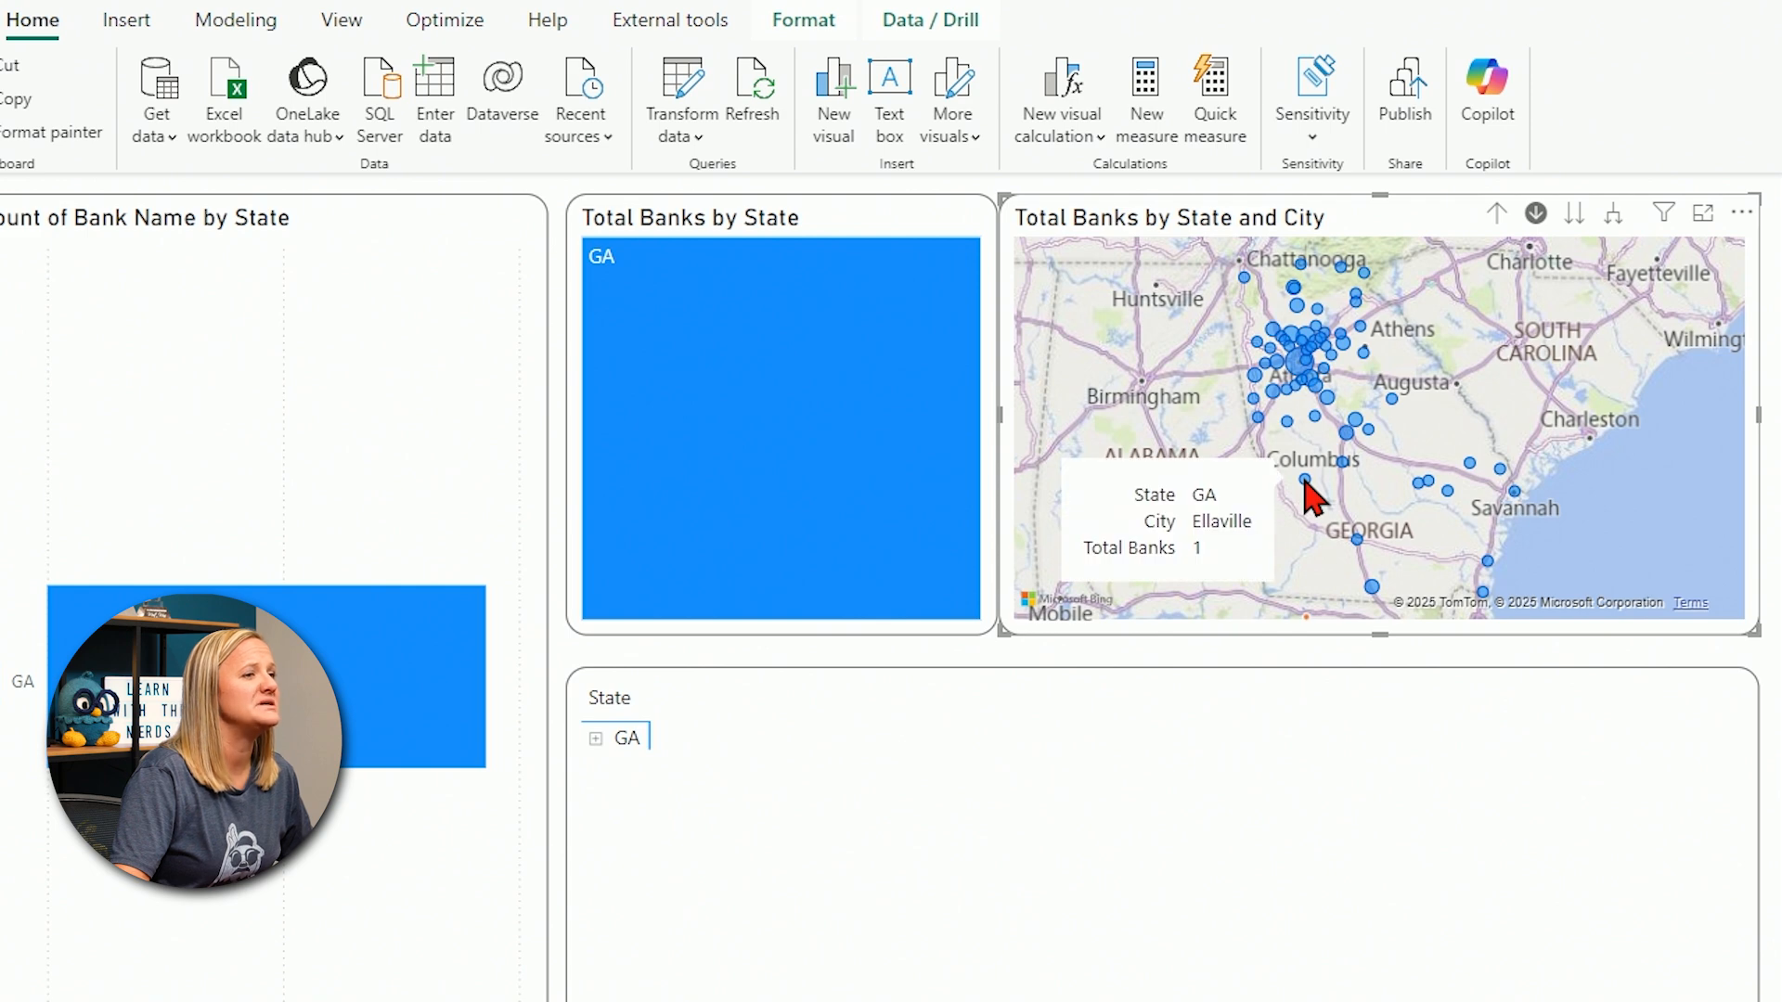
mouse_move(1323, 414)
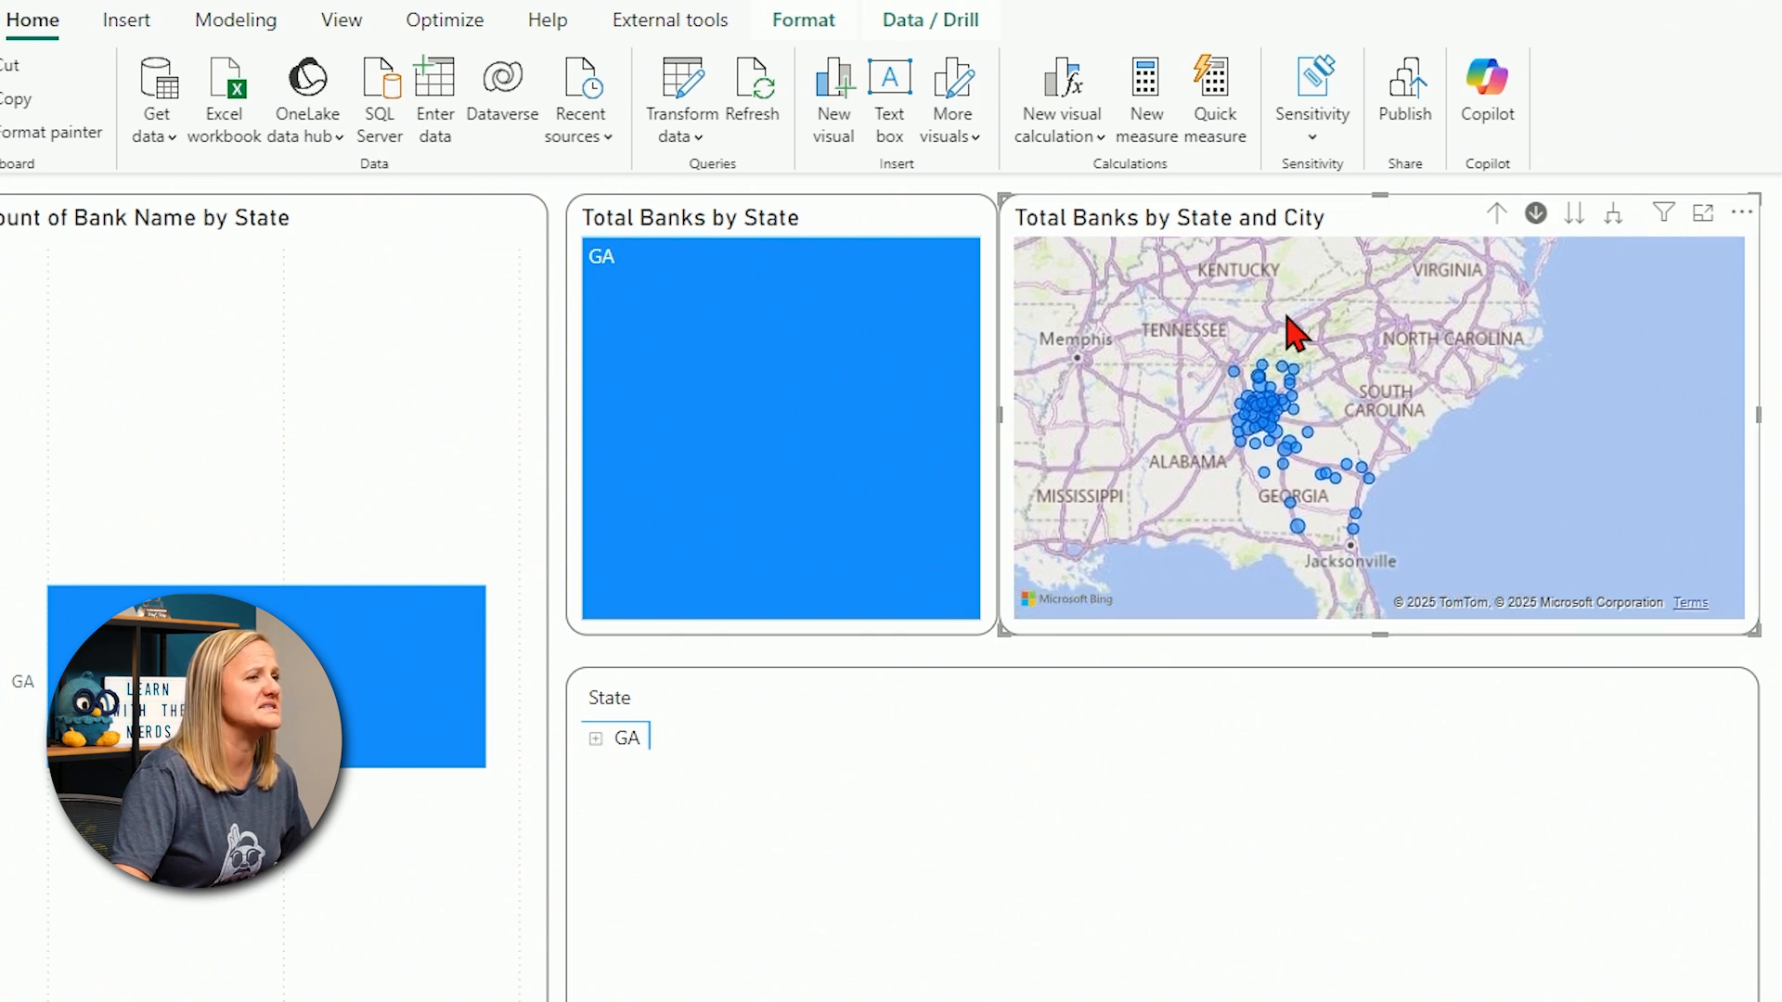
mouse_move(1307, 442)
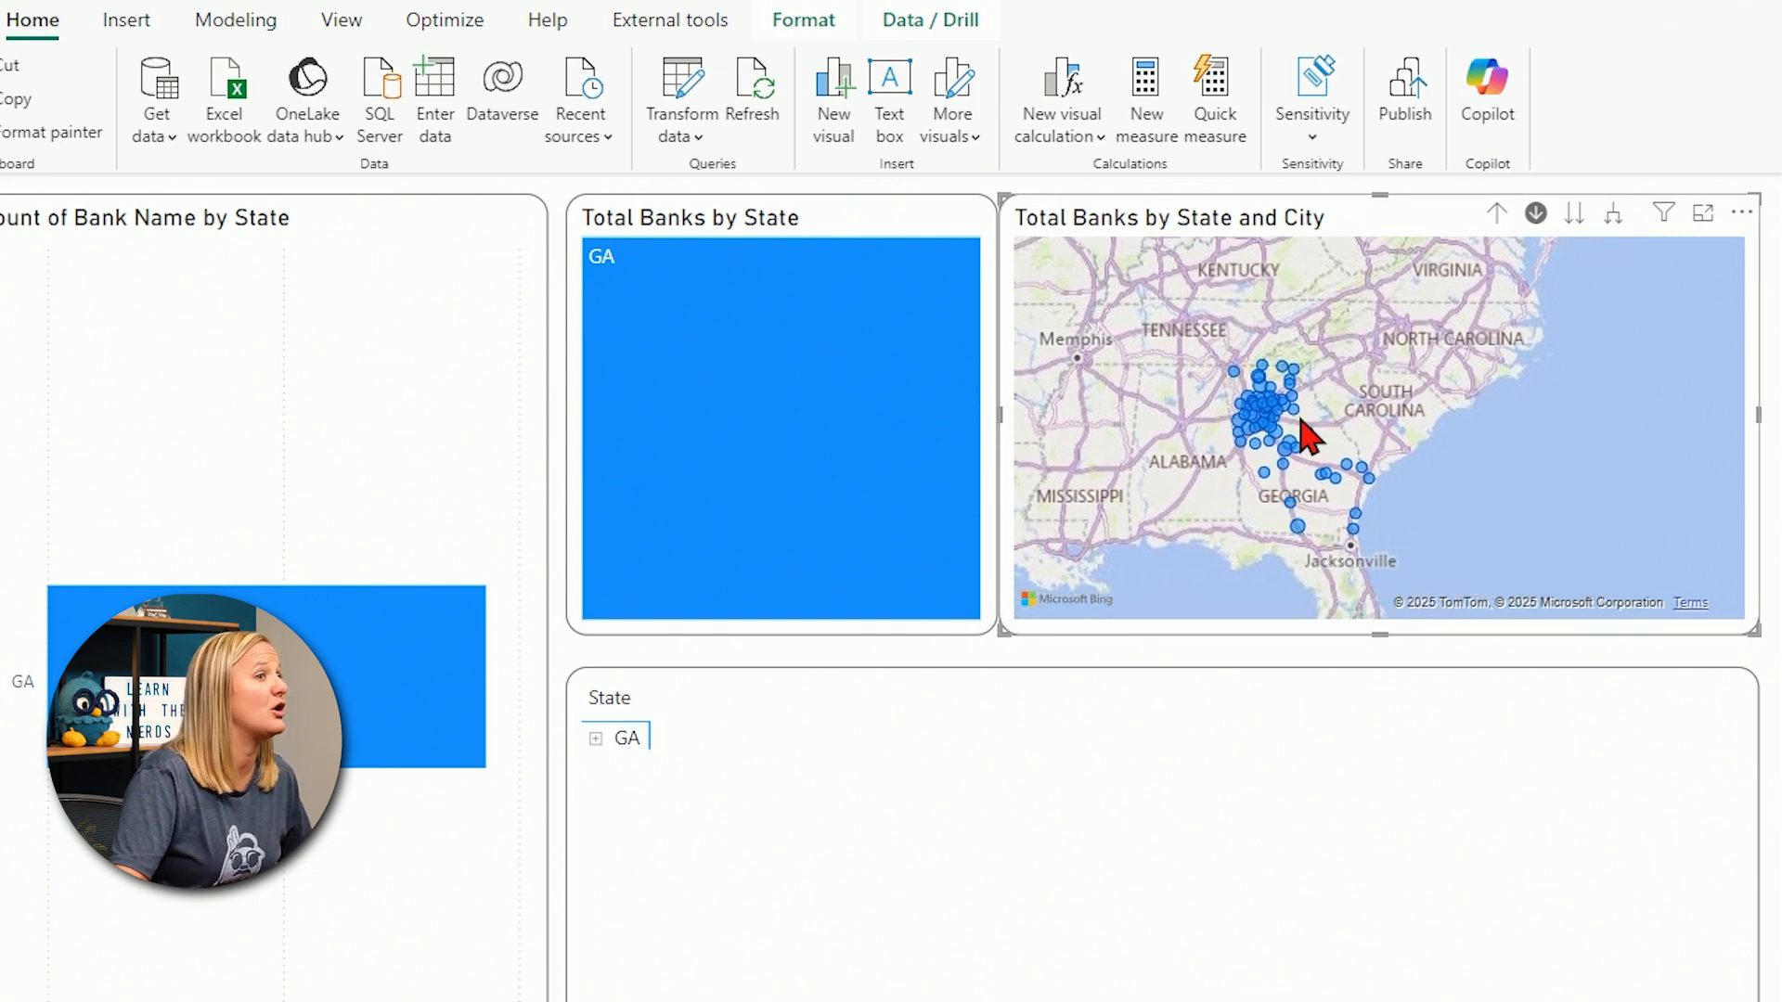
mouse_move(1366, 418)
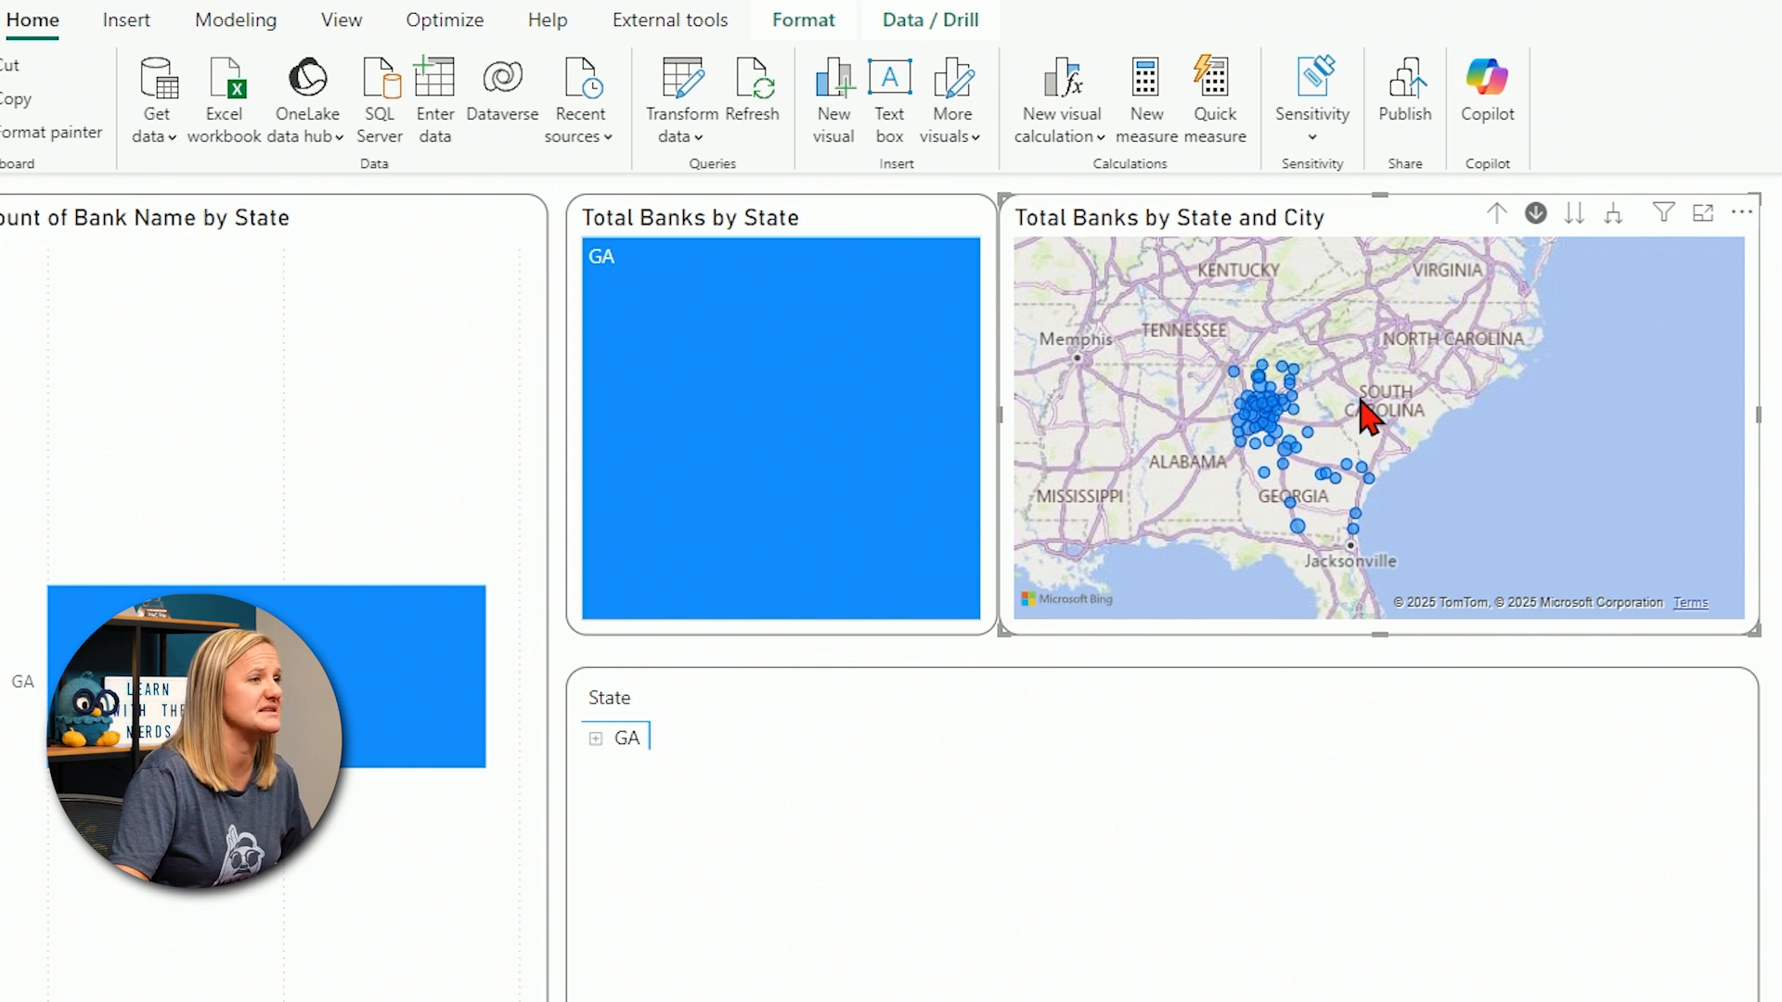
mouse_move(1333, 438)
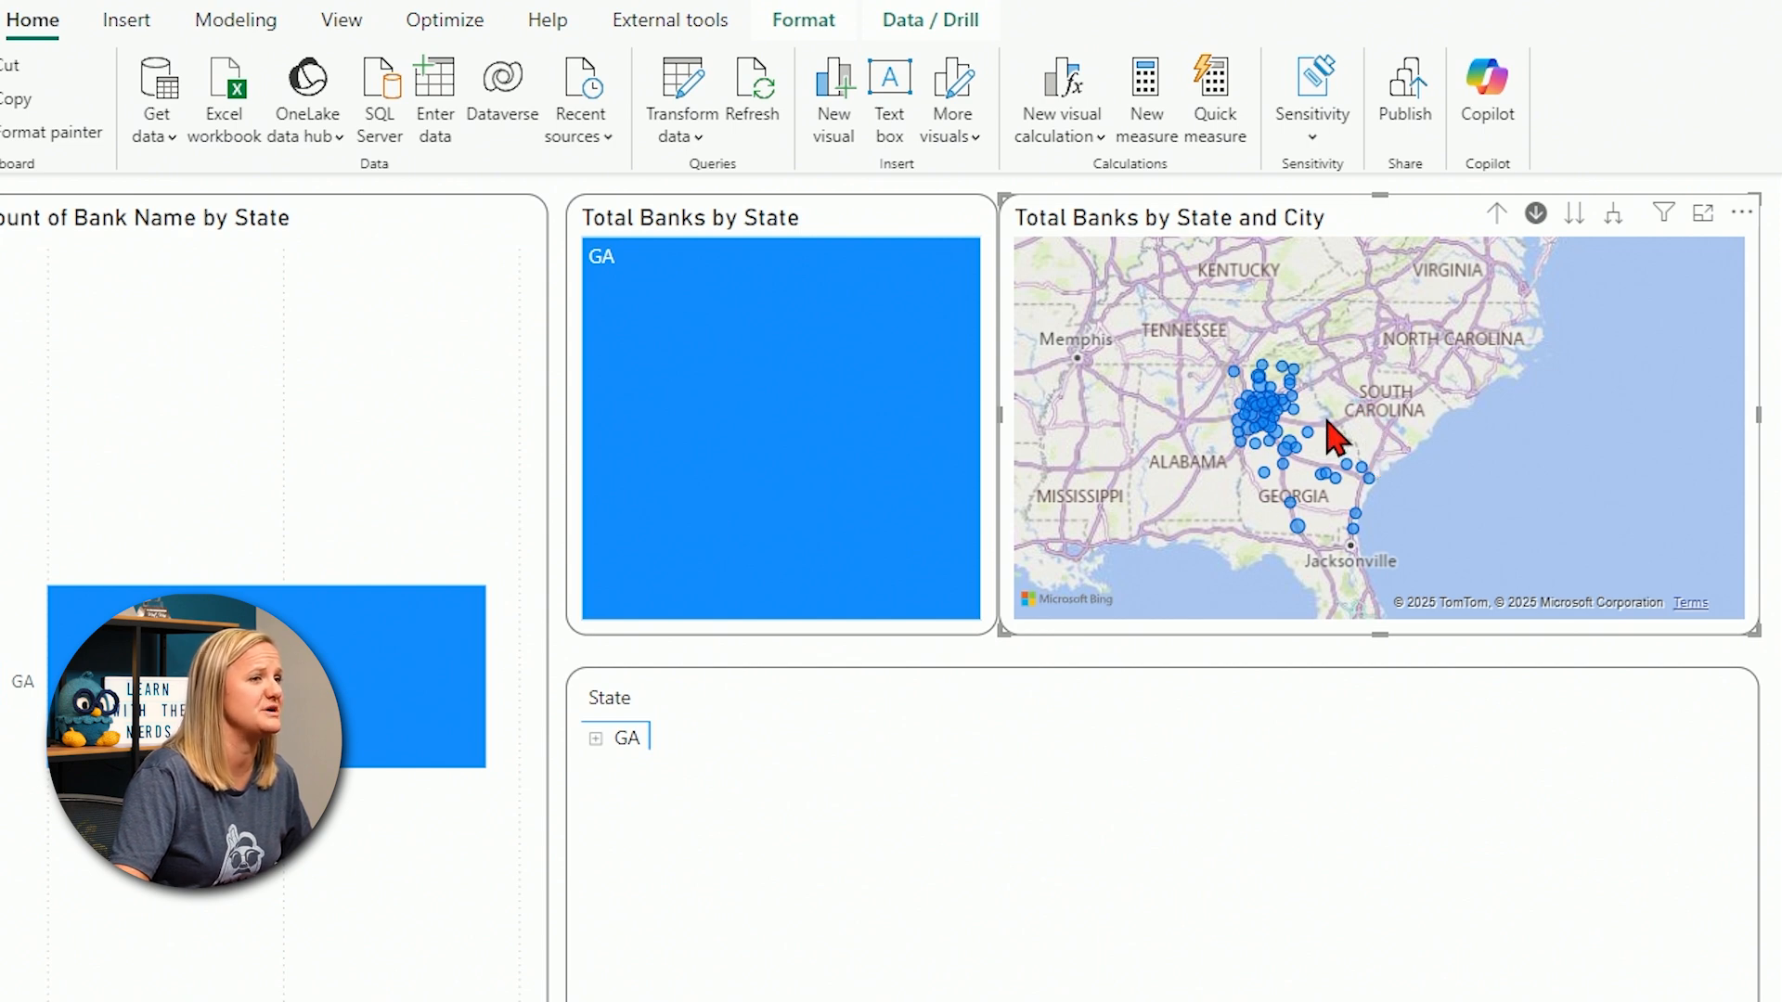
mouse_move(1364, 511)
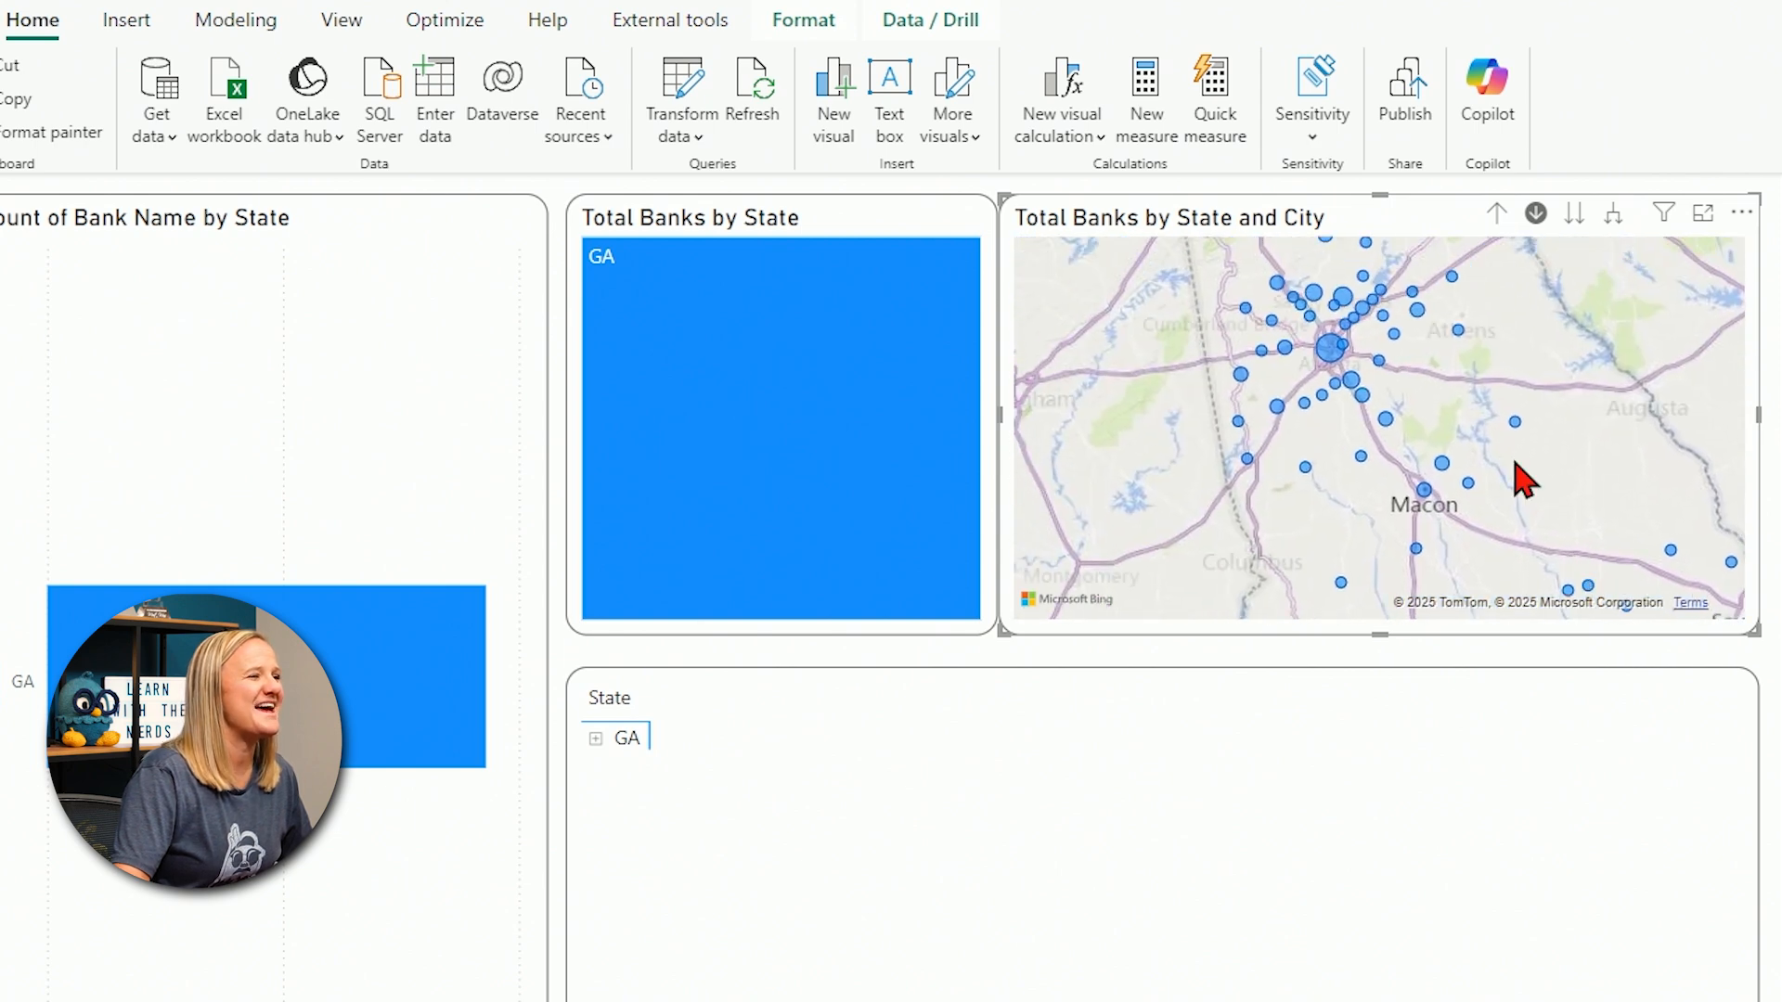
mouse_move(1333, 364)
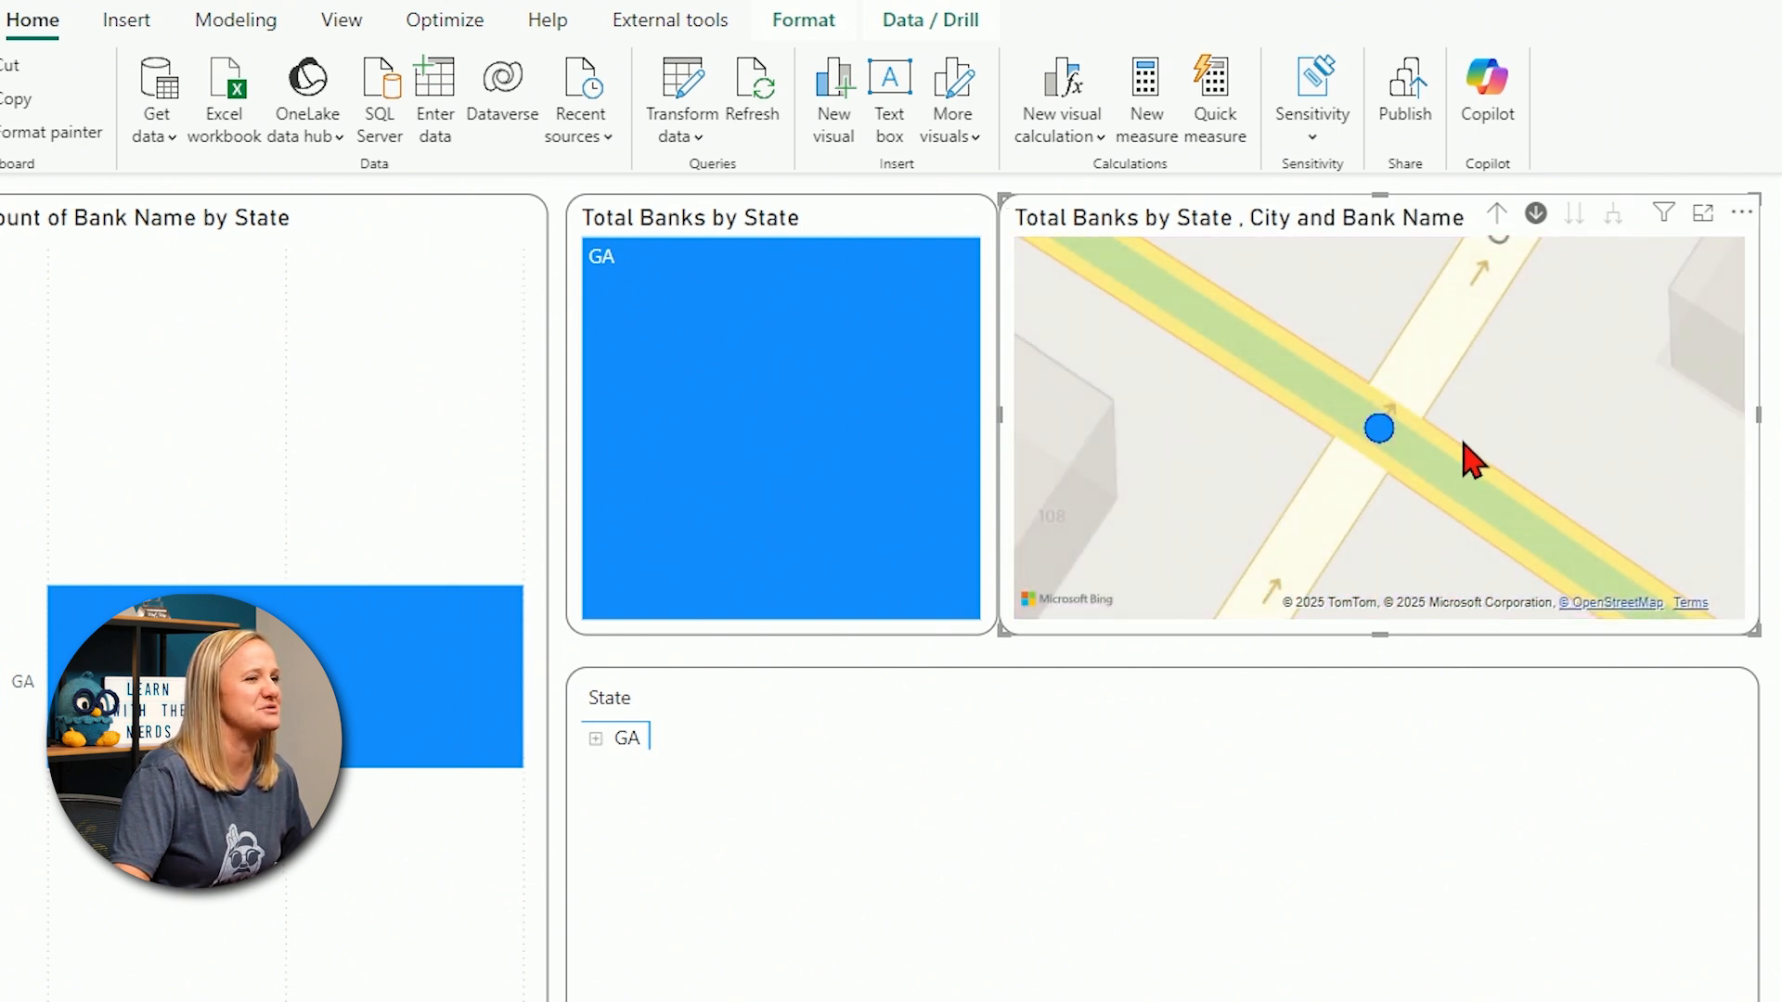
mouse_move(1590, 551)
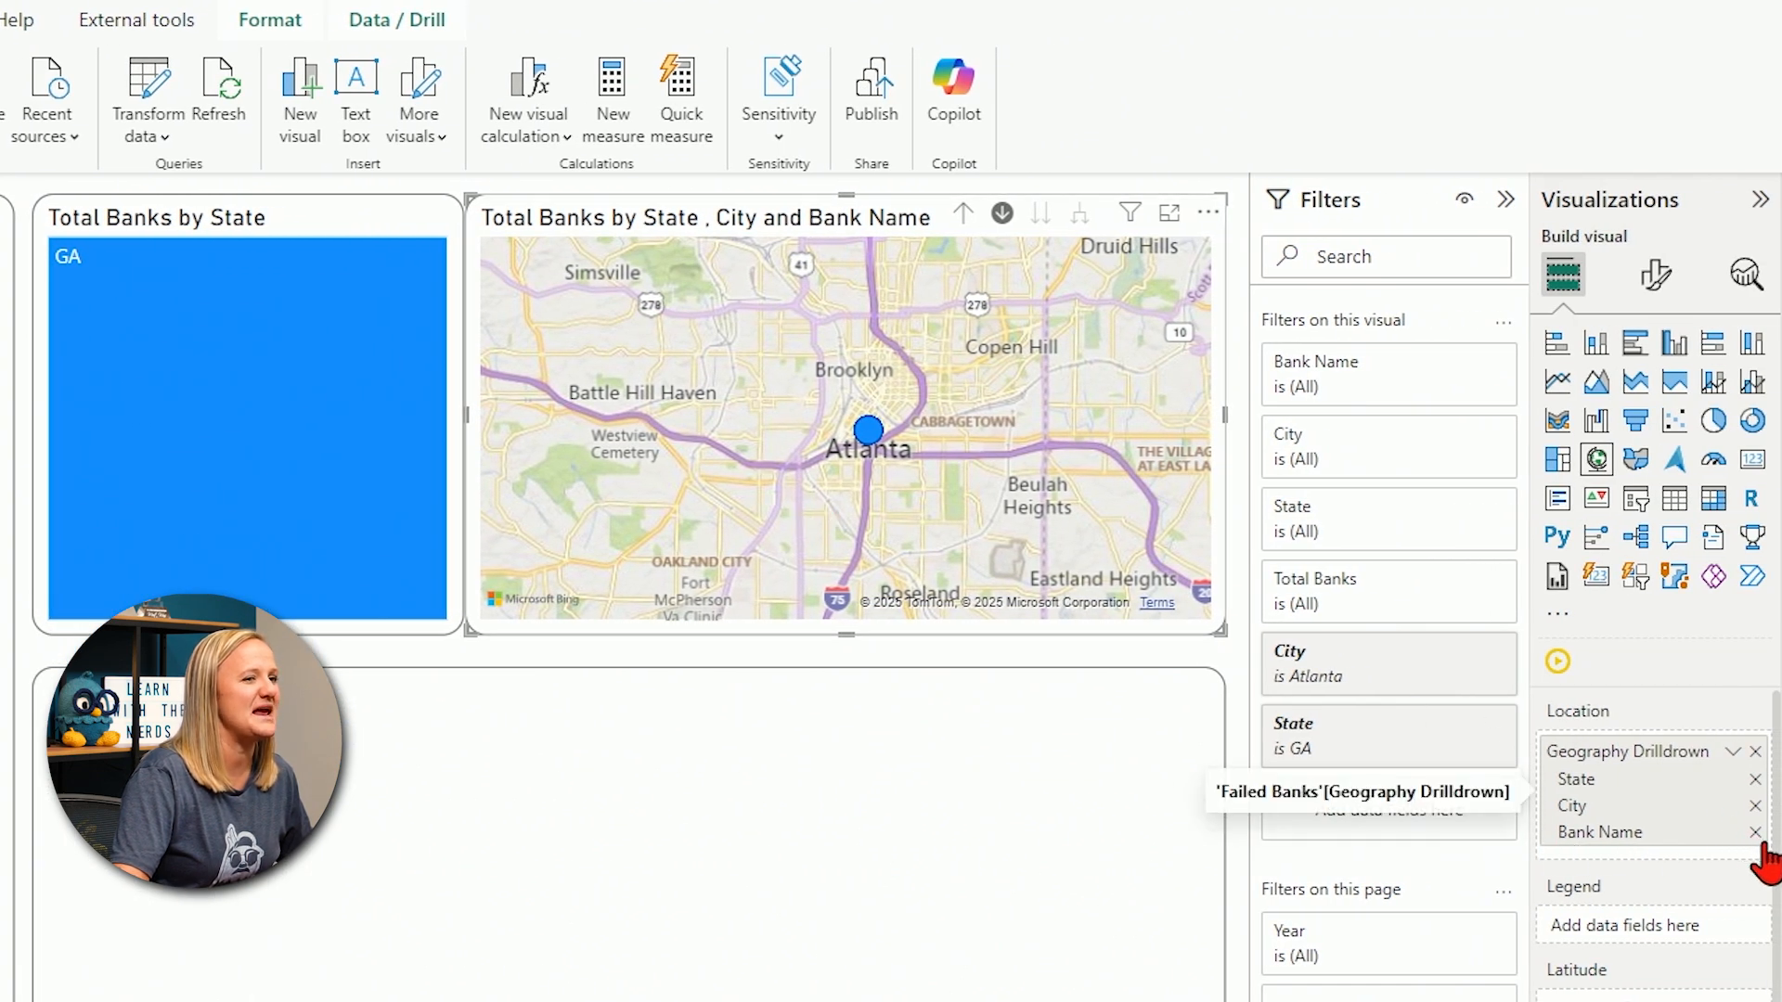
- Drop Bank Name from the map's Geography Drilldown location, keeping State and City
click(1755, 832)
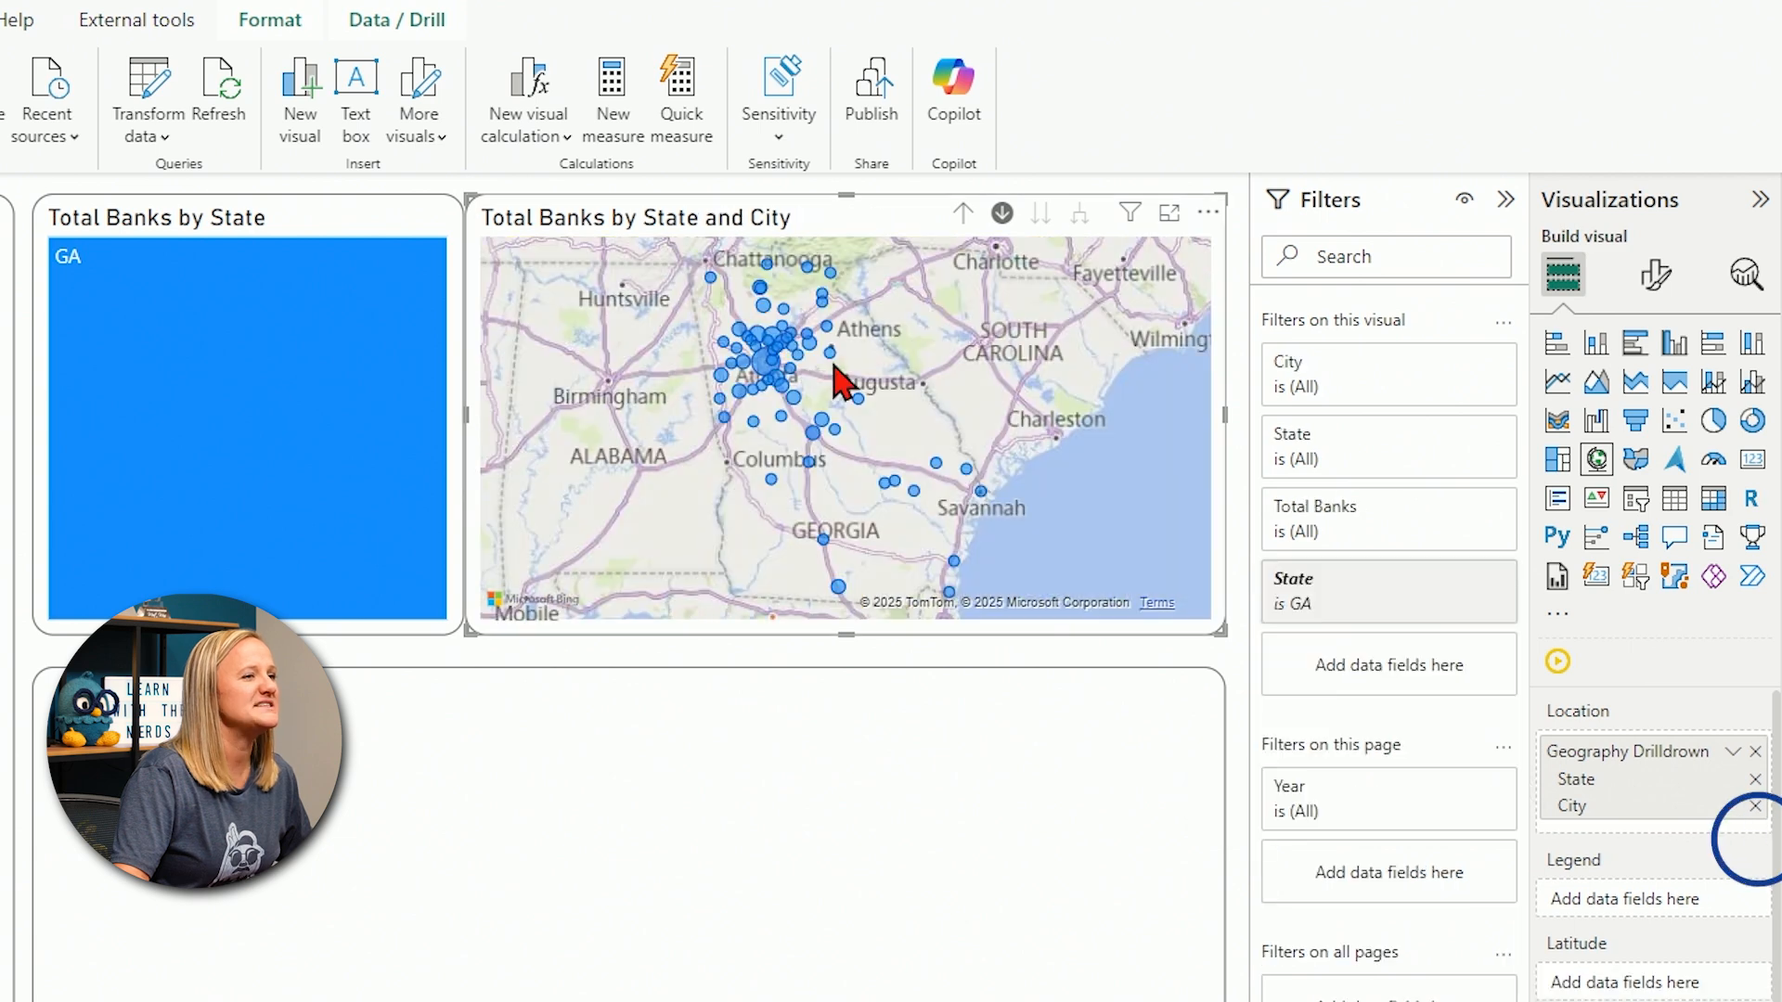
mouse_move(773, 544)
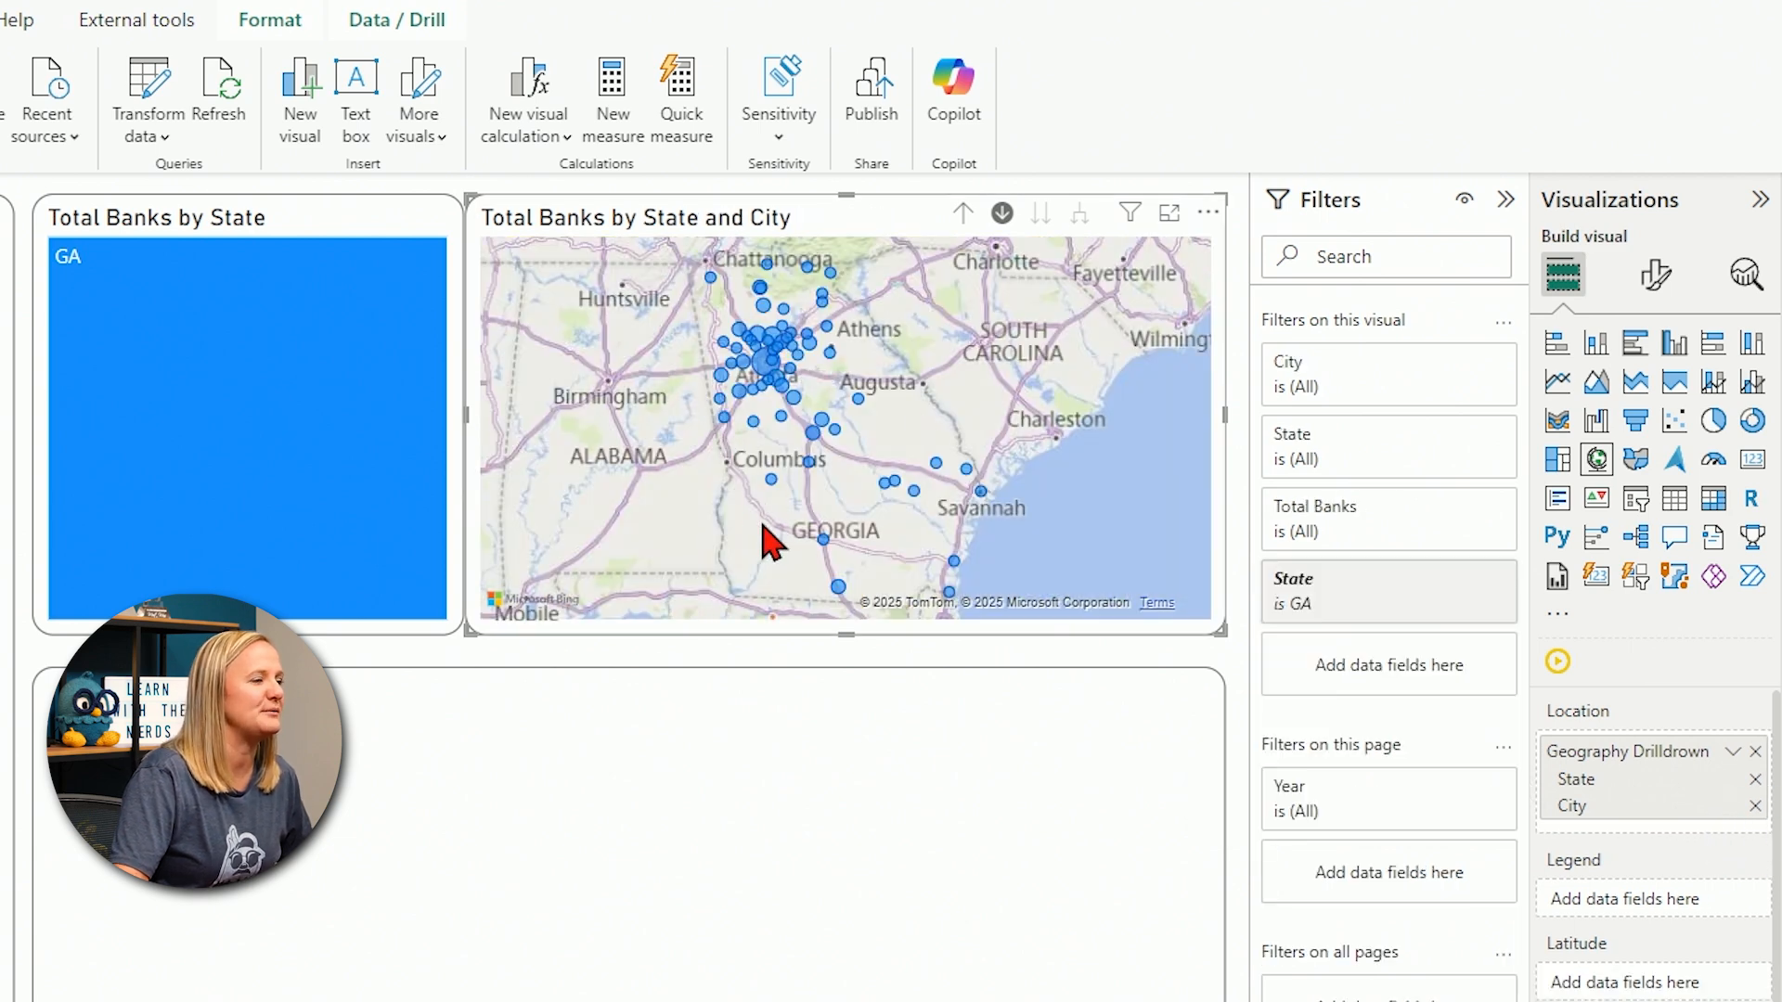
mouse_move(1597, 810)
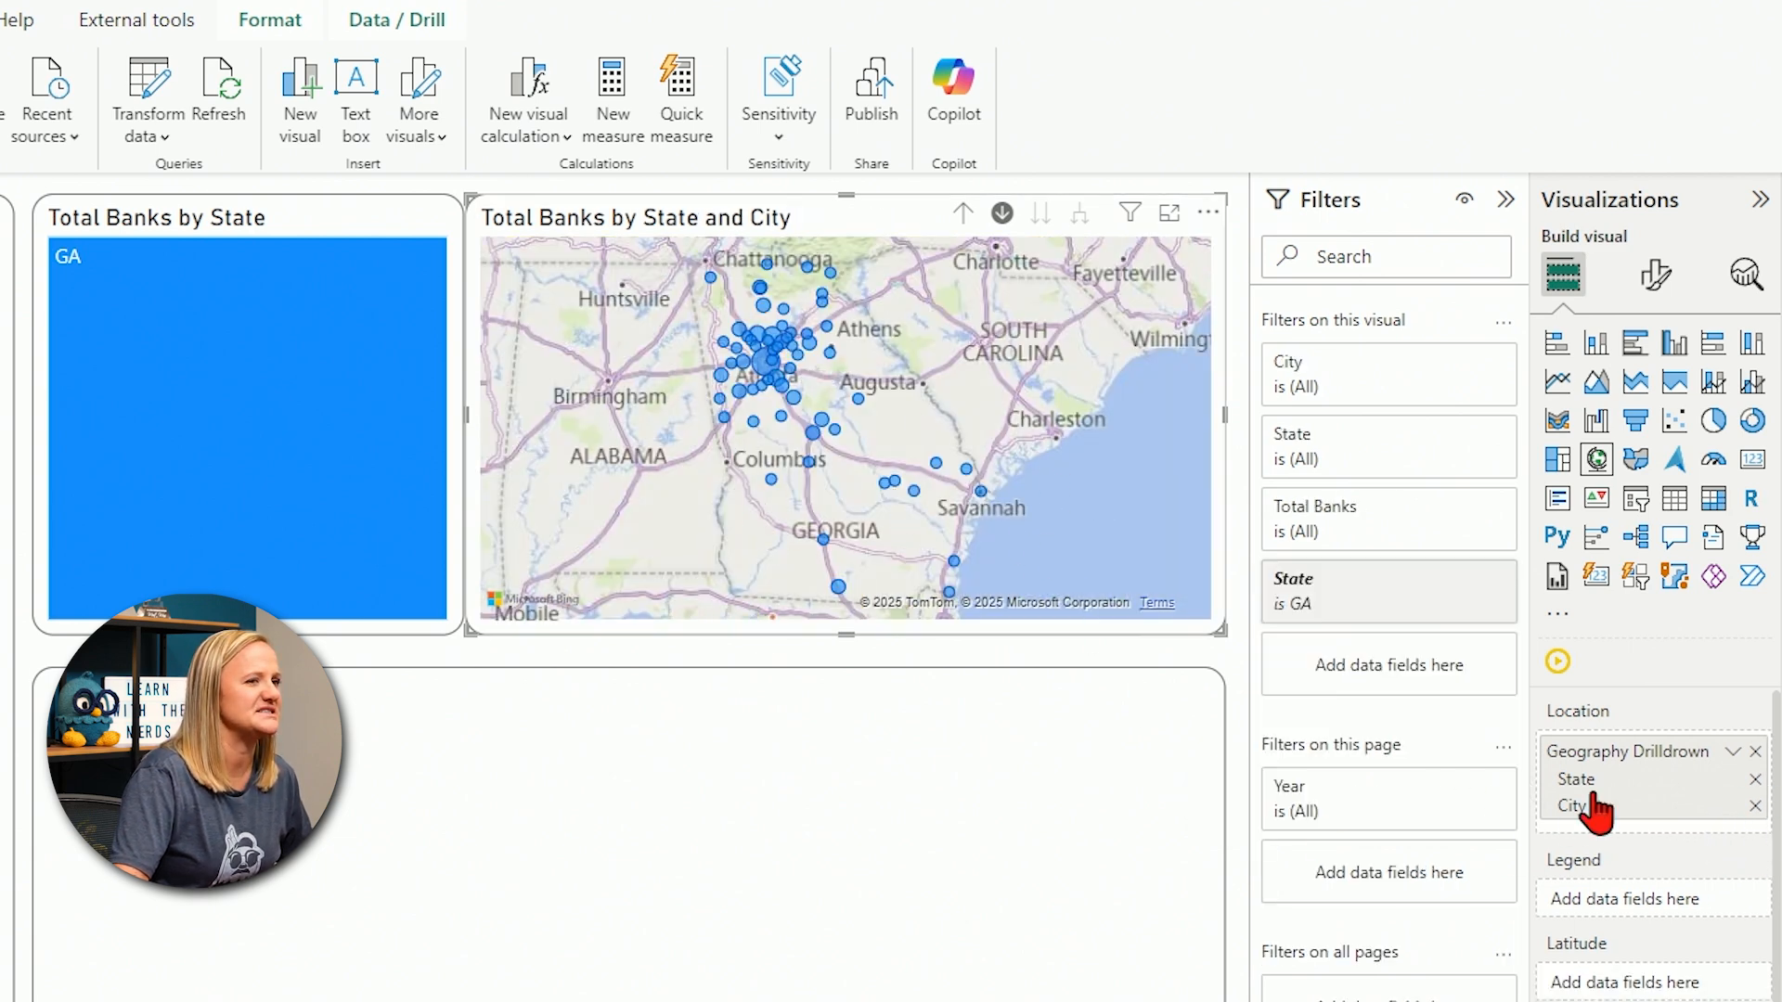
mouse_move(1680, 851)
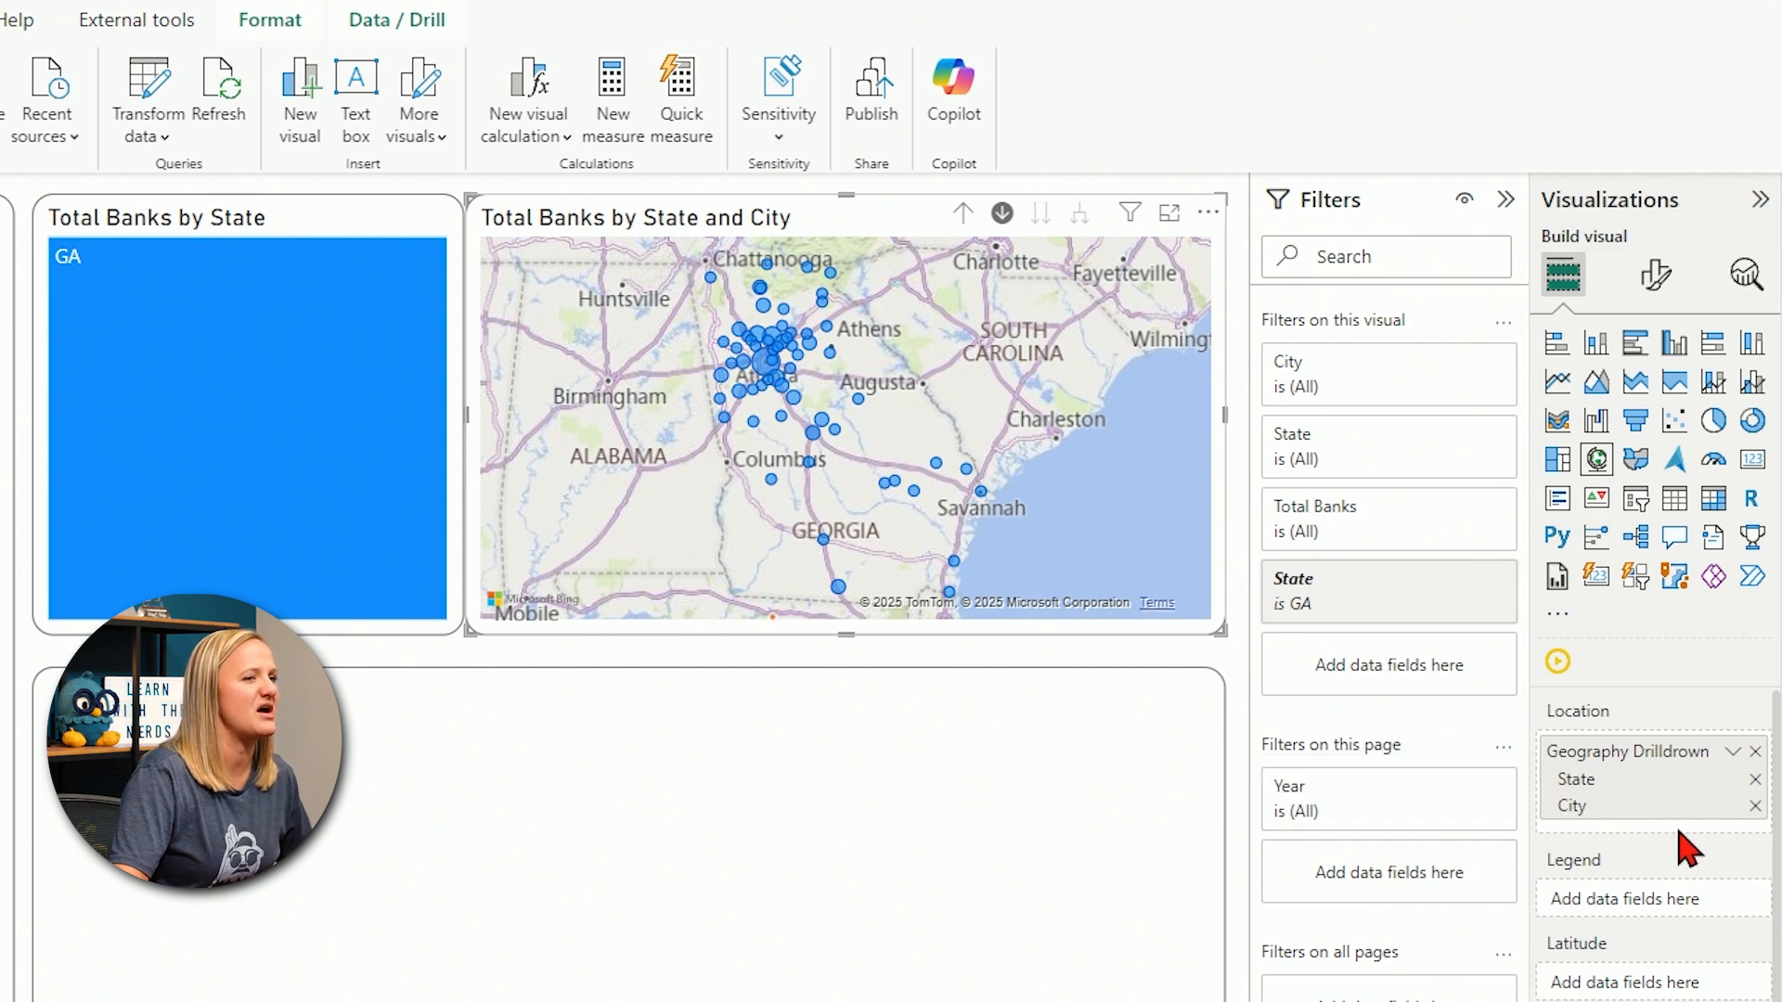
mouse_move(1764, 850)
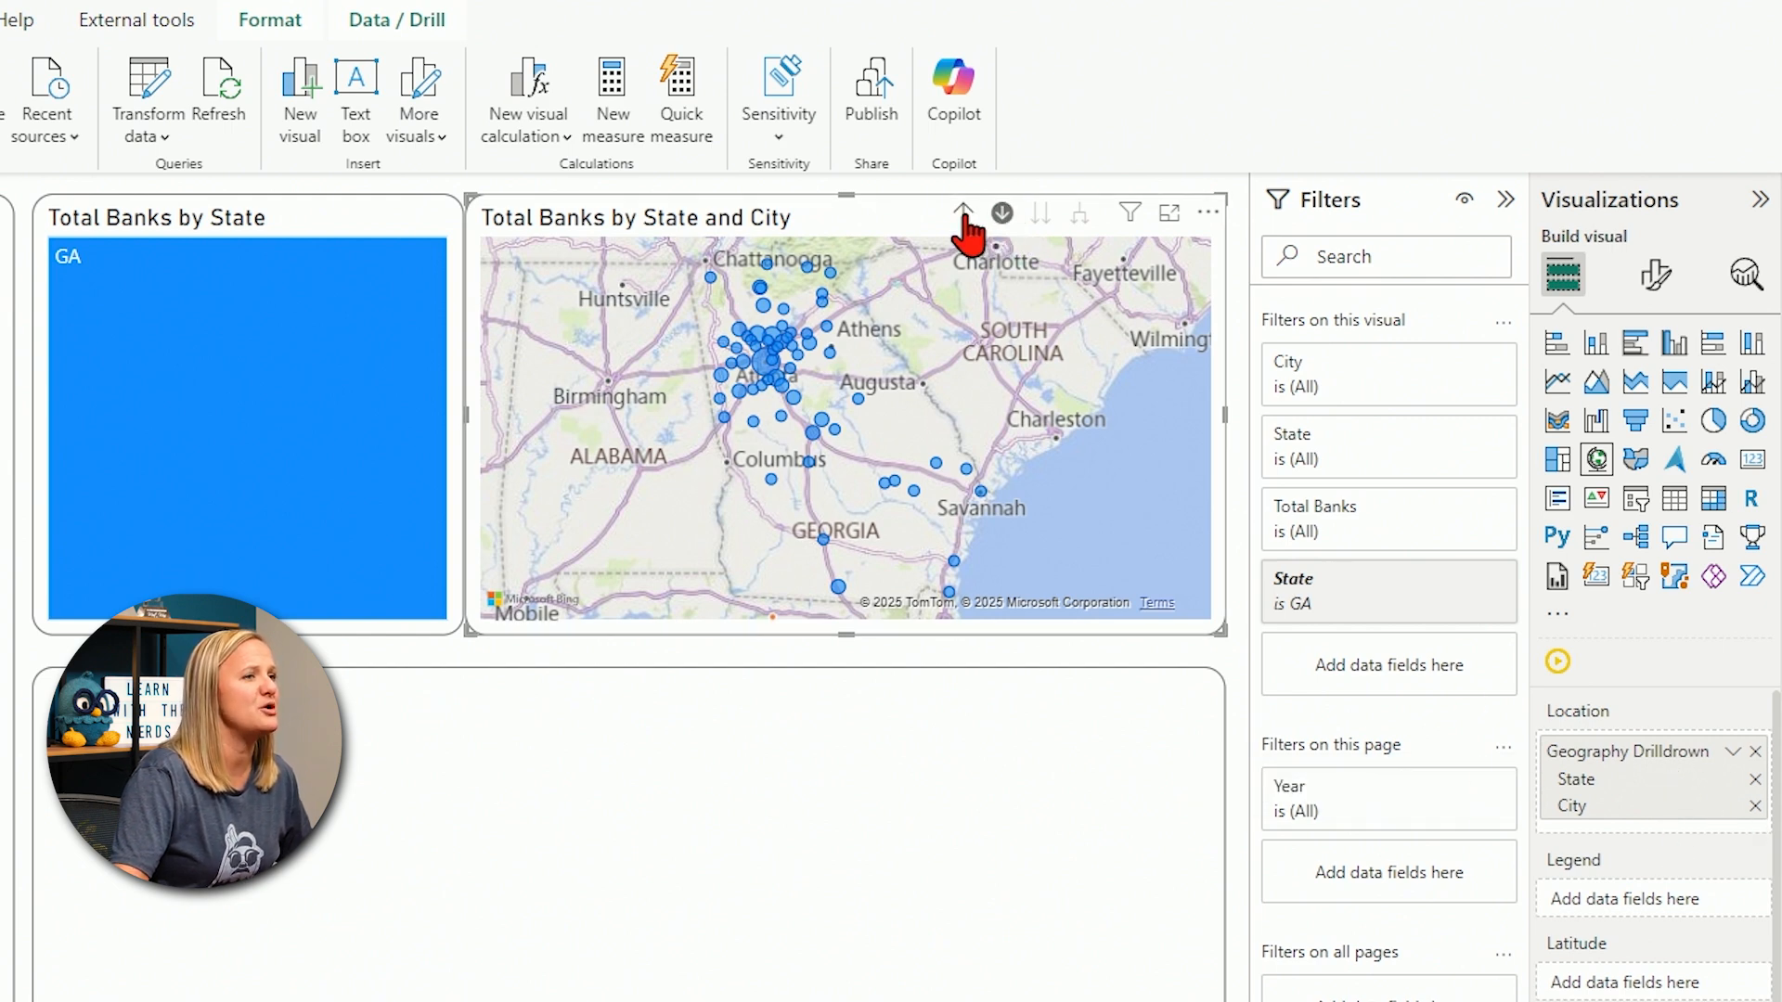
- Drill up from Georgia, drill into California's cities, then back up to all states
click(962, 212)
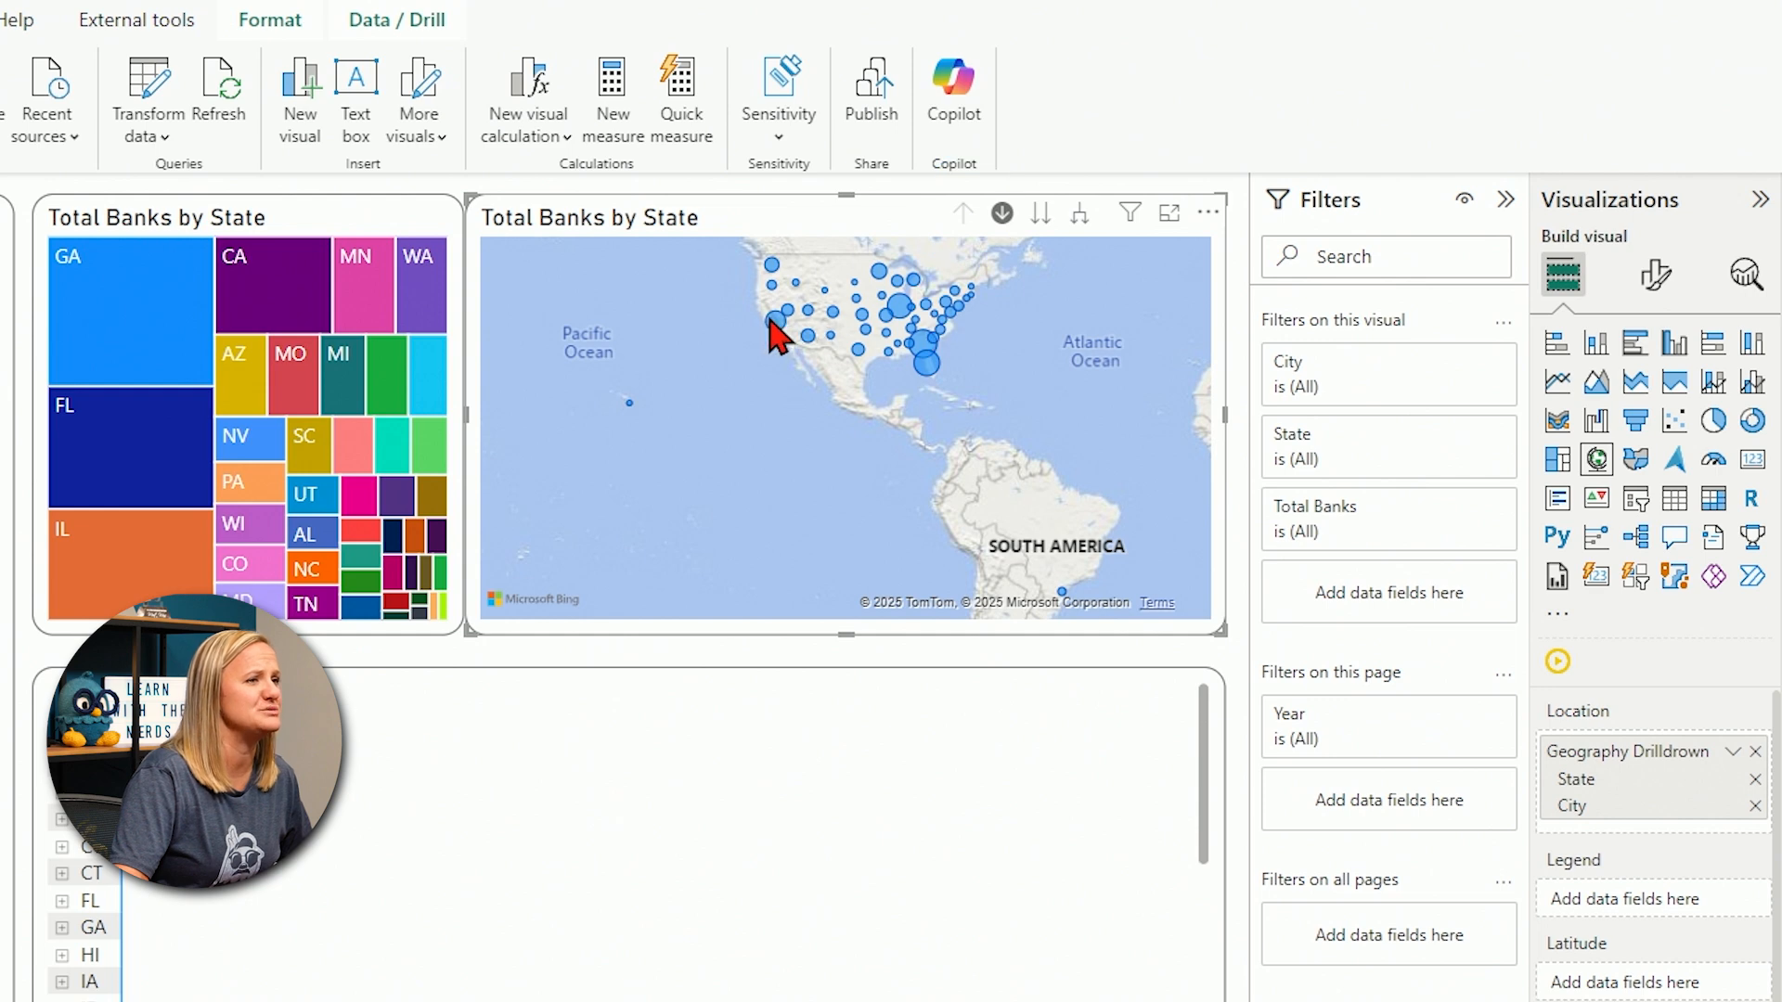
click(272, 284)
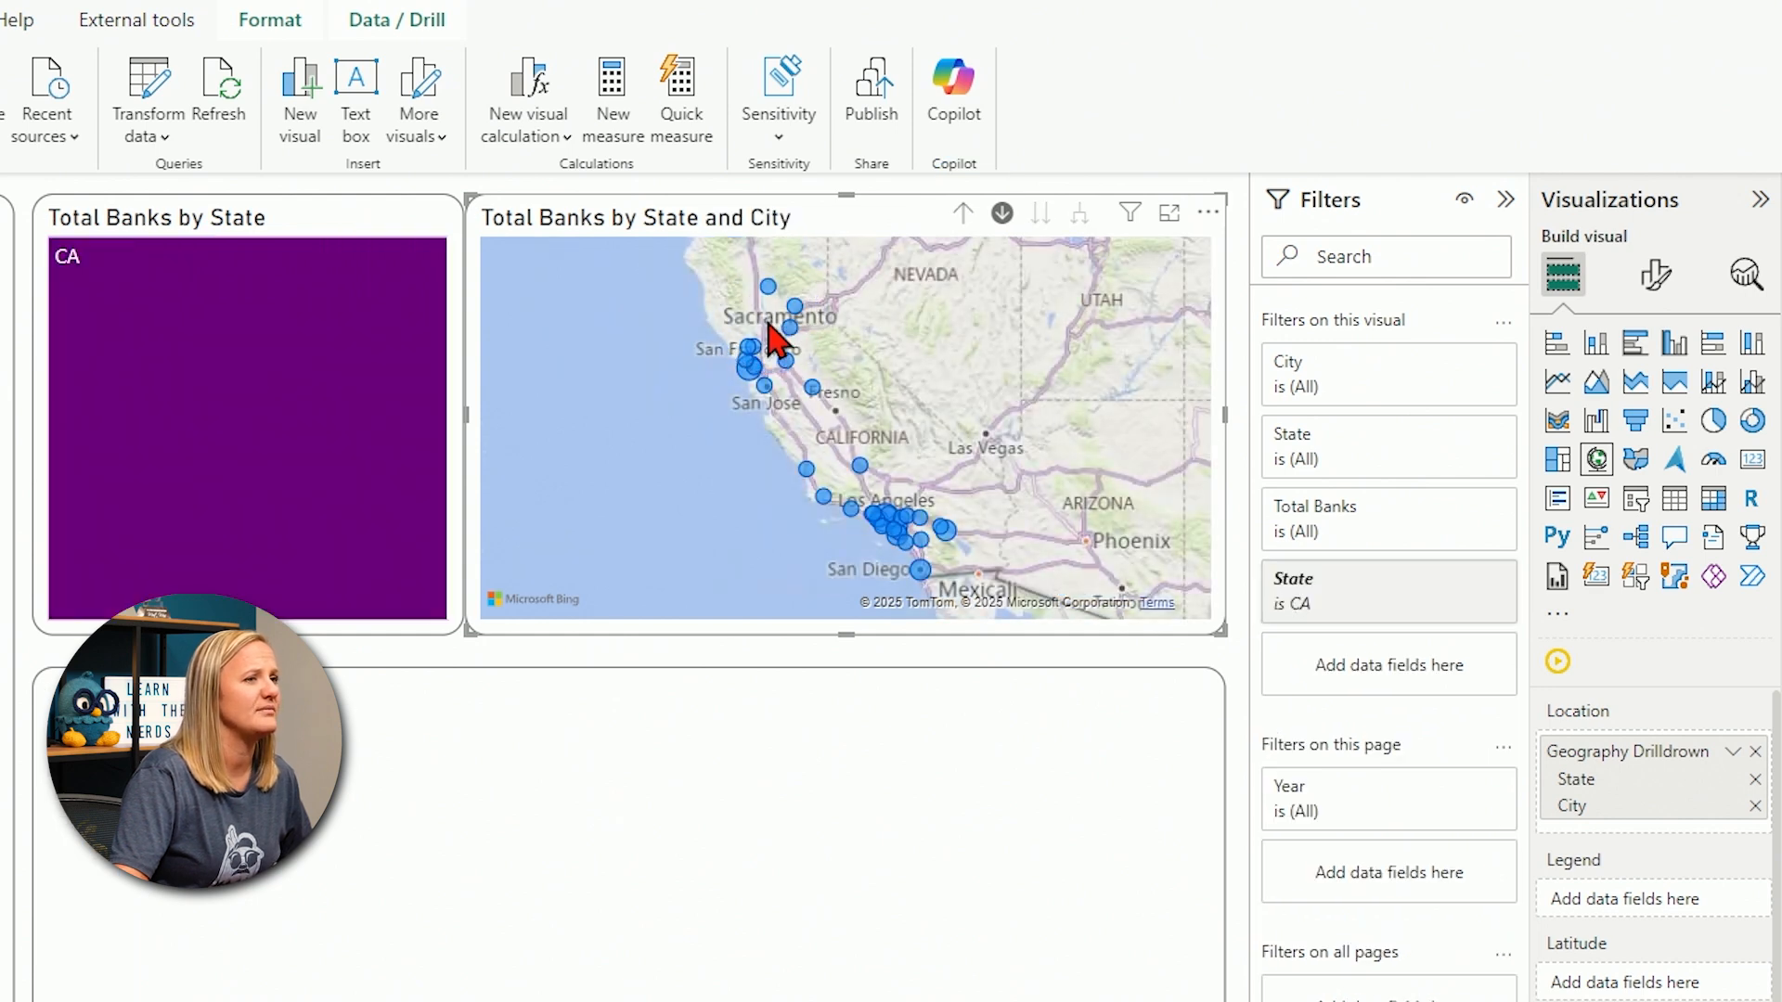
mouse_move(752, 406)
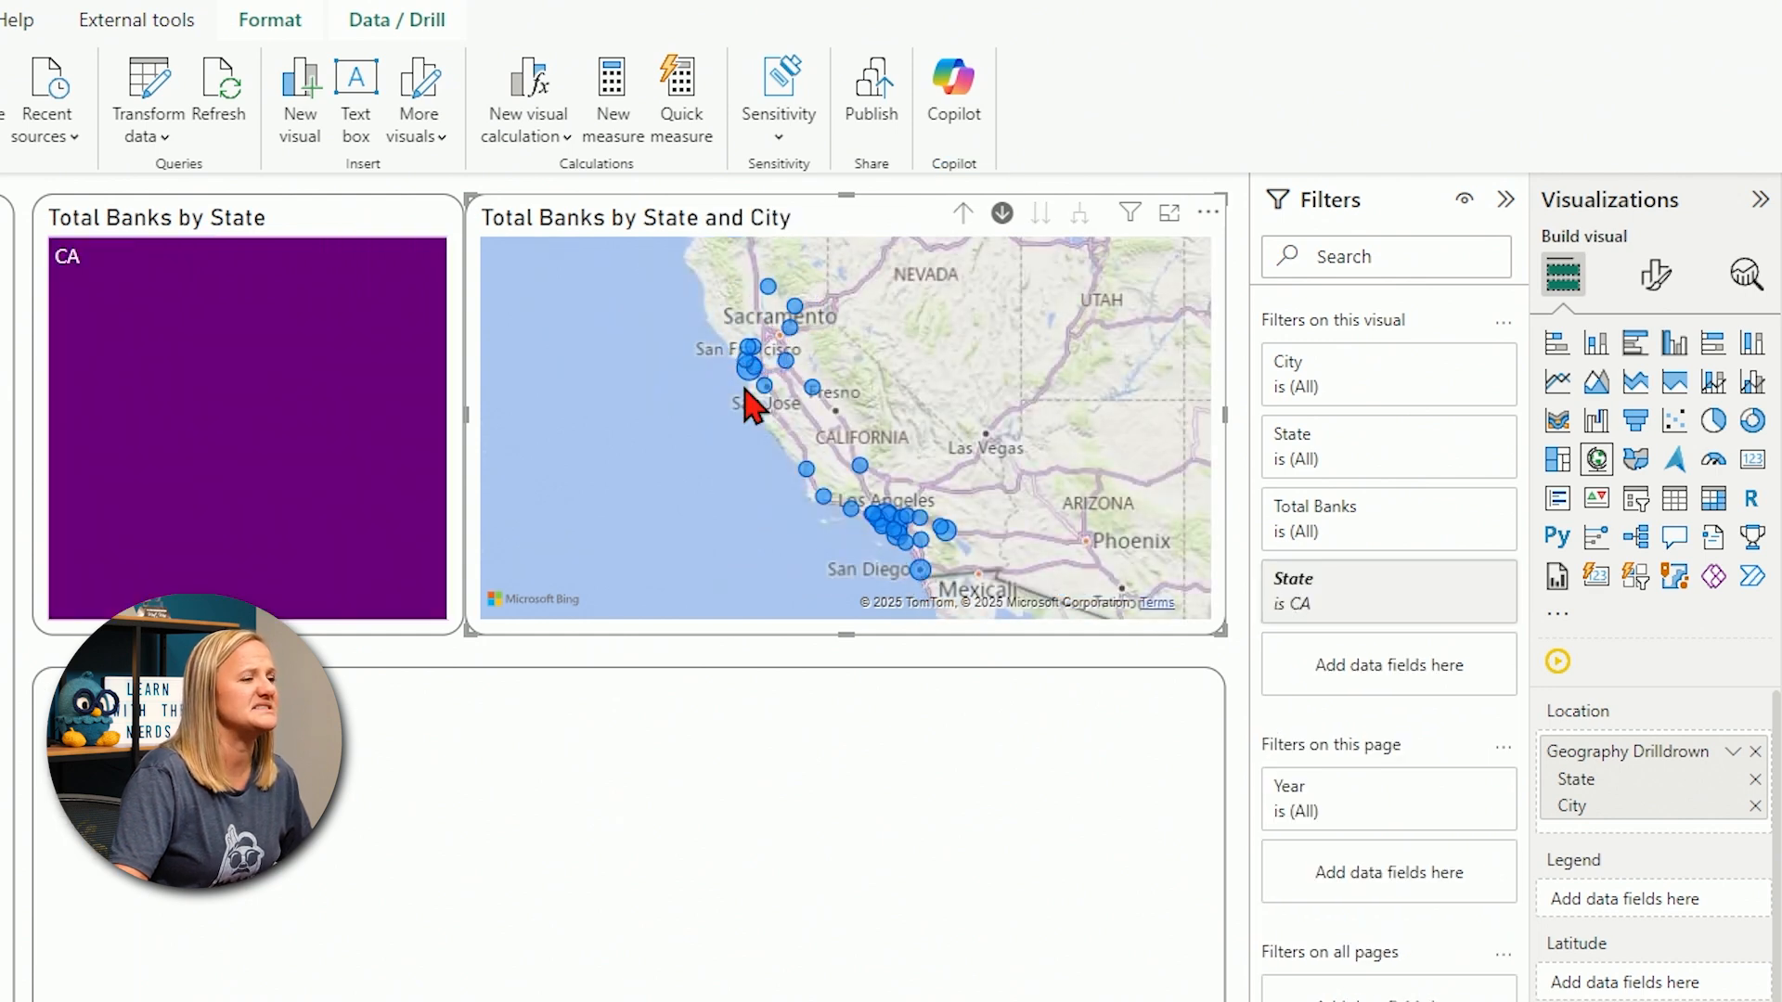
mouse_move(880, 568)
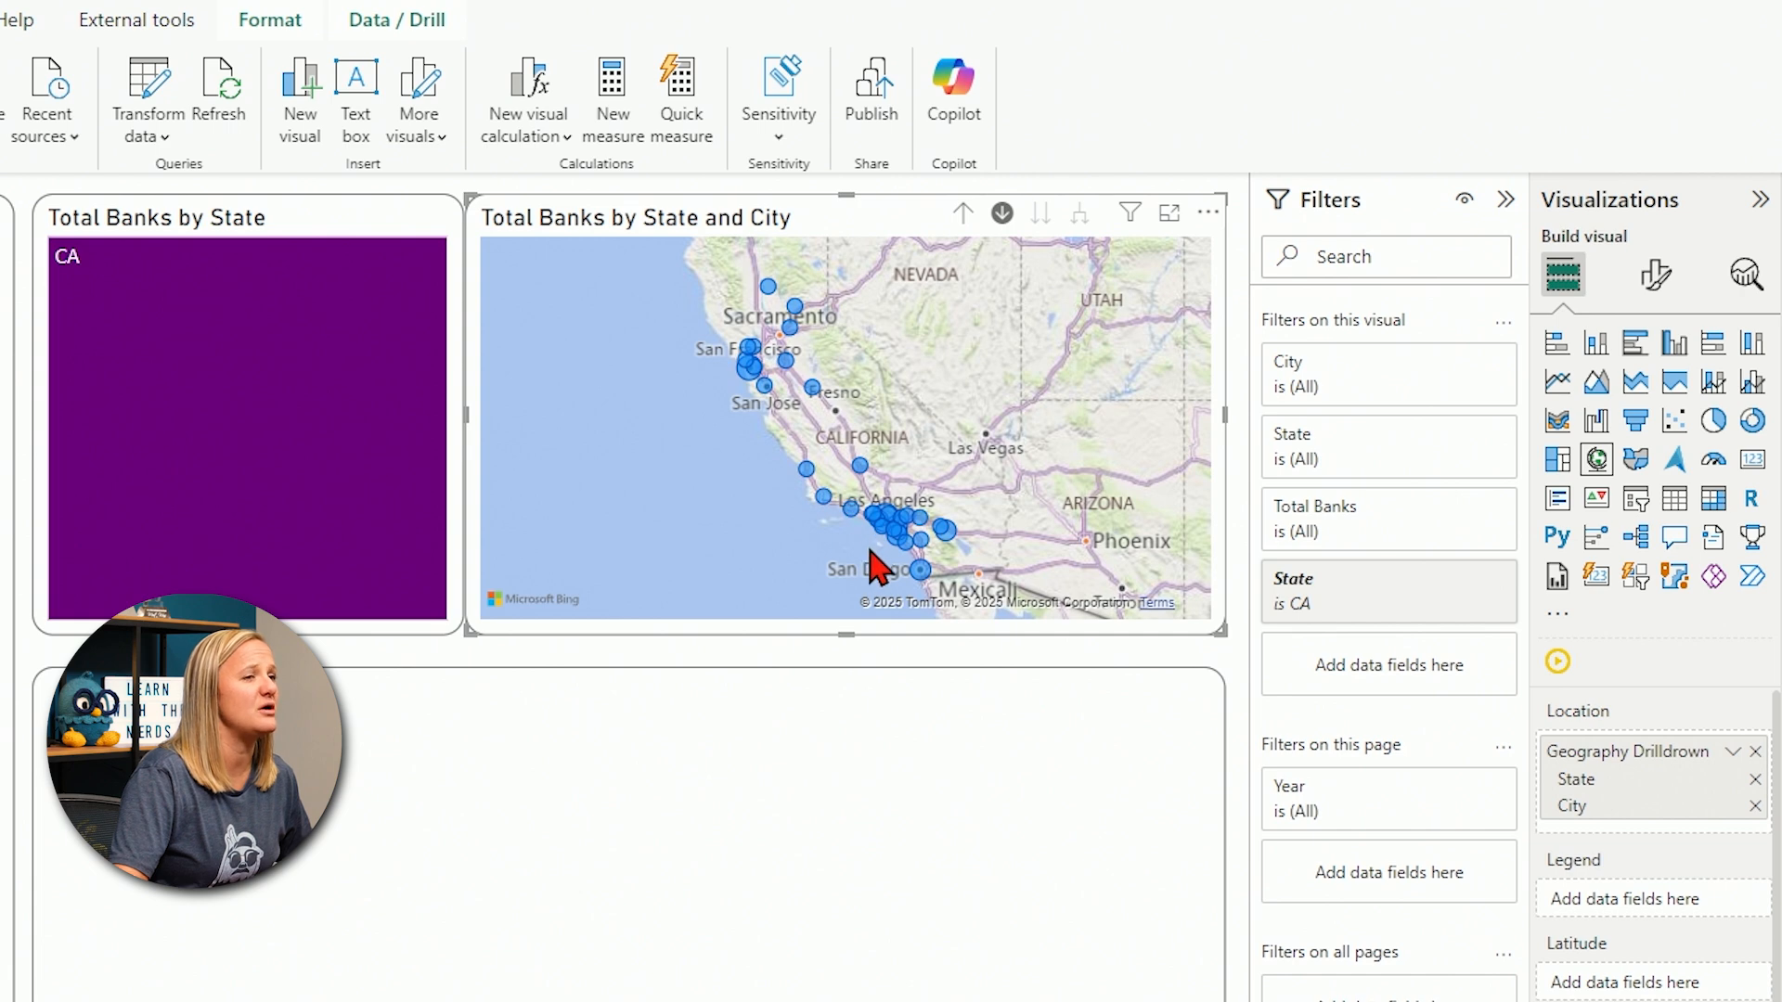
mouse_move(1017, 442)
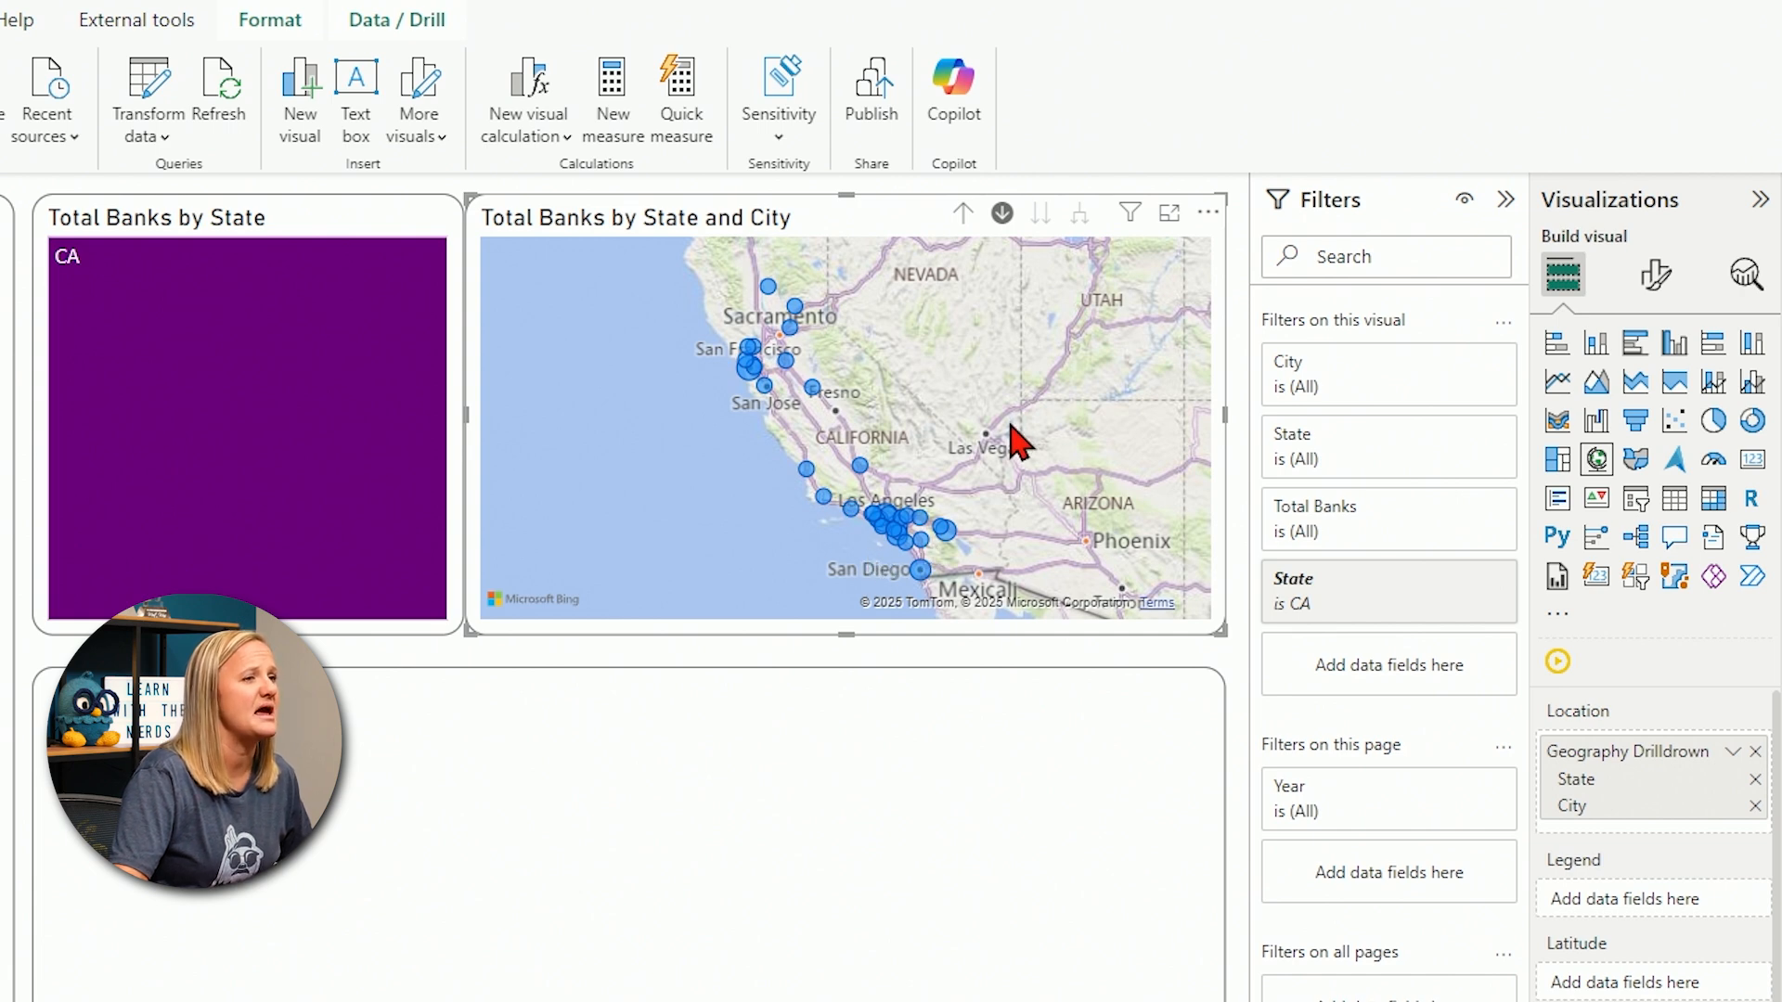
mouse_move(887, 535)
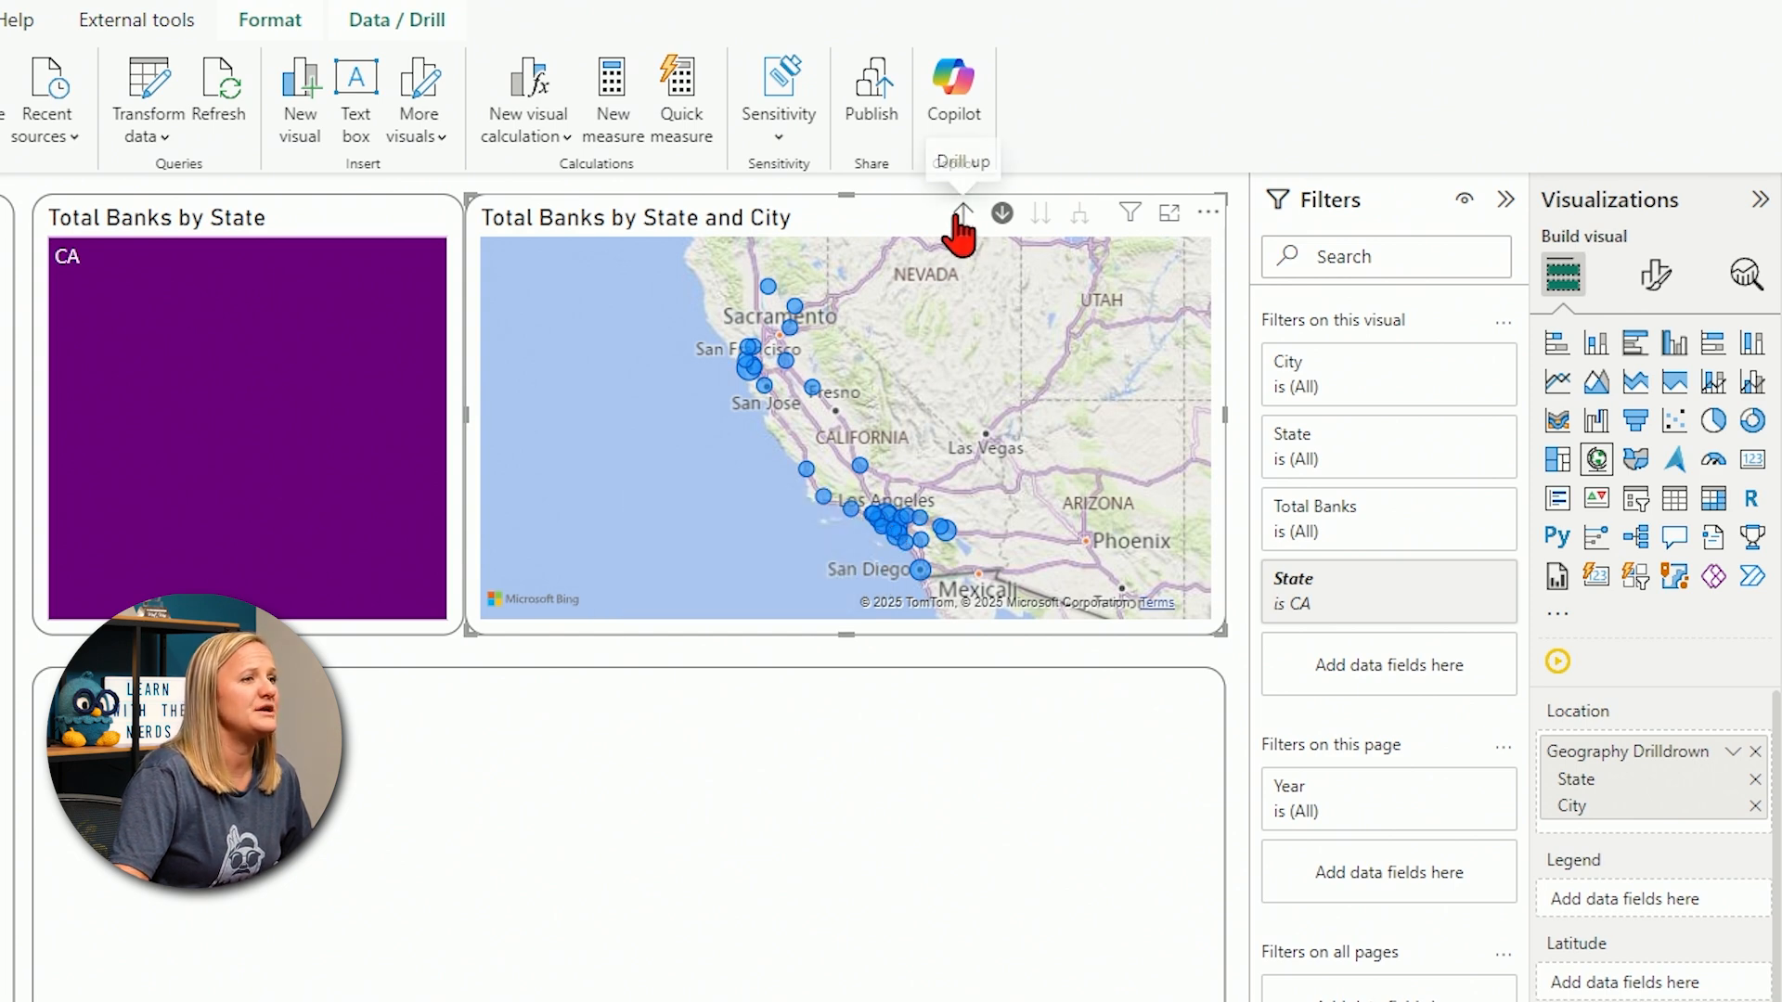
click(962, 214)
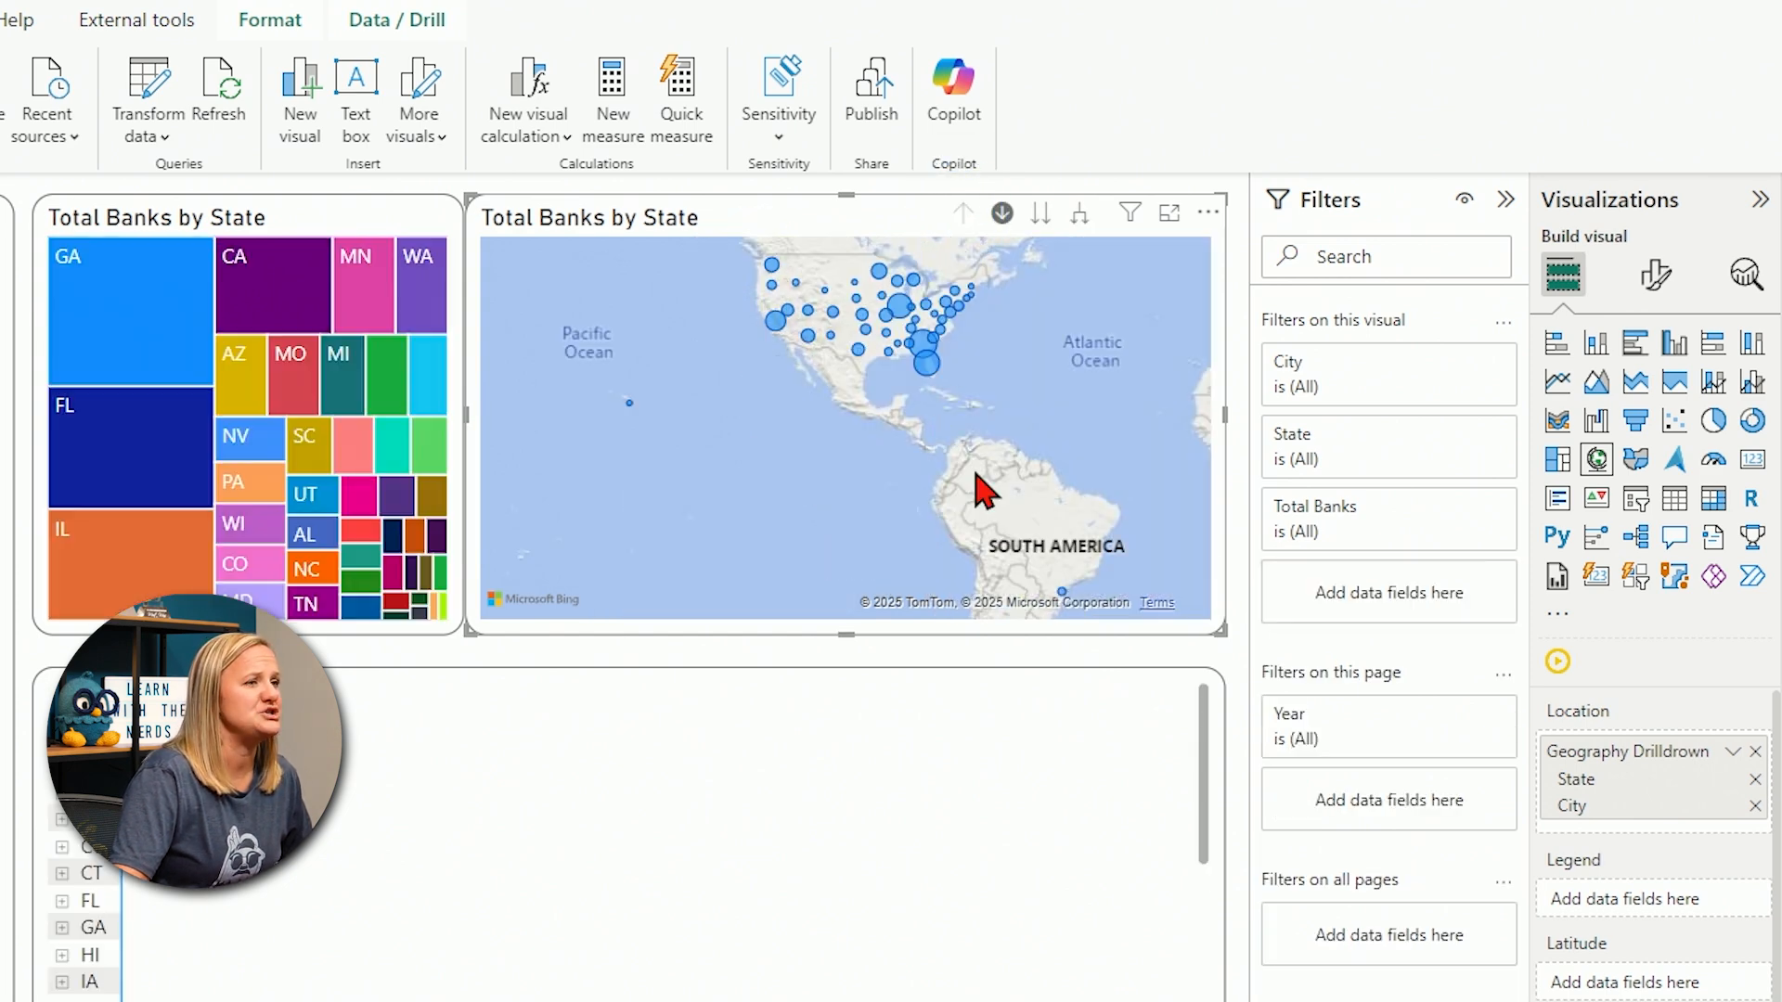